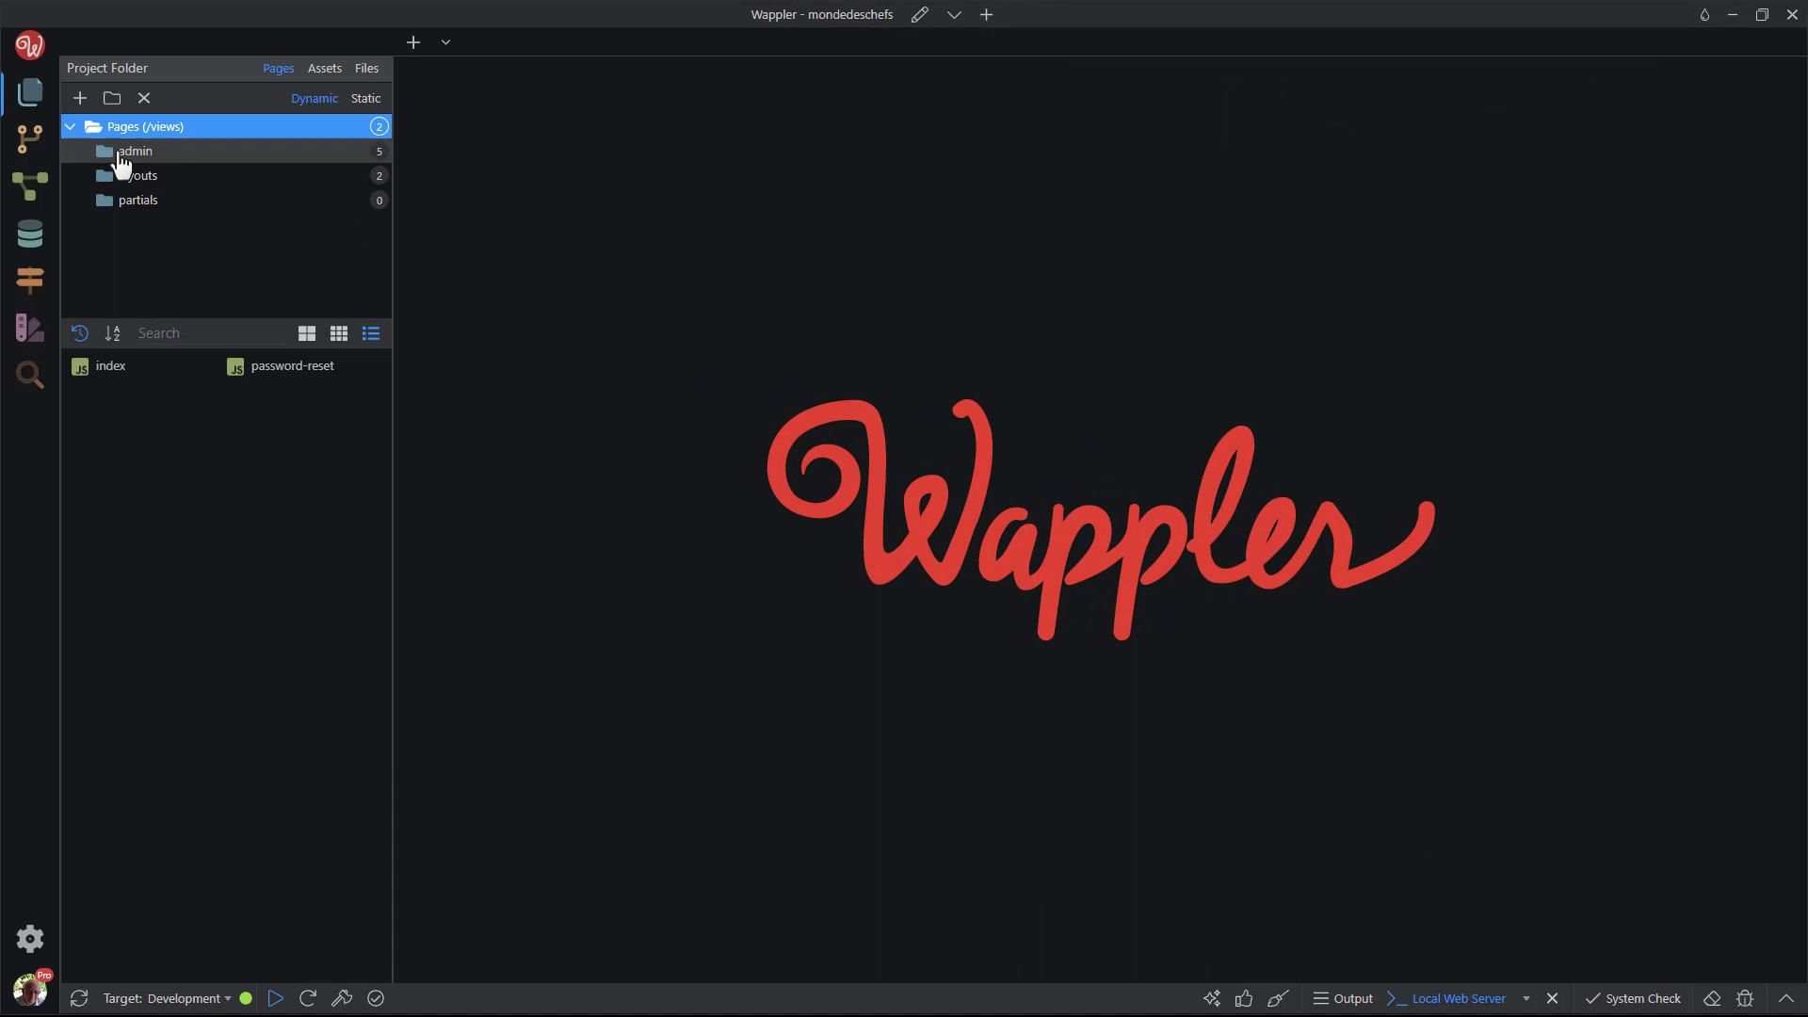
Step: Open the users page from the admin pages folder and preview it
left_click(134, 149)
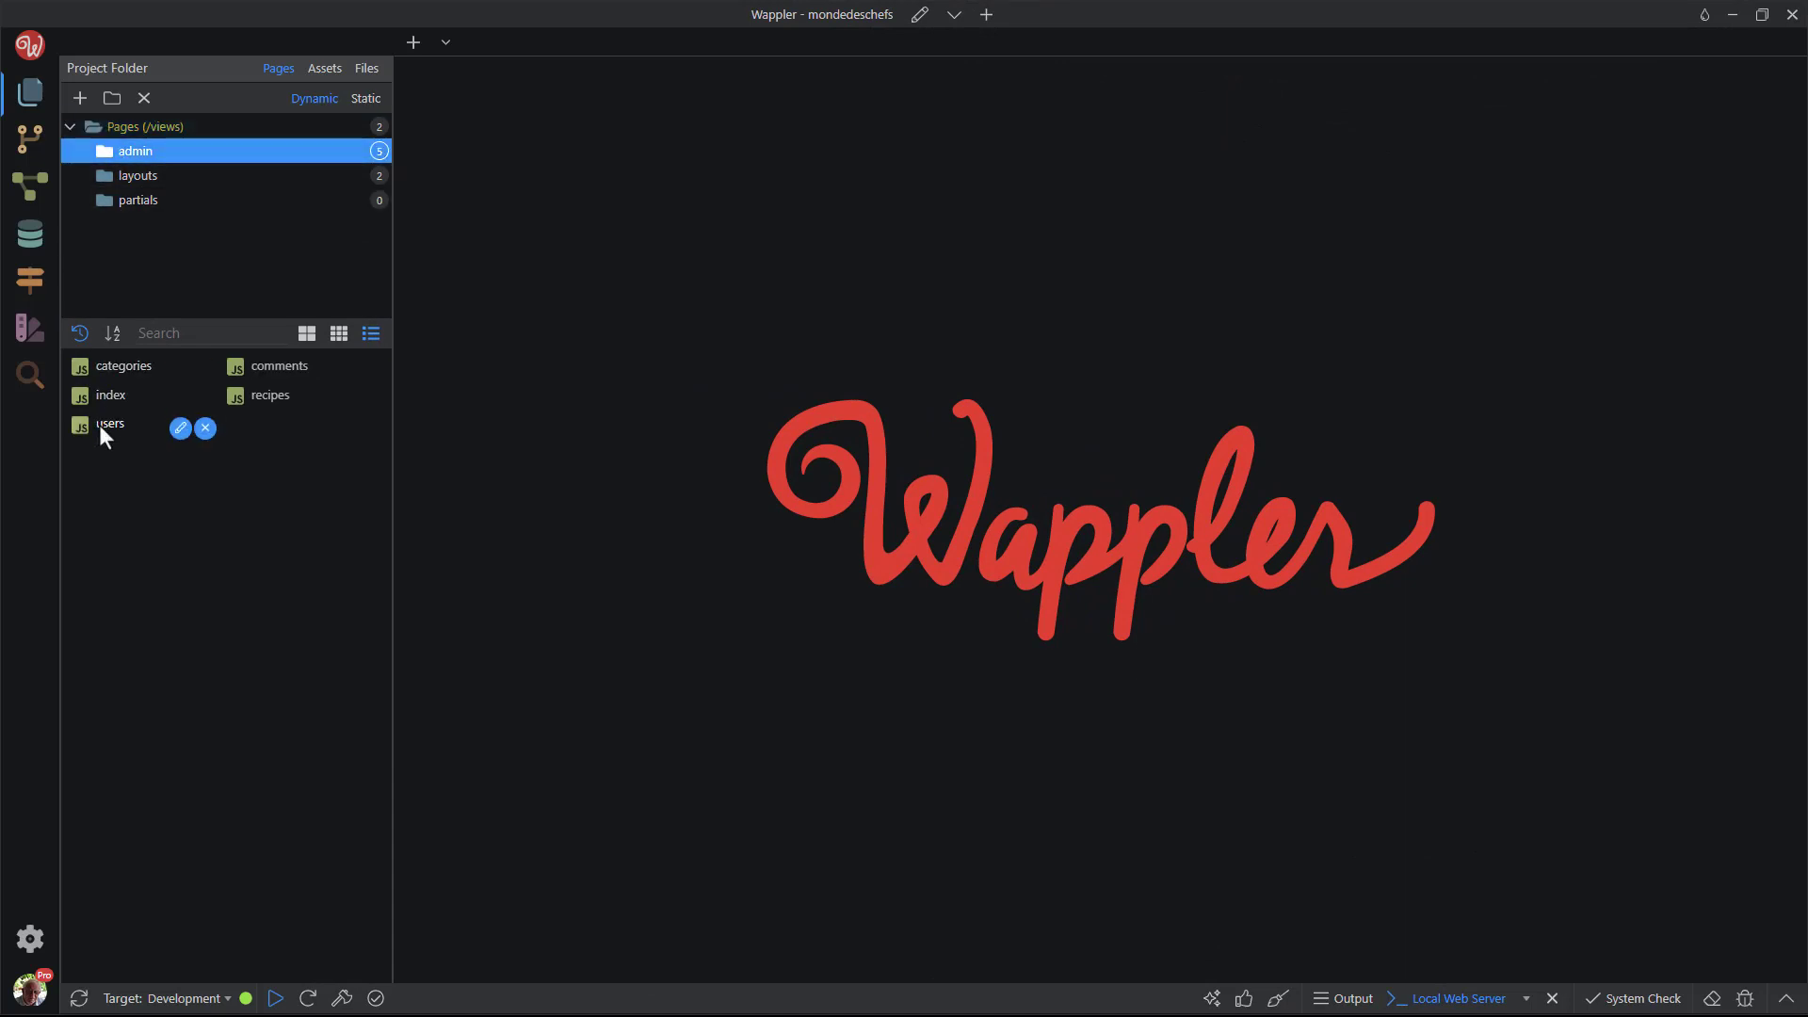
double_click(109, 422)
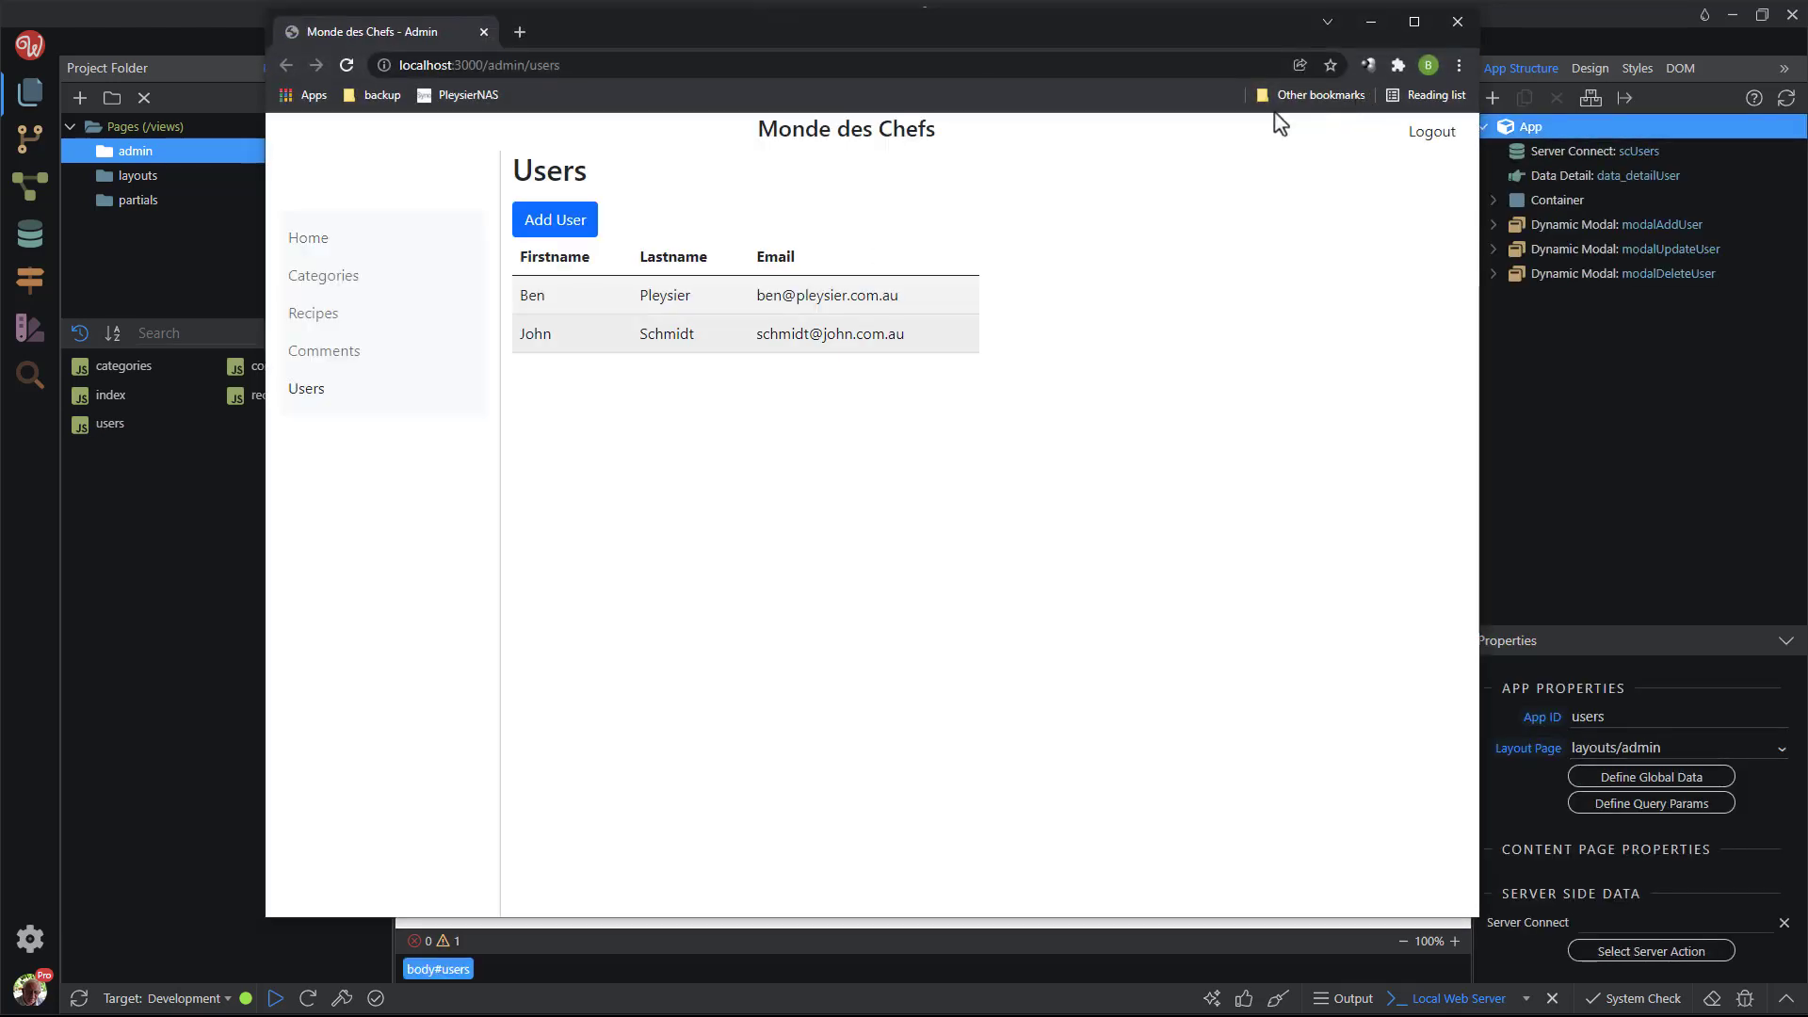
left_click(555, 219)
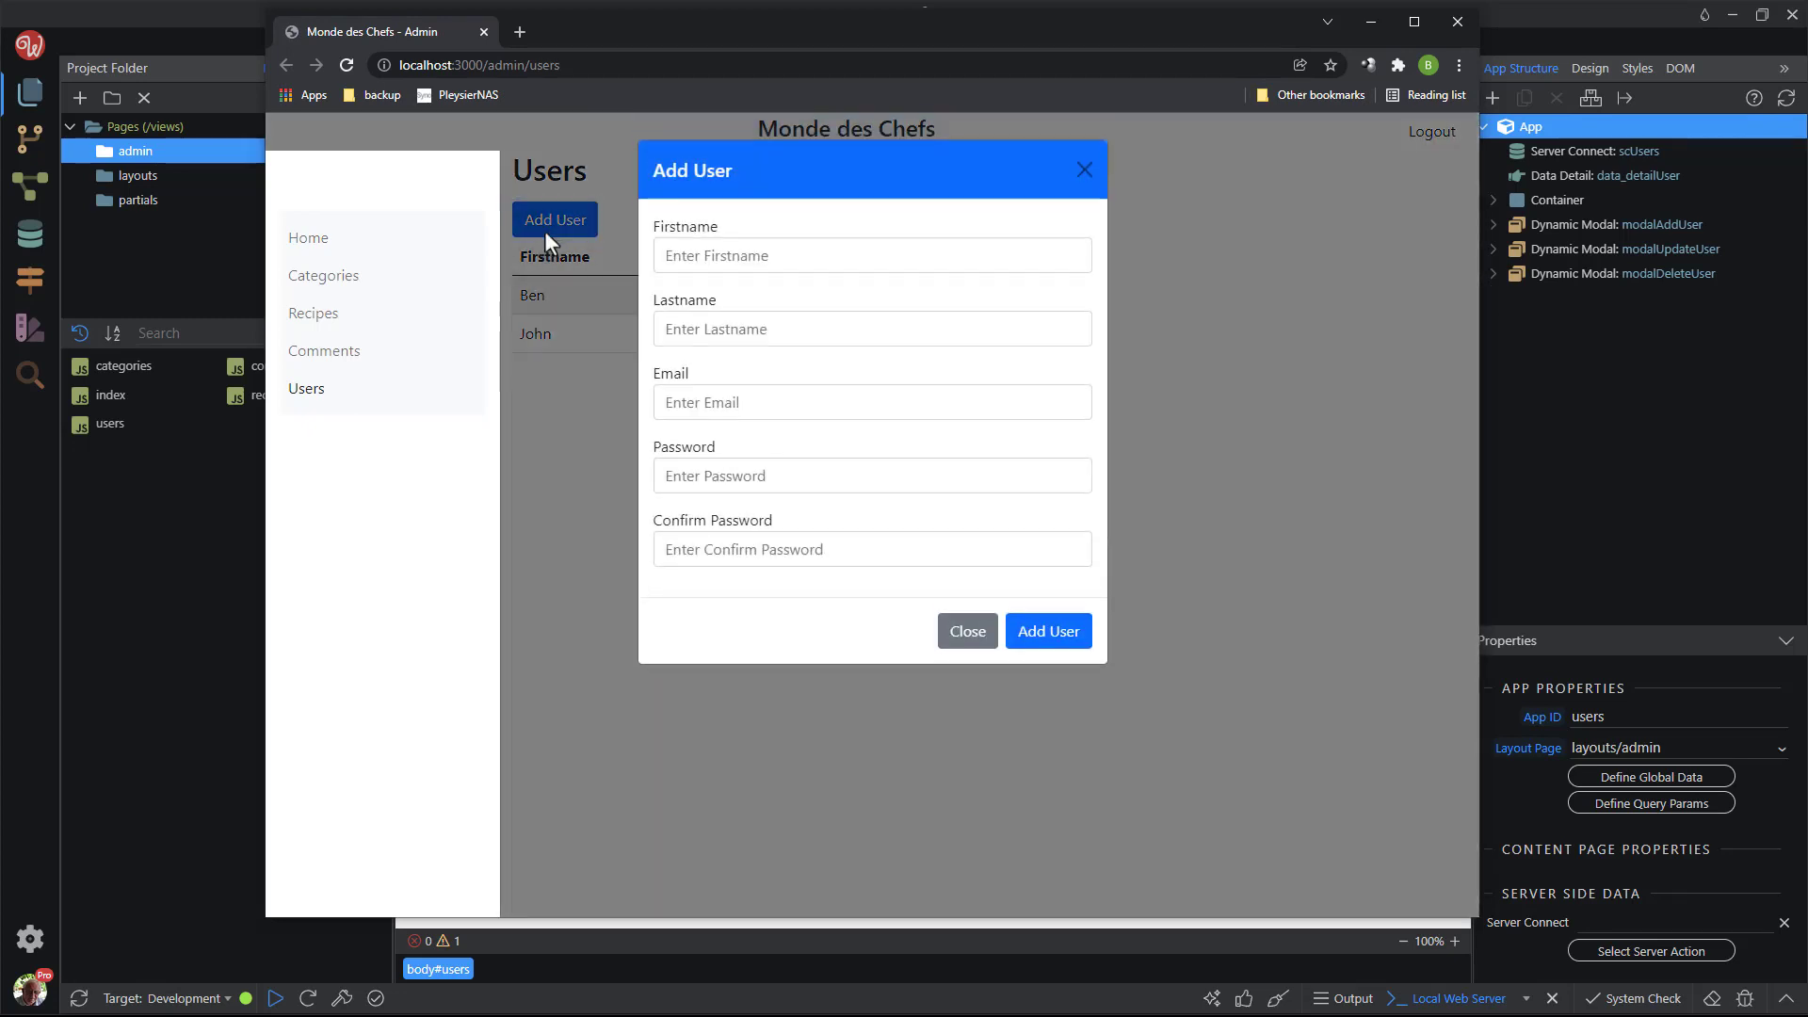
type("Ben")
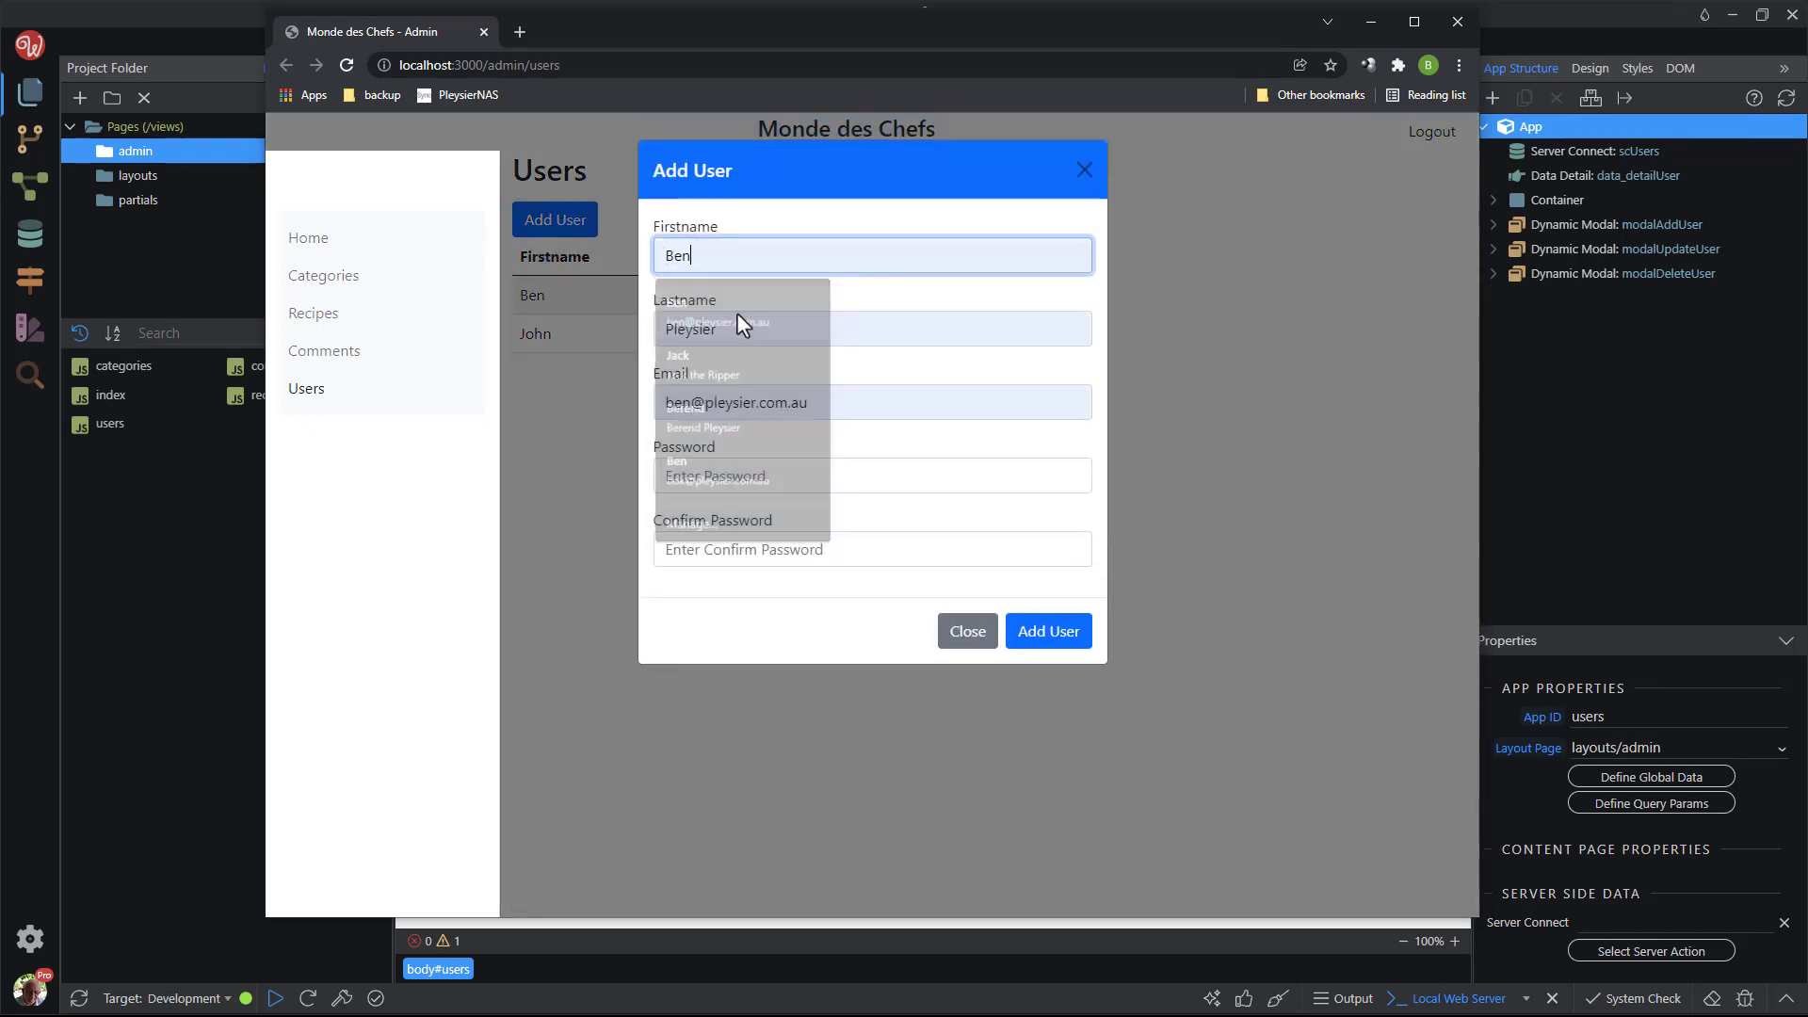
left_click(870, 402)
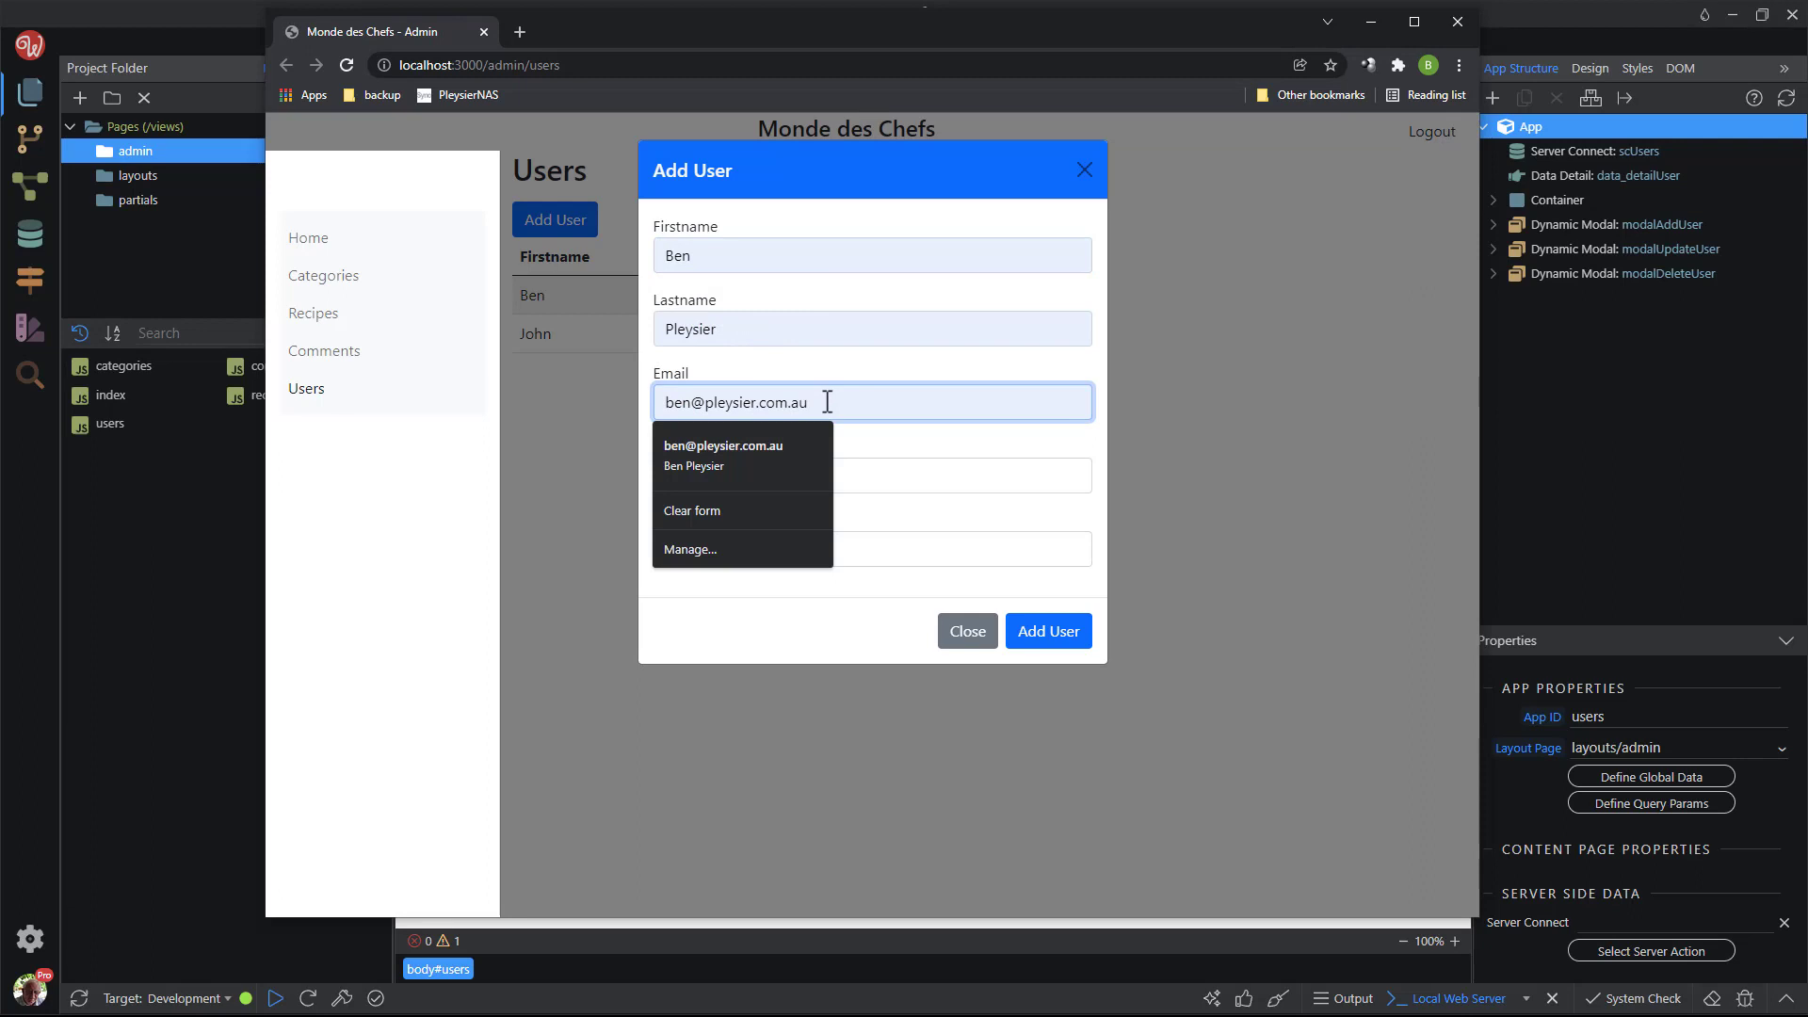
type("admin")
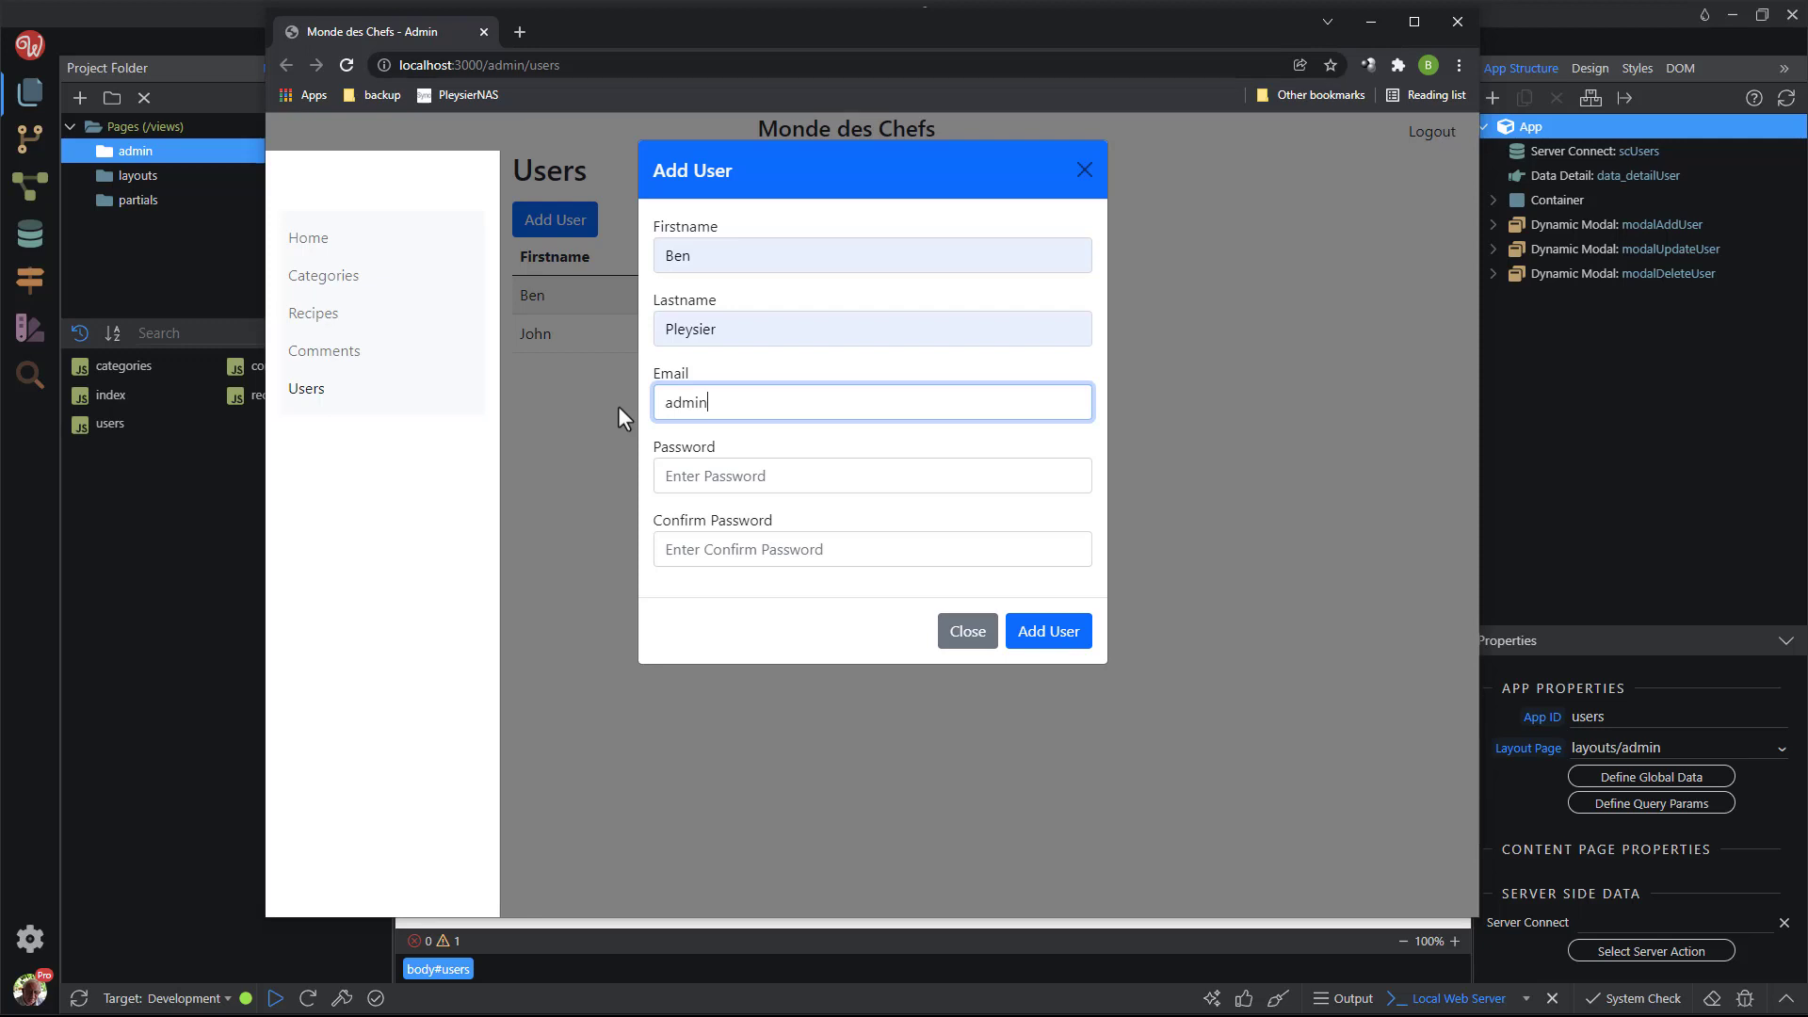
mouse_move(736, 491)
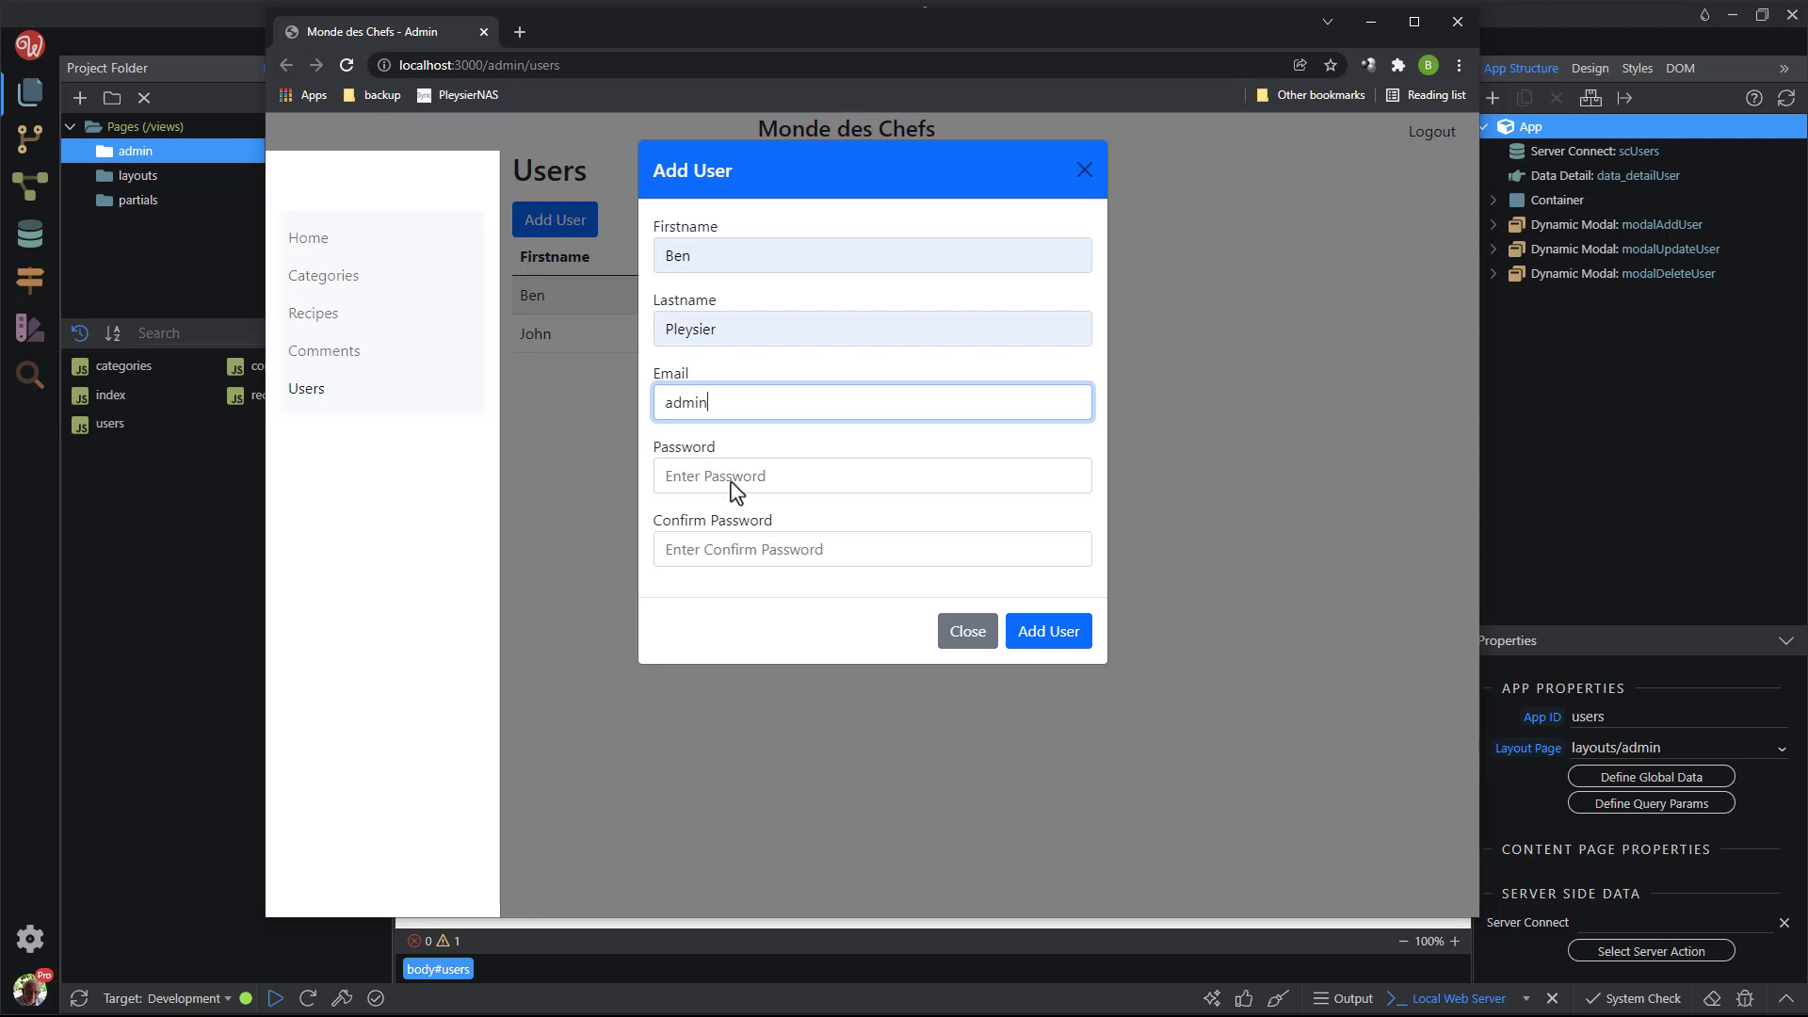
left_click(870, 475)
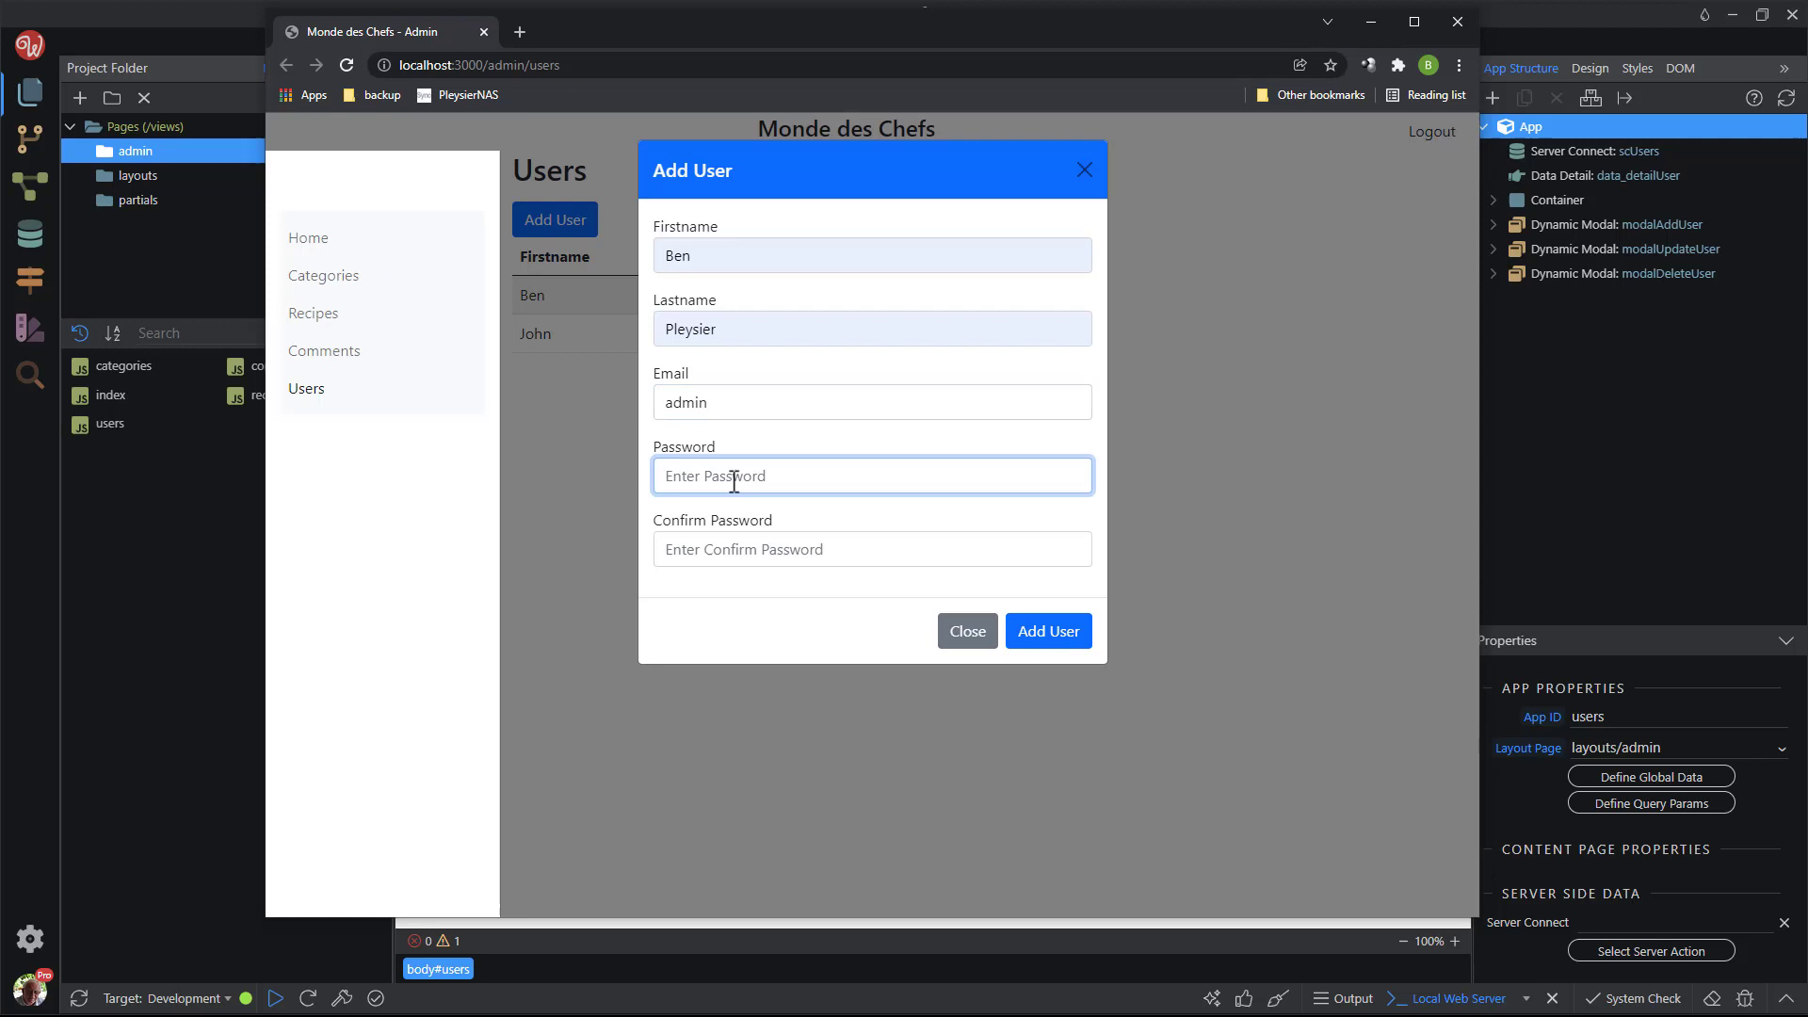
type("admin")
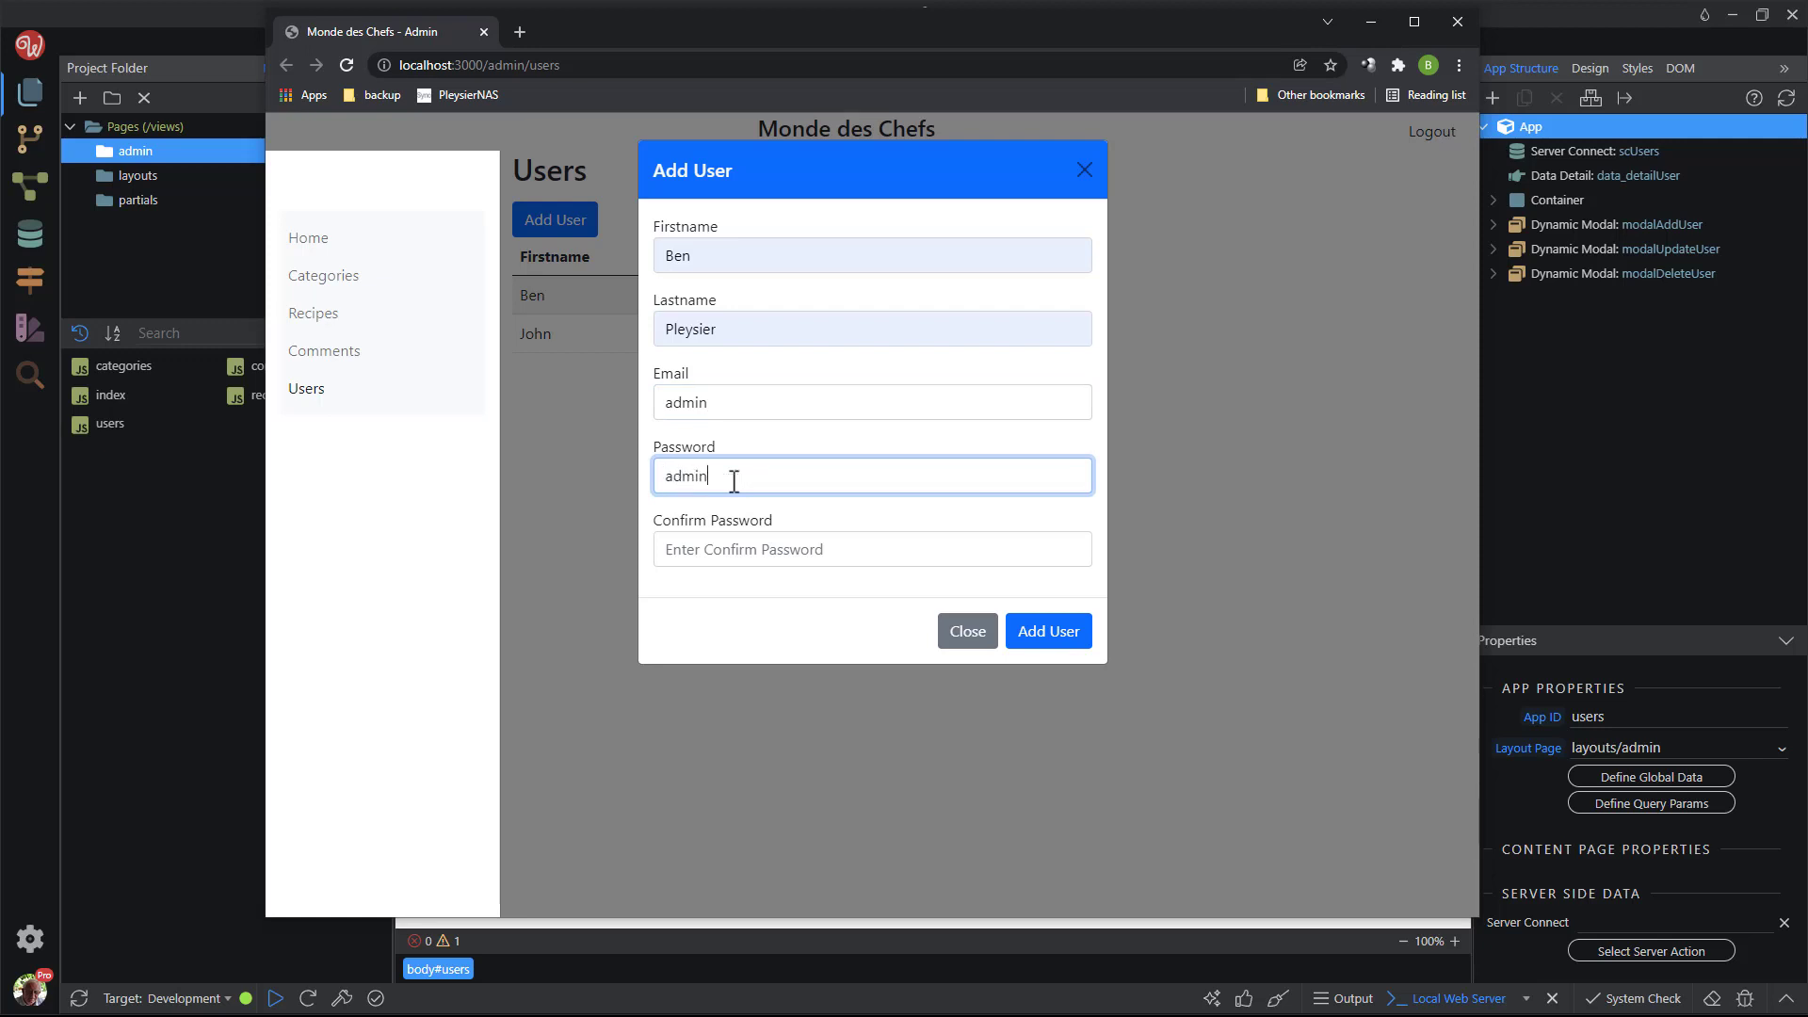
left_click(870, 548)
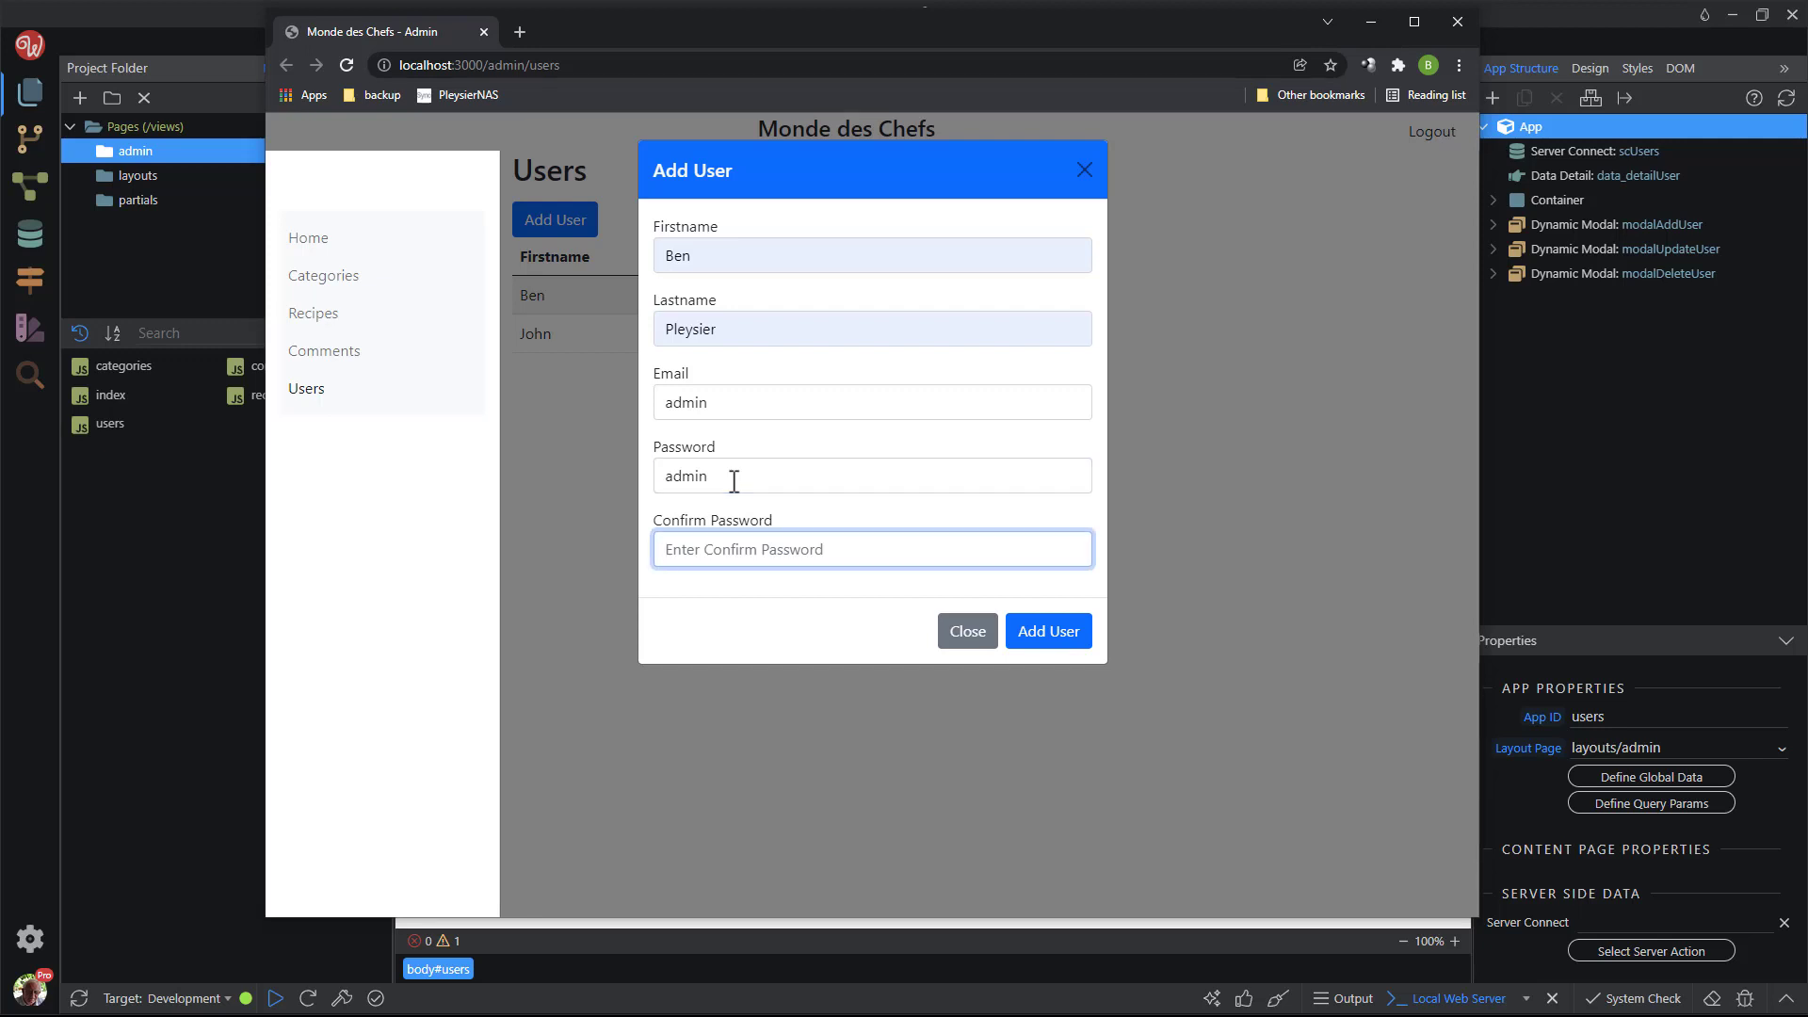
type("admin")
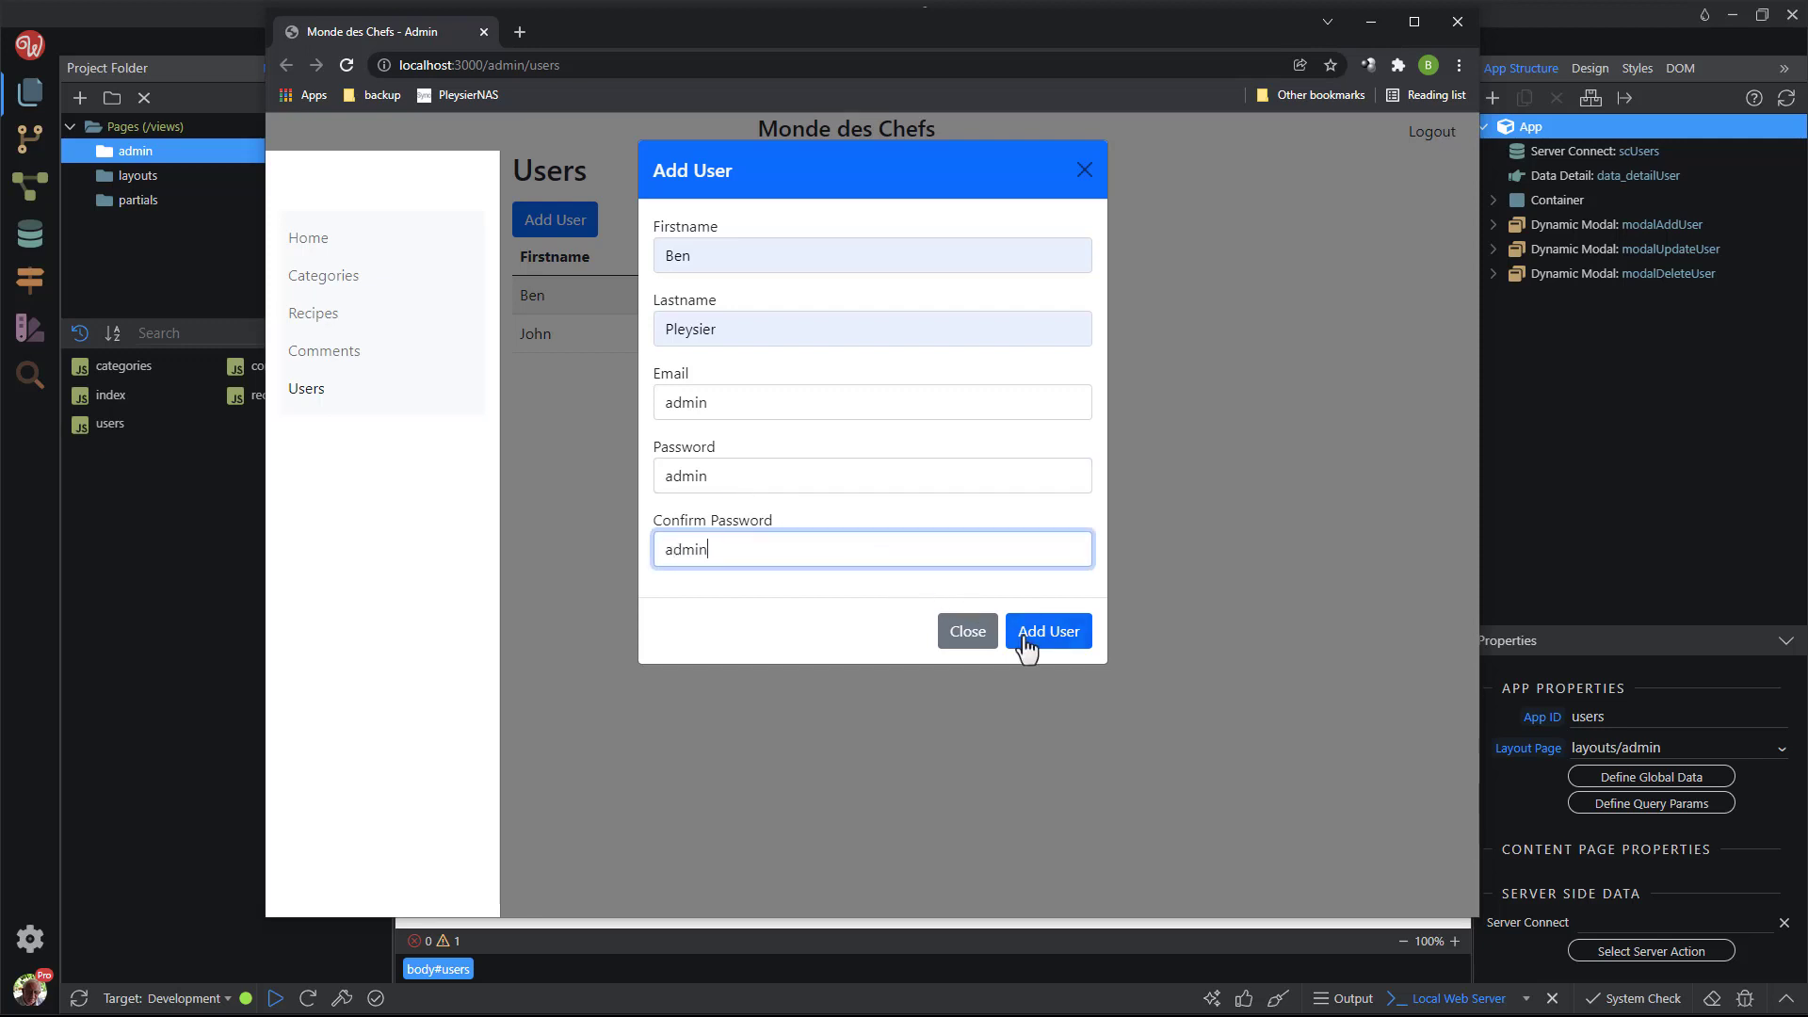
Step: Submit the new user, see the invalid-email rejection, and close Chrome
left_click(1047, 631)
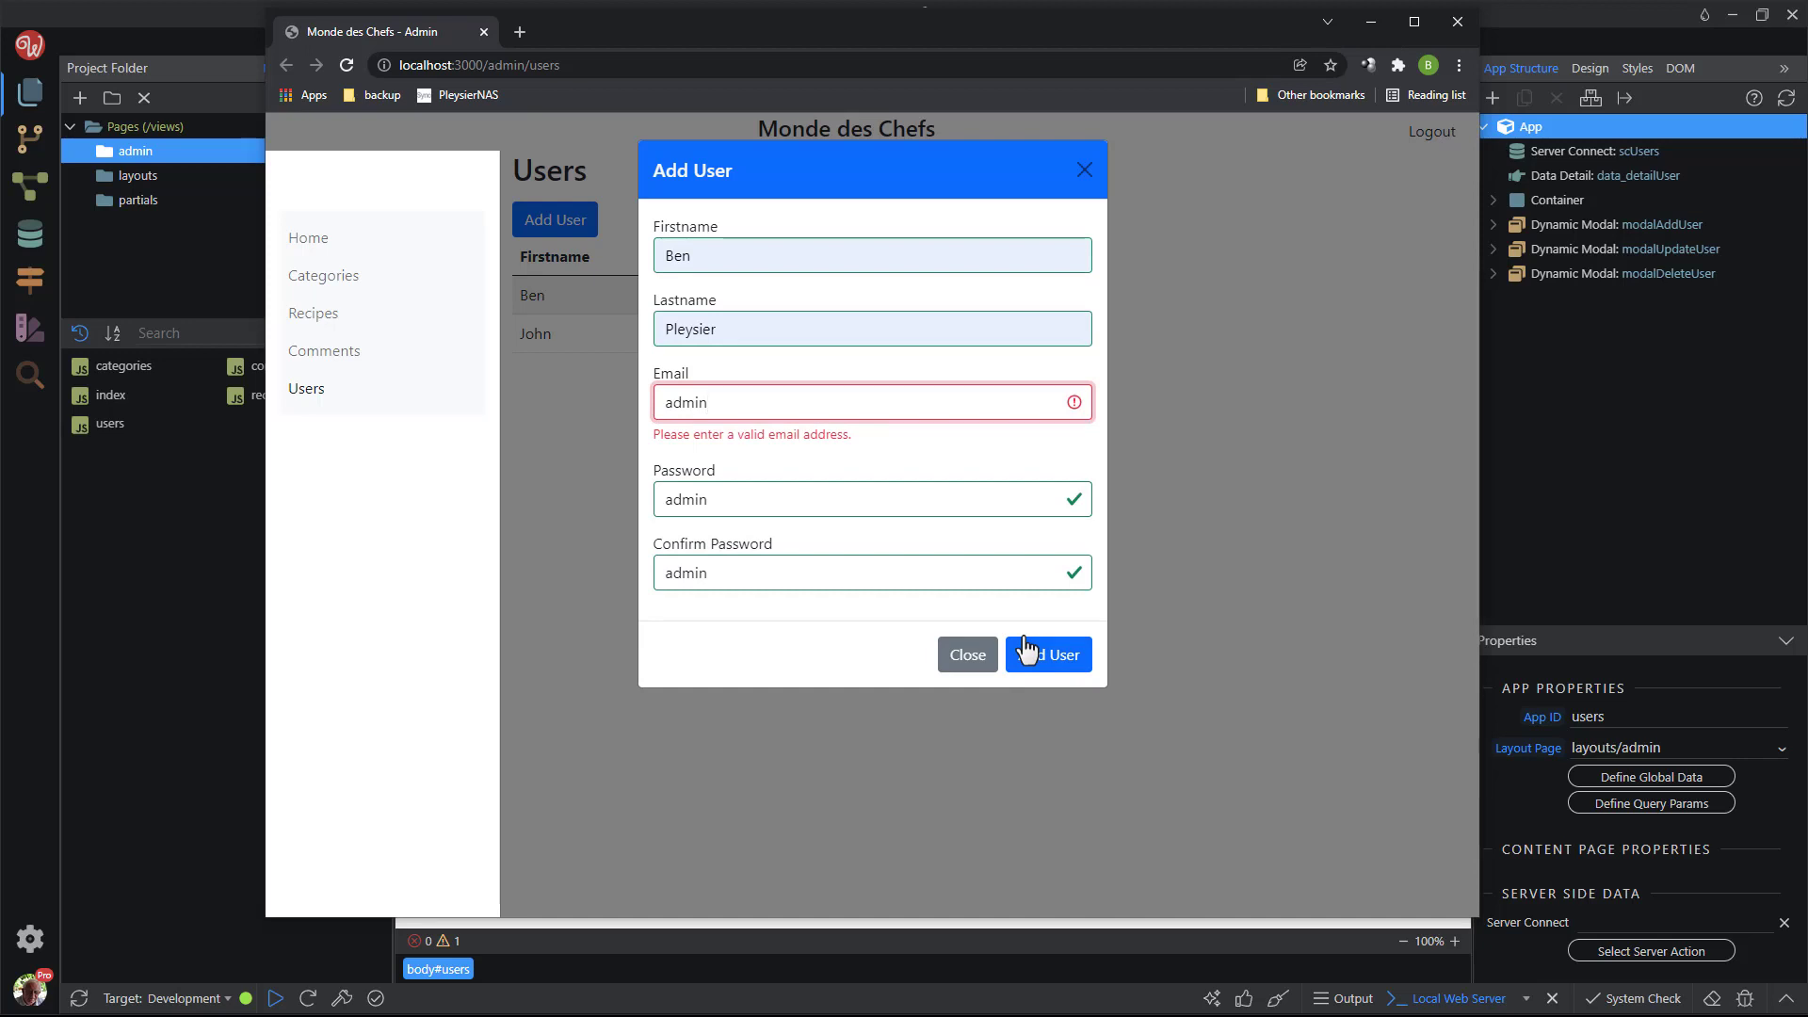
mouse_move(1415, 193)
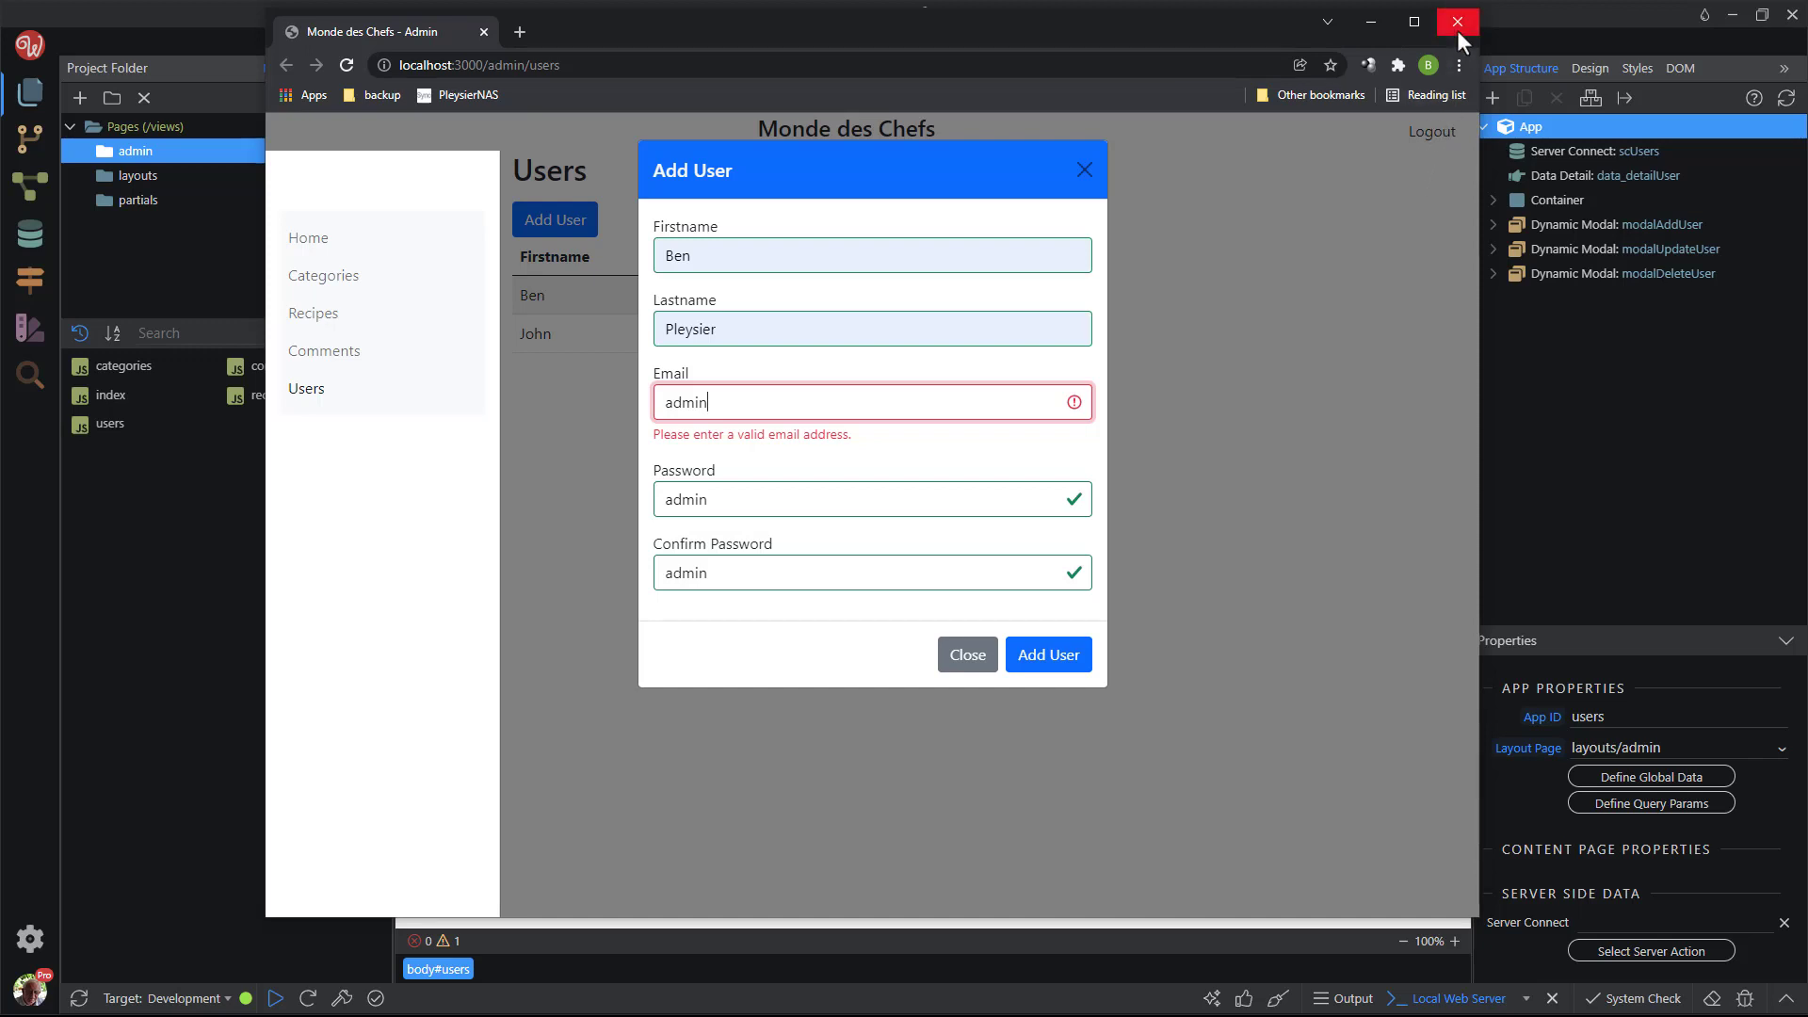
left_click(1457, 21)
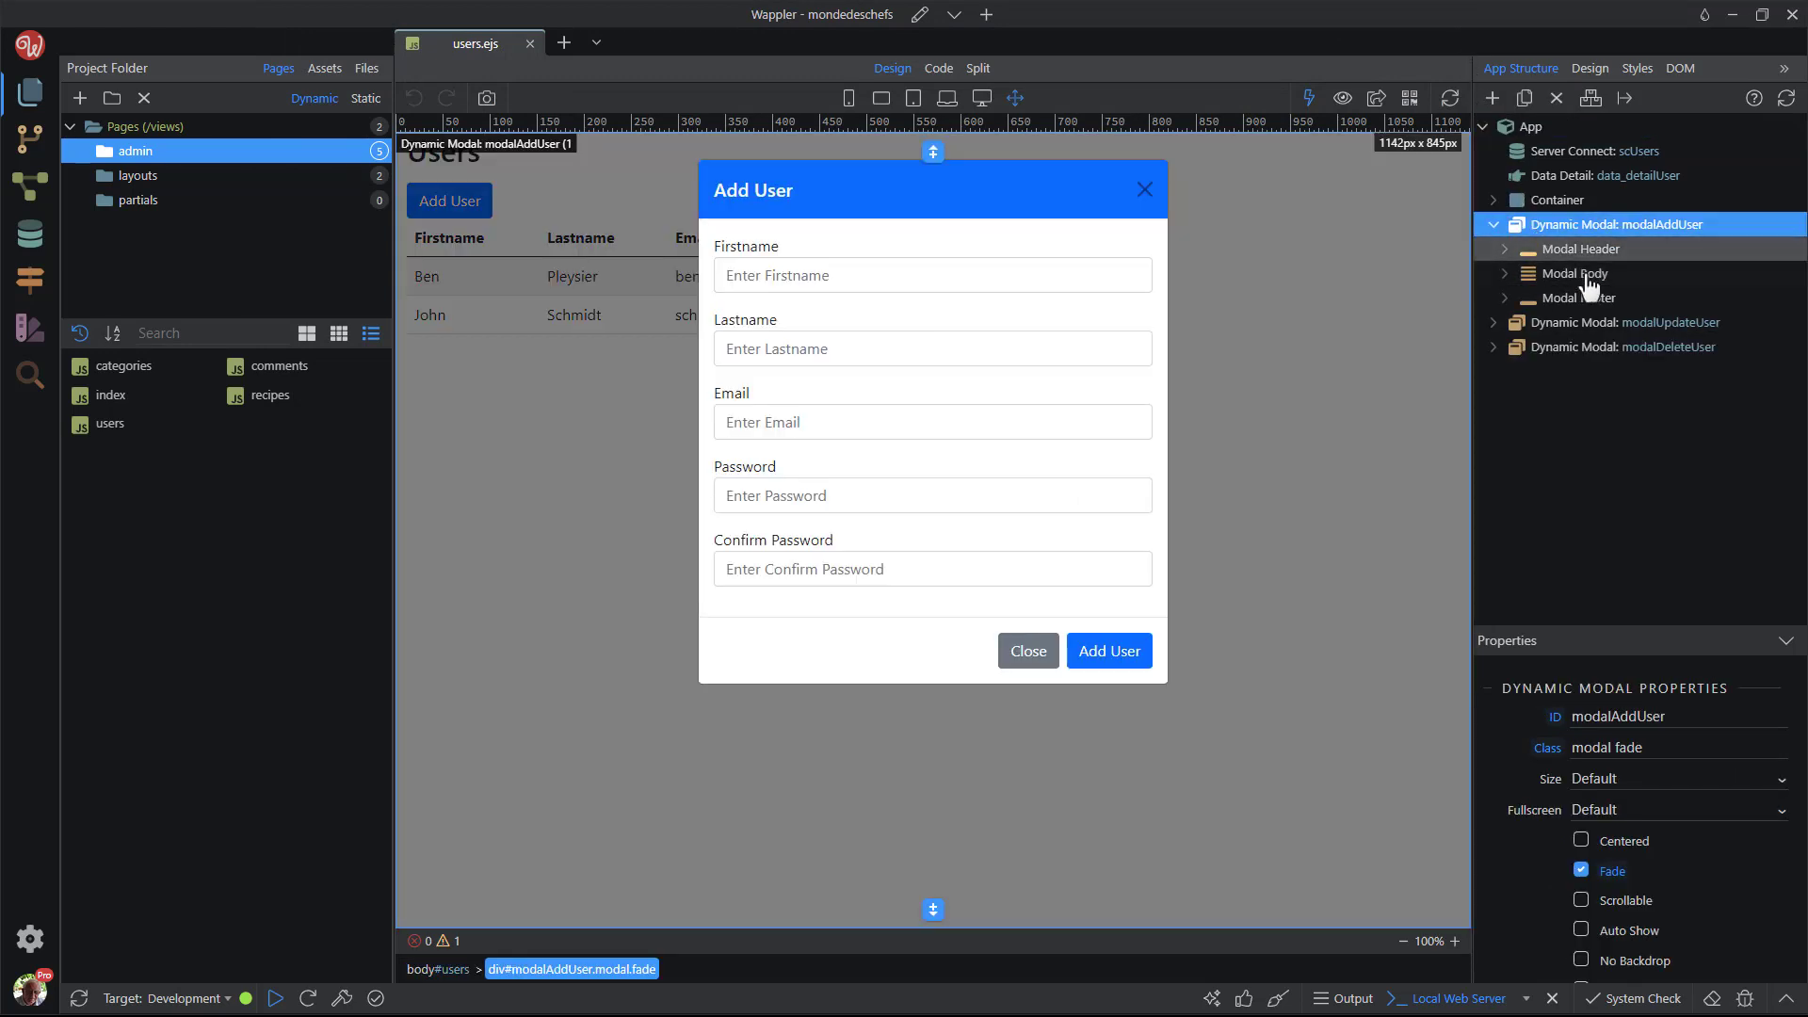
Step: Expand the add-user Modal Body and scroll to the email input's validation rules
left_click(1577, 273)
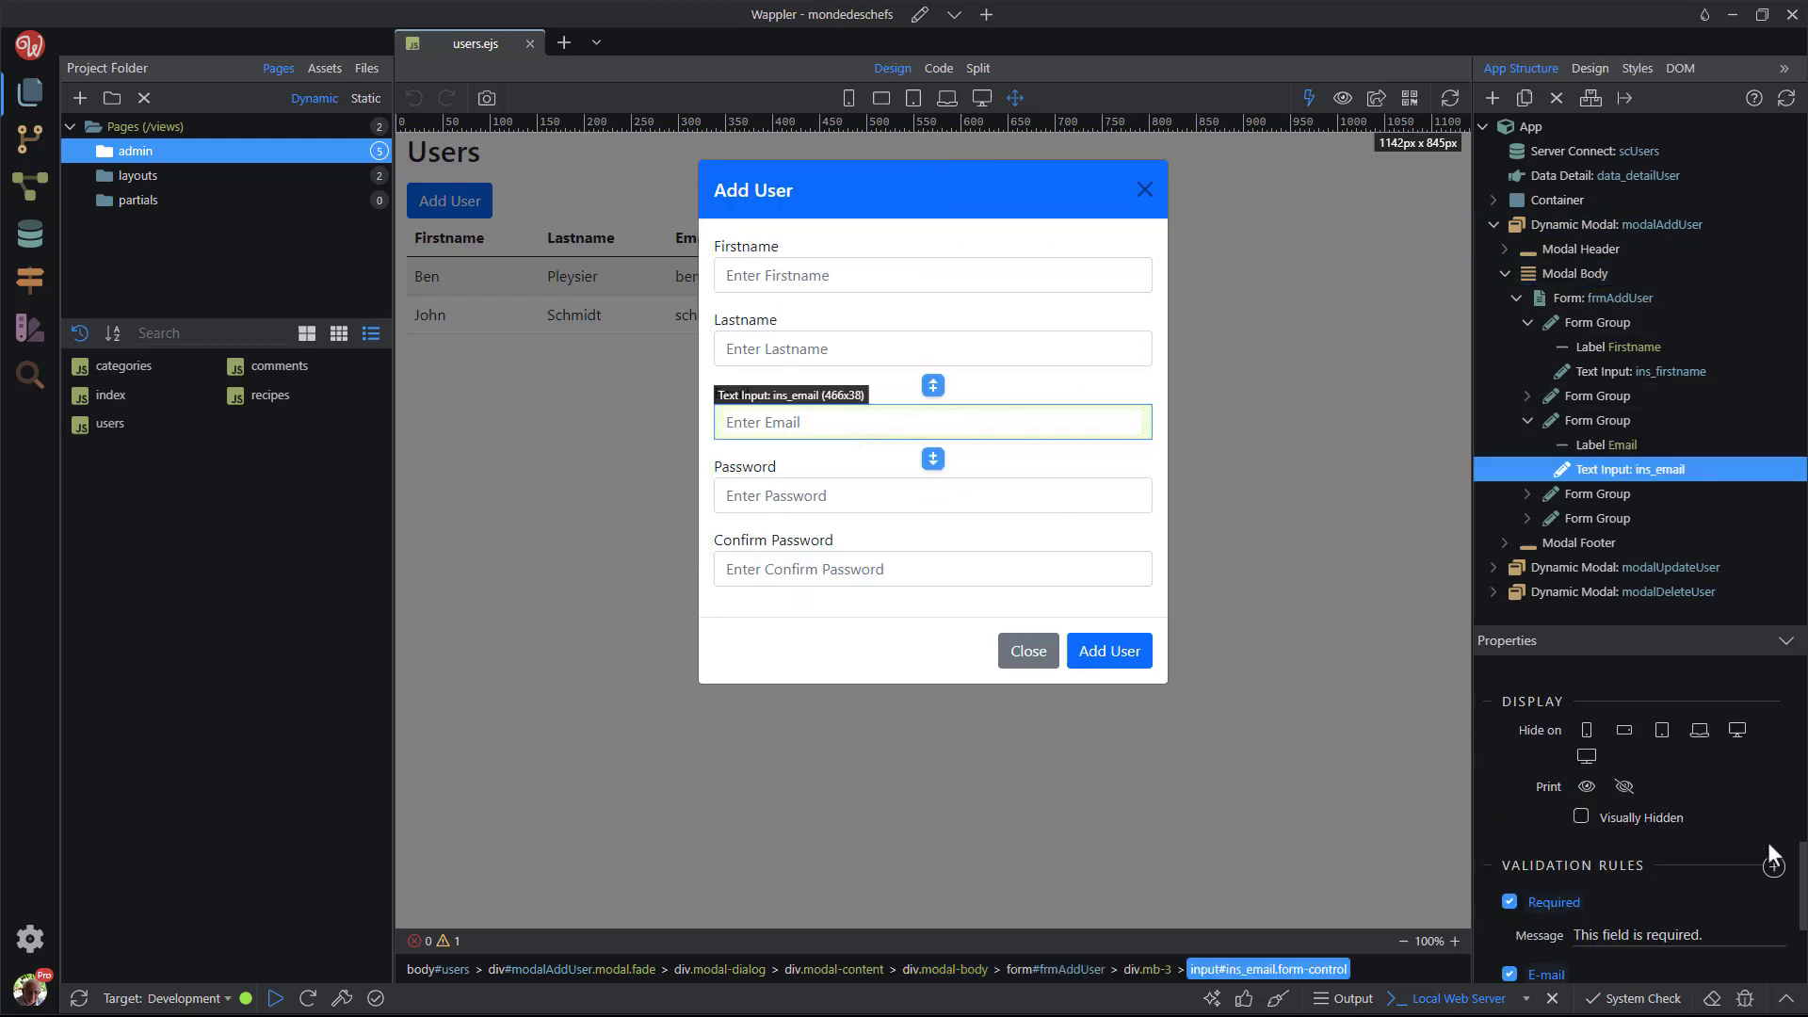
scroll("down", 3)
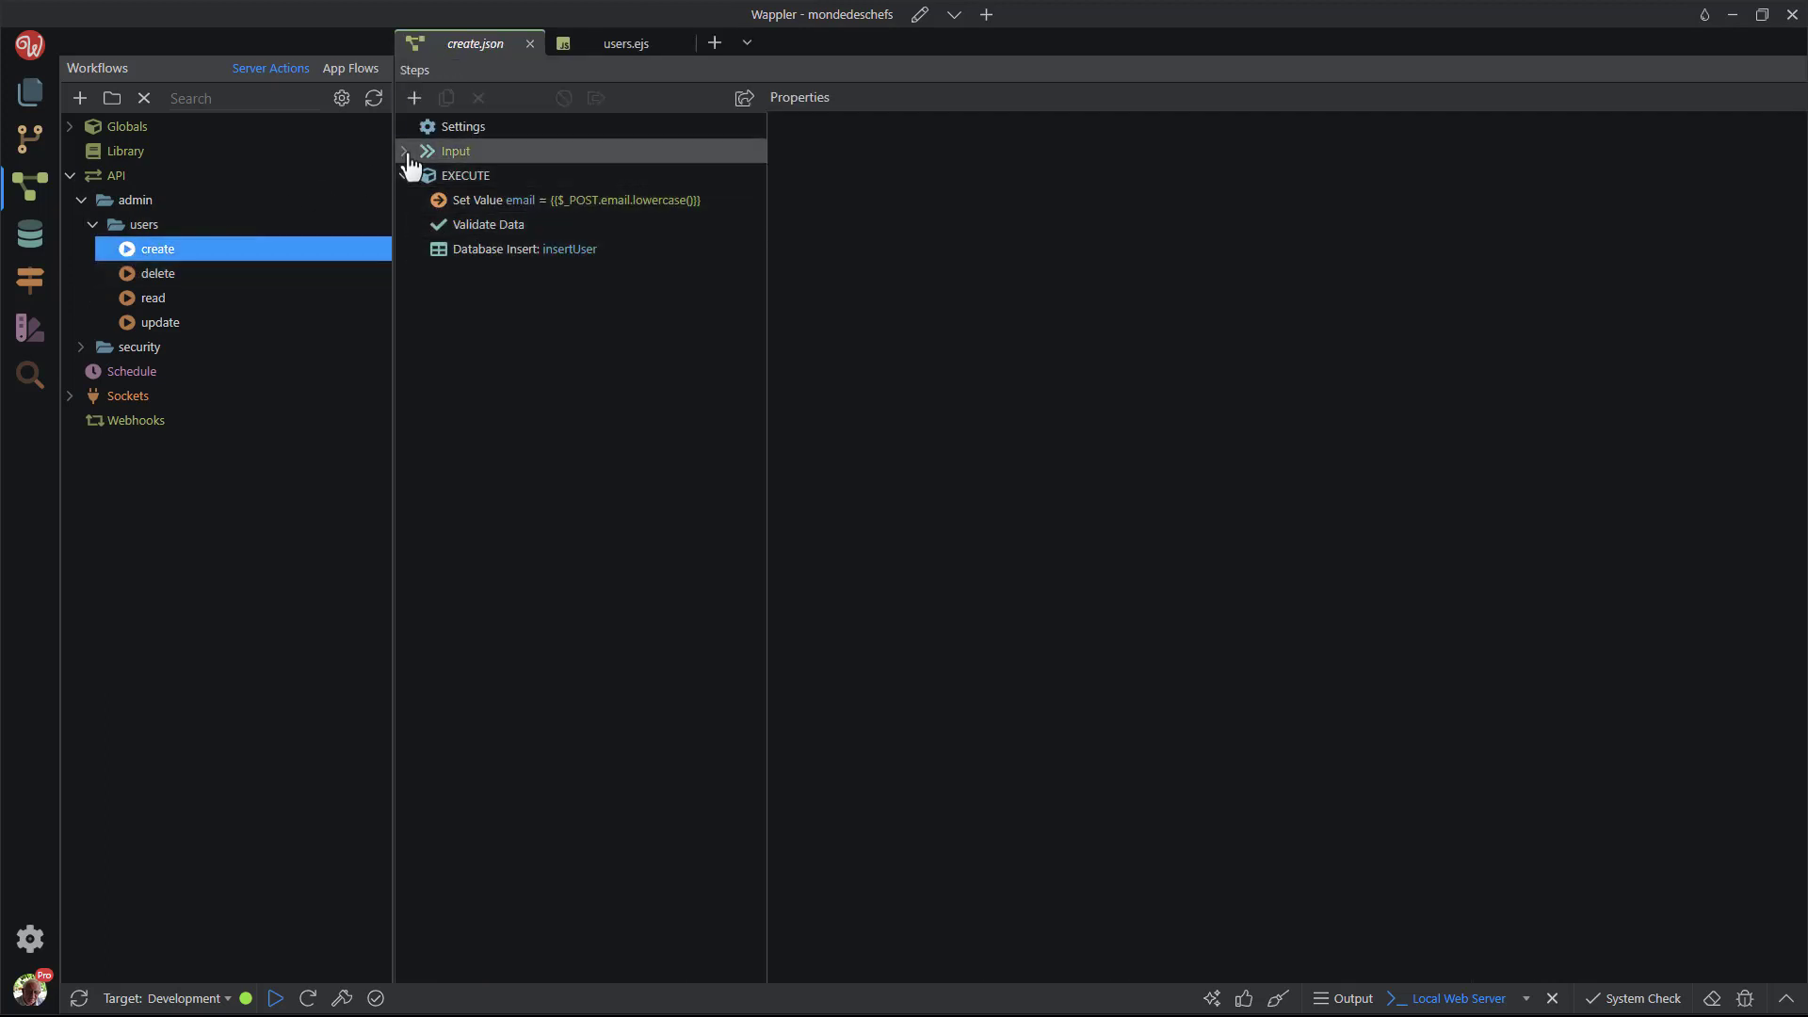
Step: Remove the E-mail rule from the $_POST email input and close create.json
left_click(405, 151)
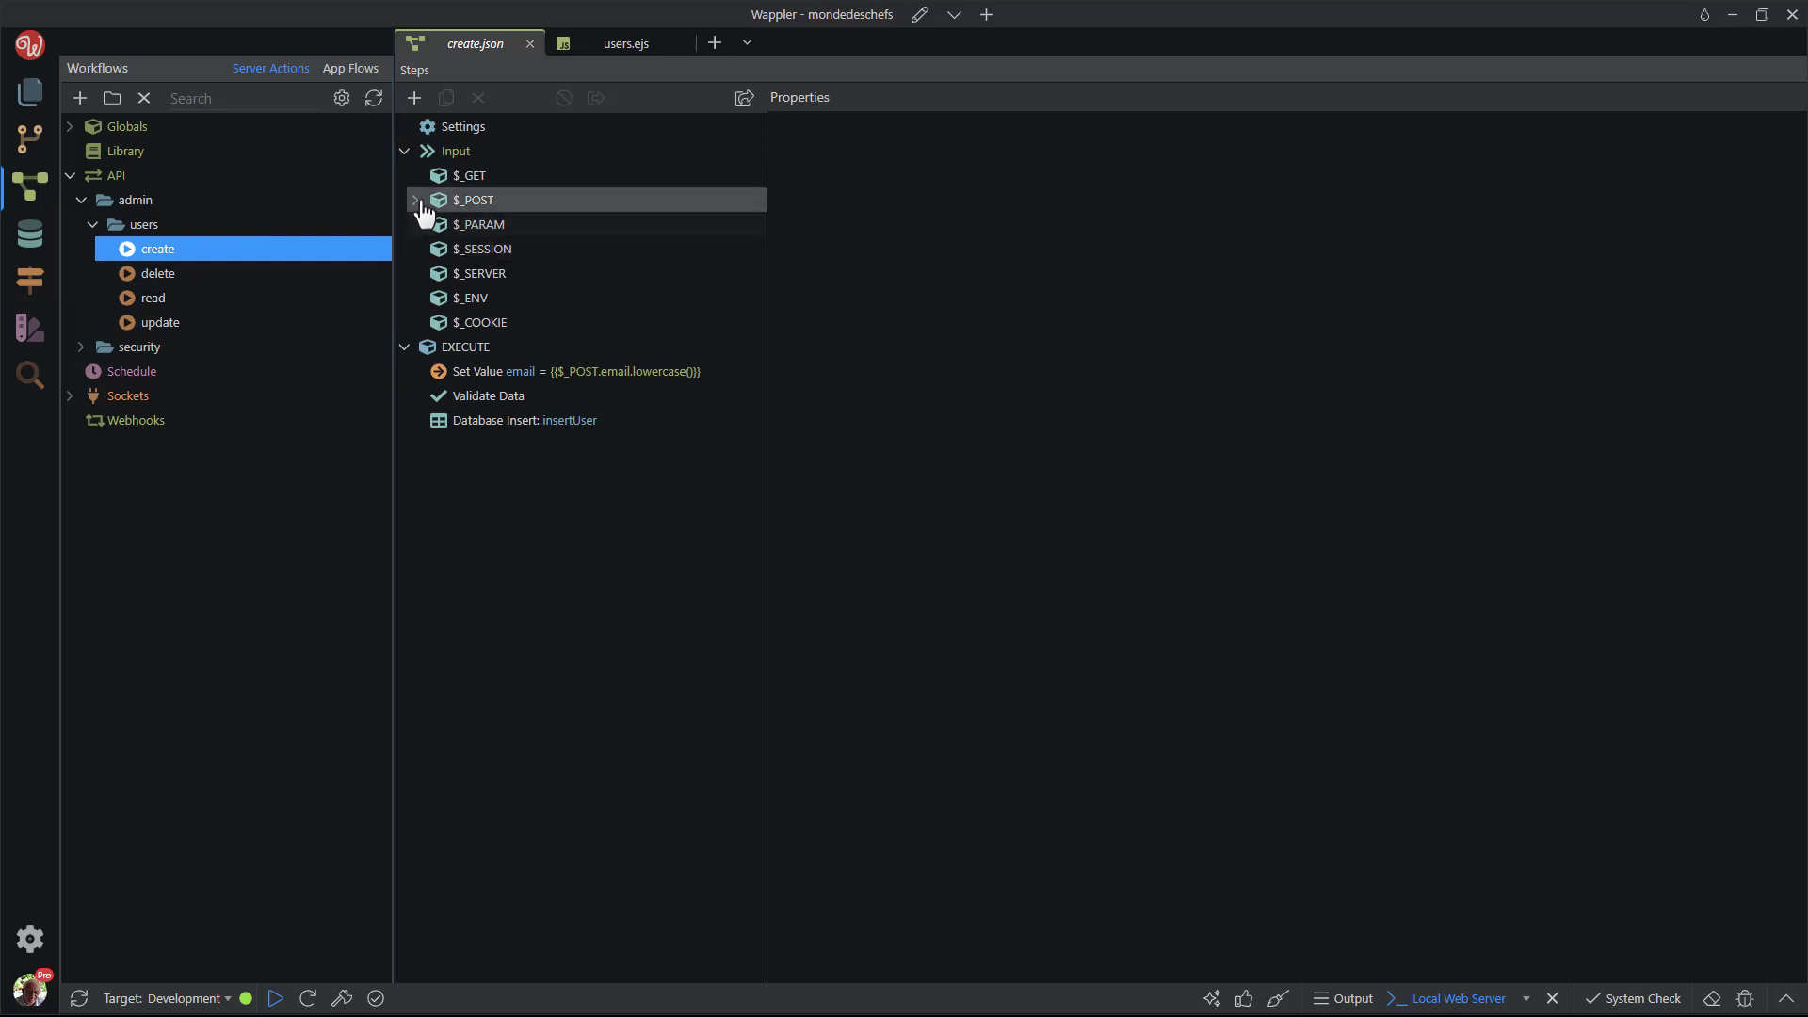
left_click(417, 199)
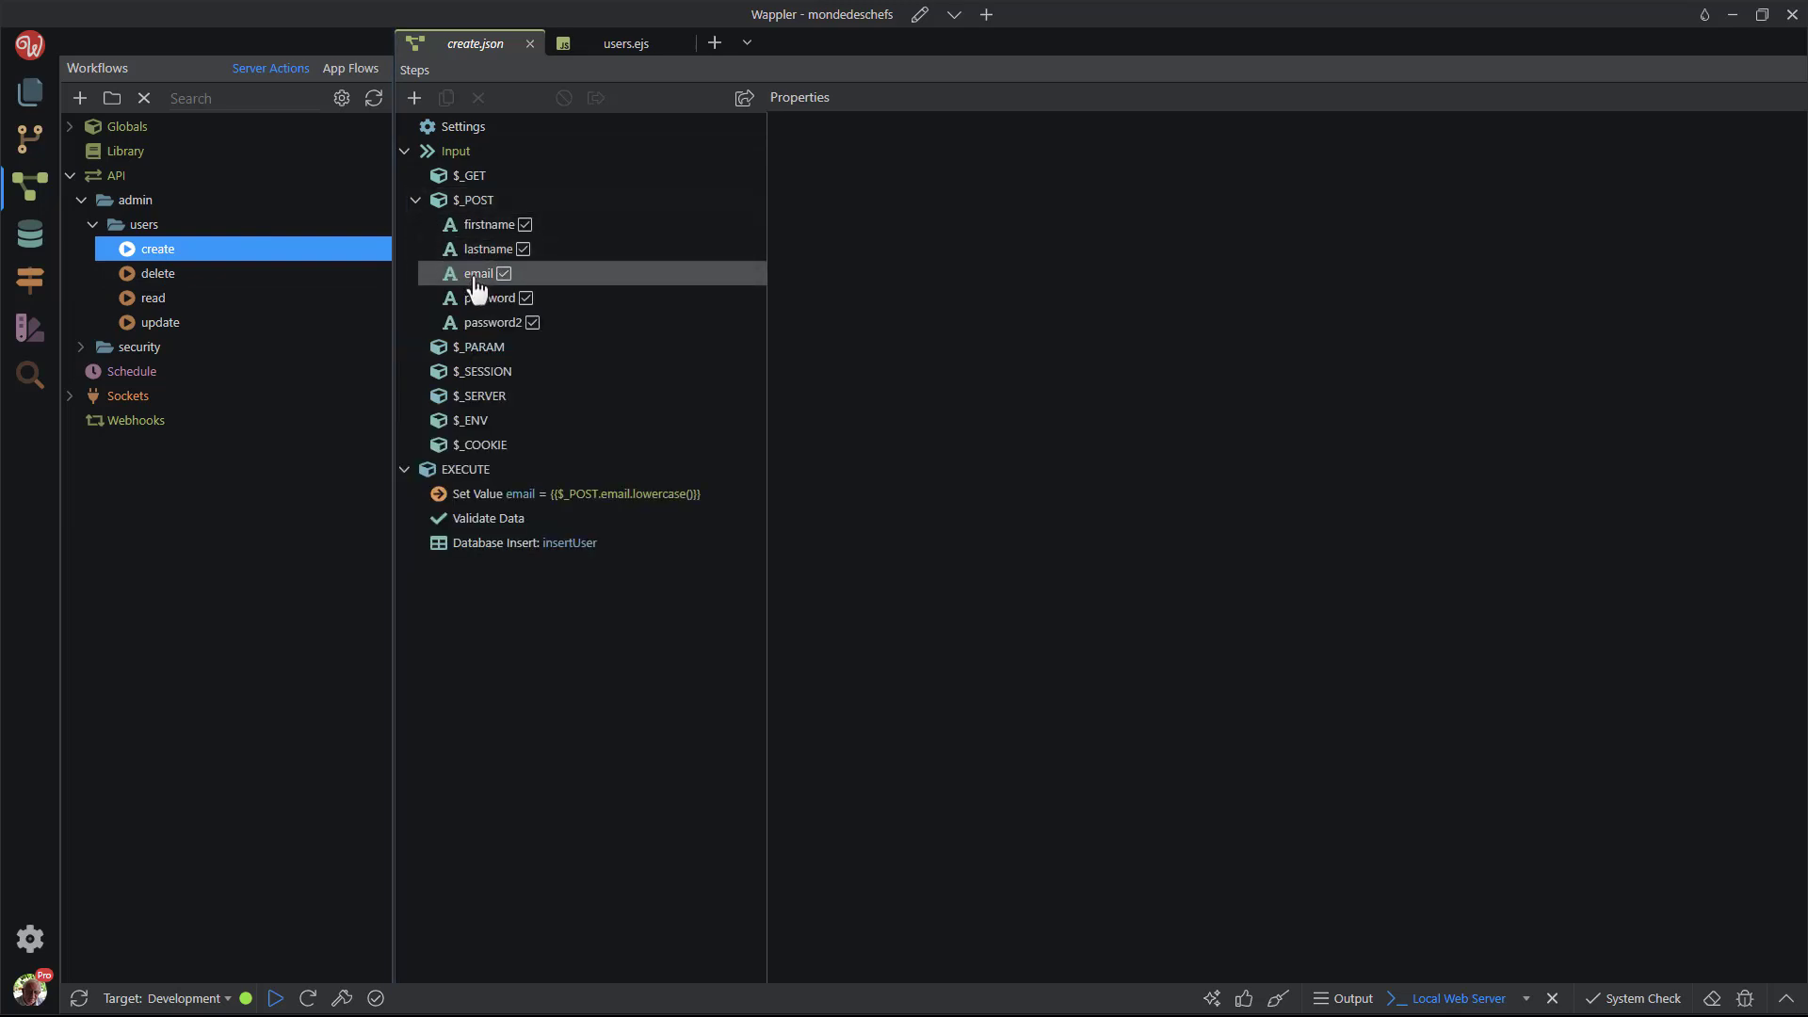
left_click(477, 273)
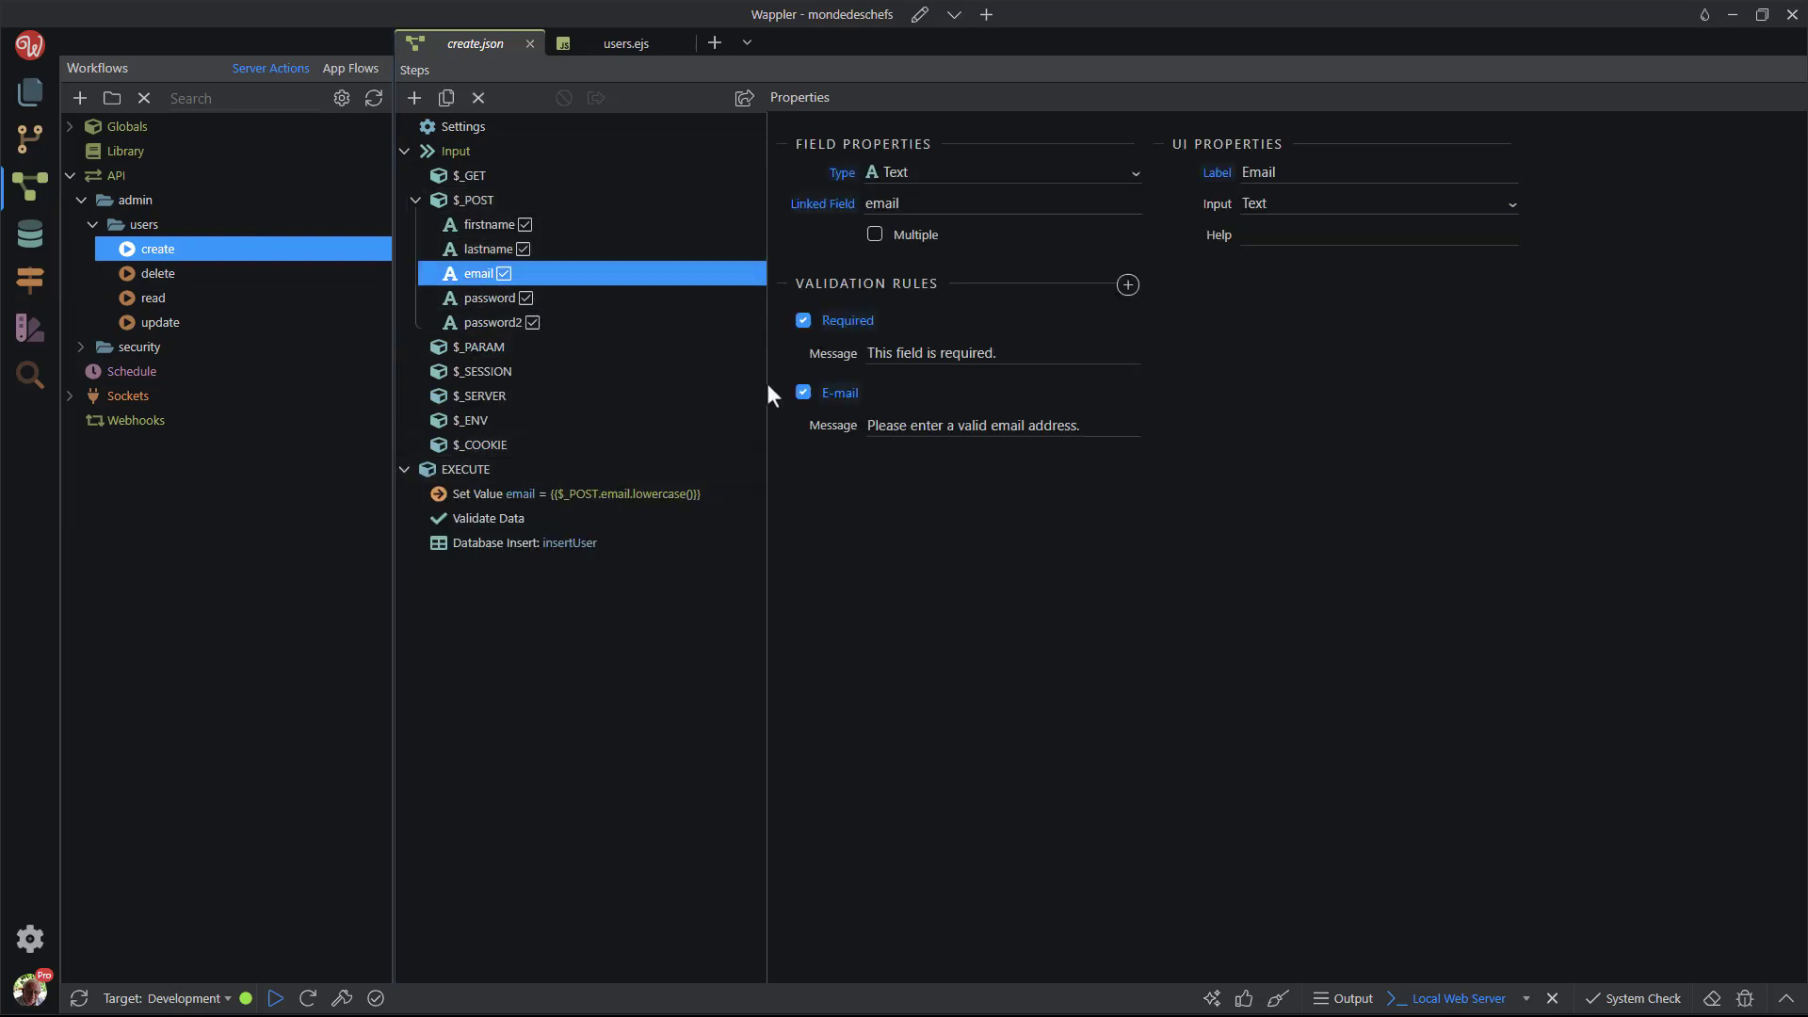
left_click(803, 392)
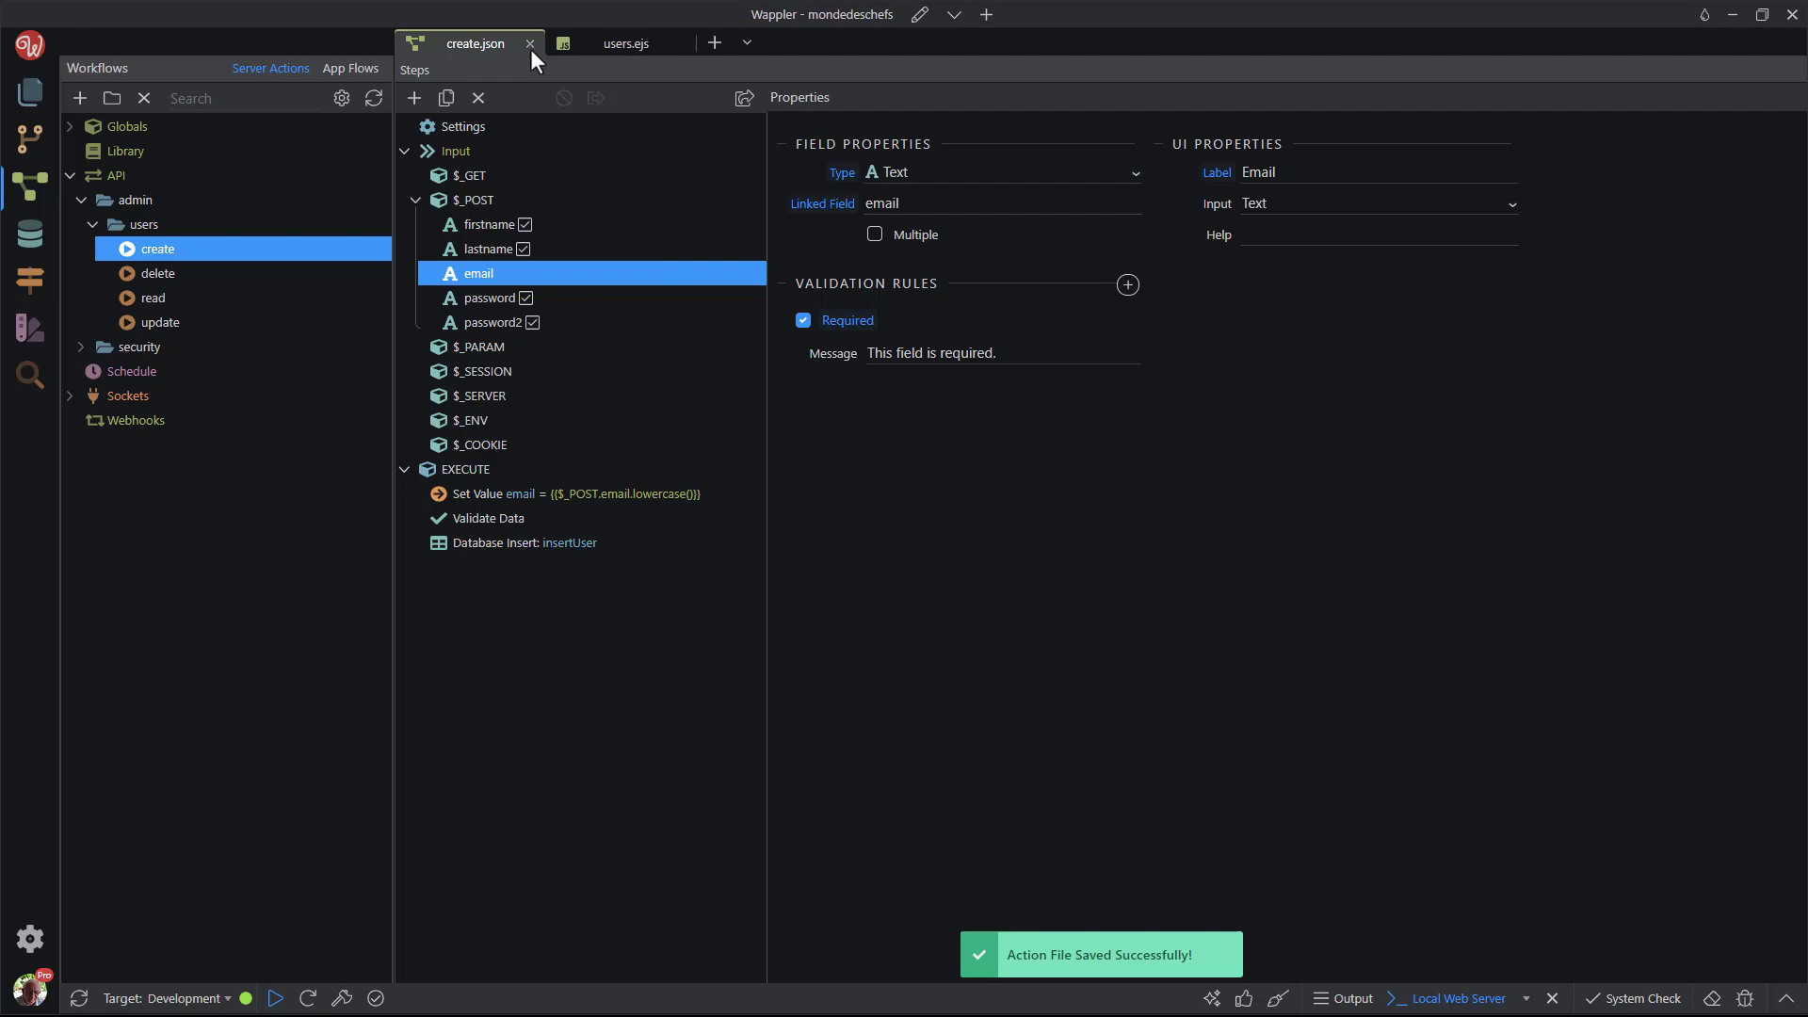
left_click(622, 45)
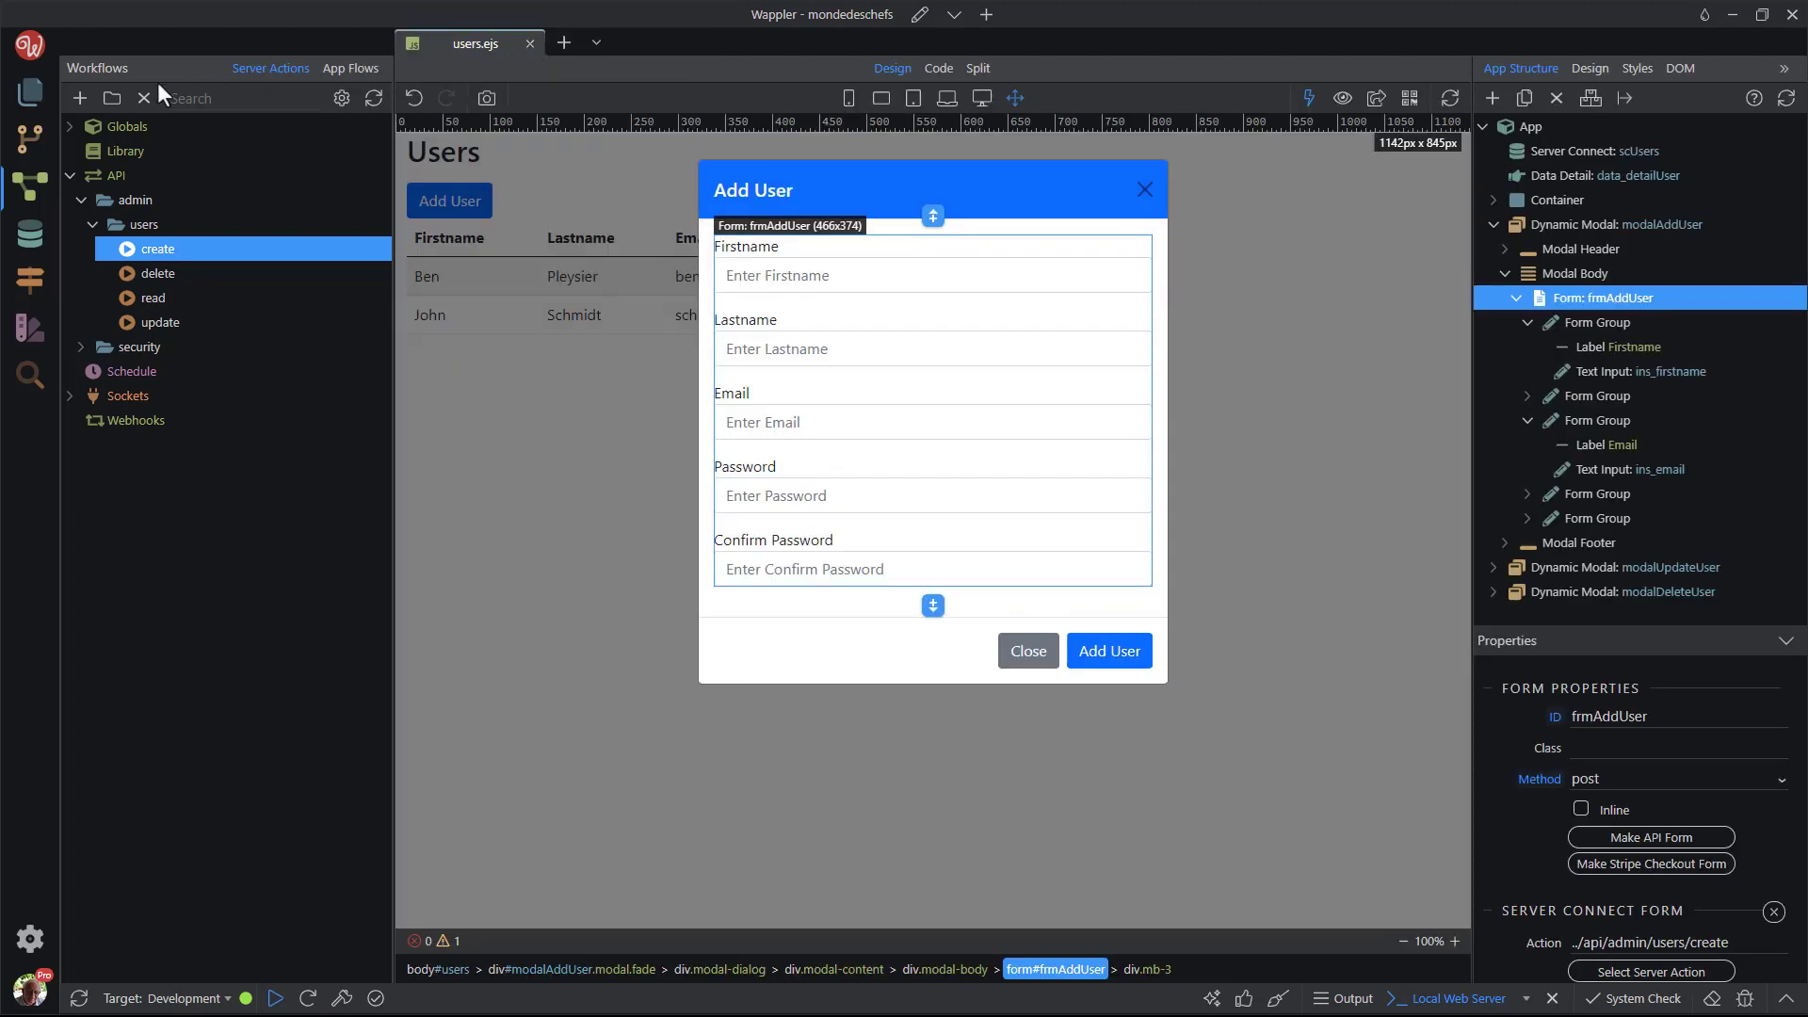
left_click(29, 92)
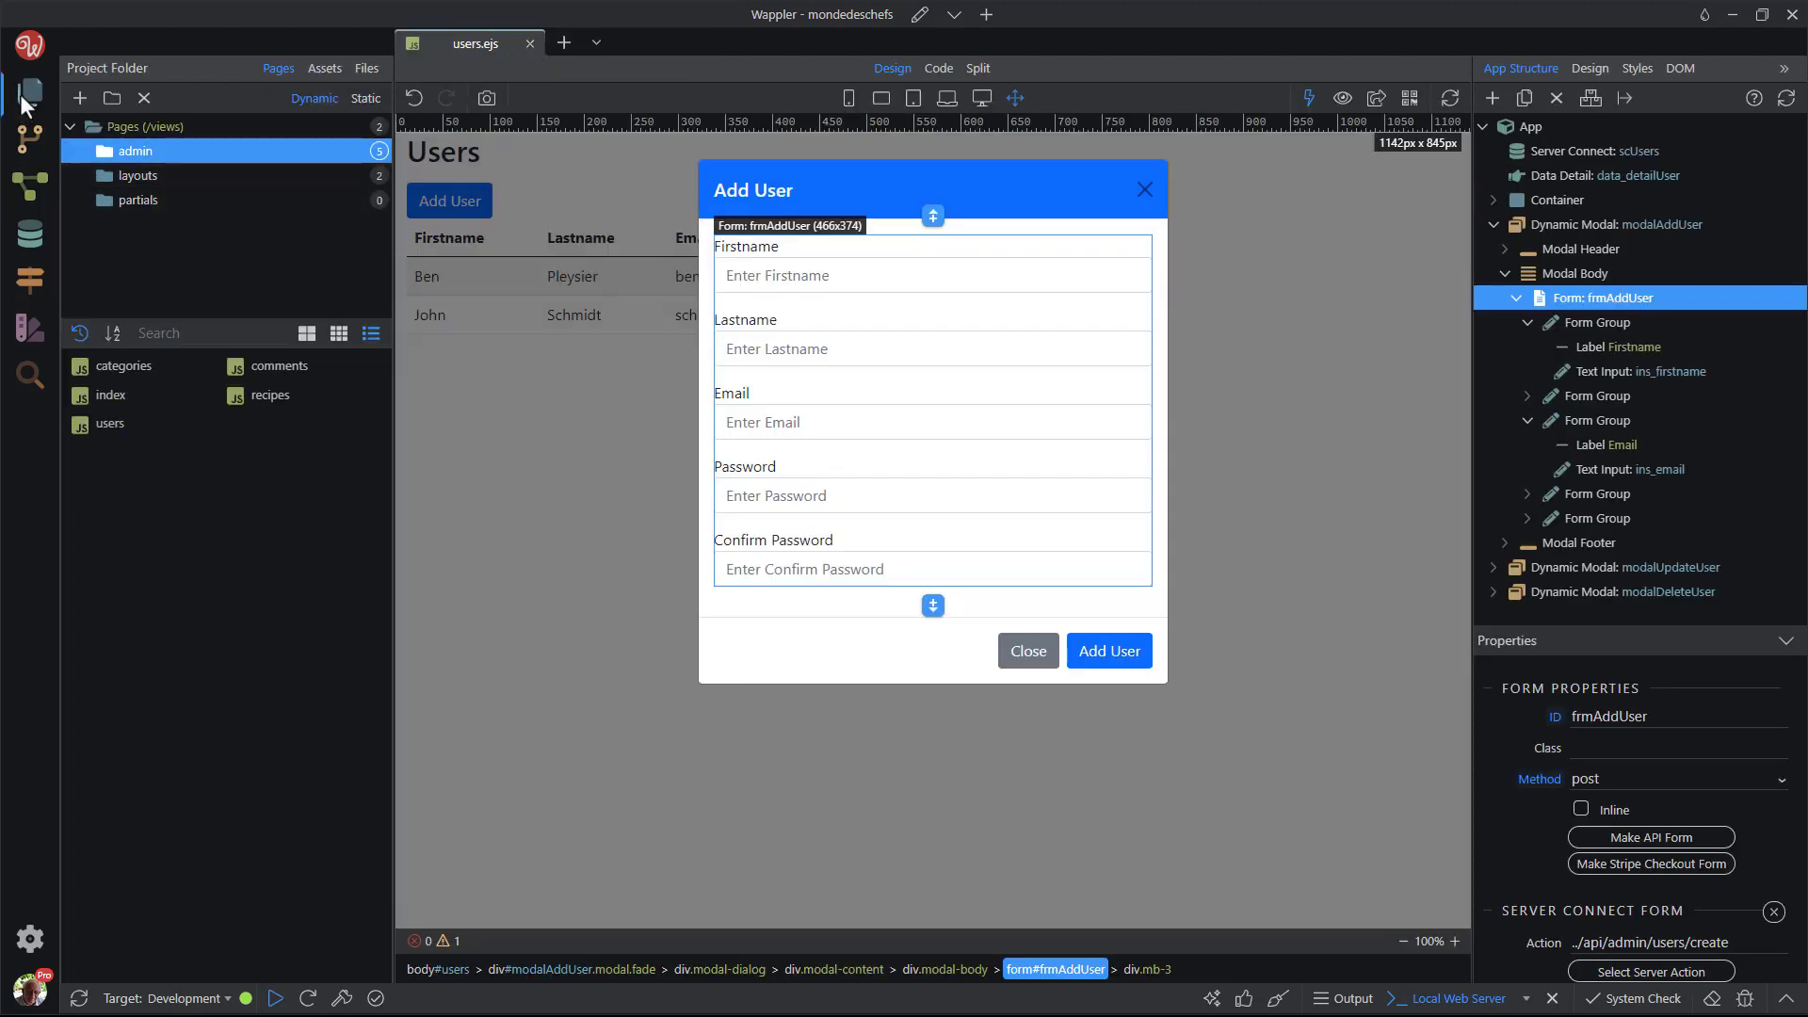
mouse_move(1078, 112)
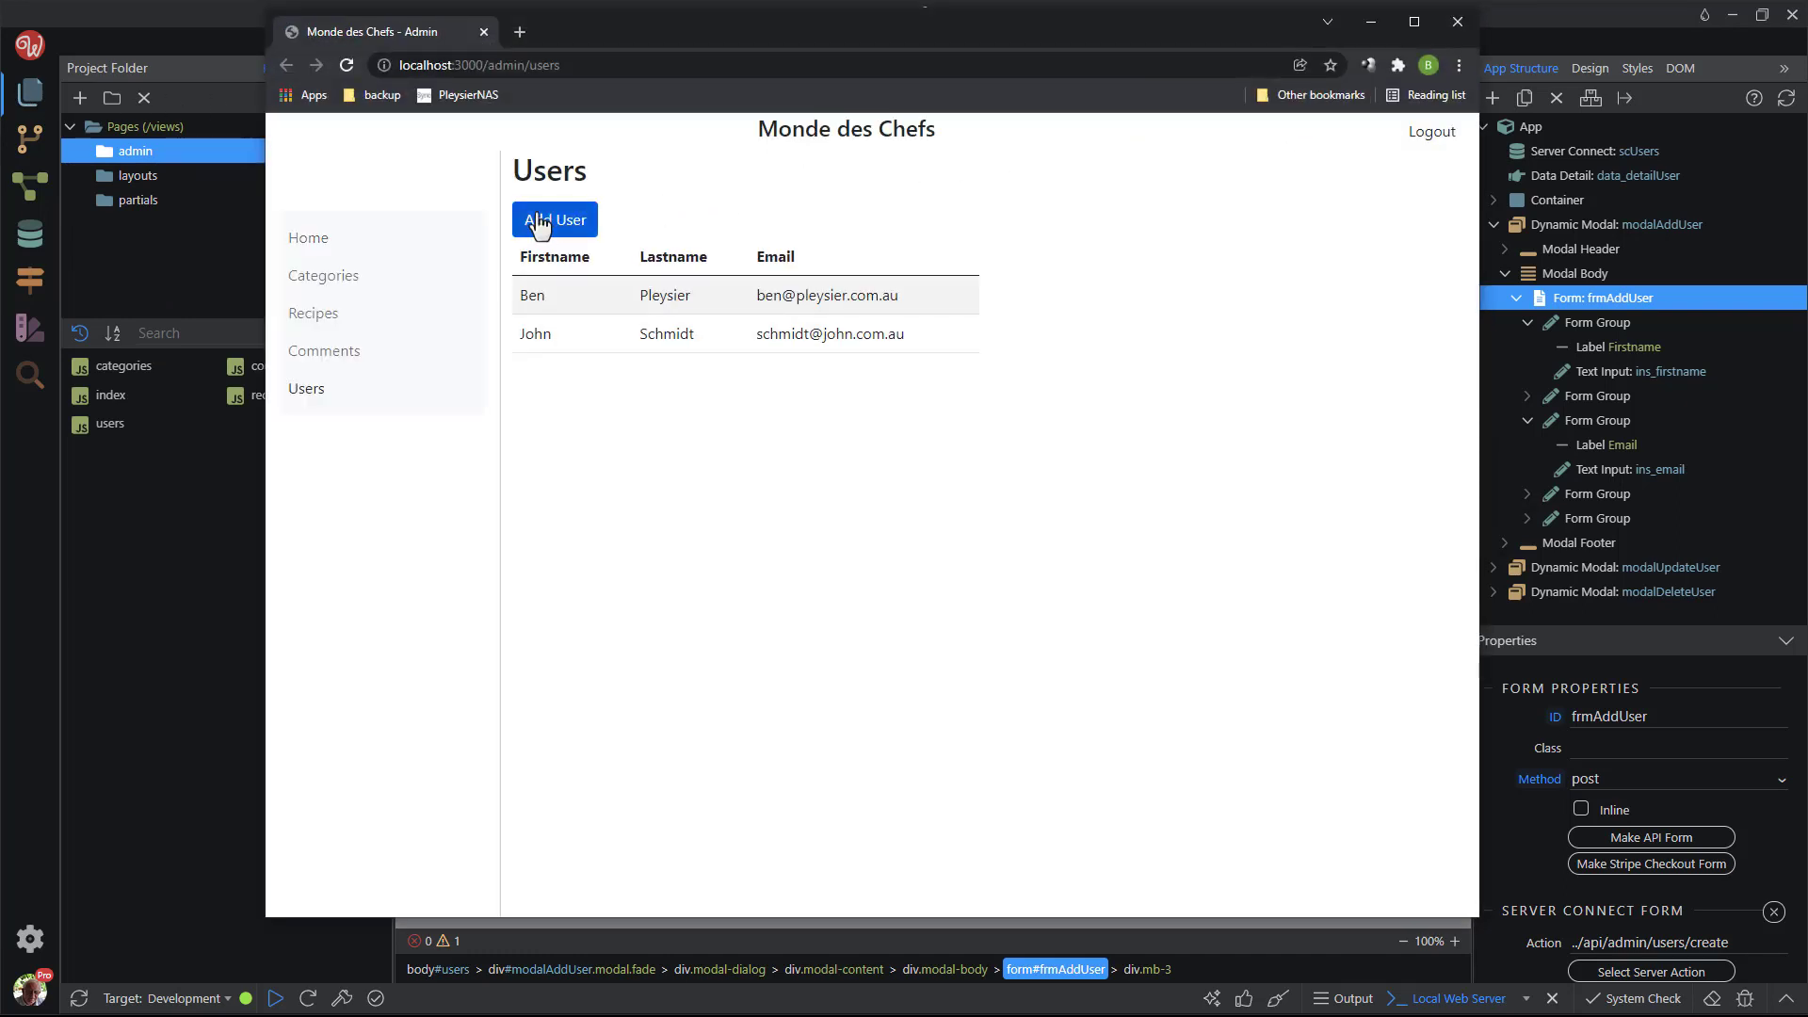
left_click(554, 220)
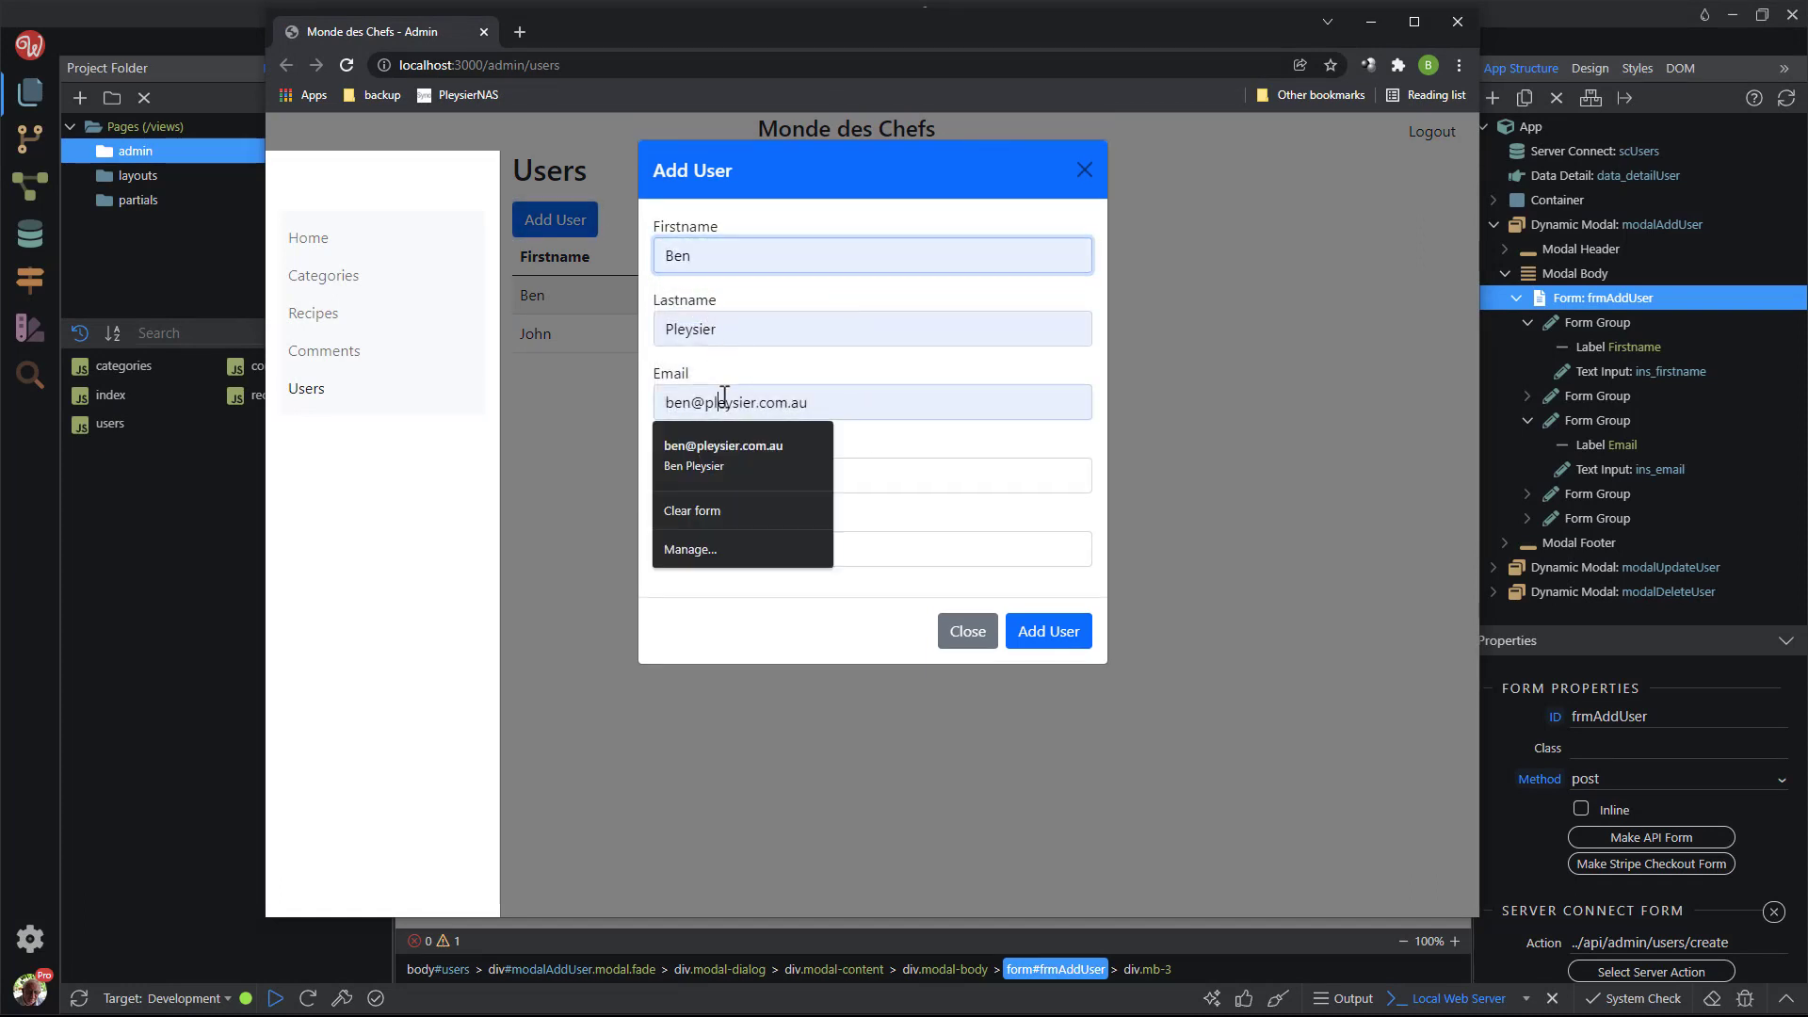
type("a")
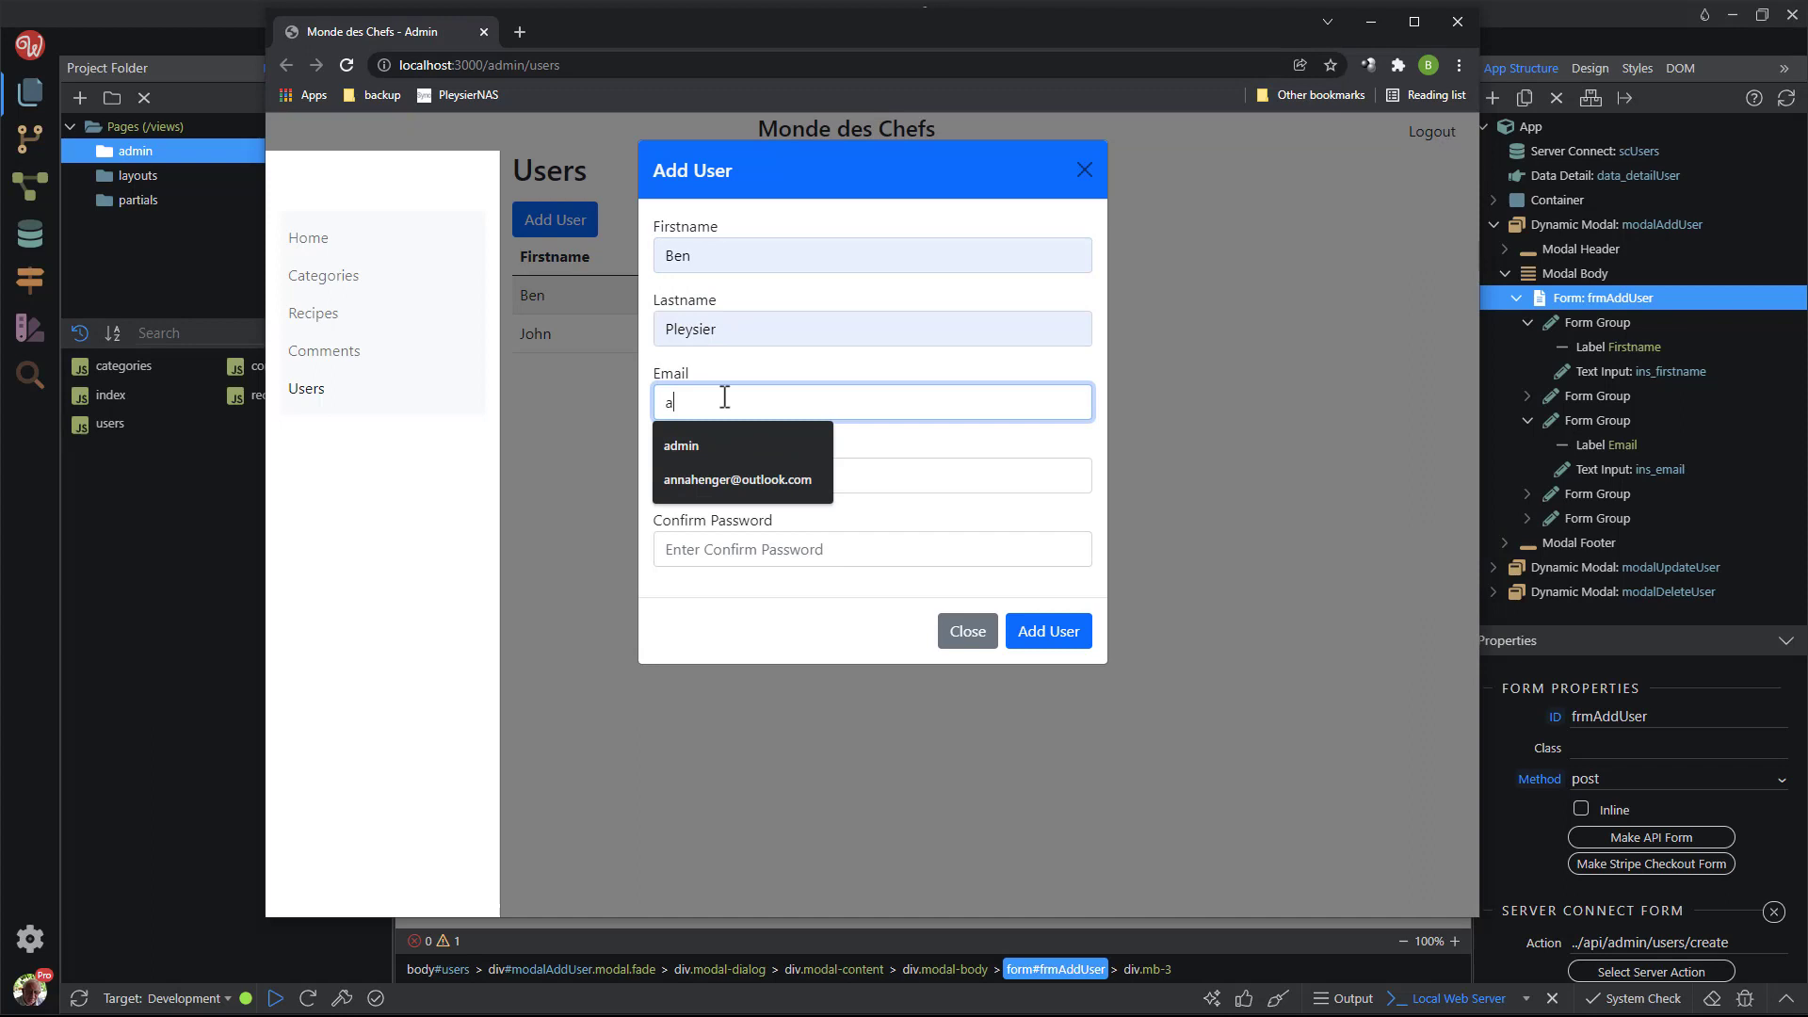
left_click(680, 445)
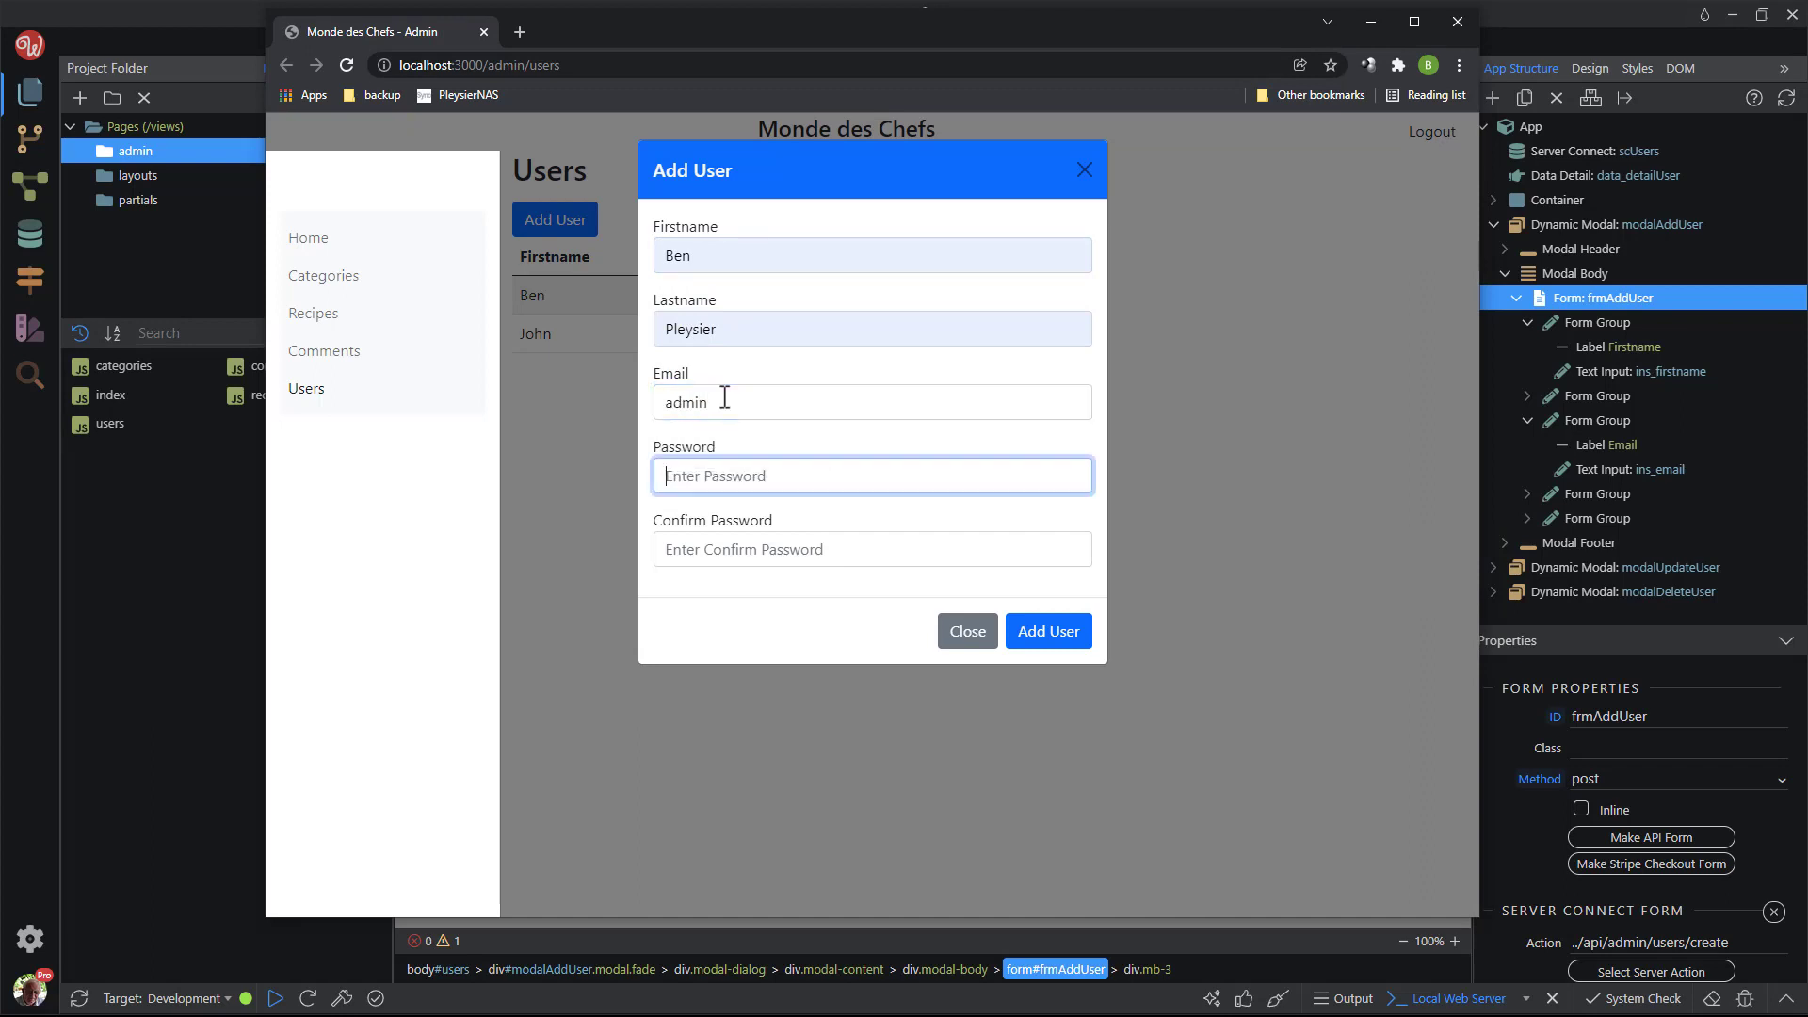
type("admin")
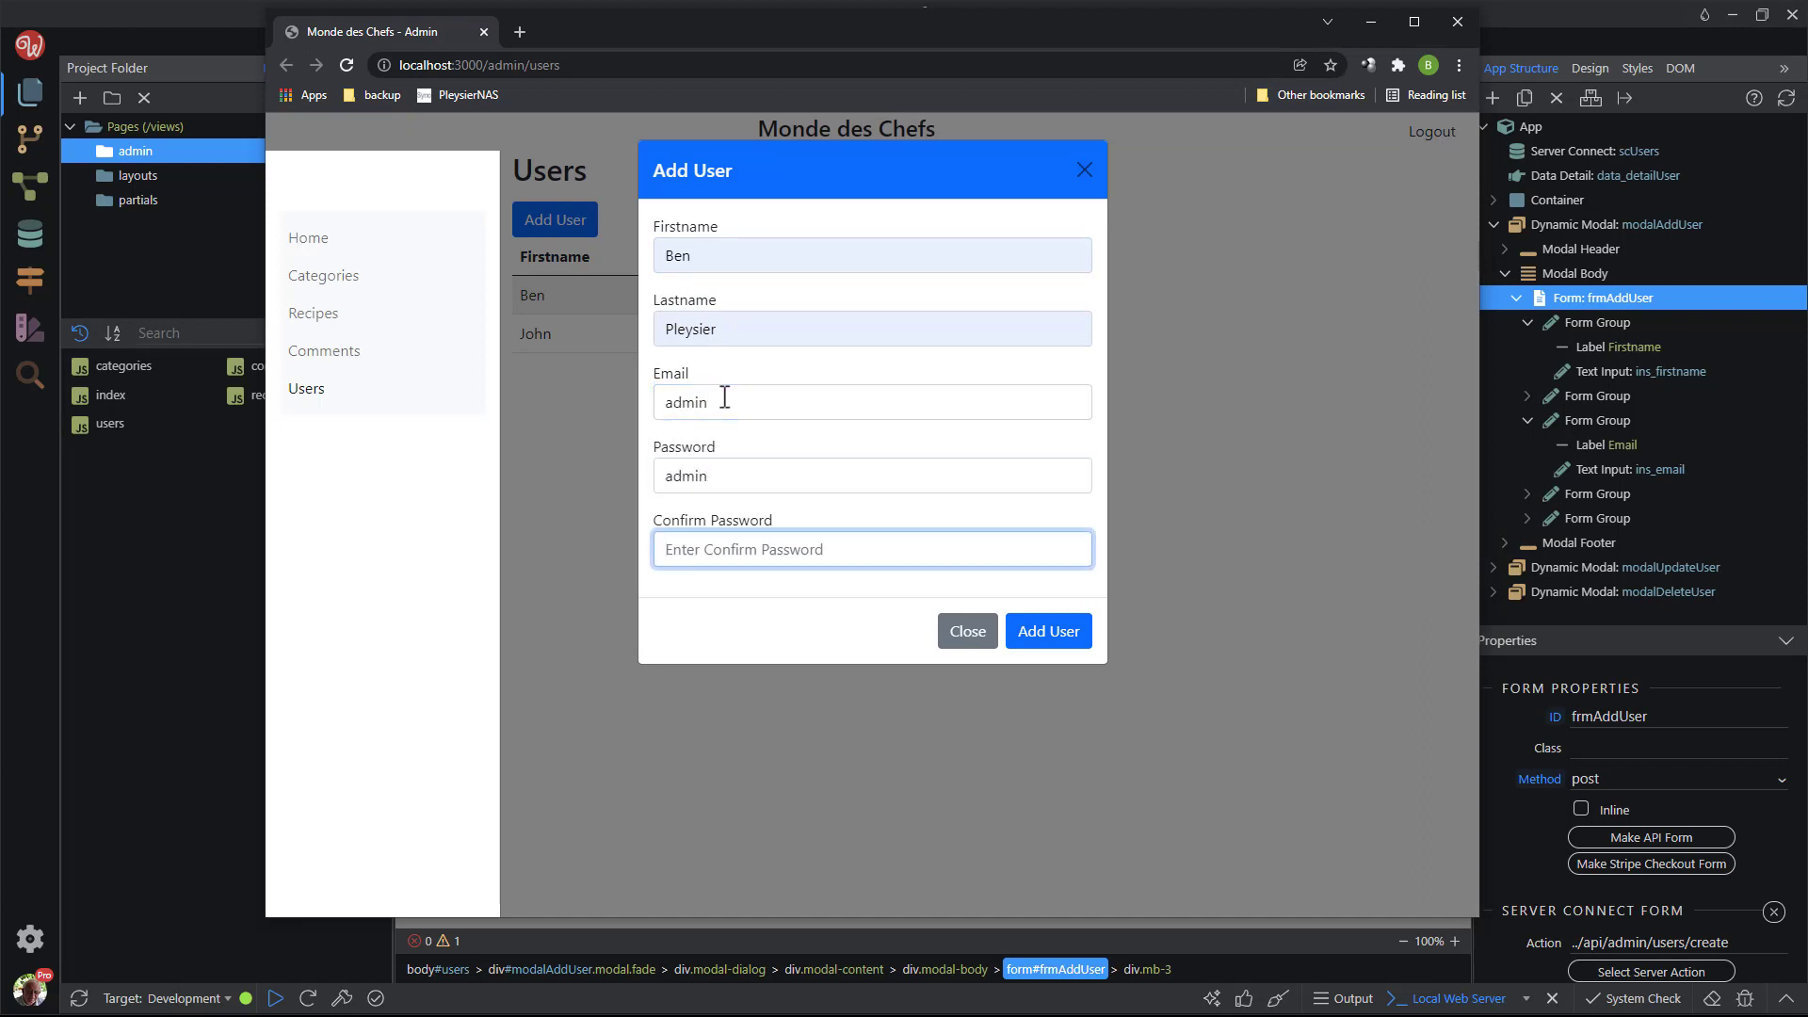
type("admin")
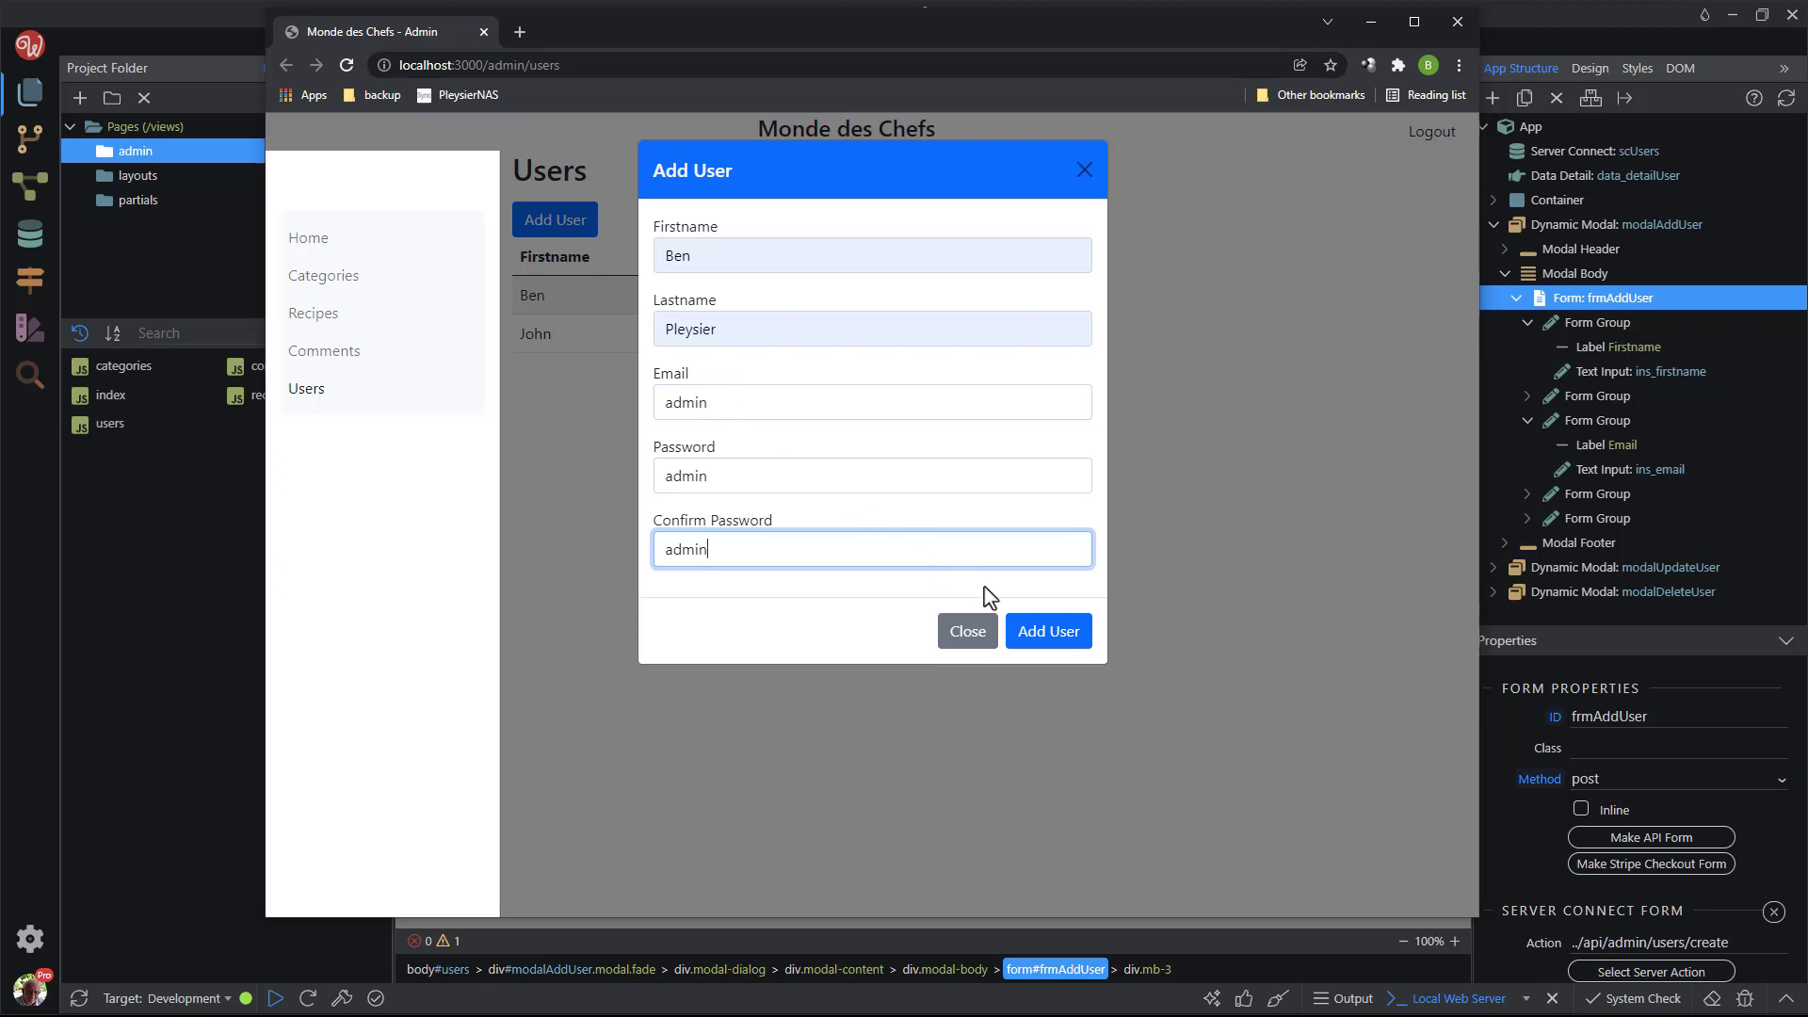
left_click(1047, 631)
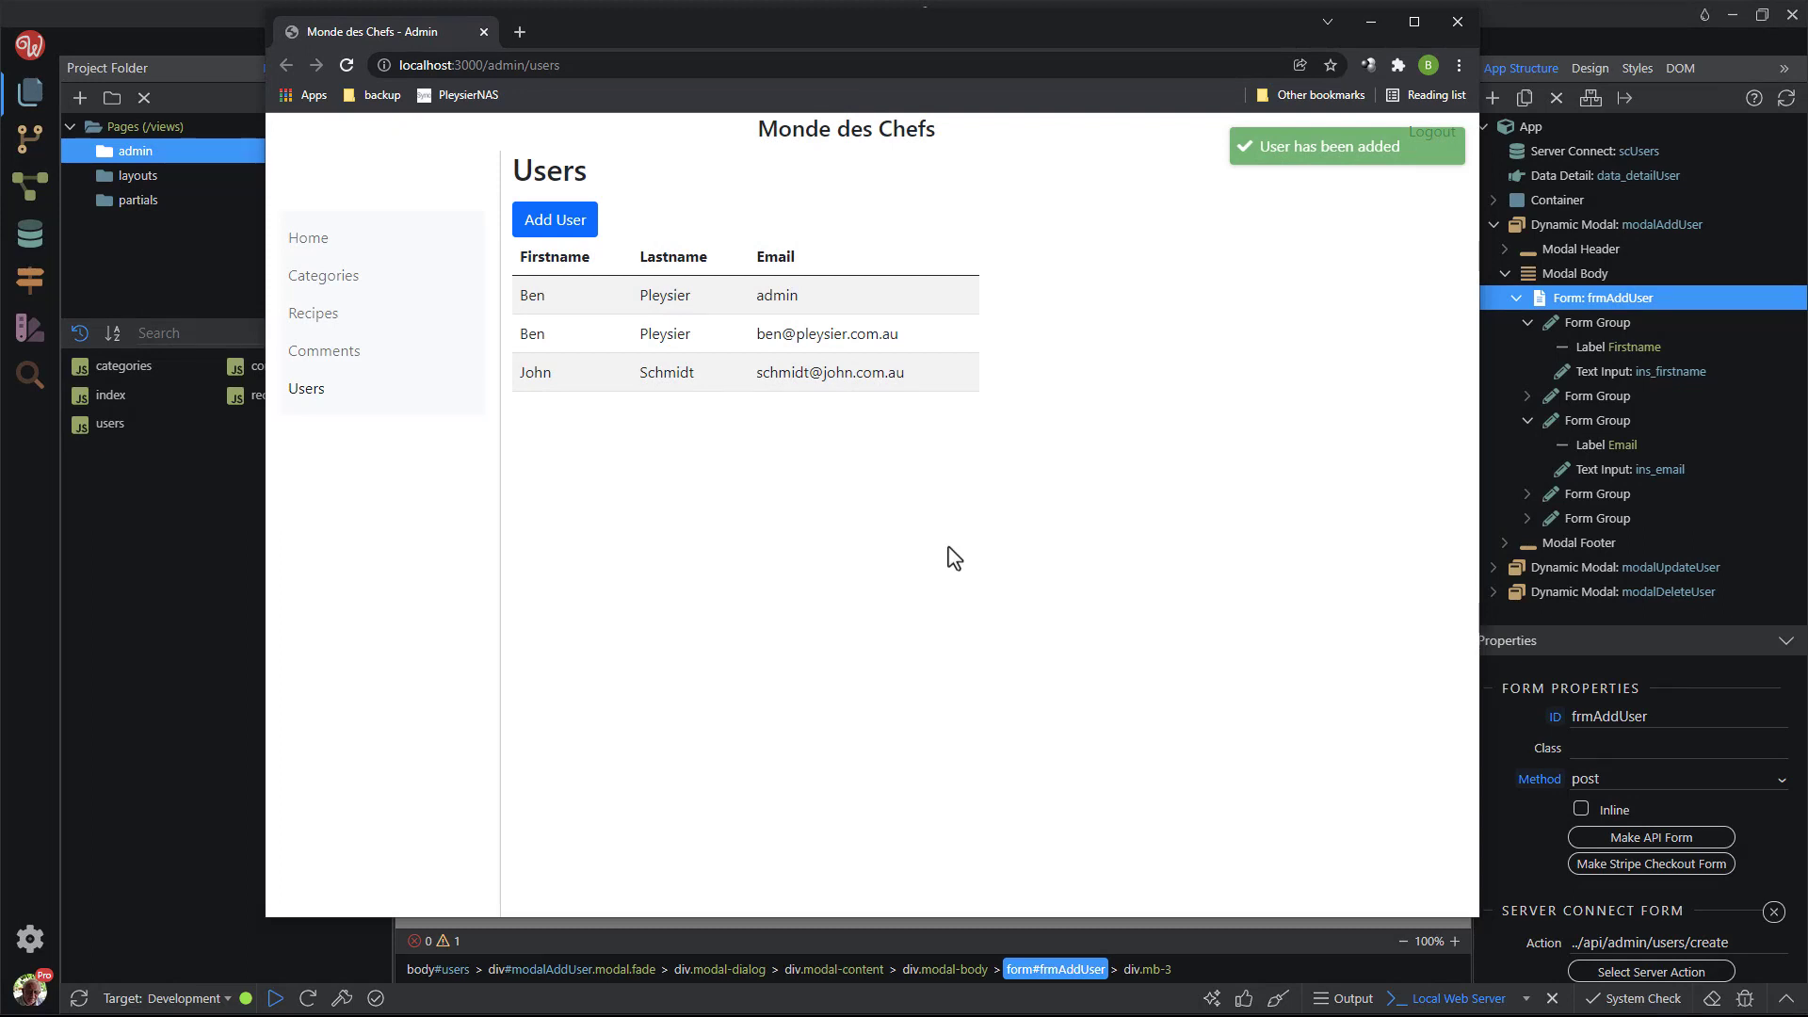
Step: Edit the admin user, set Group to Administrator, and save changes
left_click(750, 294)
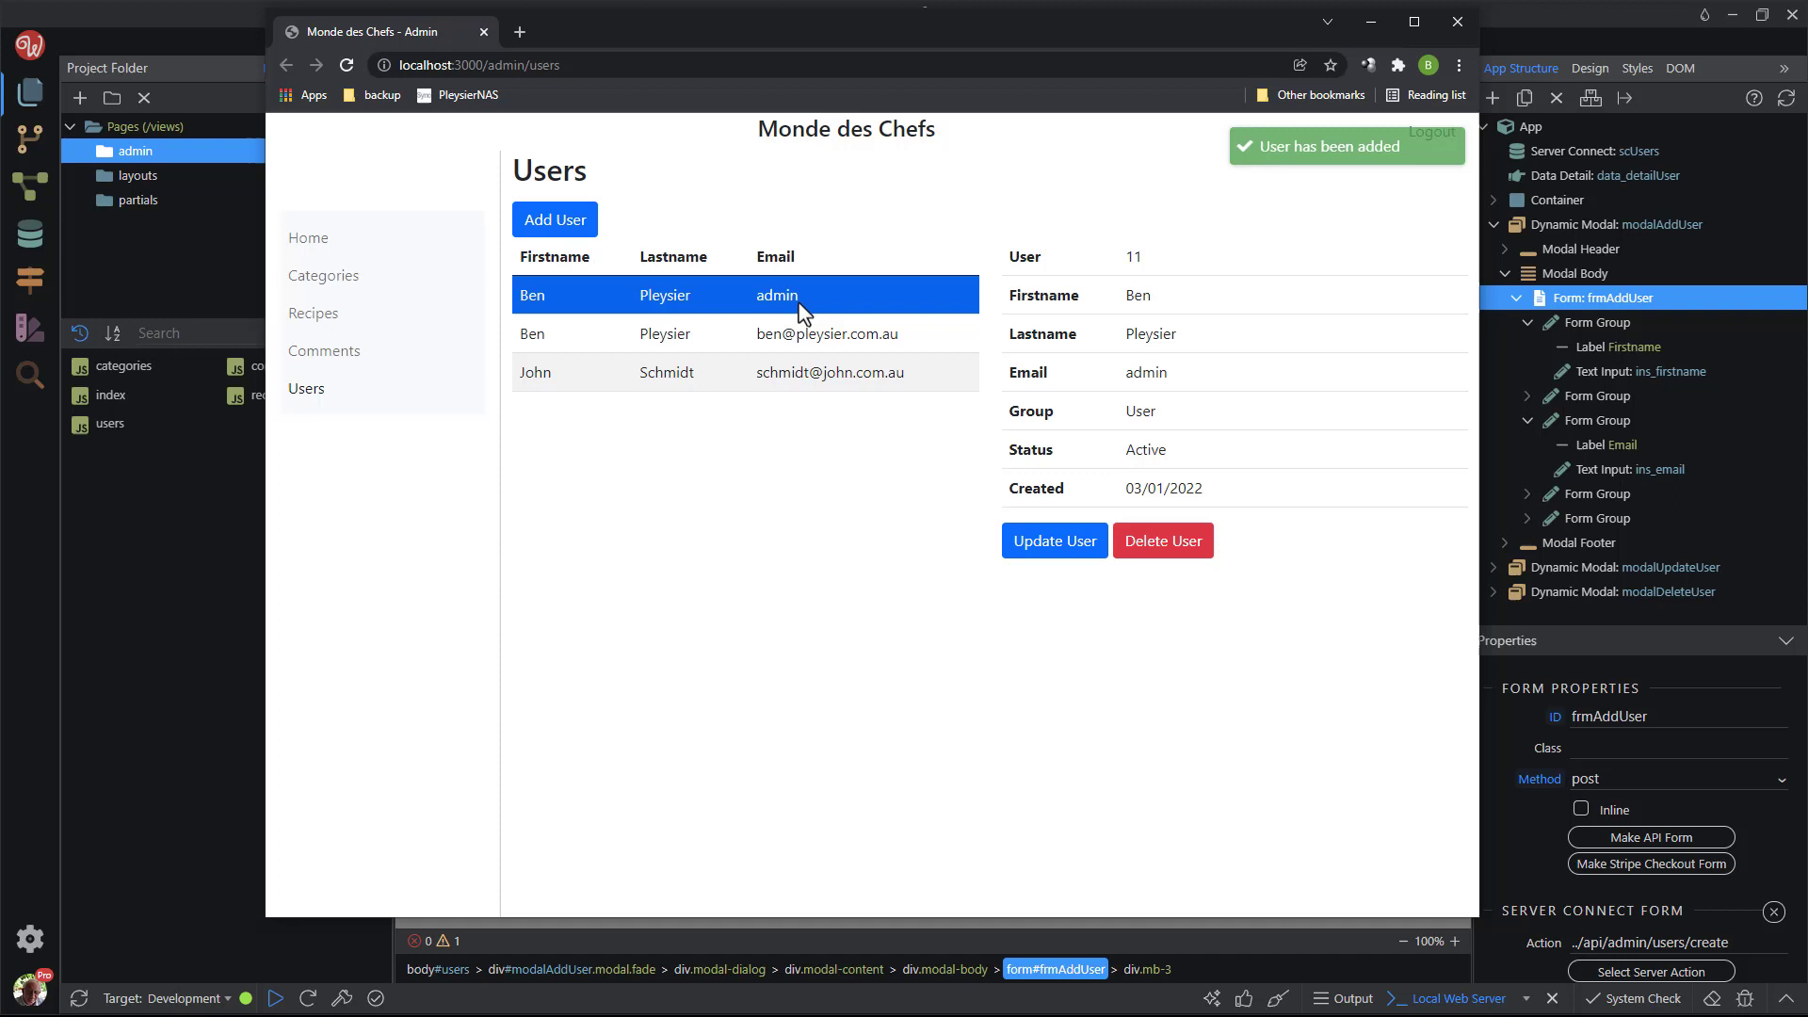
left_click(1053, 540)
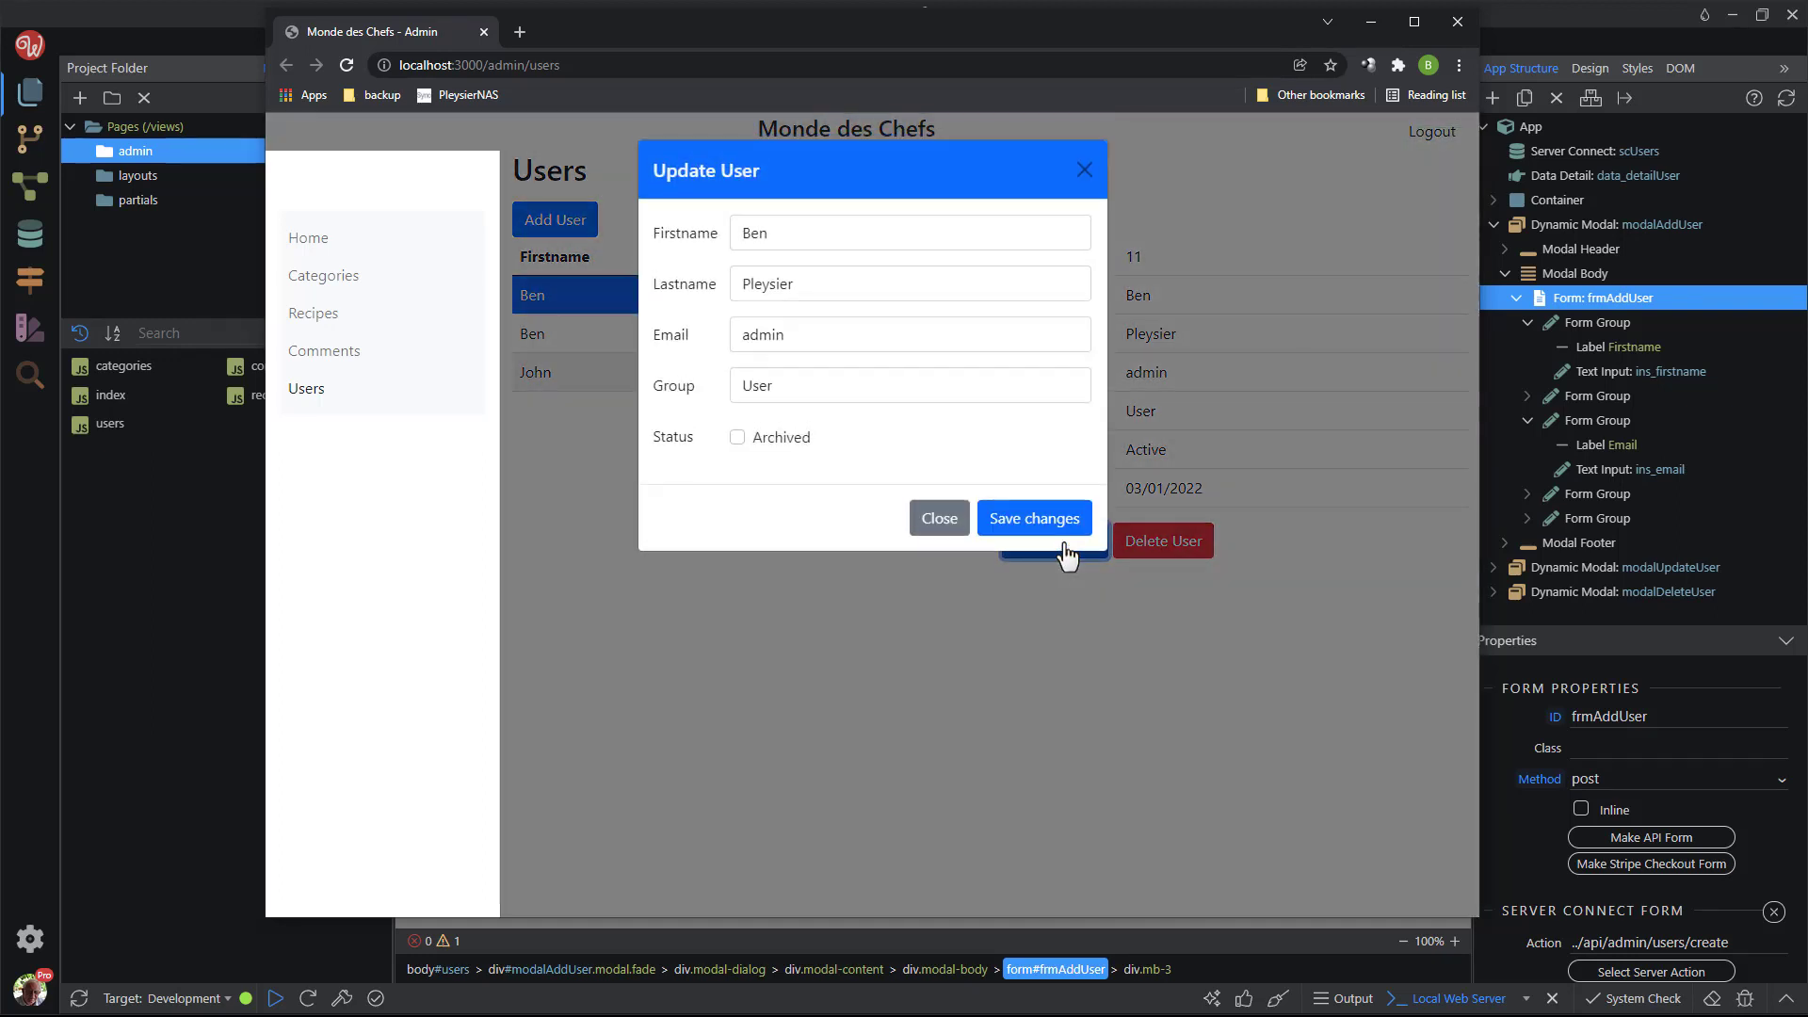
left_click(910, 384)
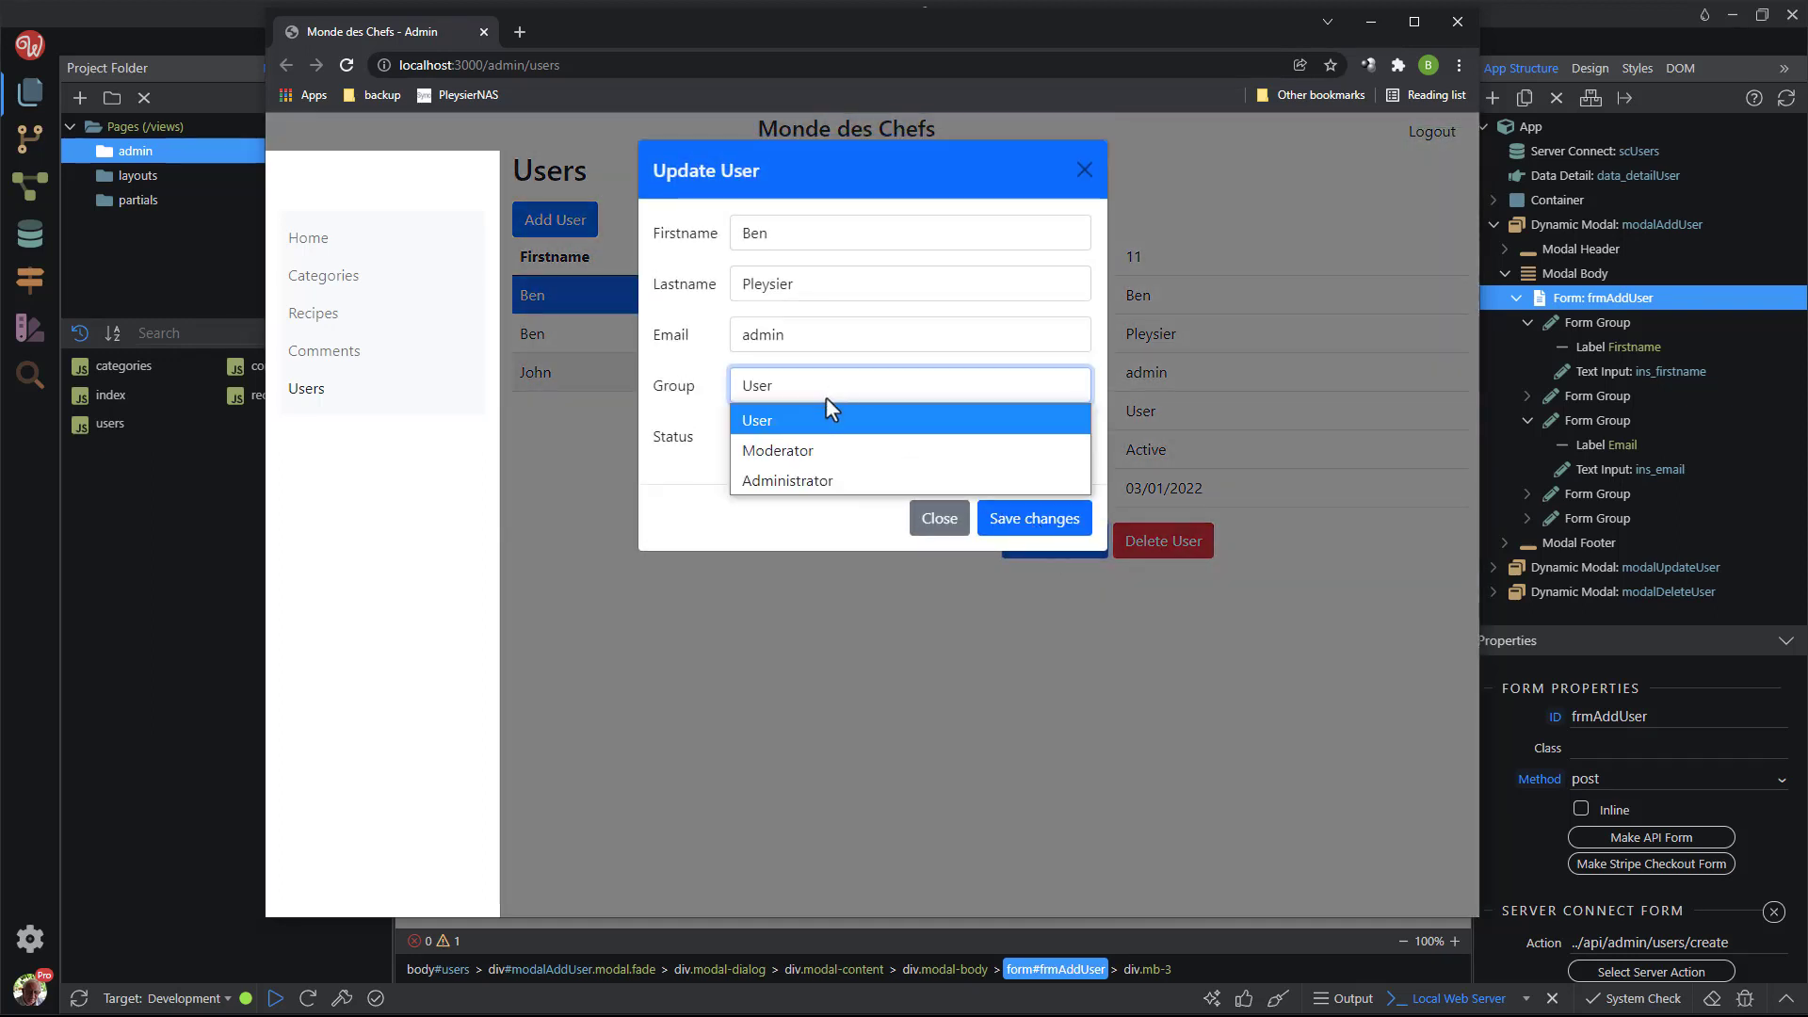
left_click(787, 481)
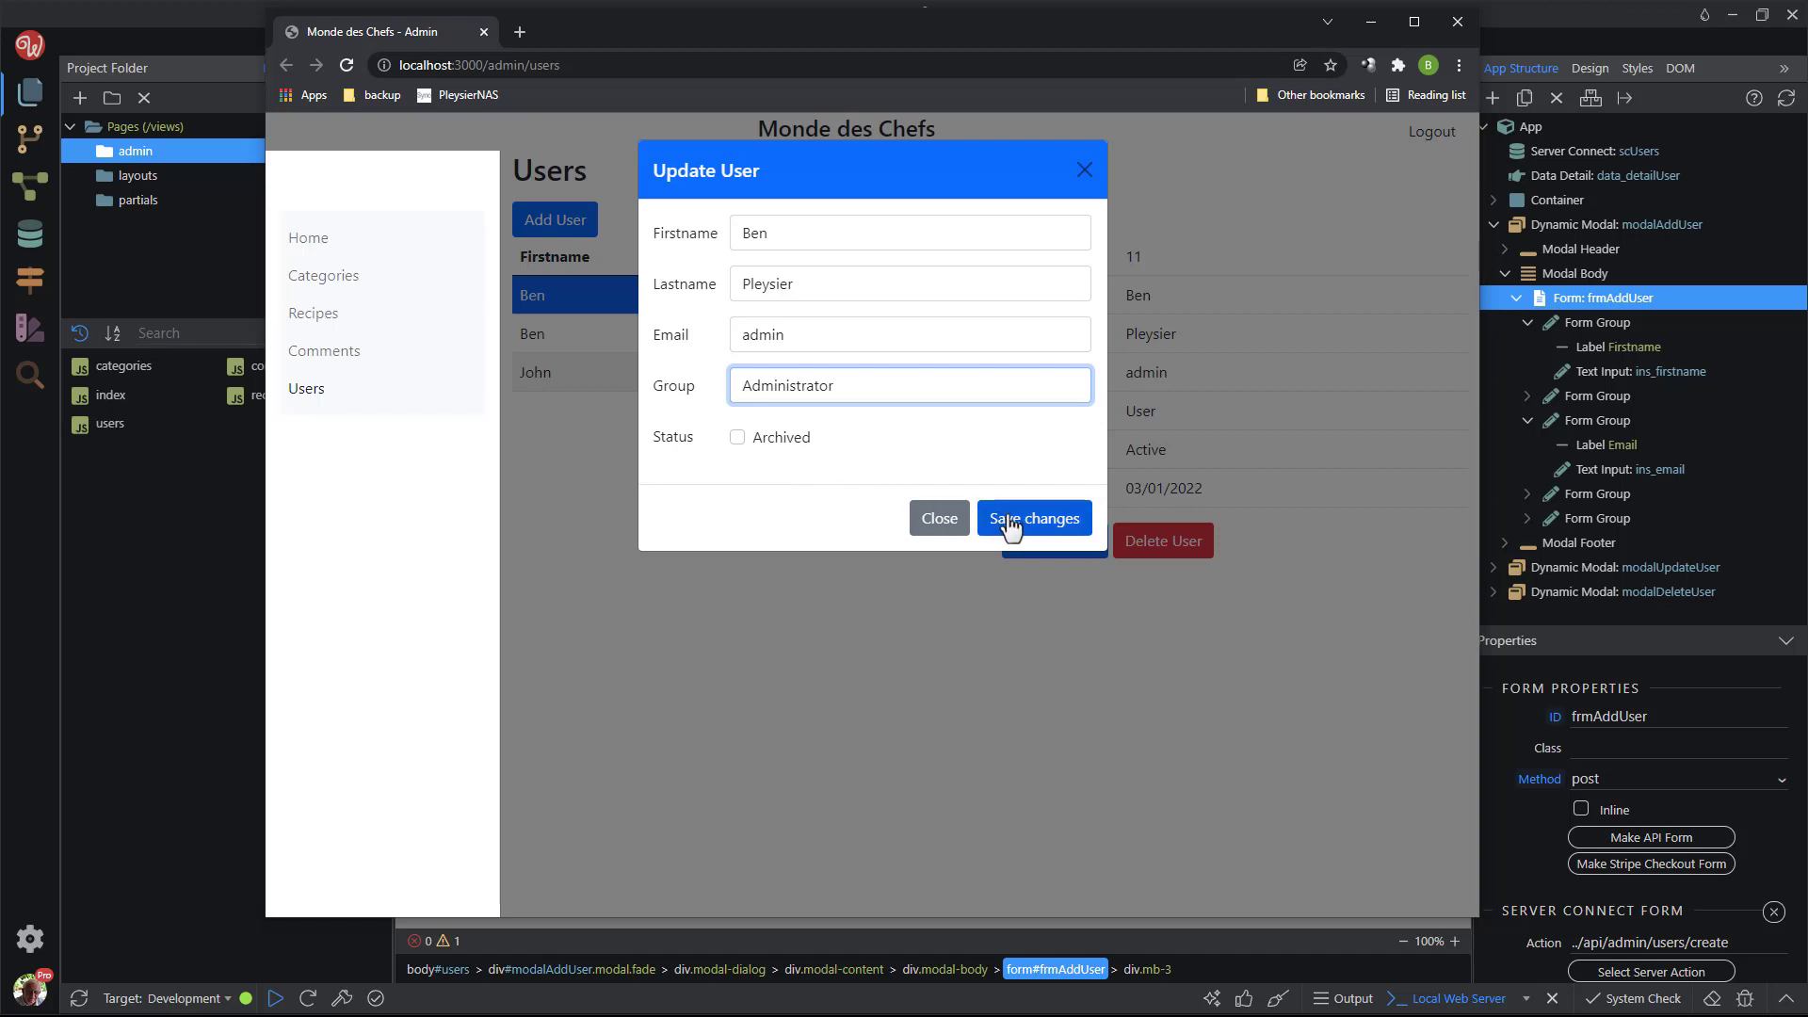
left_click(1031, 518)
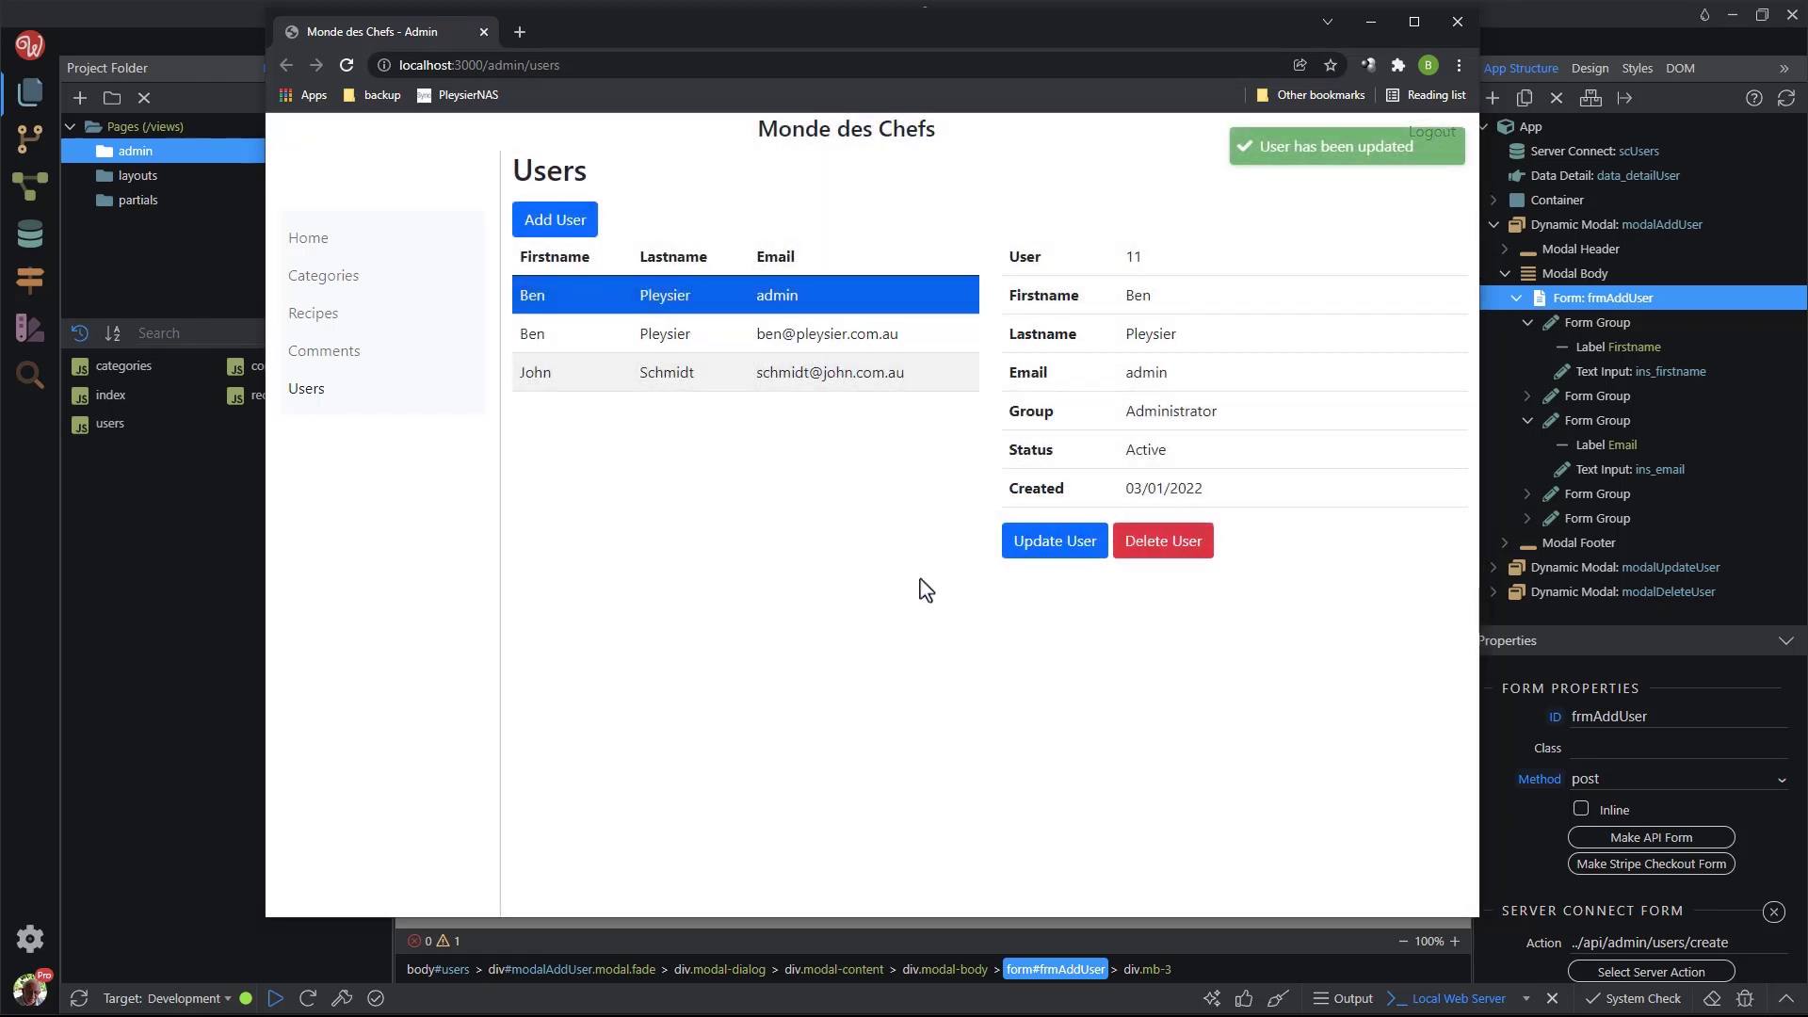
mouse_move(1150, 597)
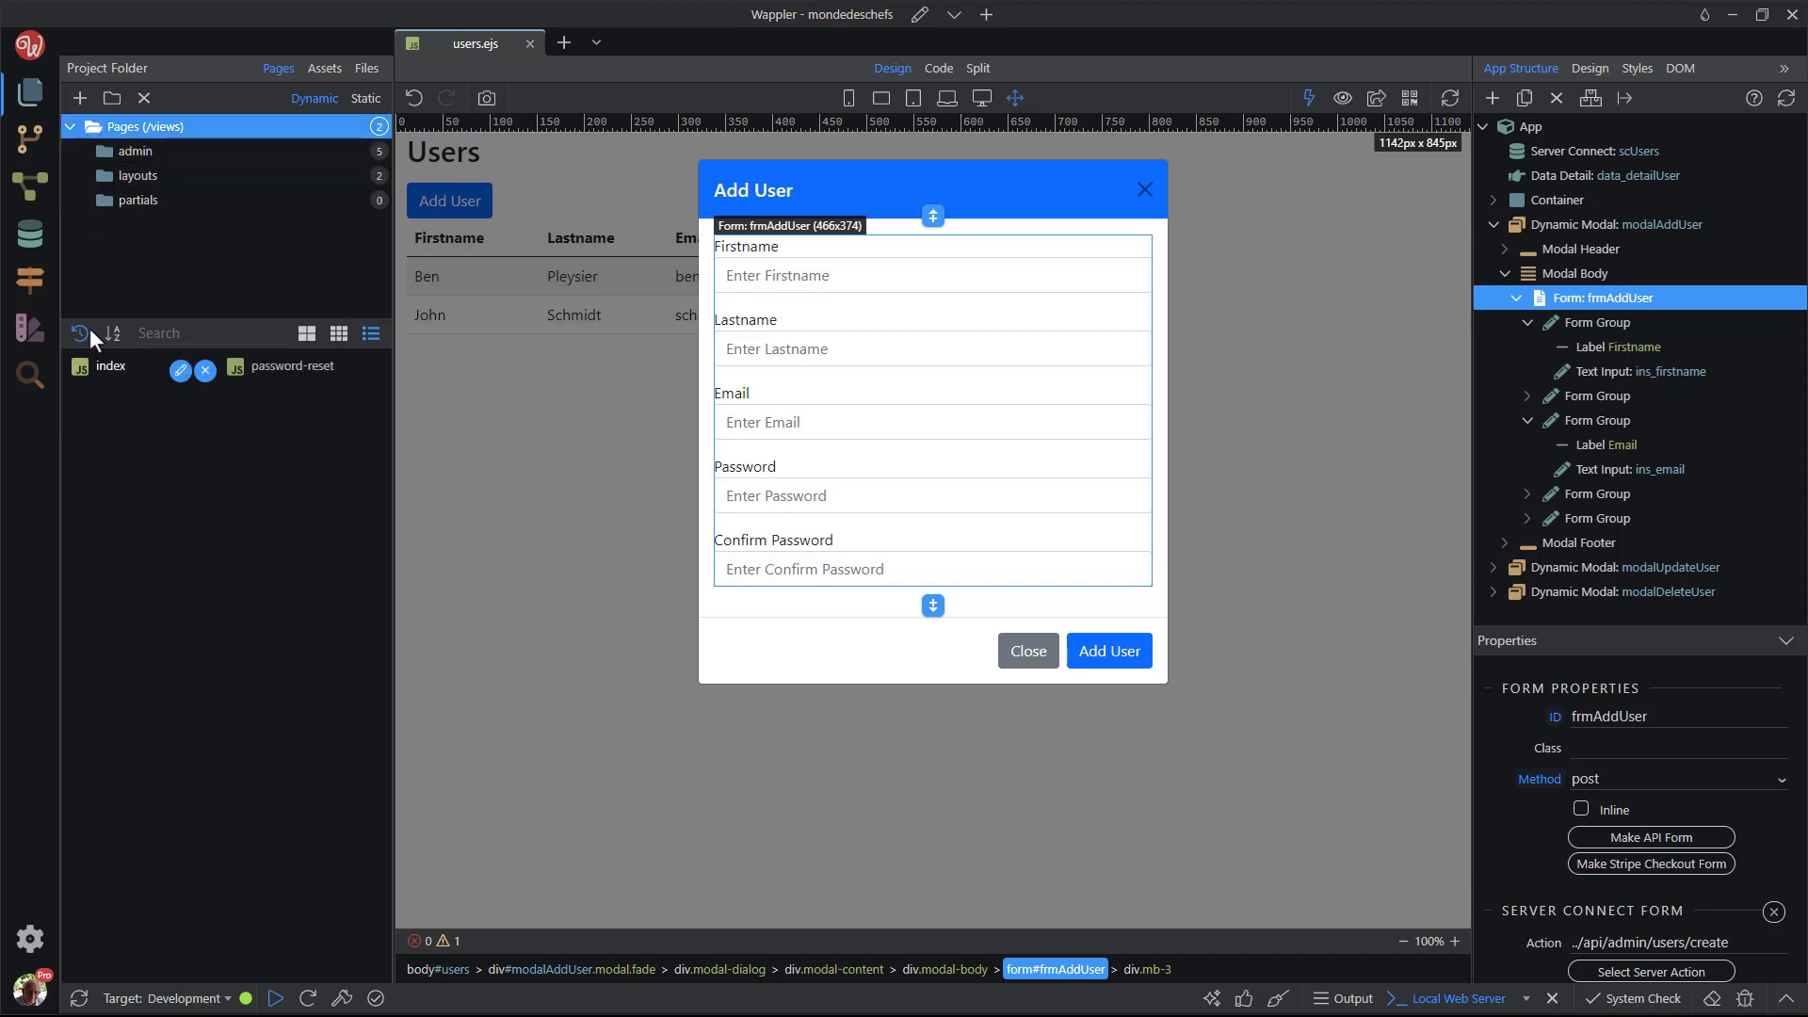
Step: Preview index.ejs in the browser and submit the login form with admin credentials
left_click(623, 43)
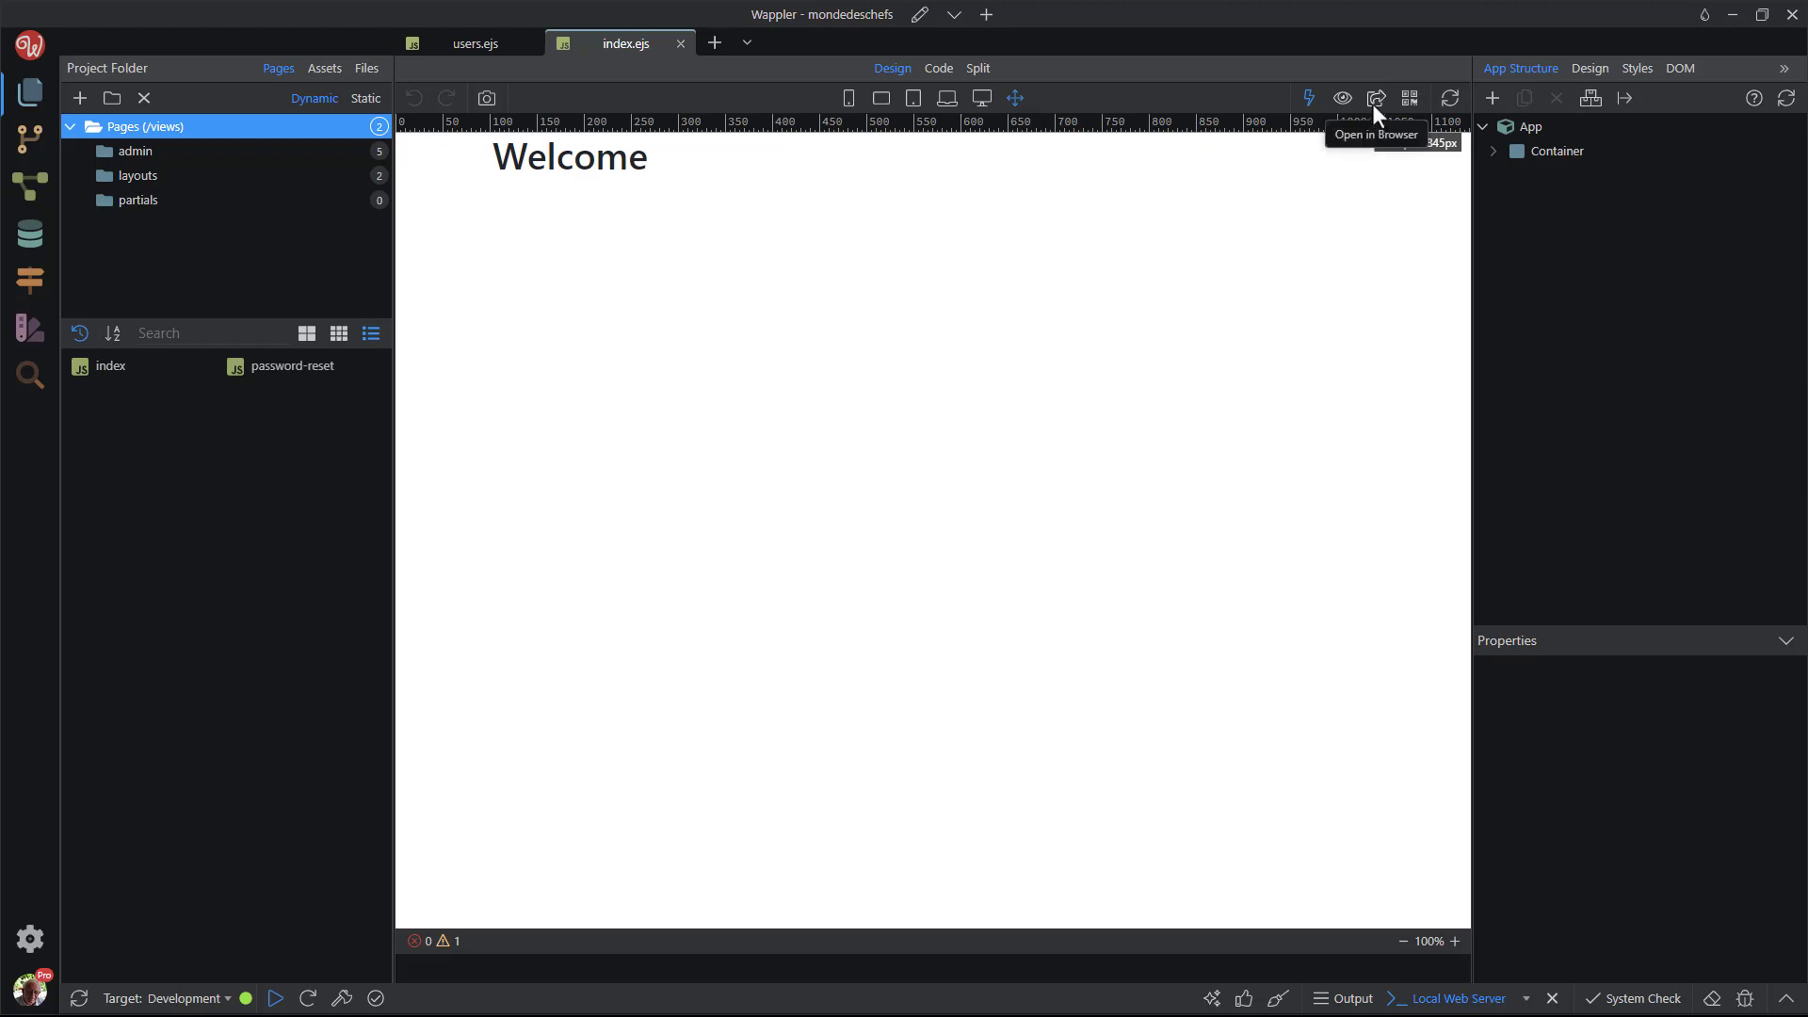
left_click(1375, 97)
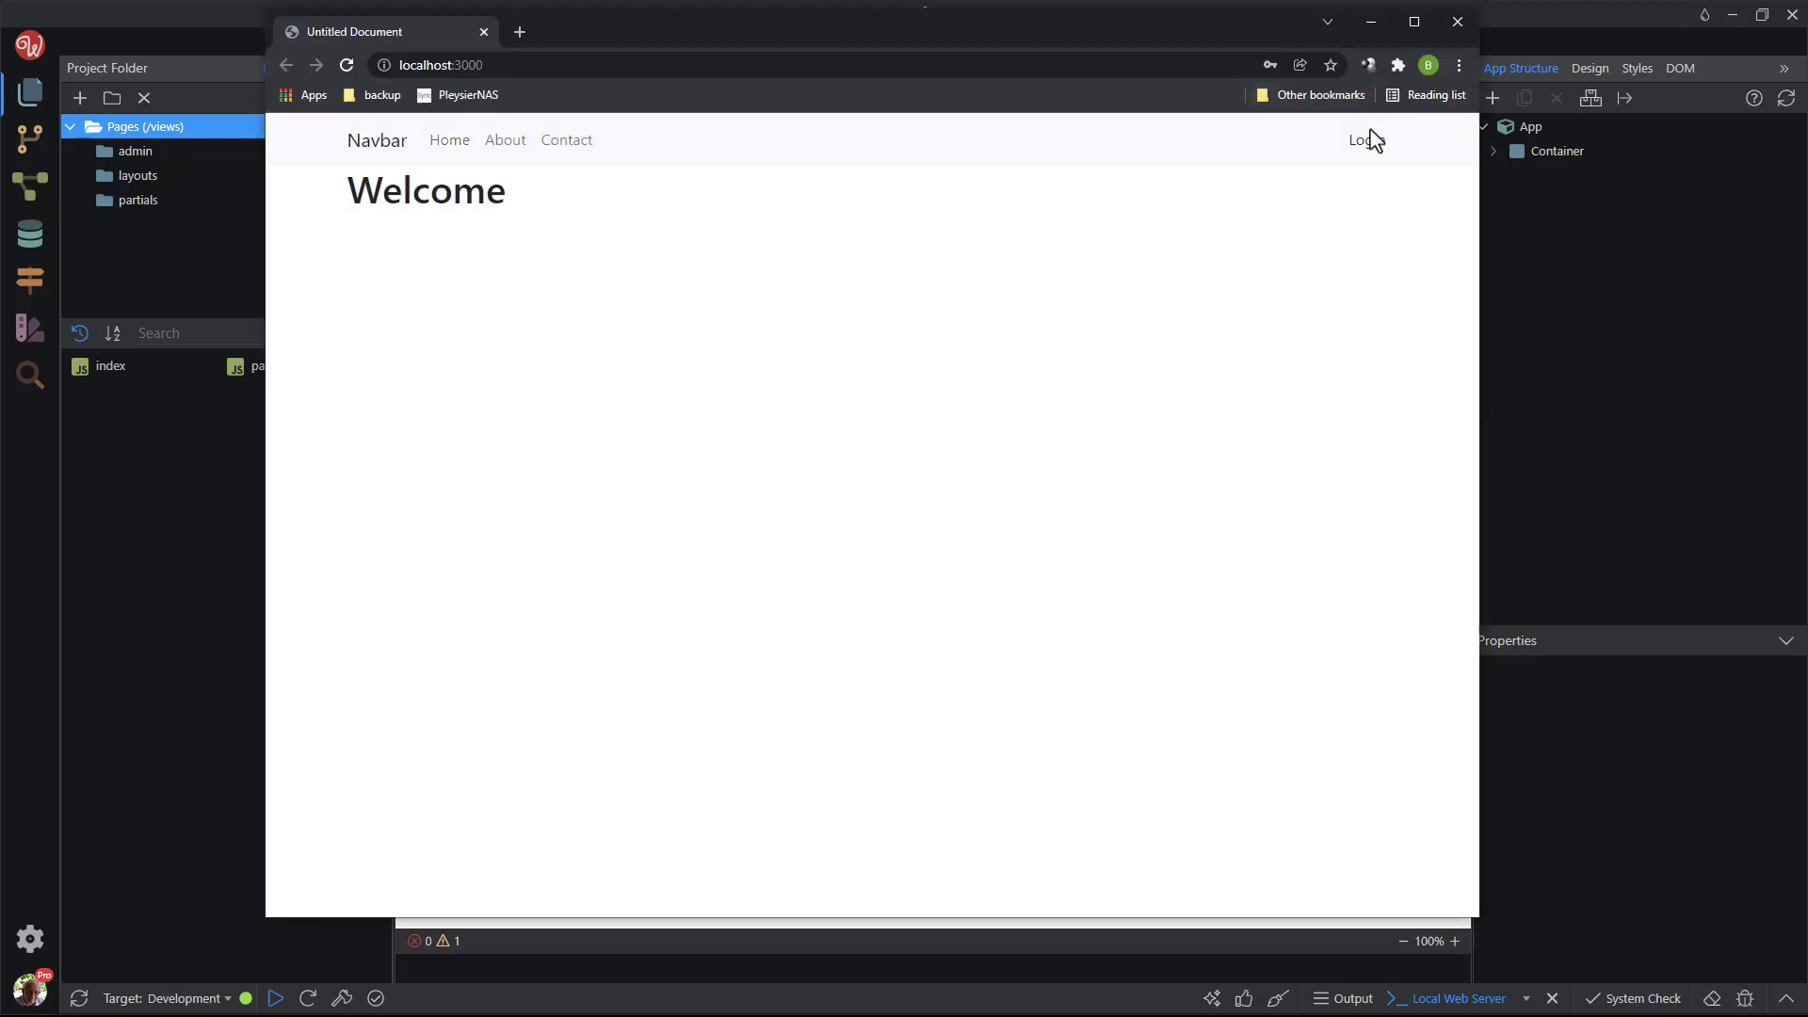
left_click(1366, 140)
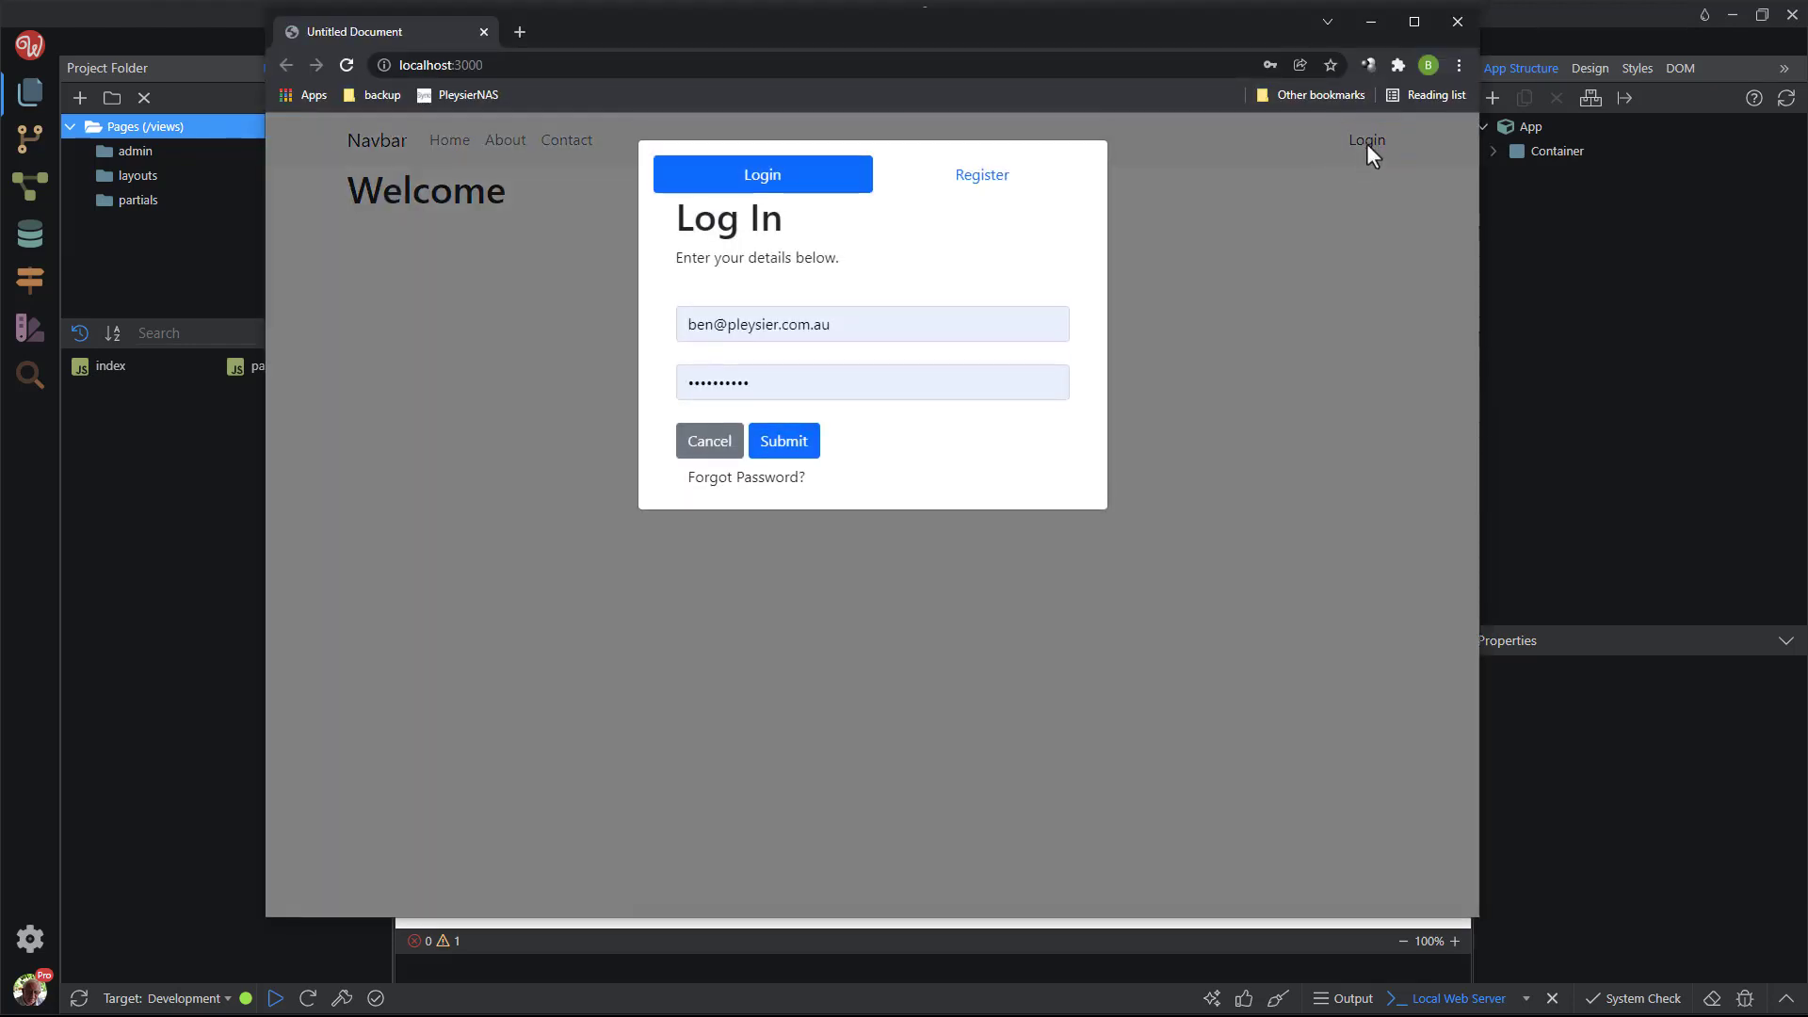
left_click(870, 324)
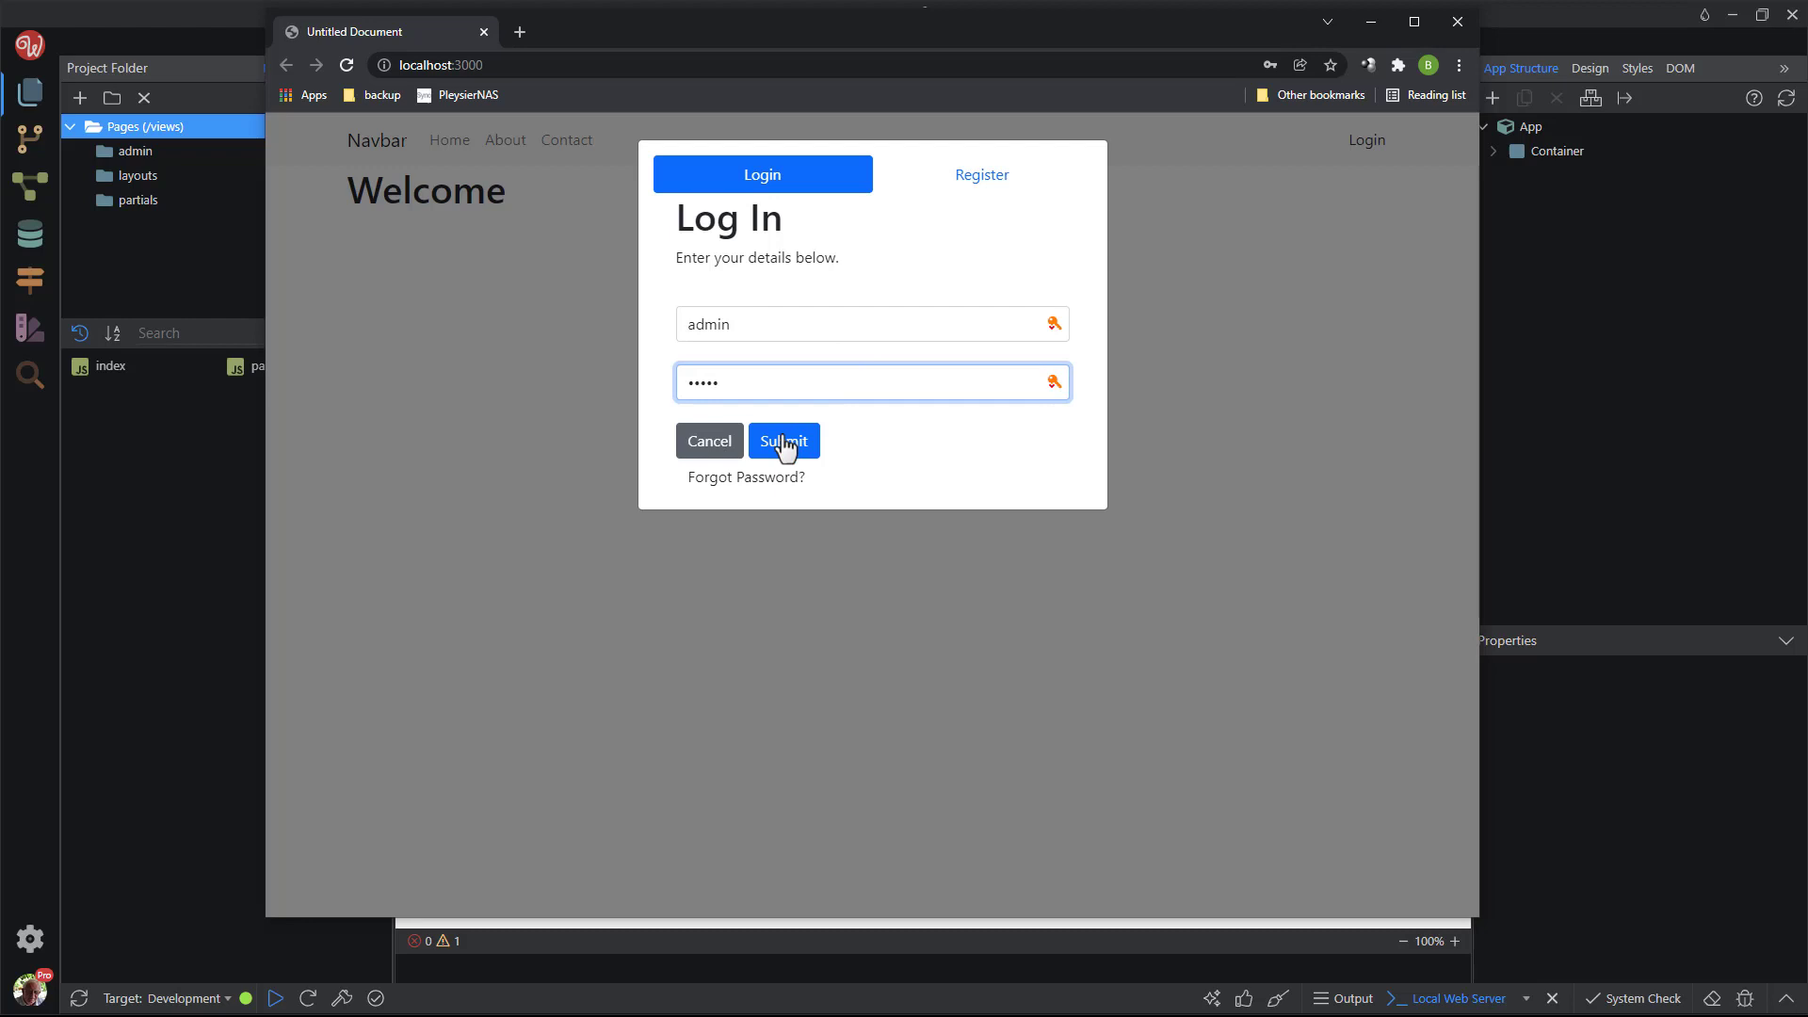
left_click(785, 441)
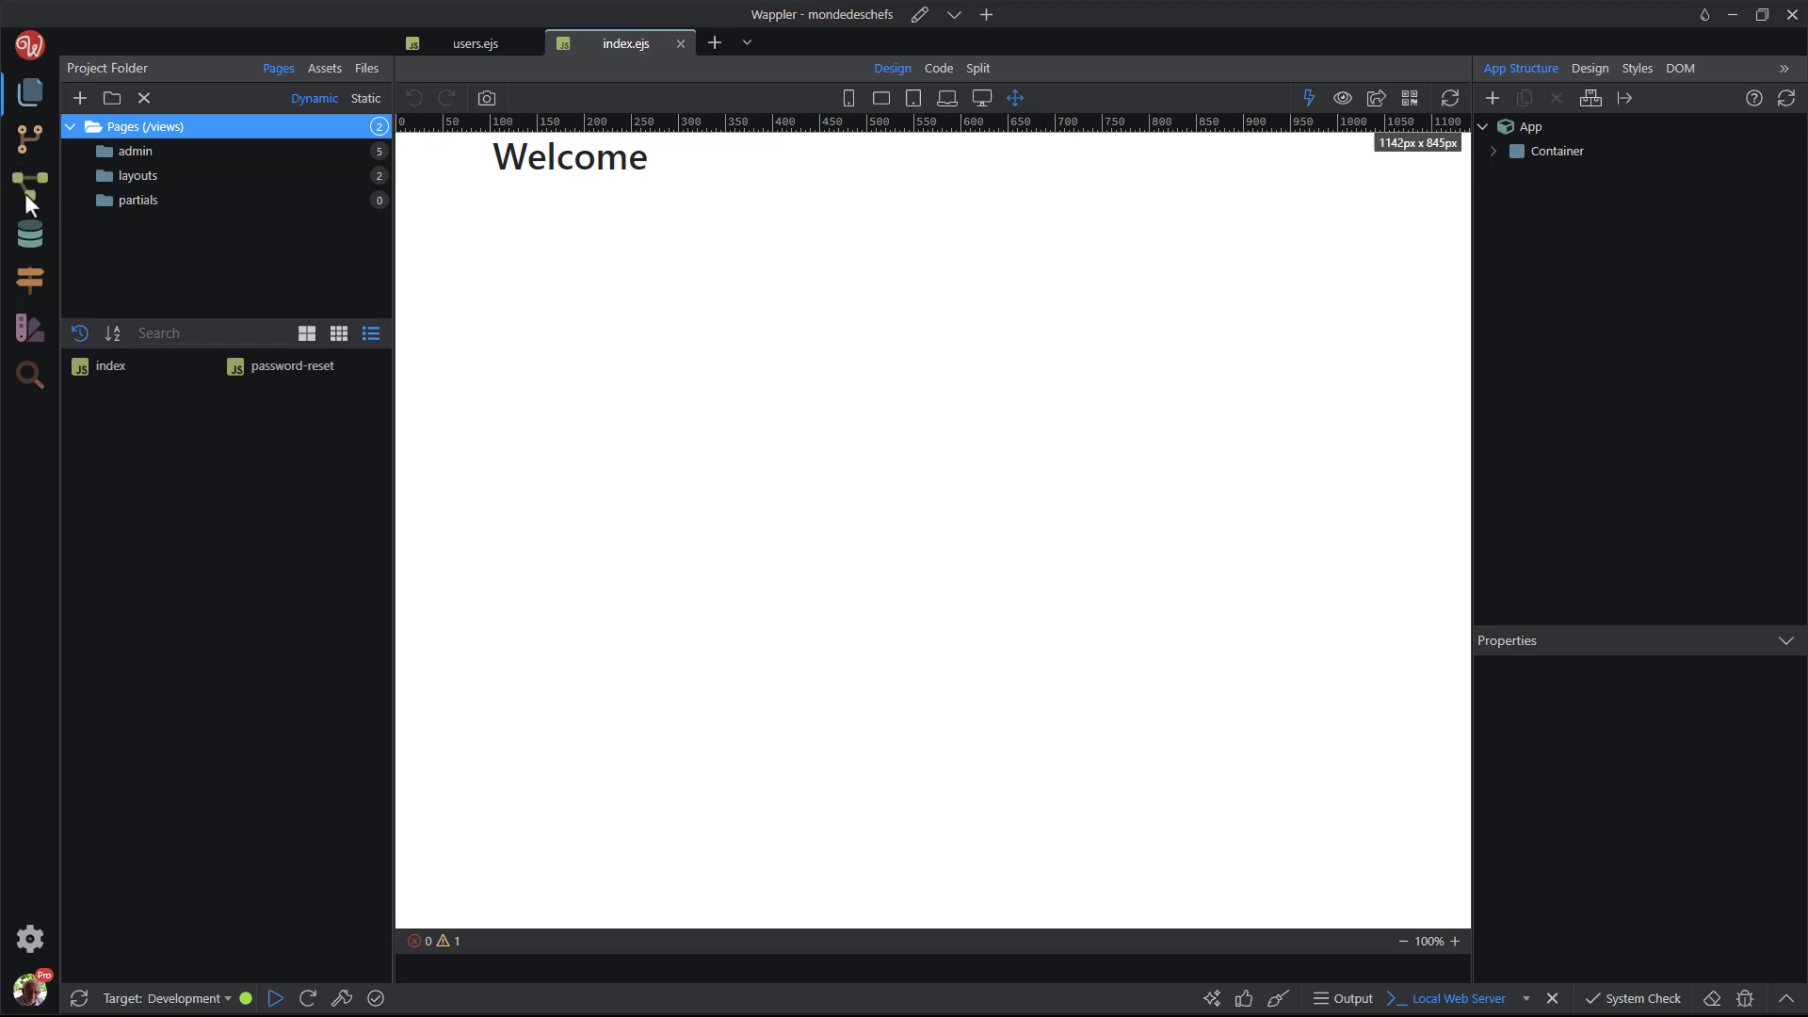
Step: Open API > security > user_login and add a Database Single Query after Security Login
left_click(30, 186)
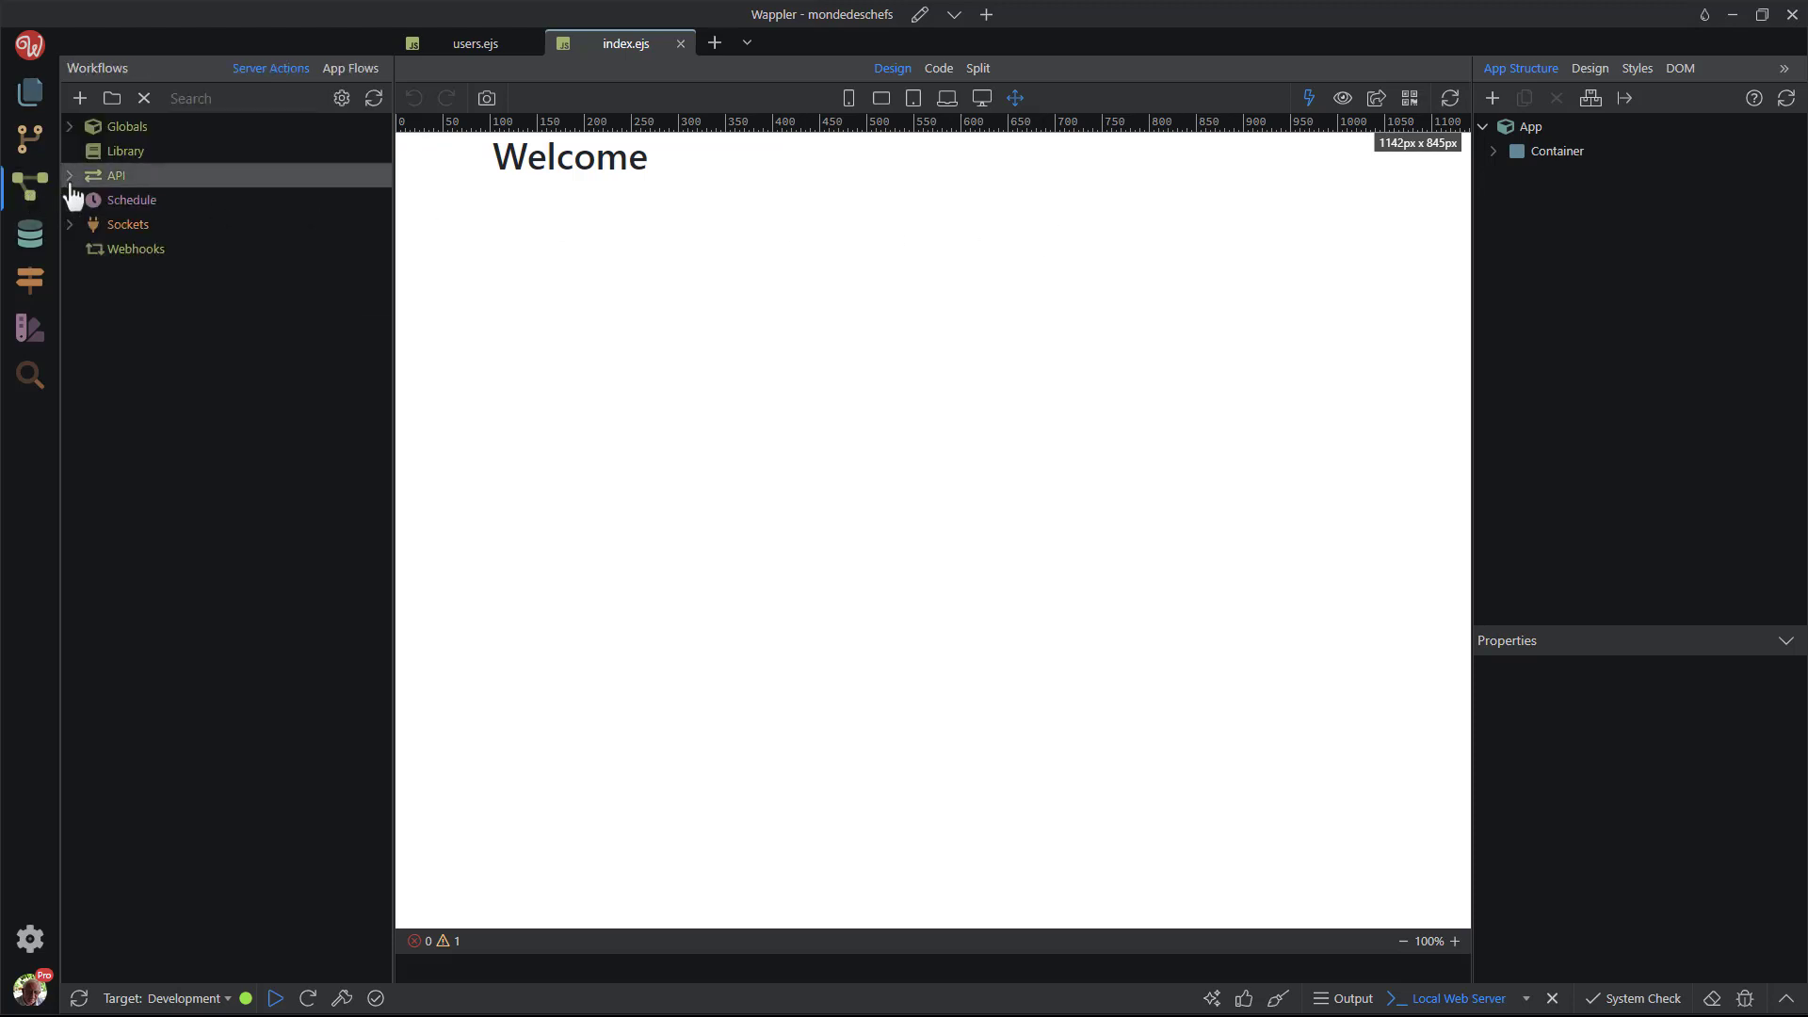
left_click(69, 175)
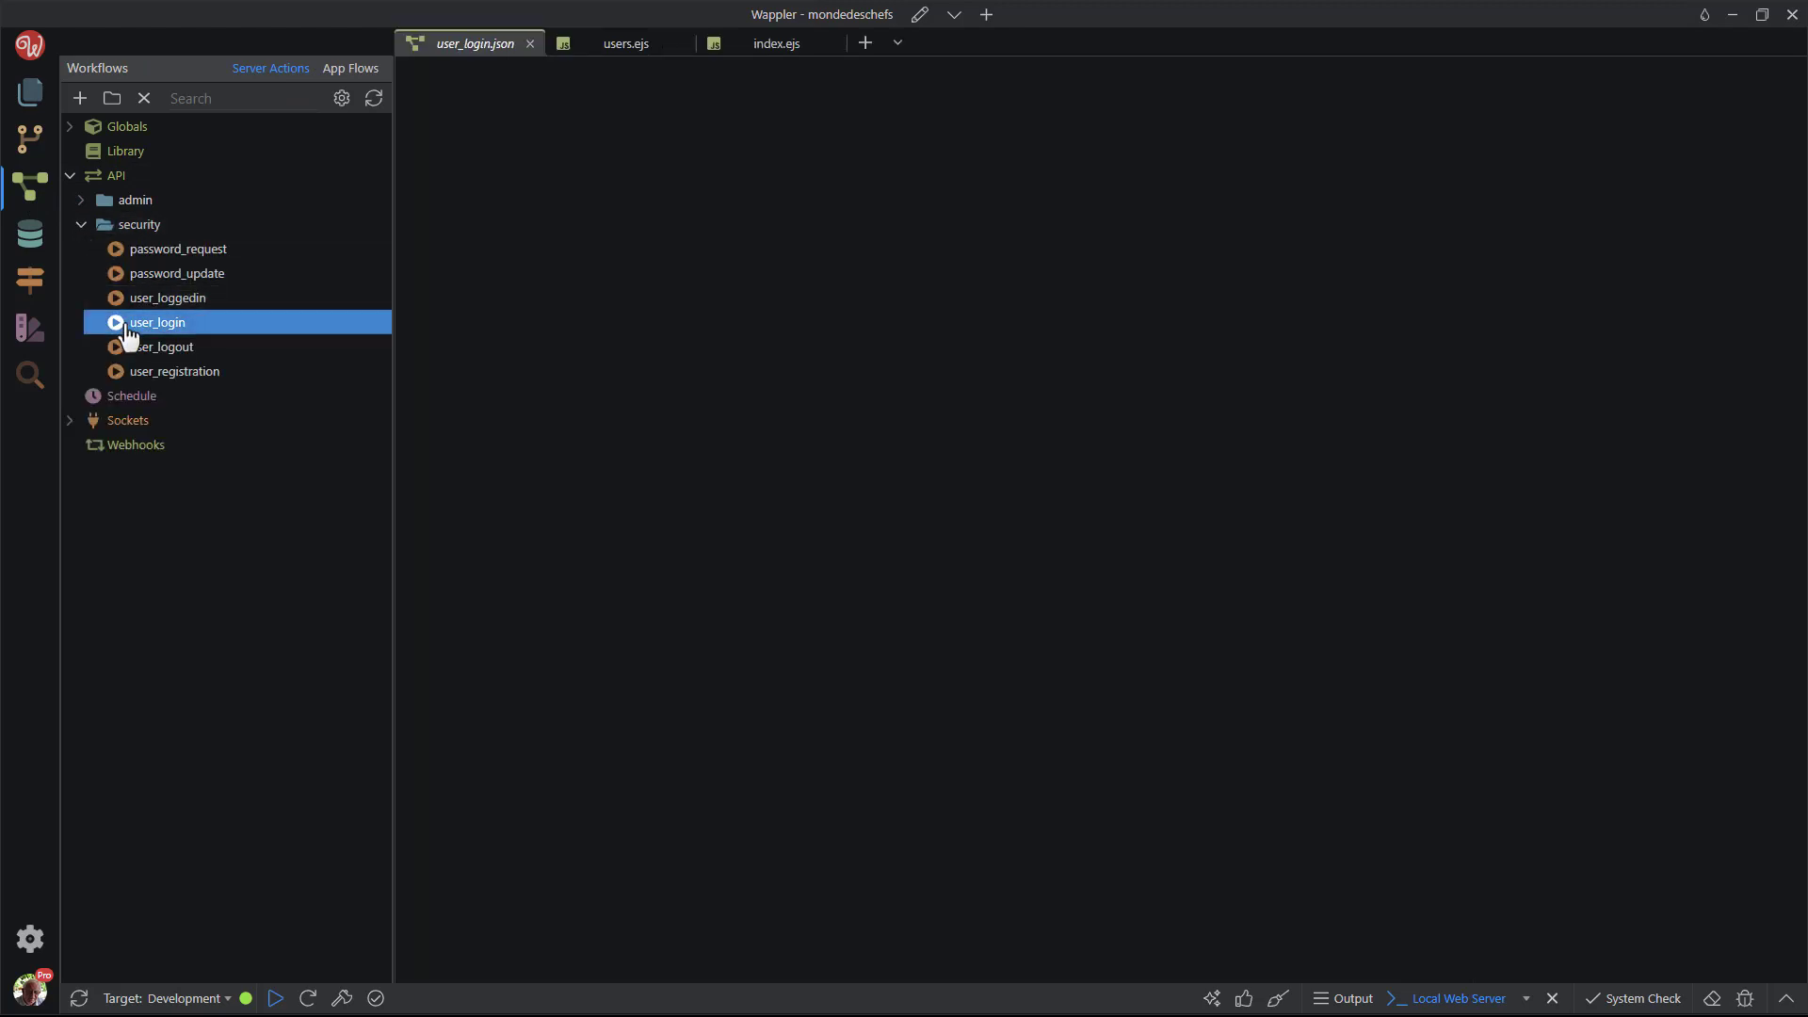
left_click(158, 322)
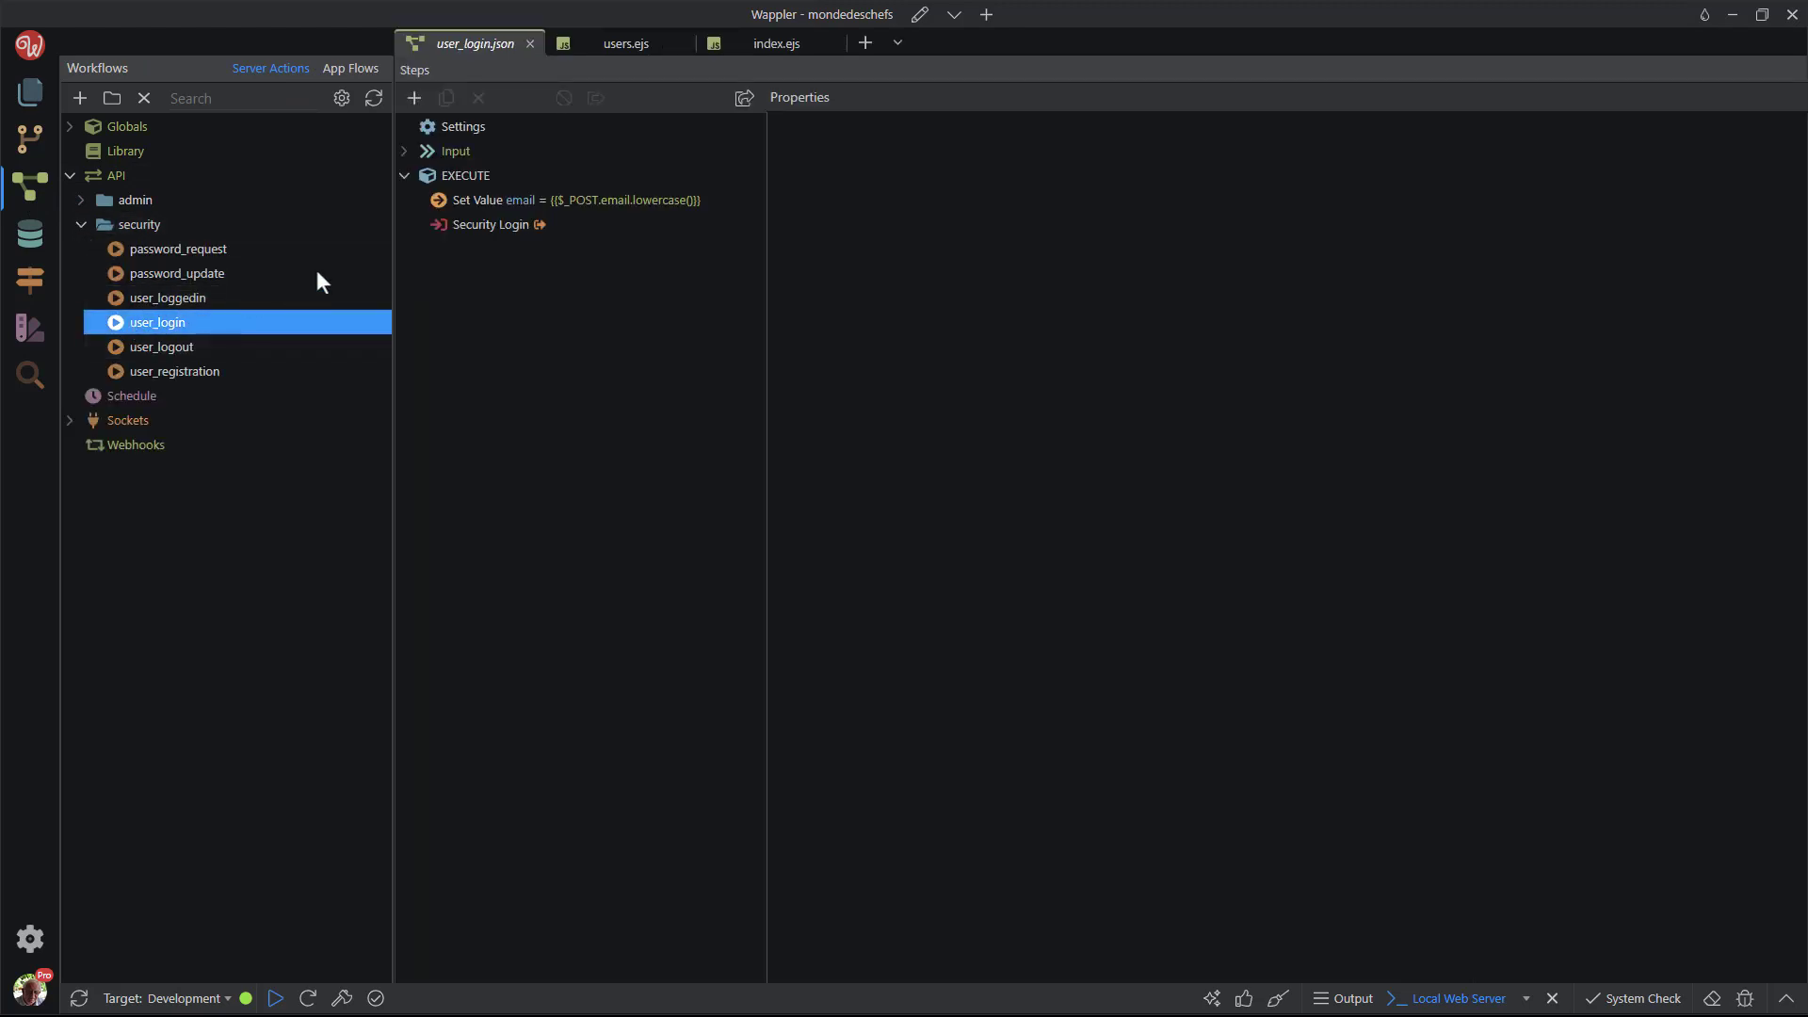
right_click(489, 224)
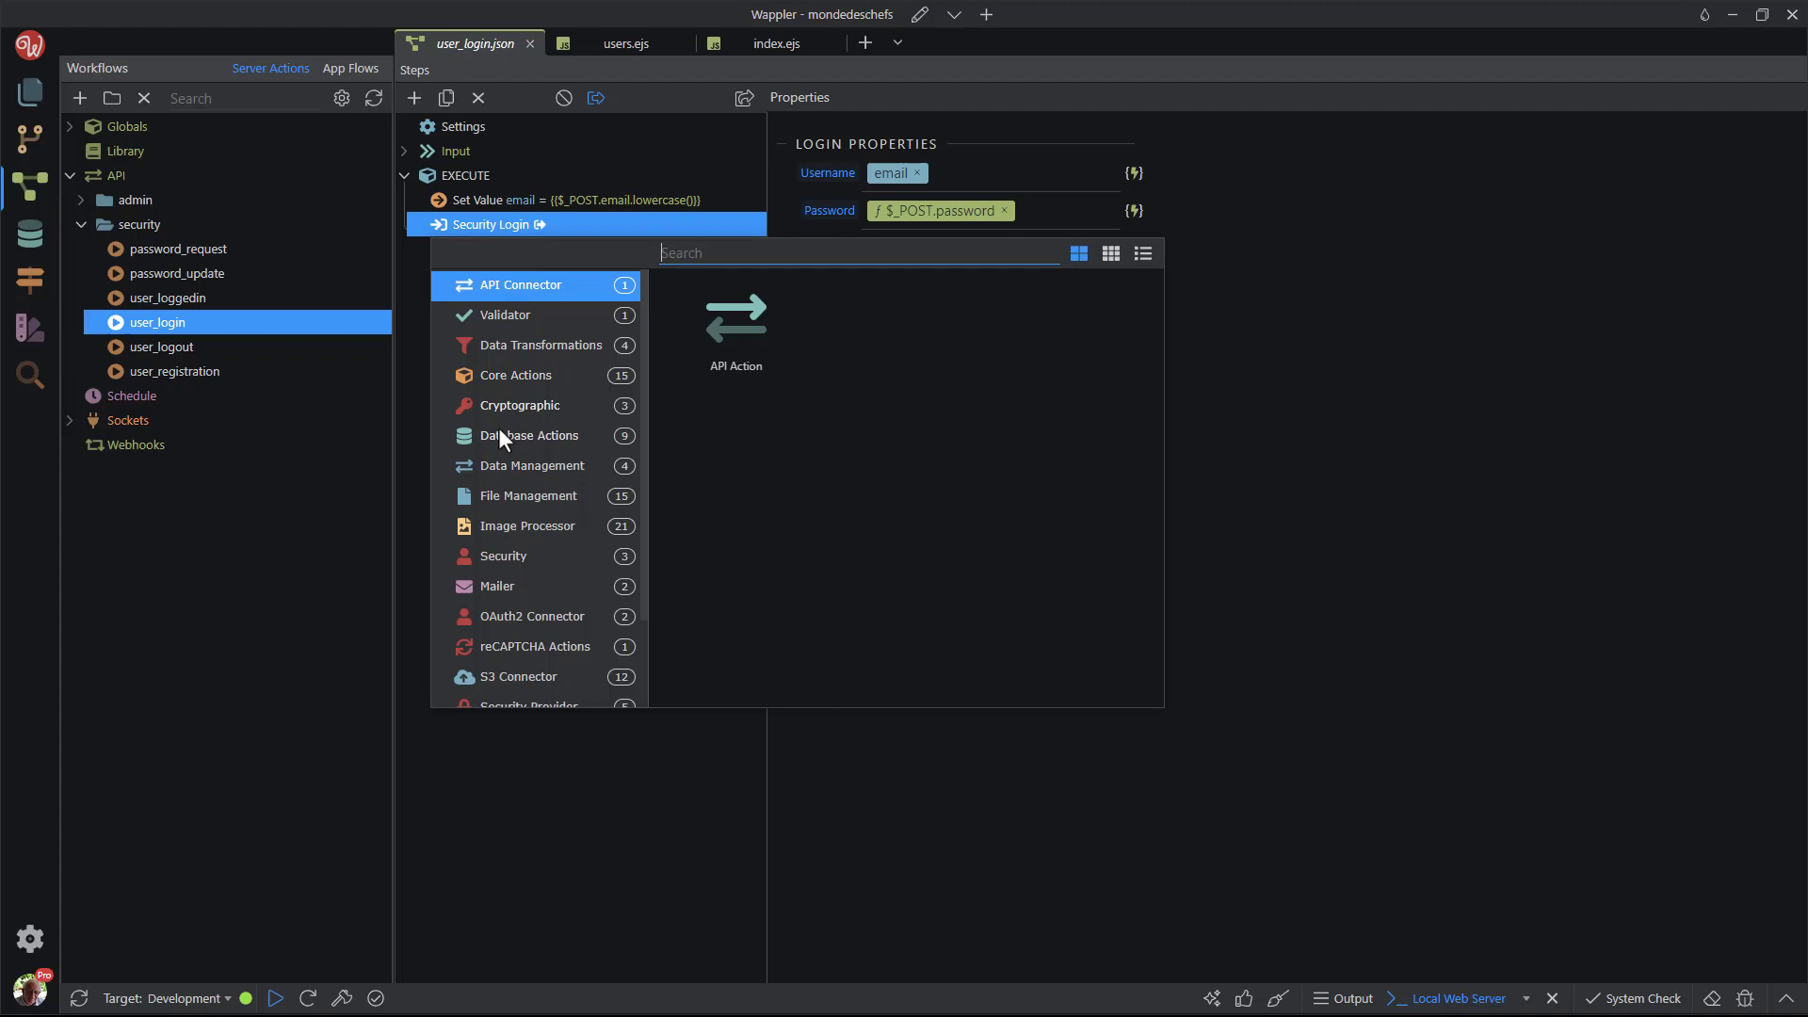
left_click(531, 435)
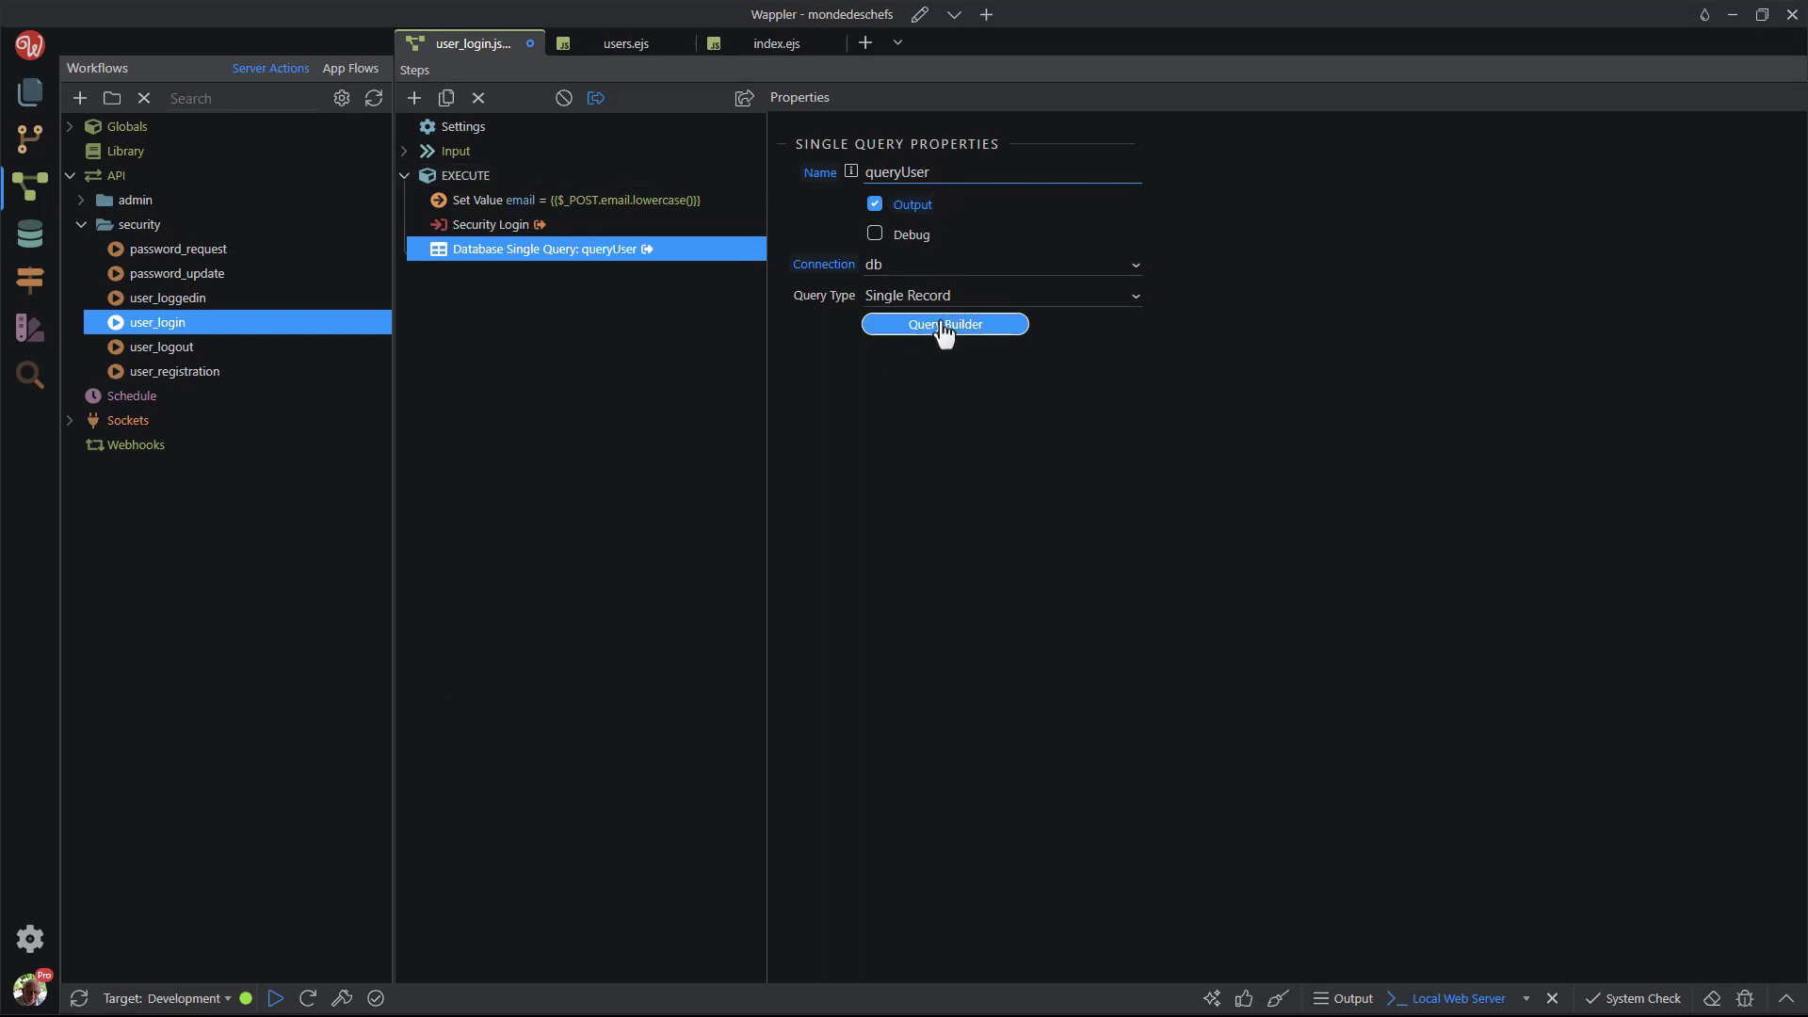
Step: Set queryUser to select only the group column from the users table
left_click(943, 324)
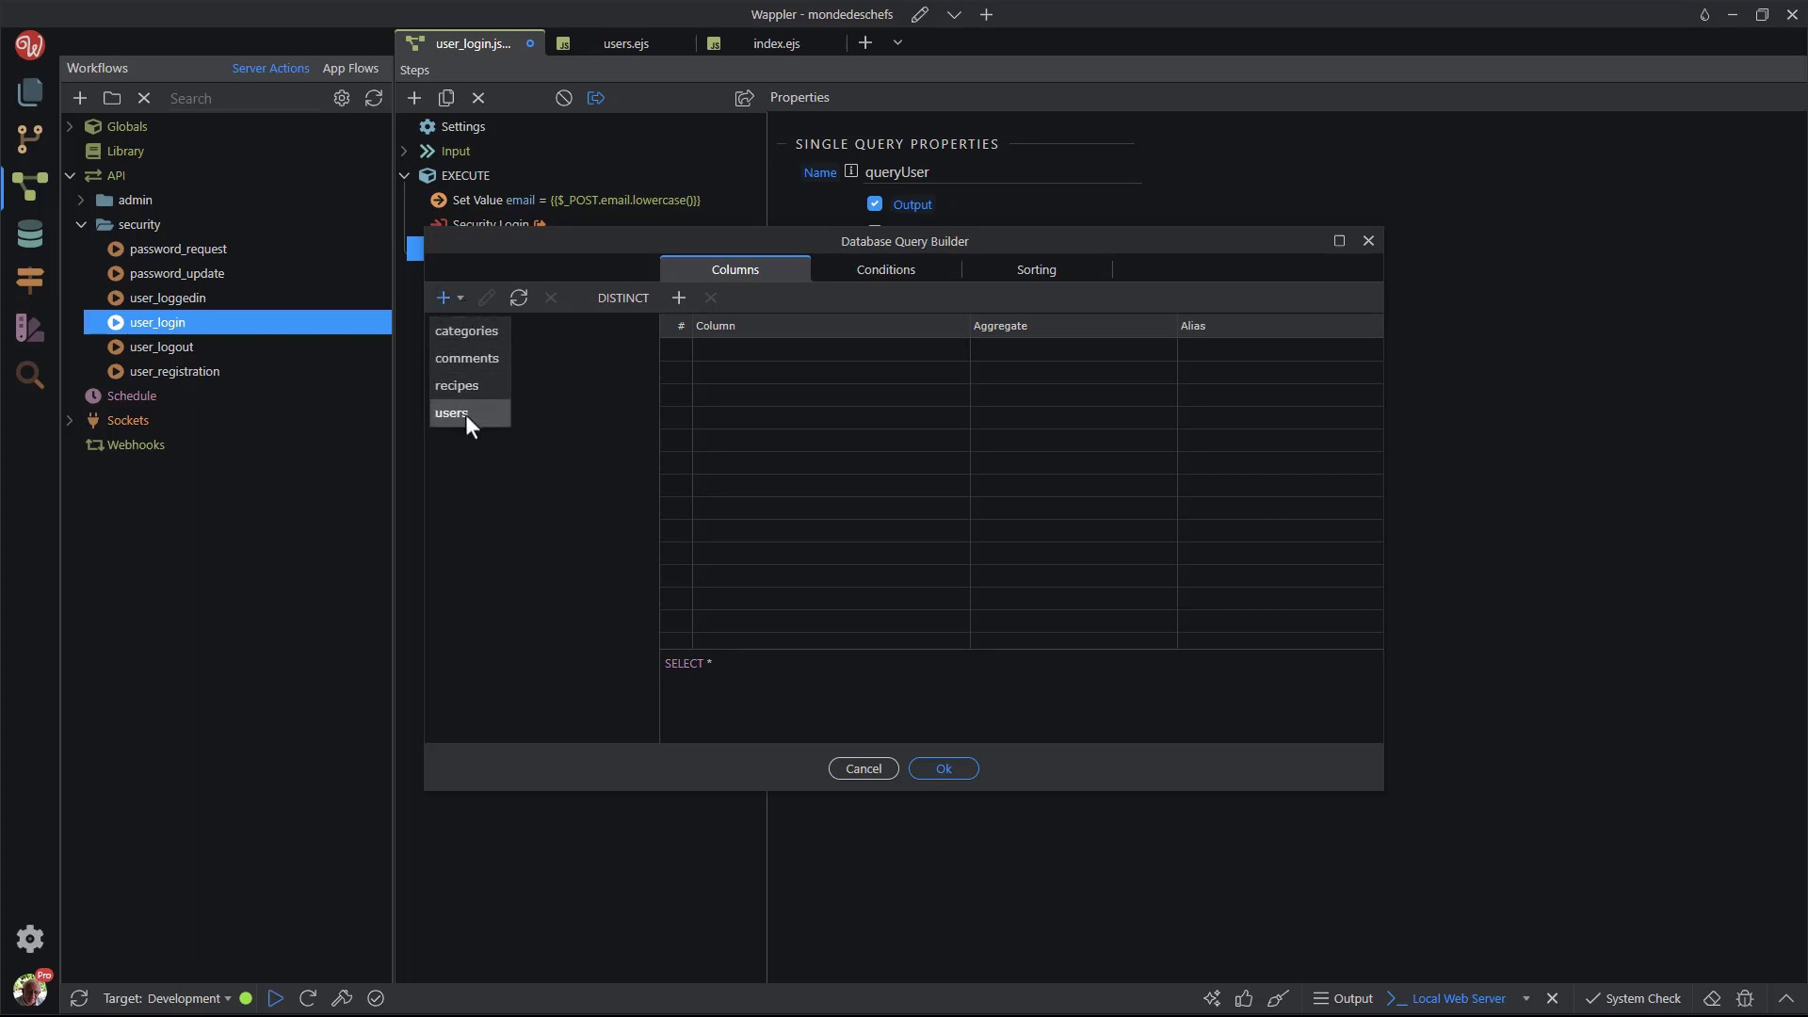
left_click(452, 413)
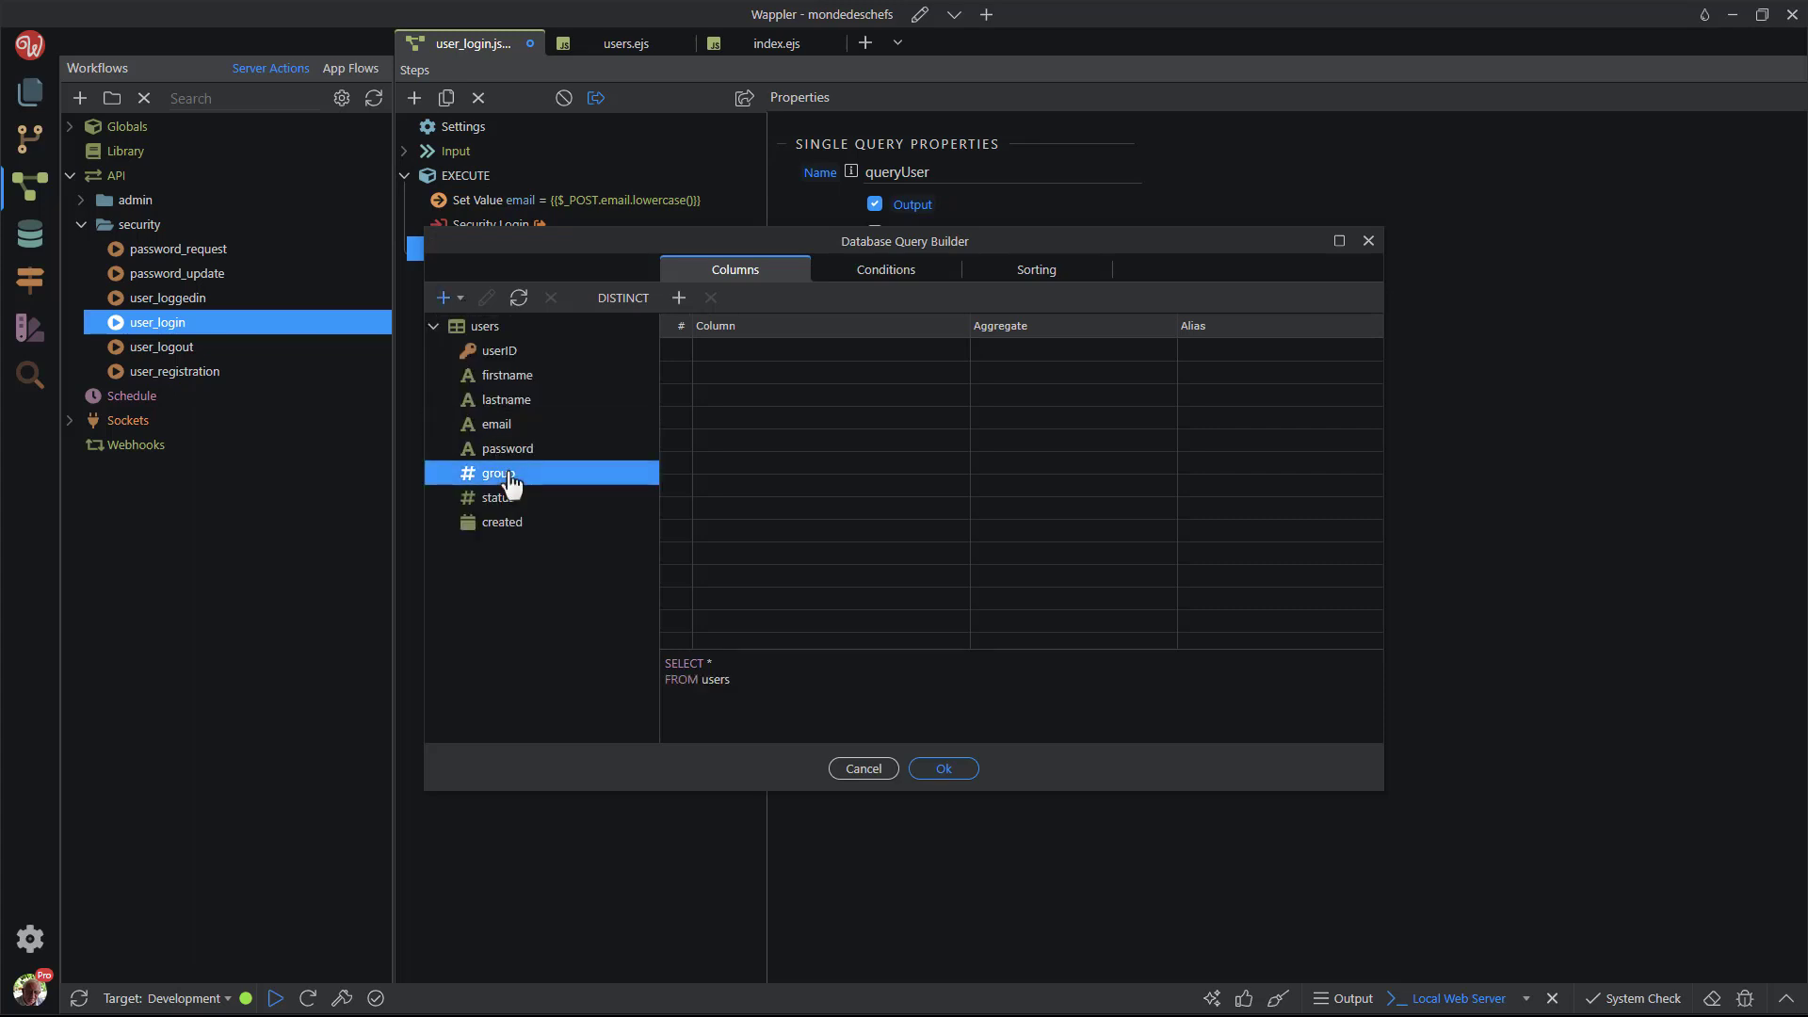
left_click(678, 297)
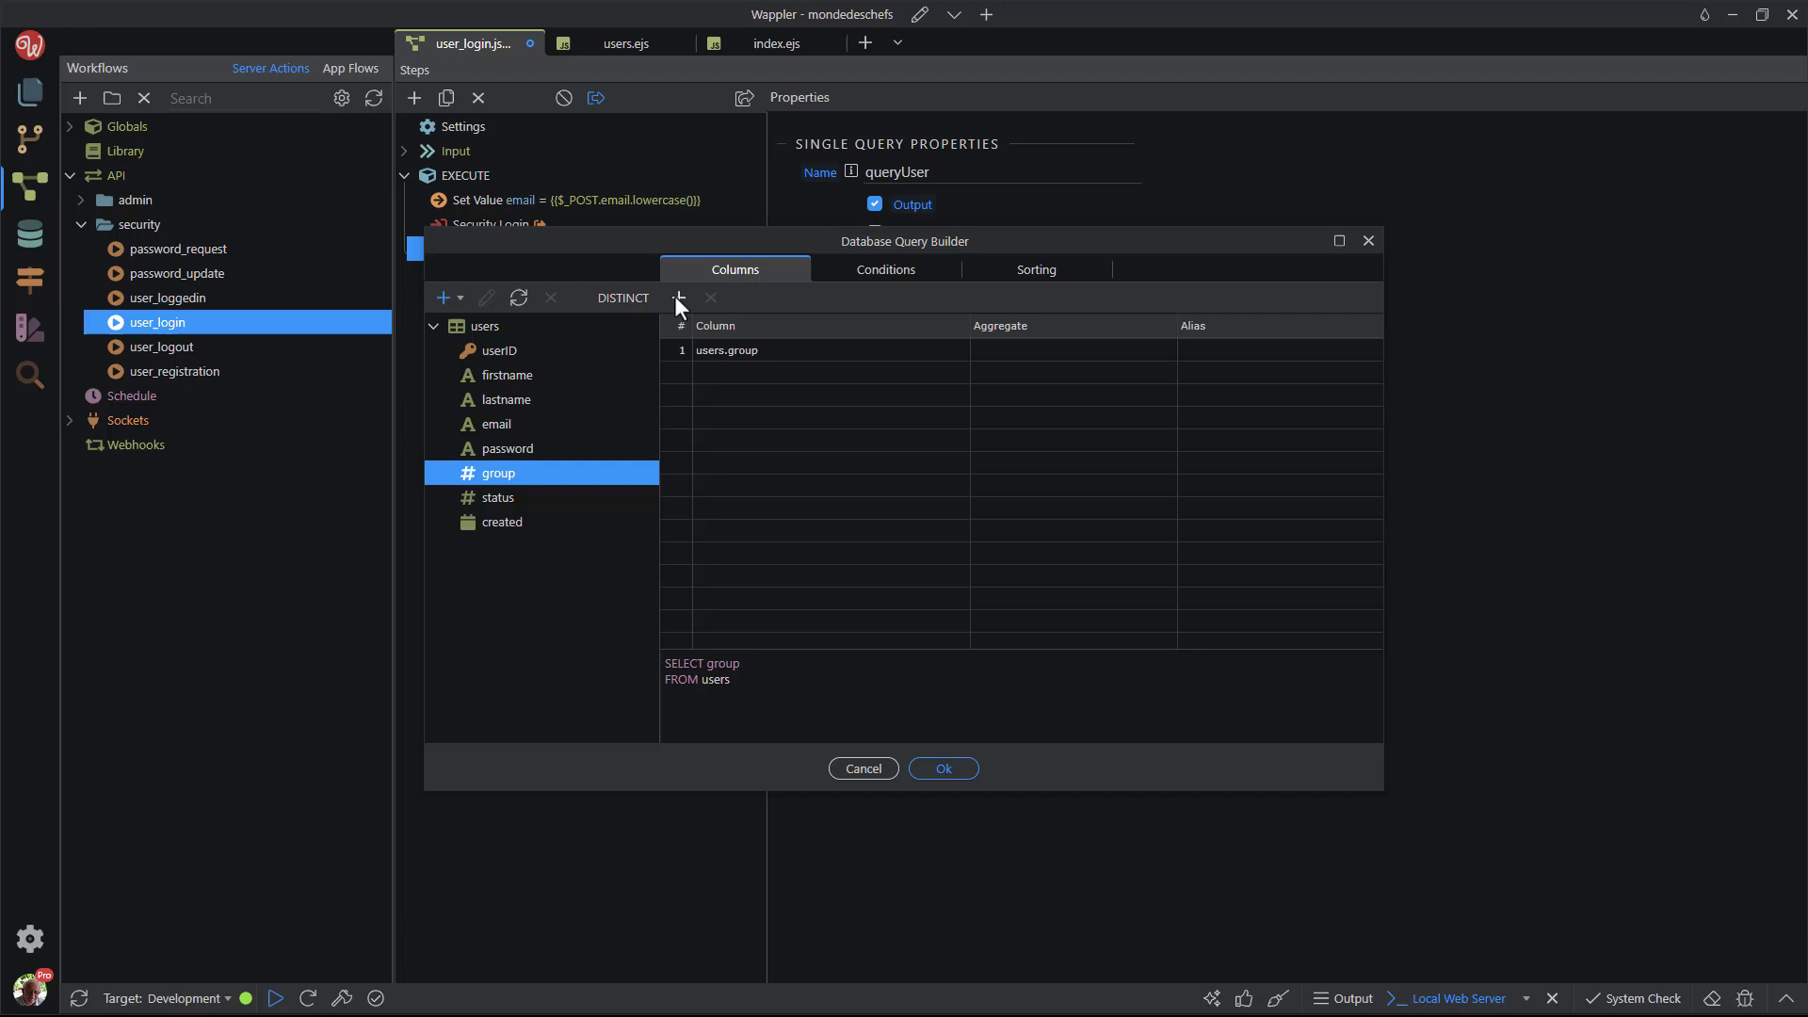
Step: Add the condition users.userID equals the Security Identify identity and save
left_click(885, 269)
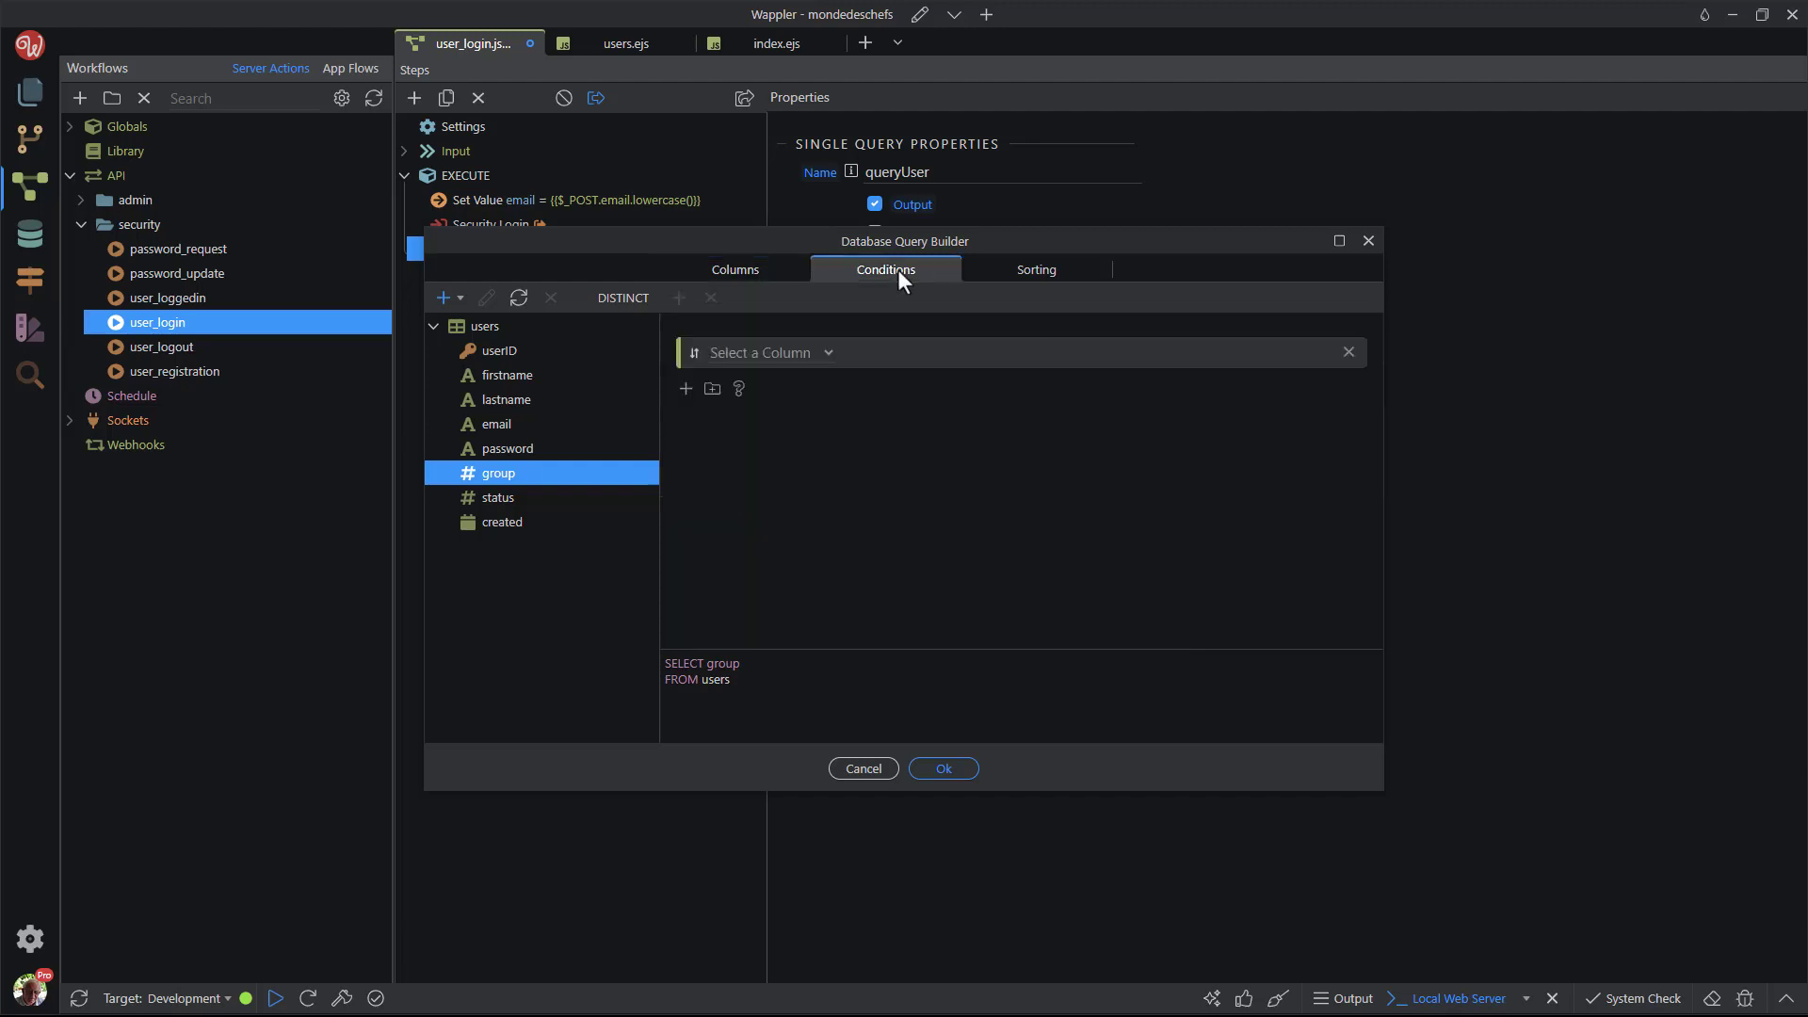
left_click(761, 353)
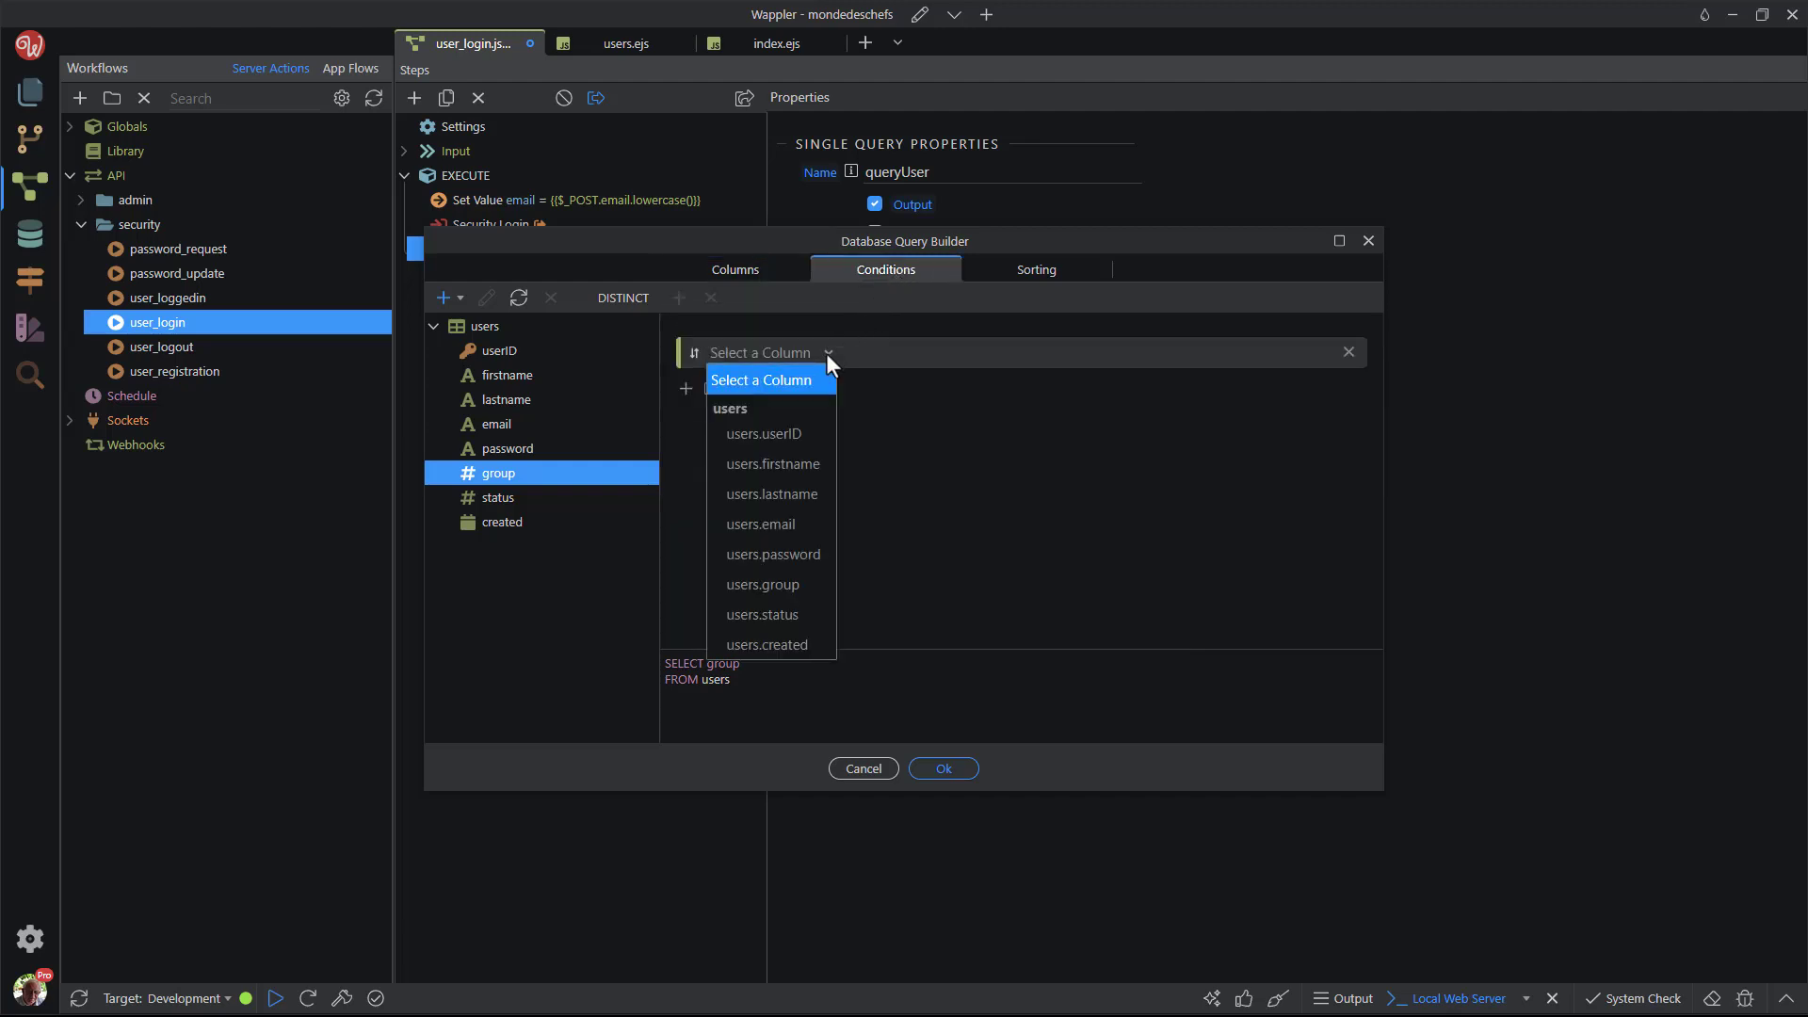
mouse_move(793, 433)
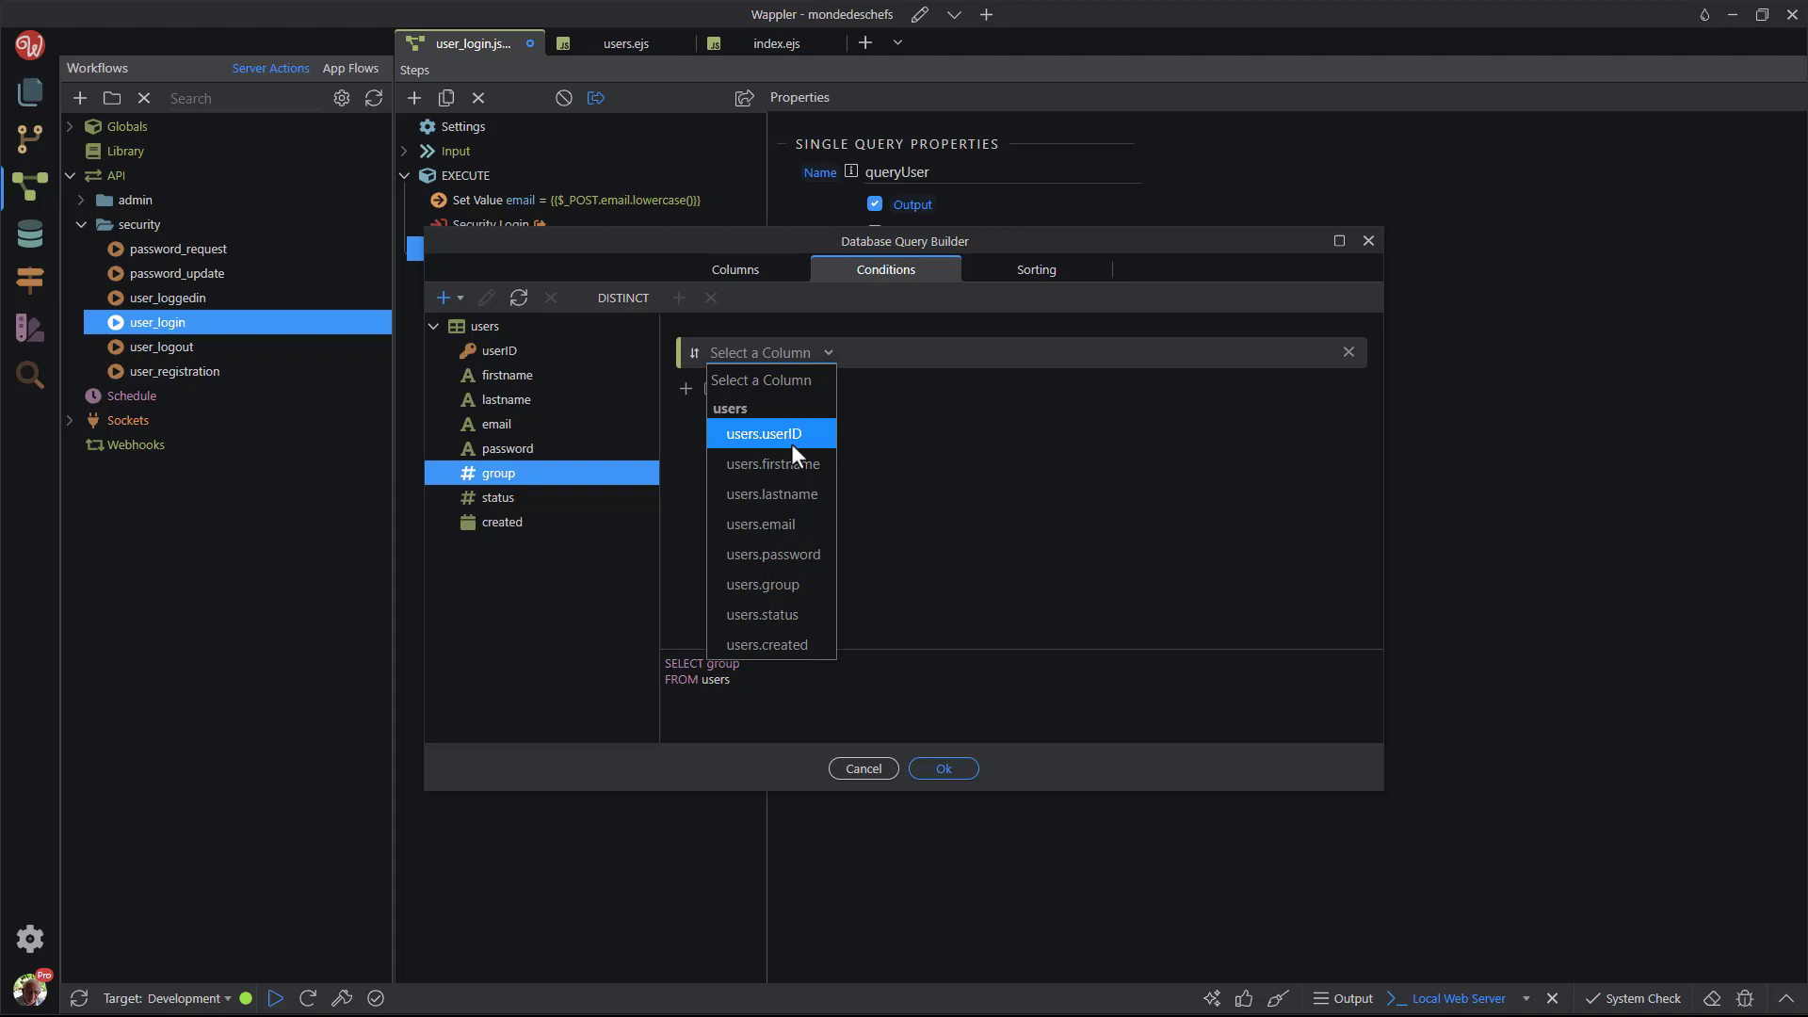
left_click(766, 432)
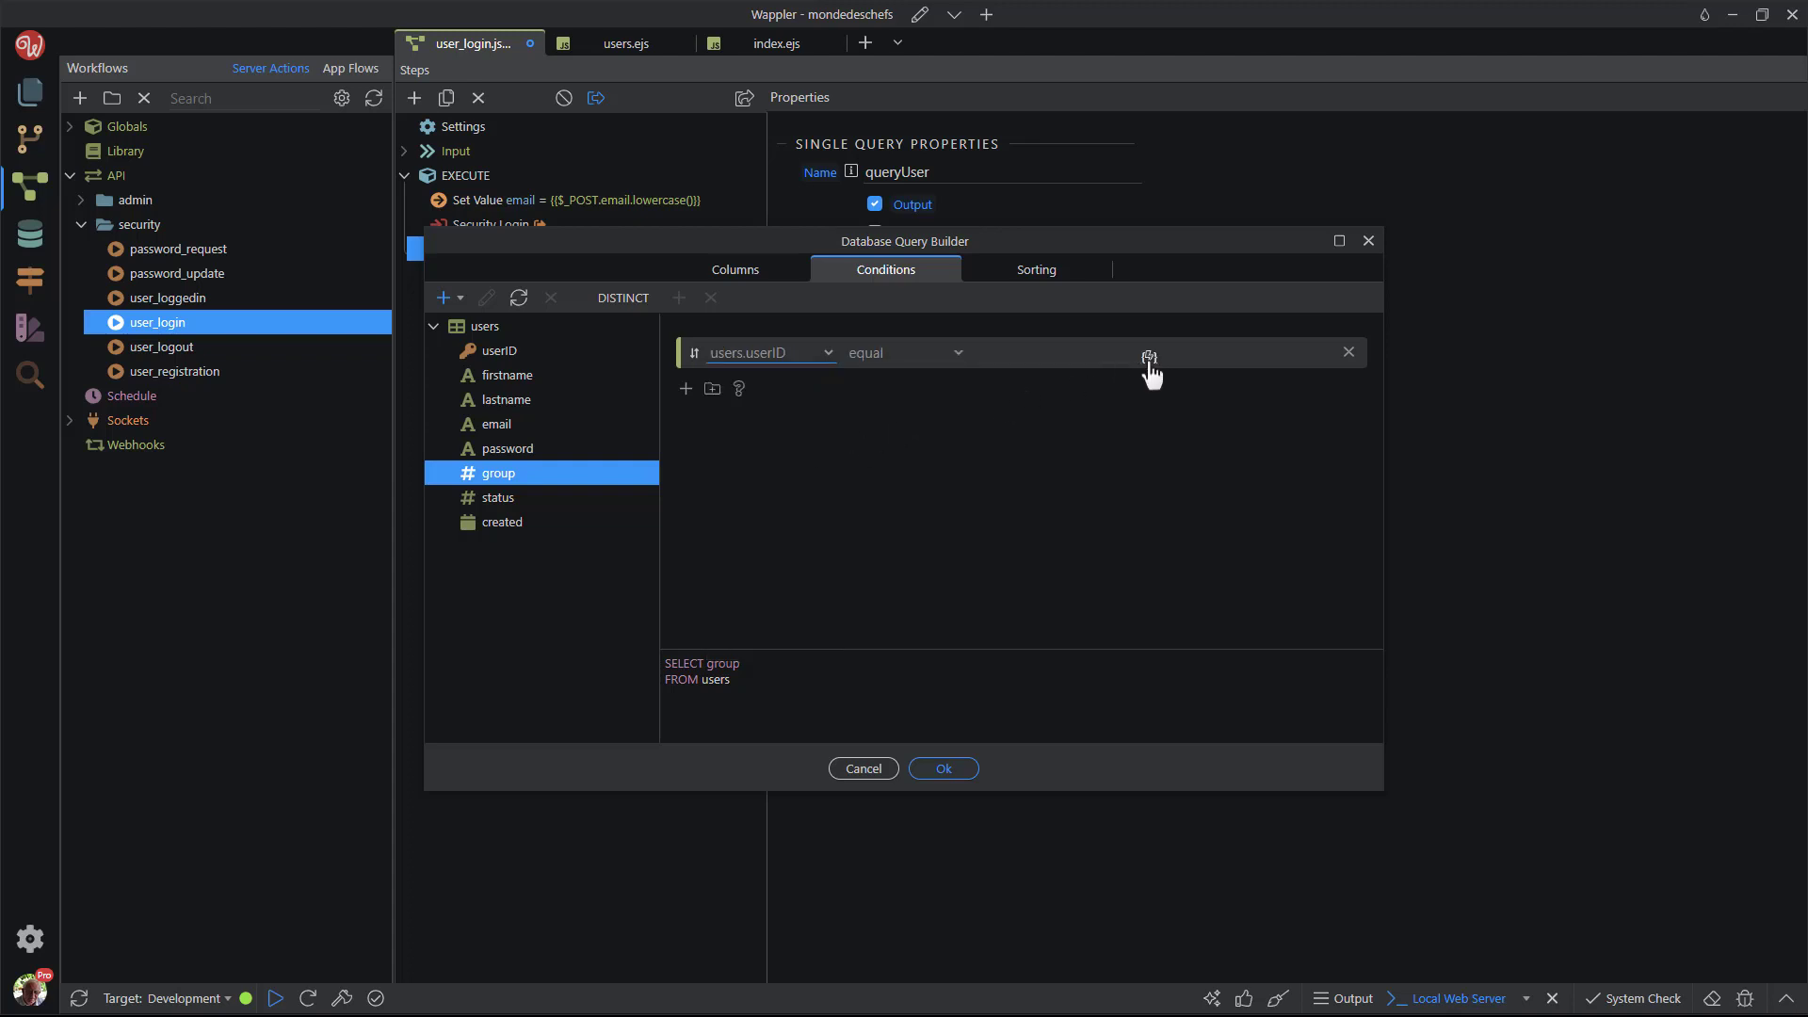
left_click(1149, 353)
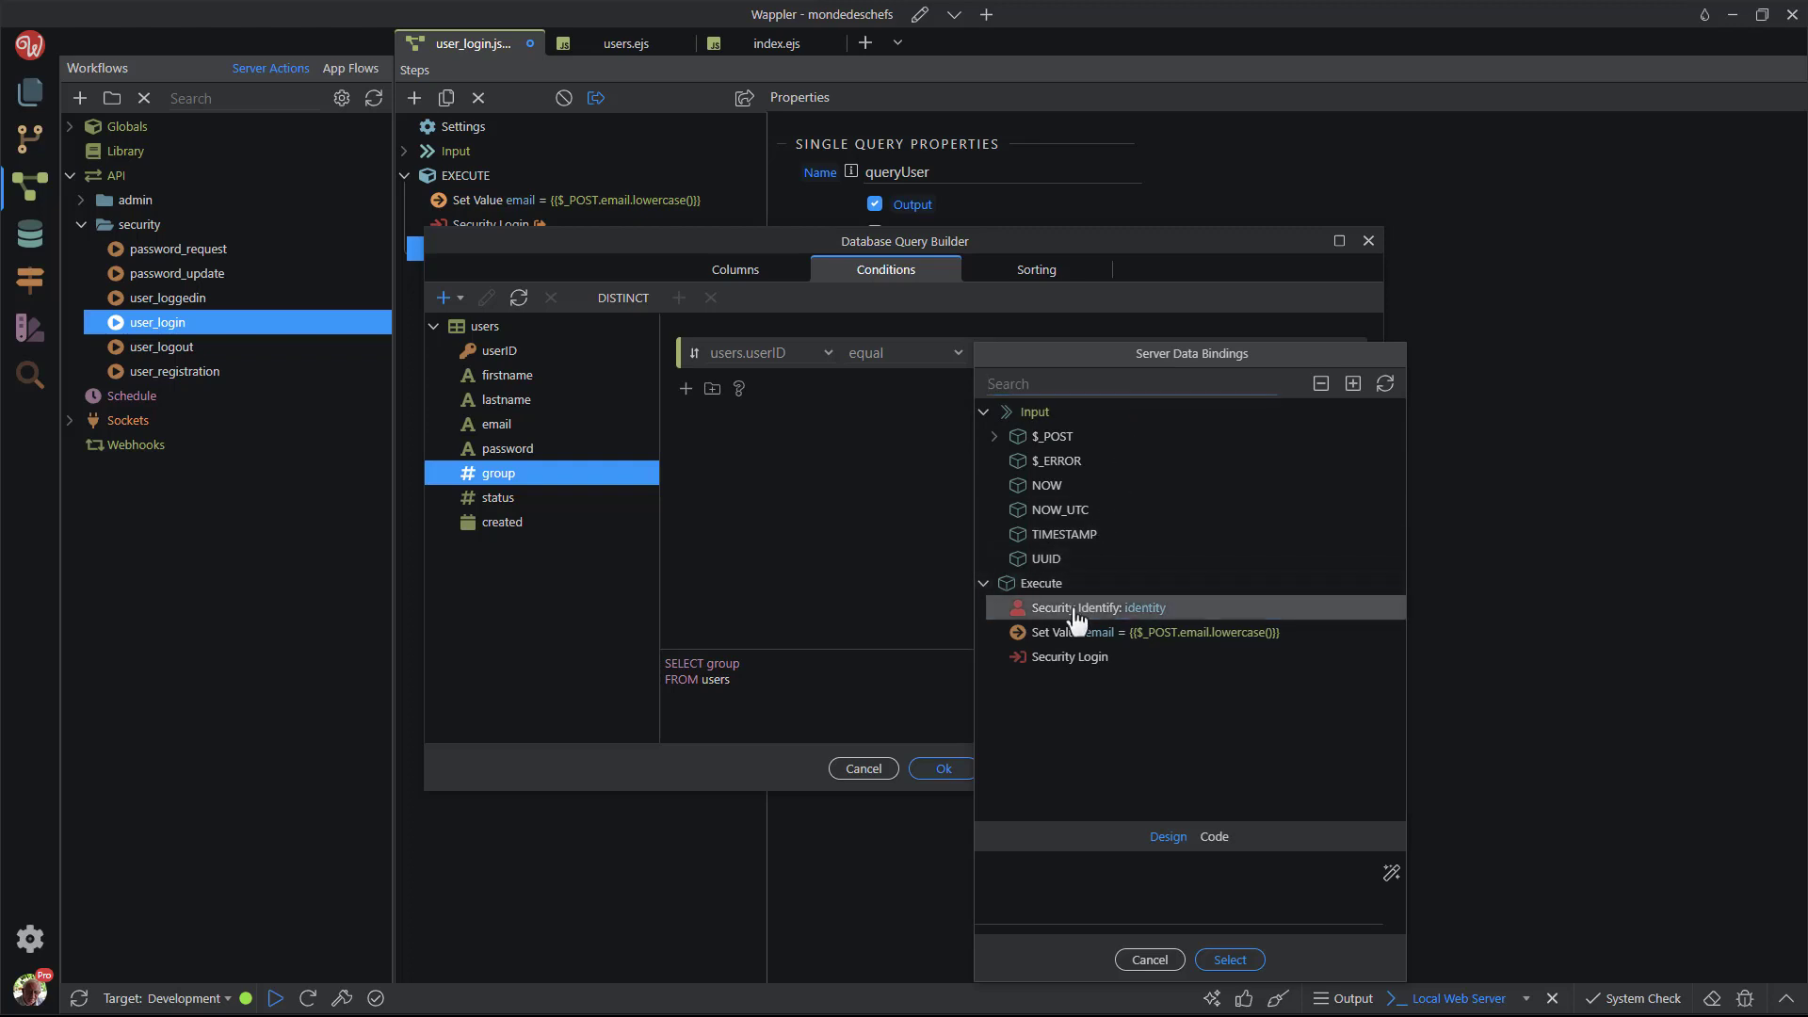
left_click(1096, 607)
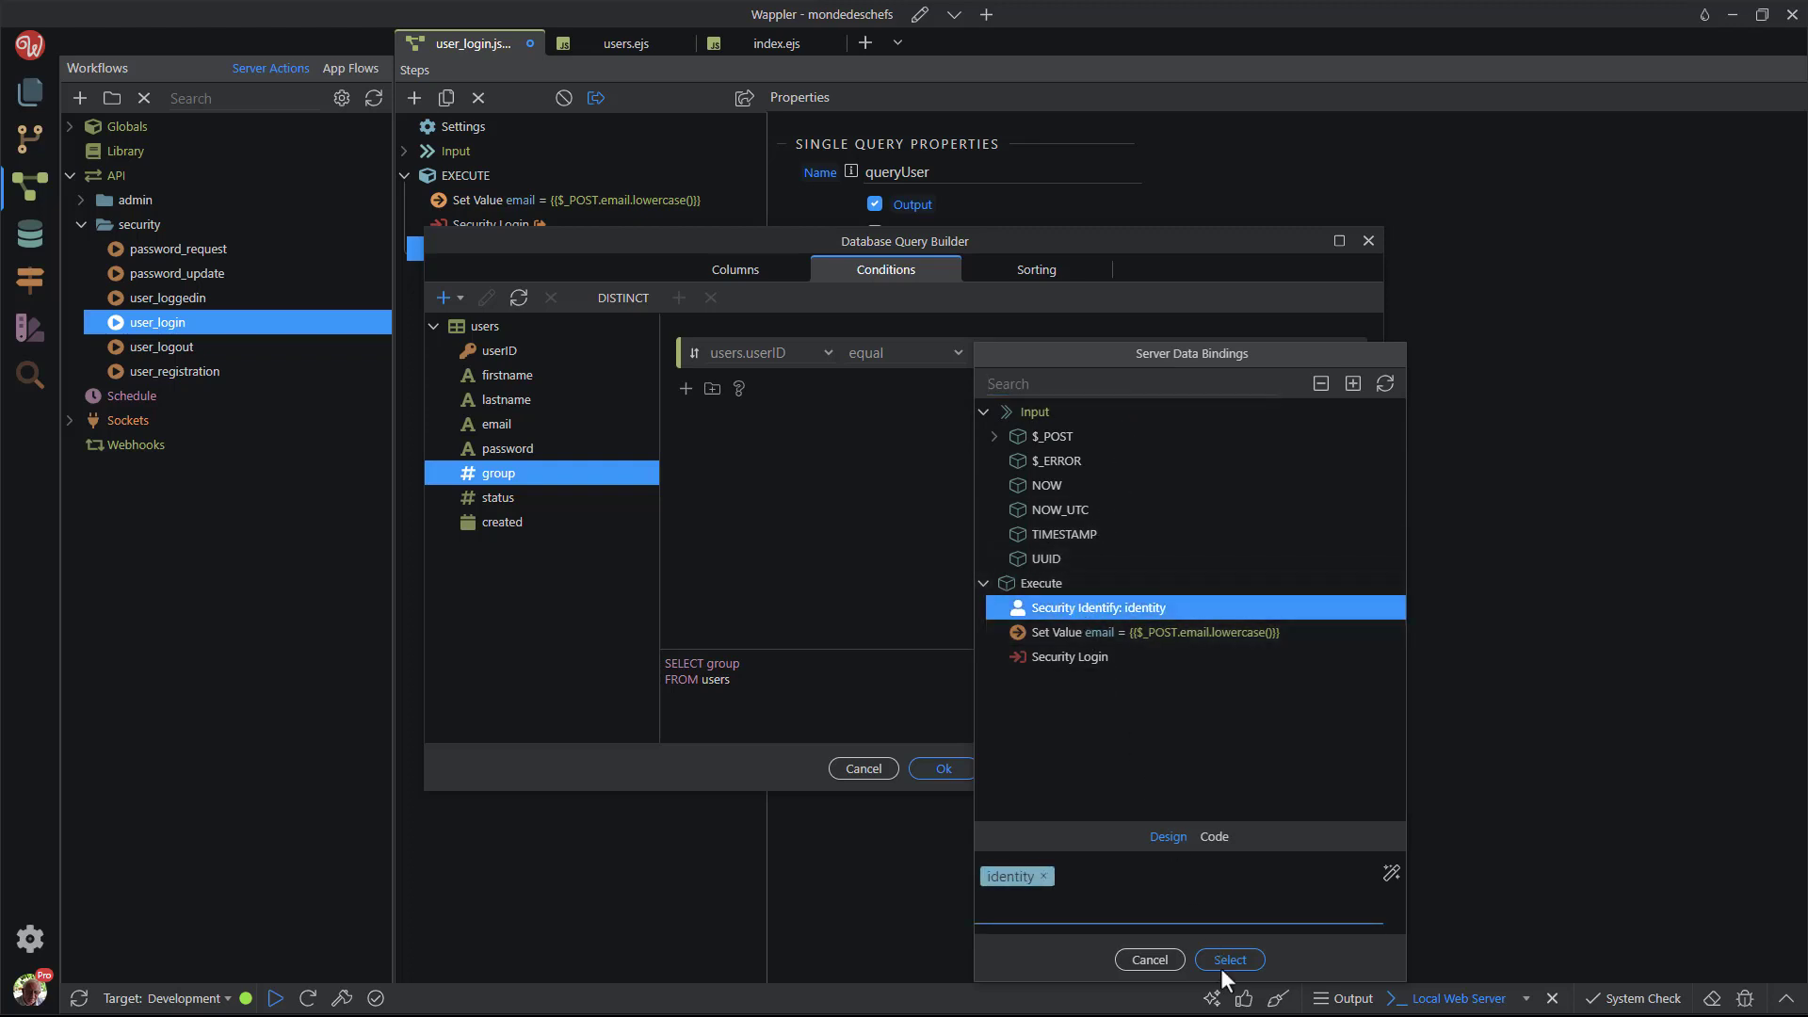
left_click(1228, 960)
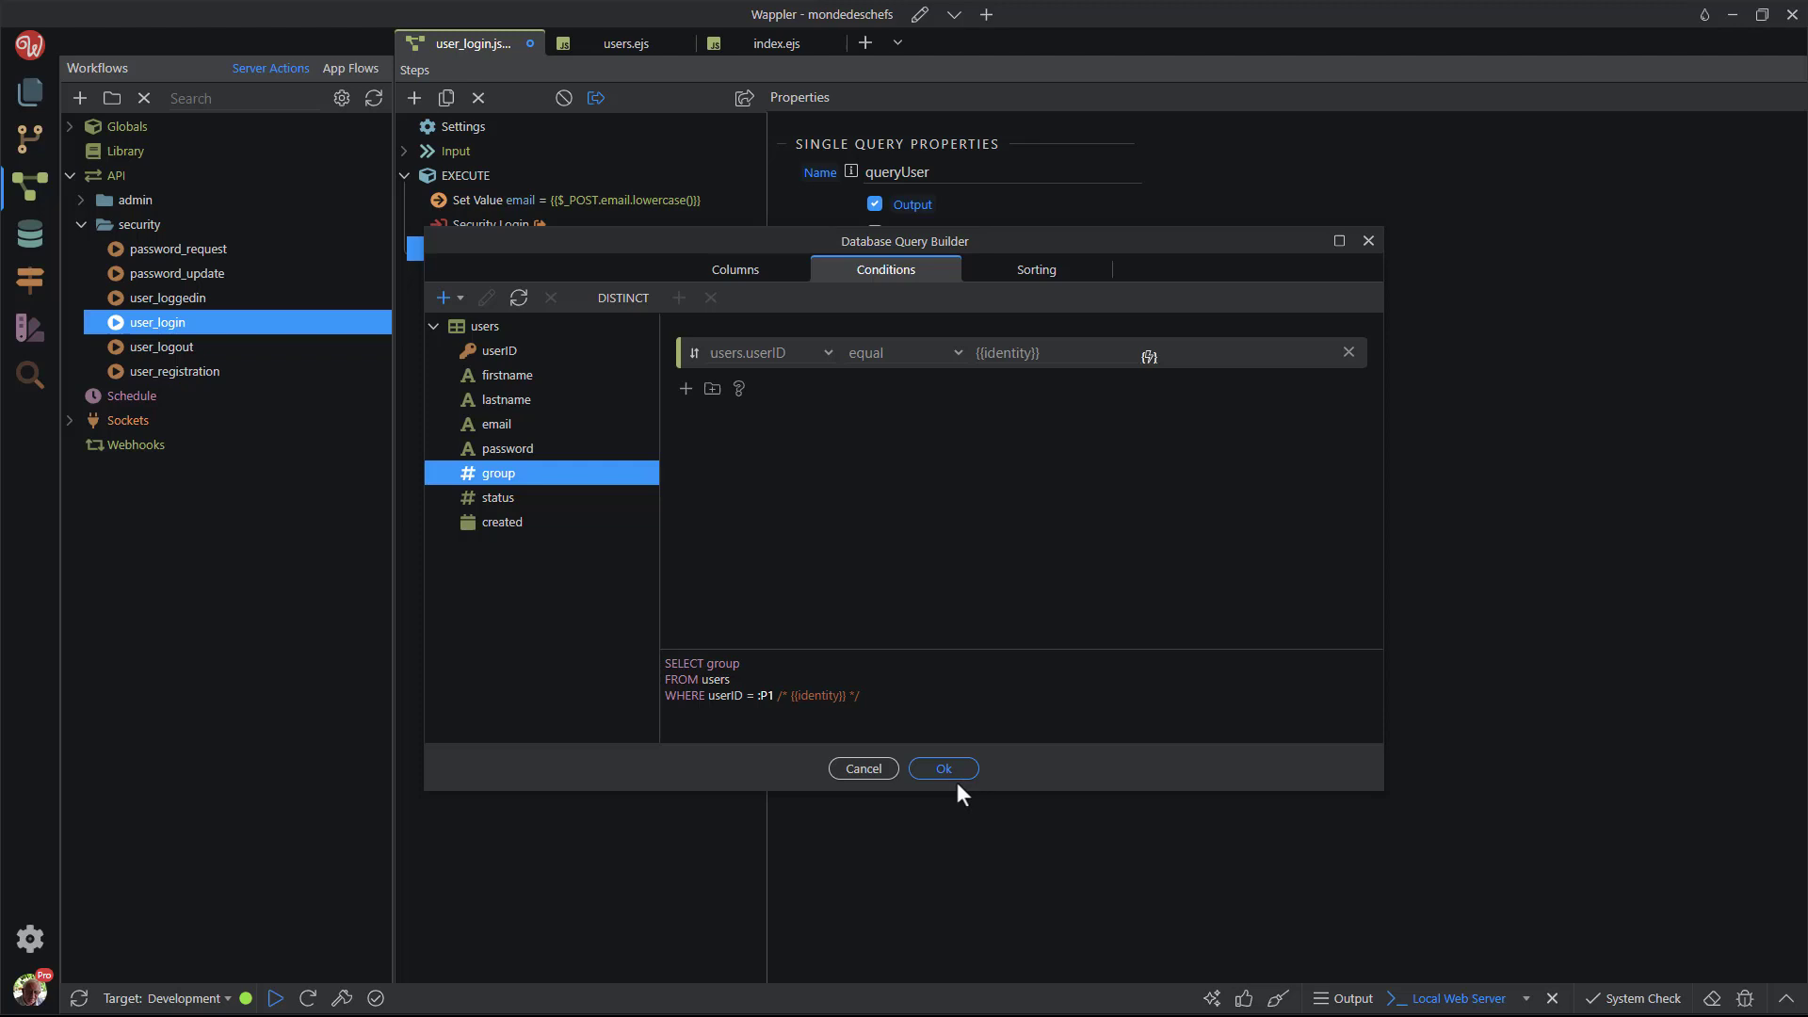
left_click(942, 769)
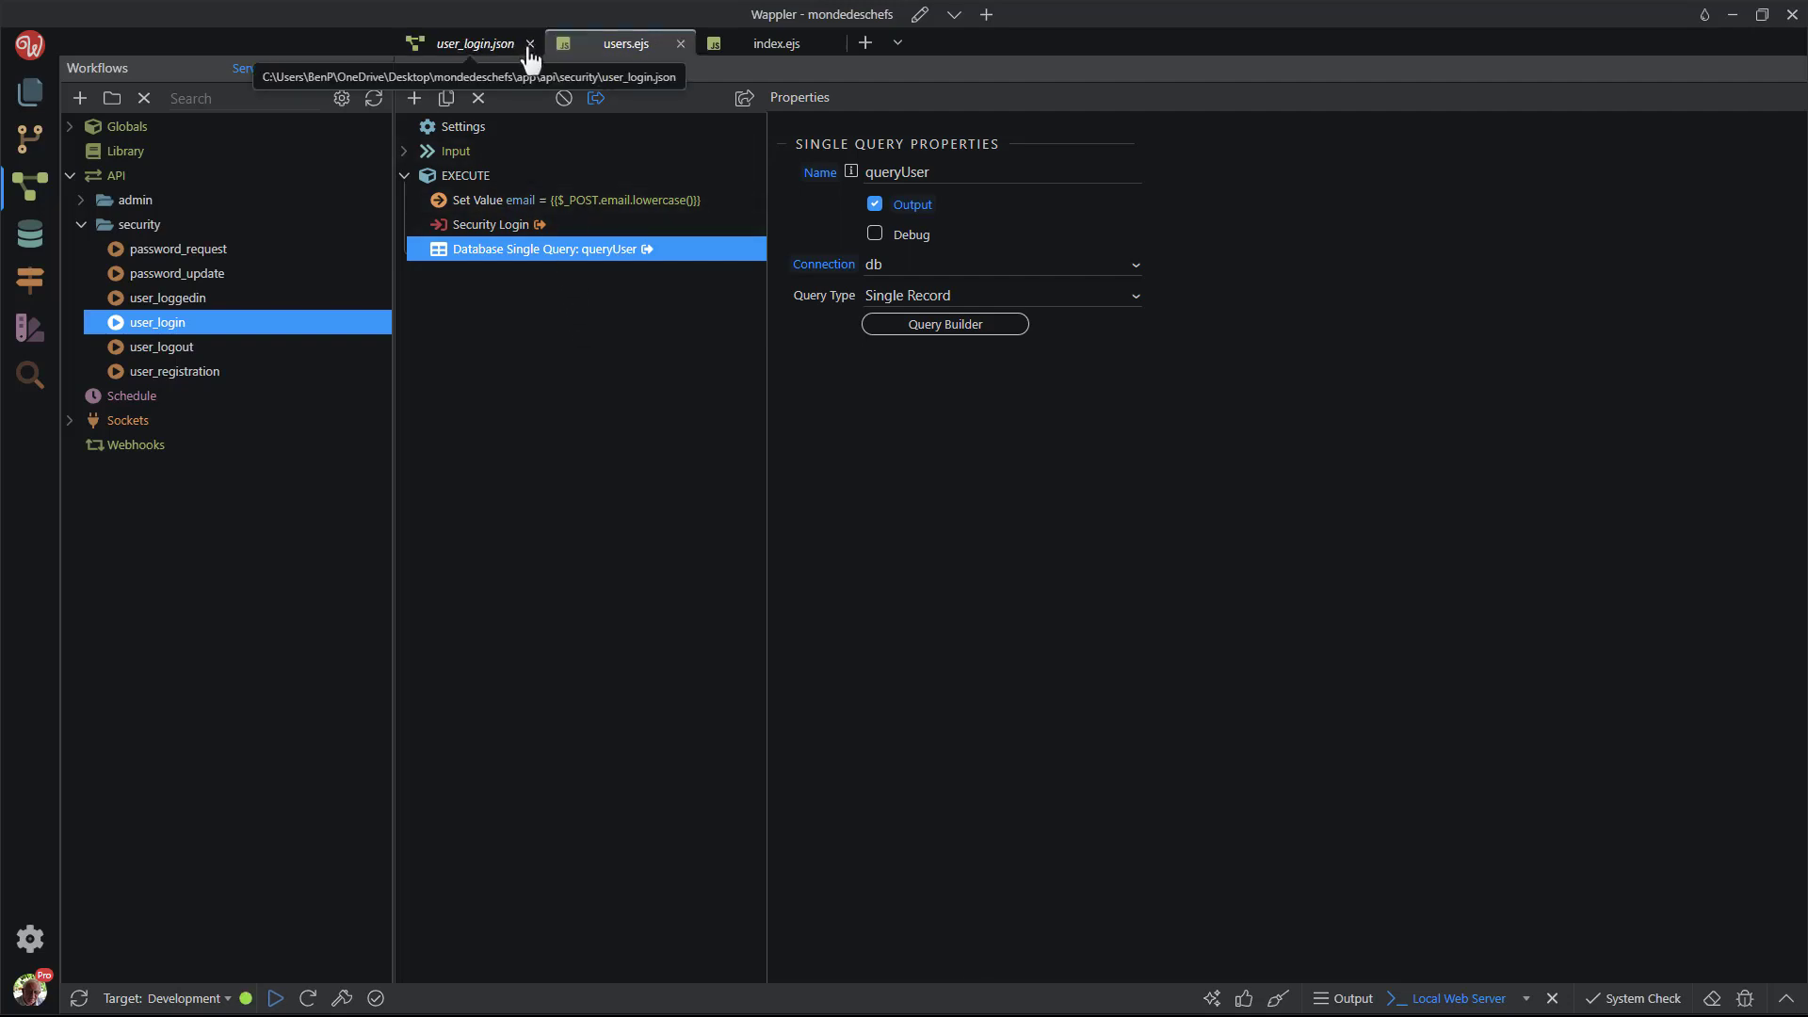
Step: Close the login server action, add a Browser component to main.ejs, and select modalLoginRegister
left_click(530, 42)
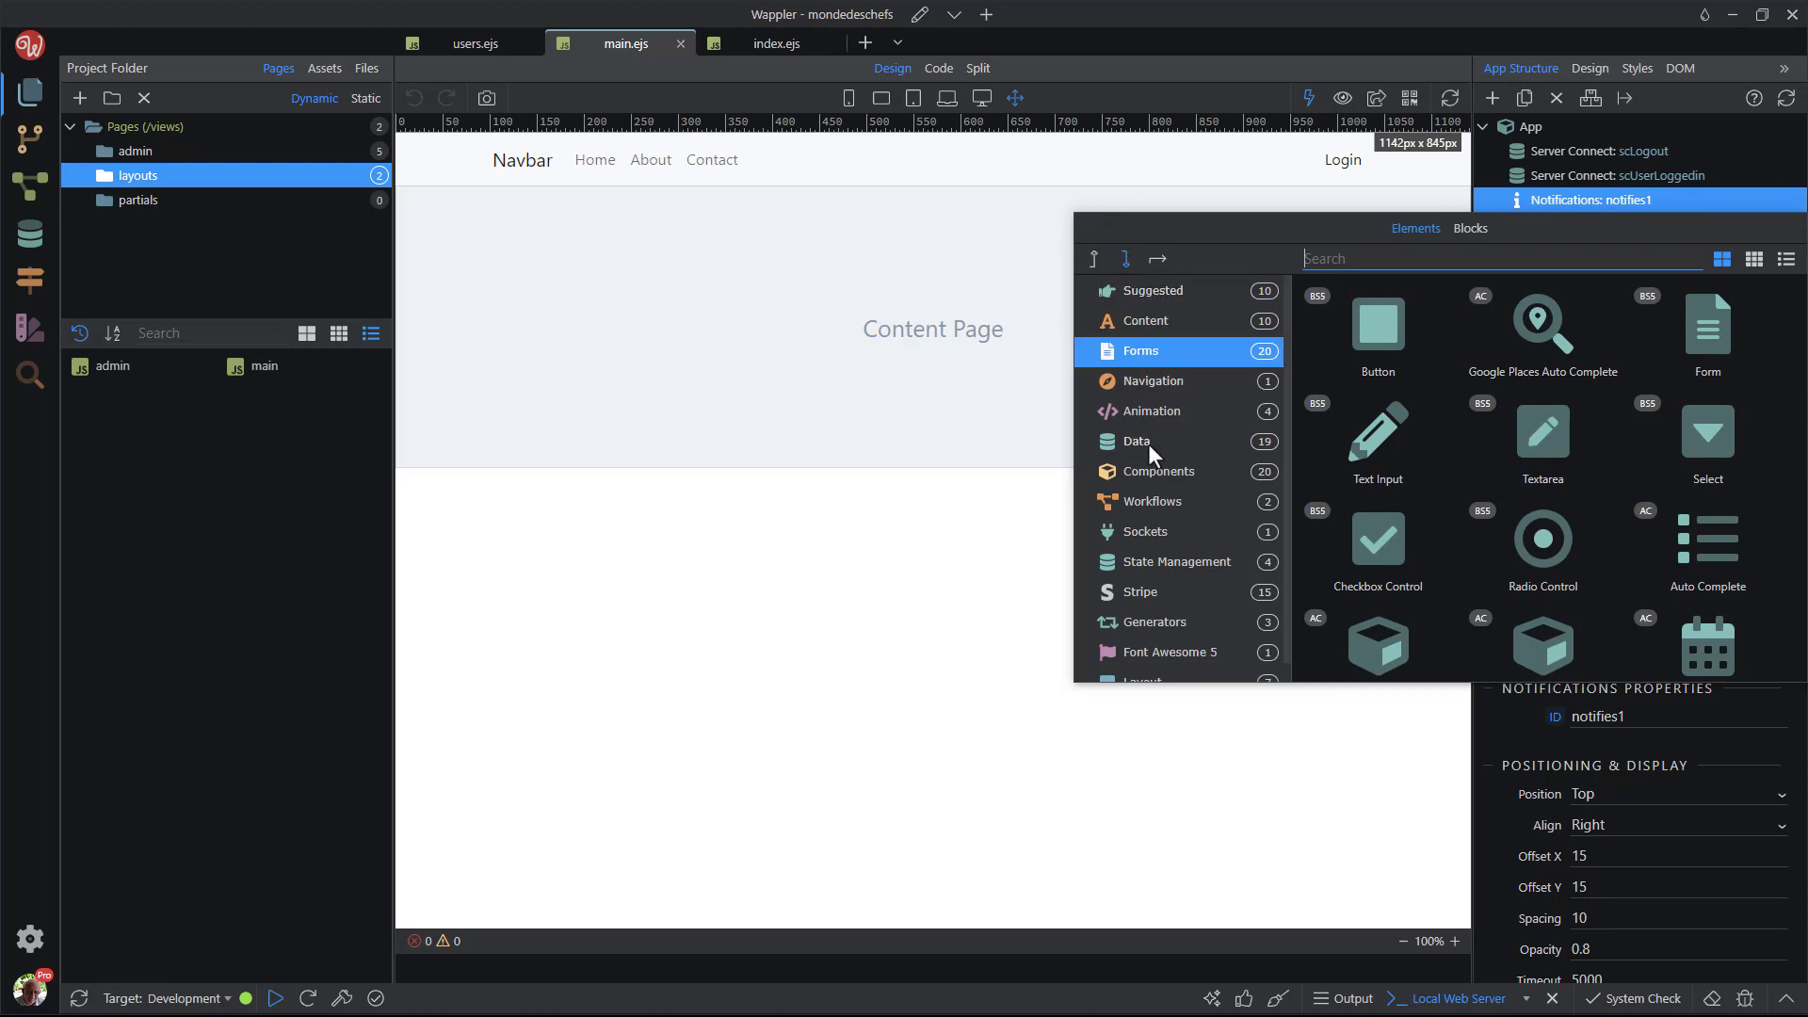
left_click(1156, 471)
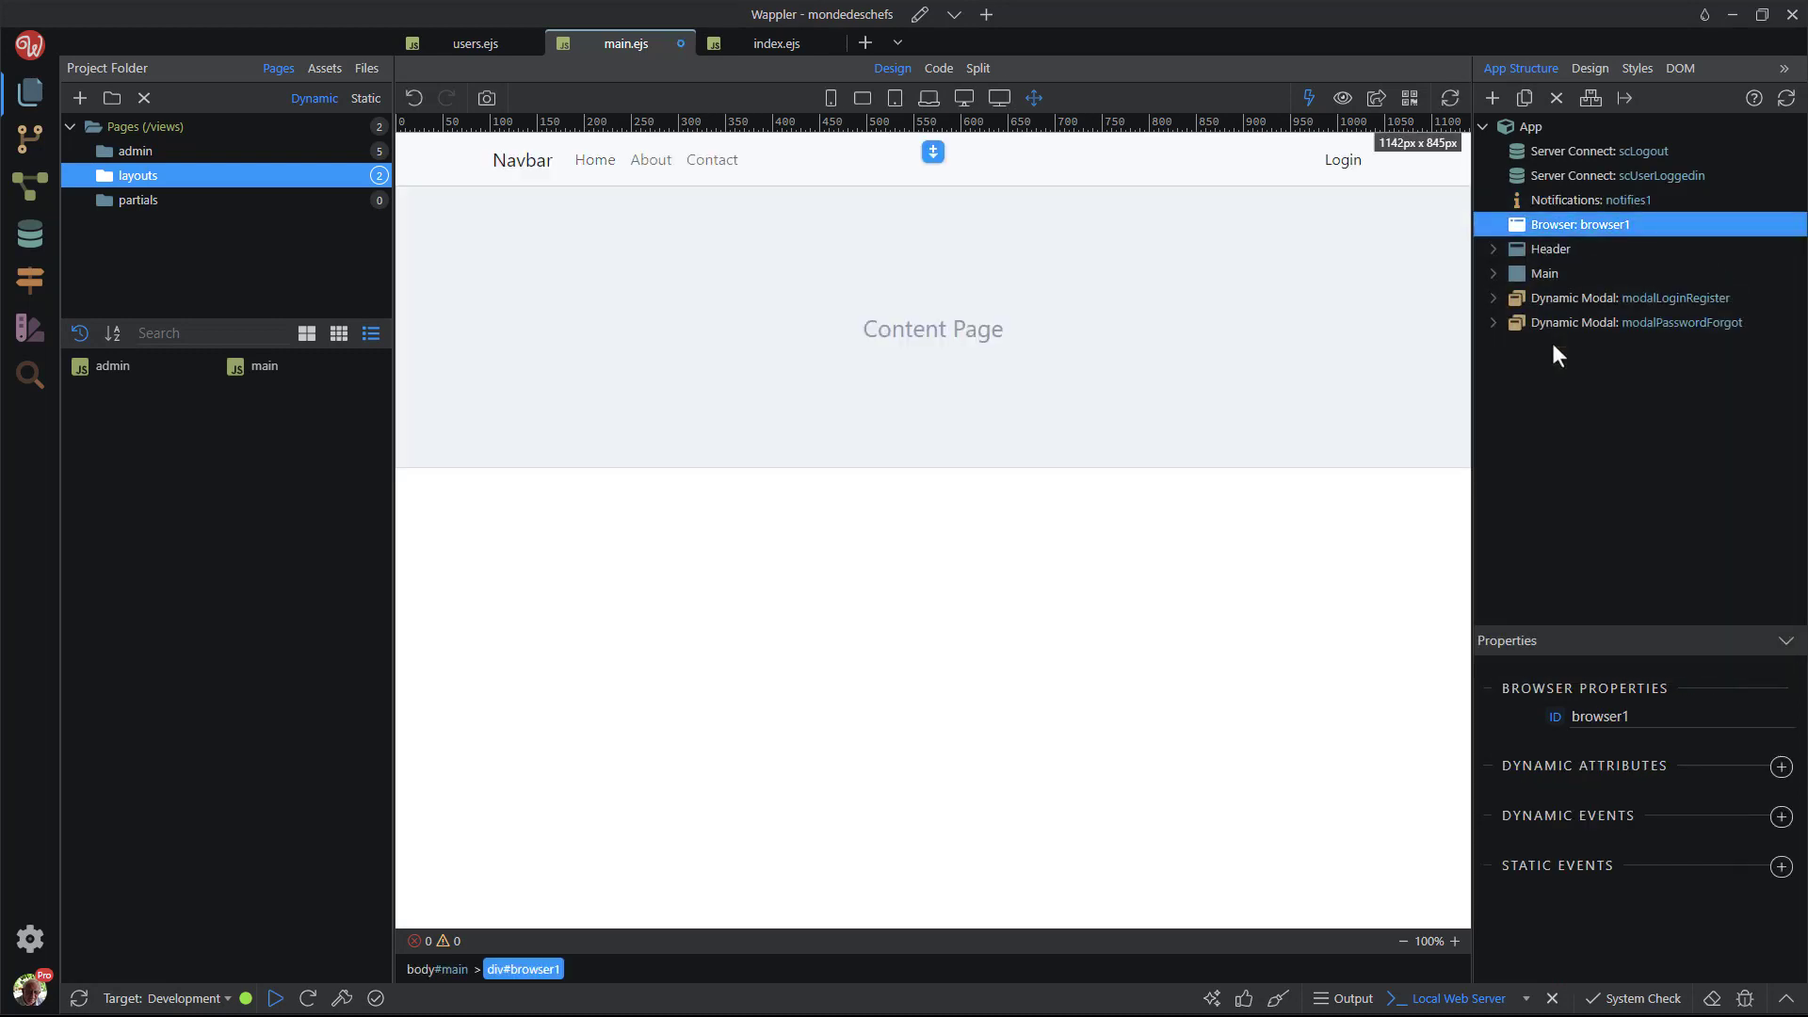
left_click(1634, 298)
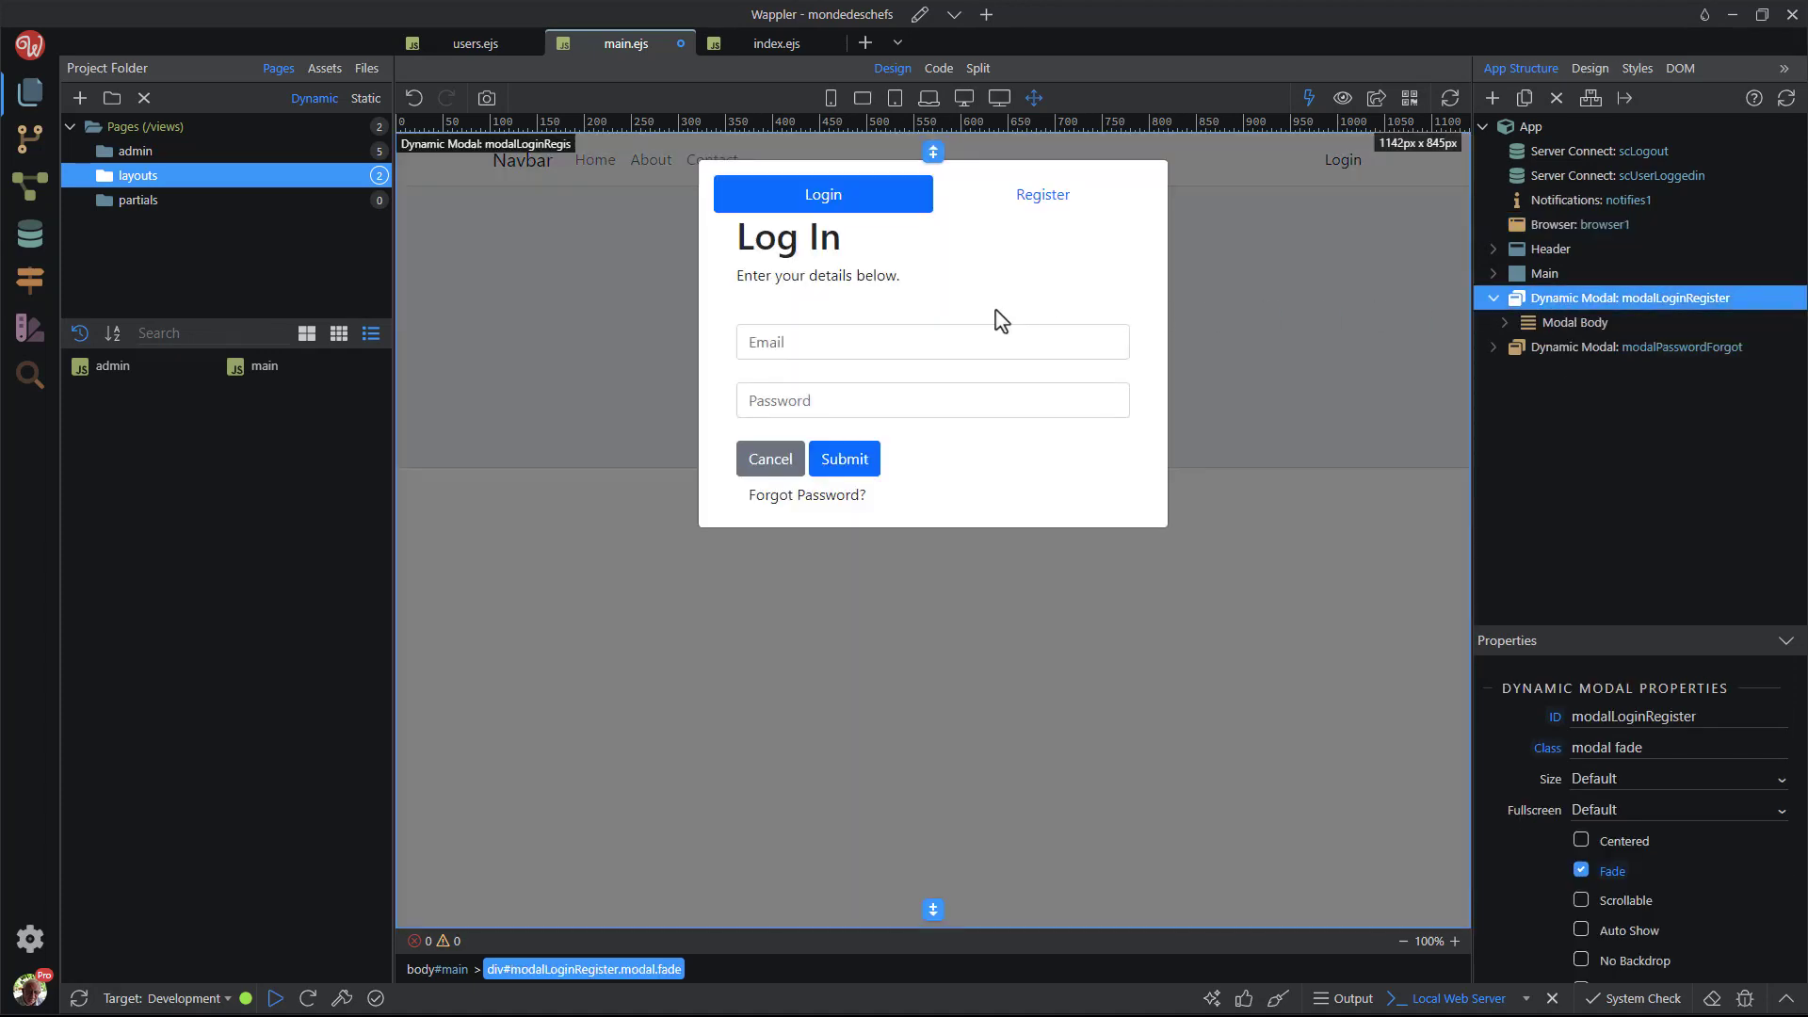
Step: Expand the login/register modal tree and select the frmLogin form
left_click(930, 331)
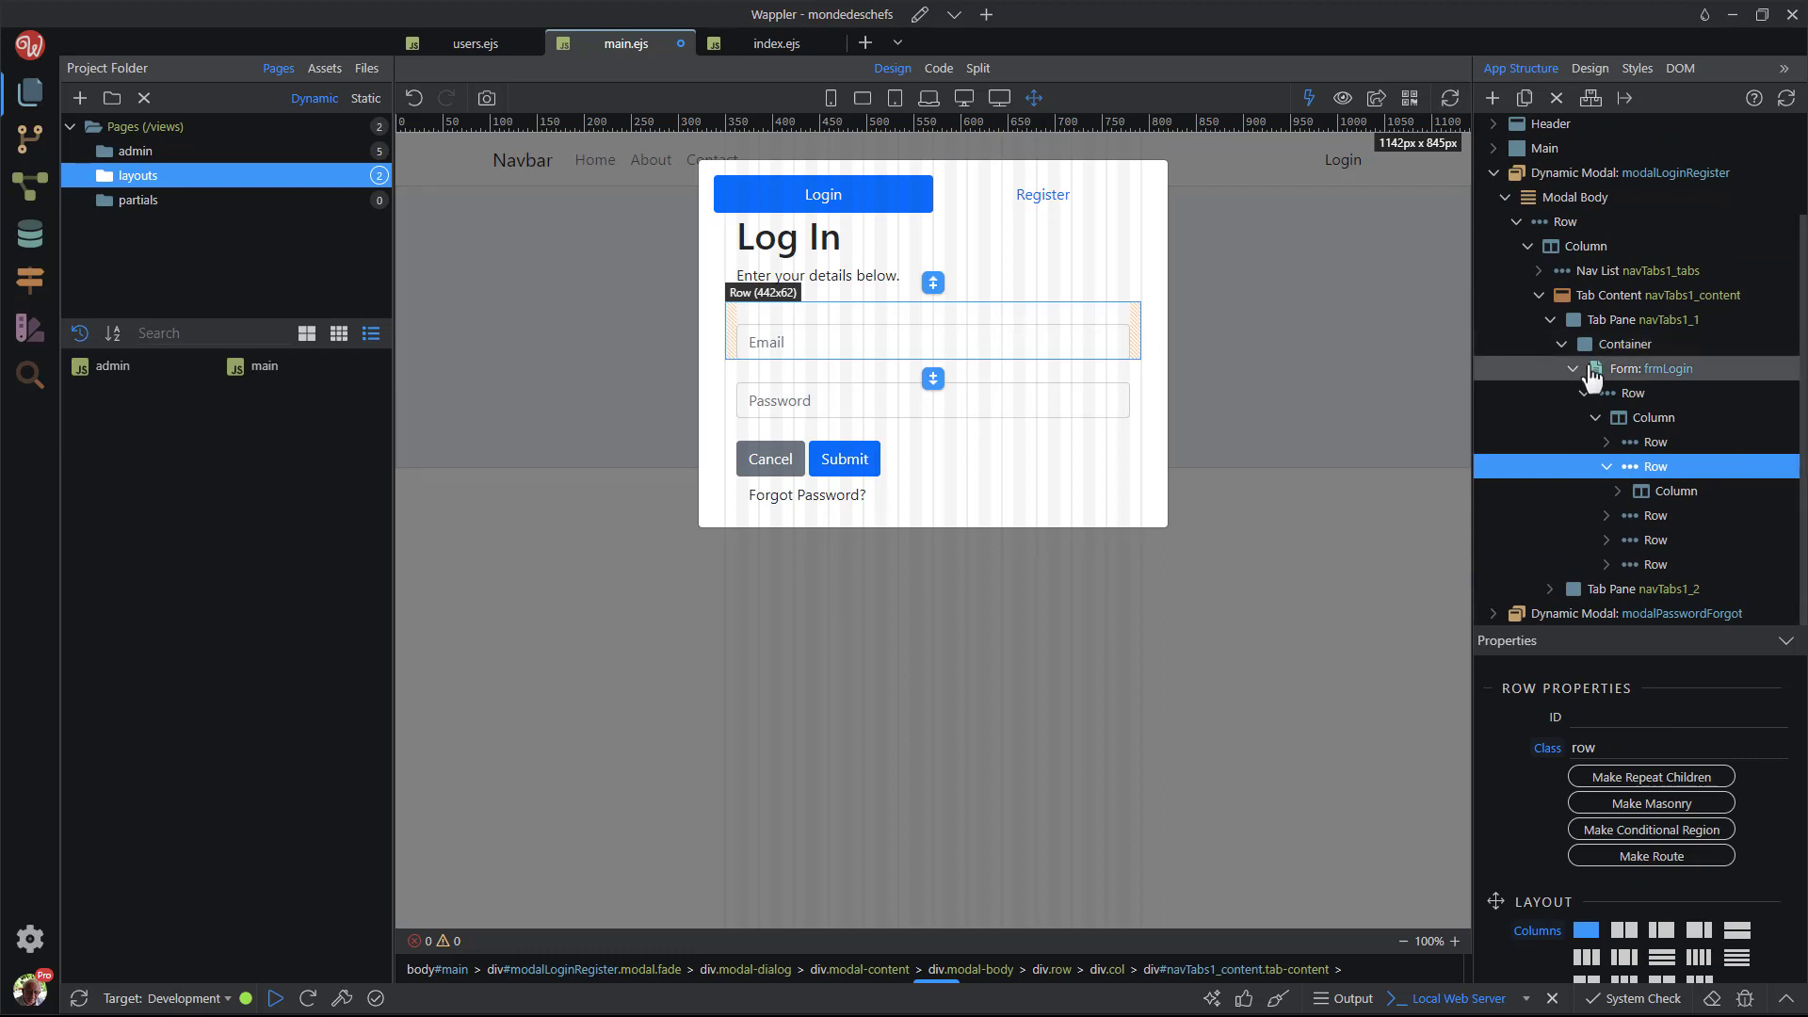
left_click(1666, 368)
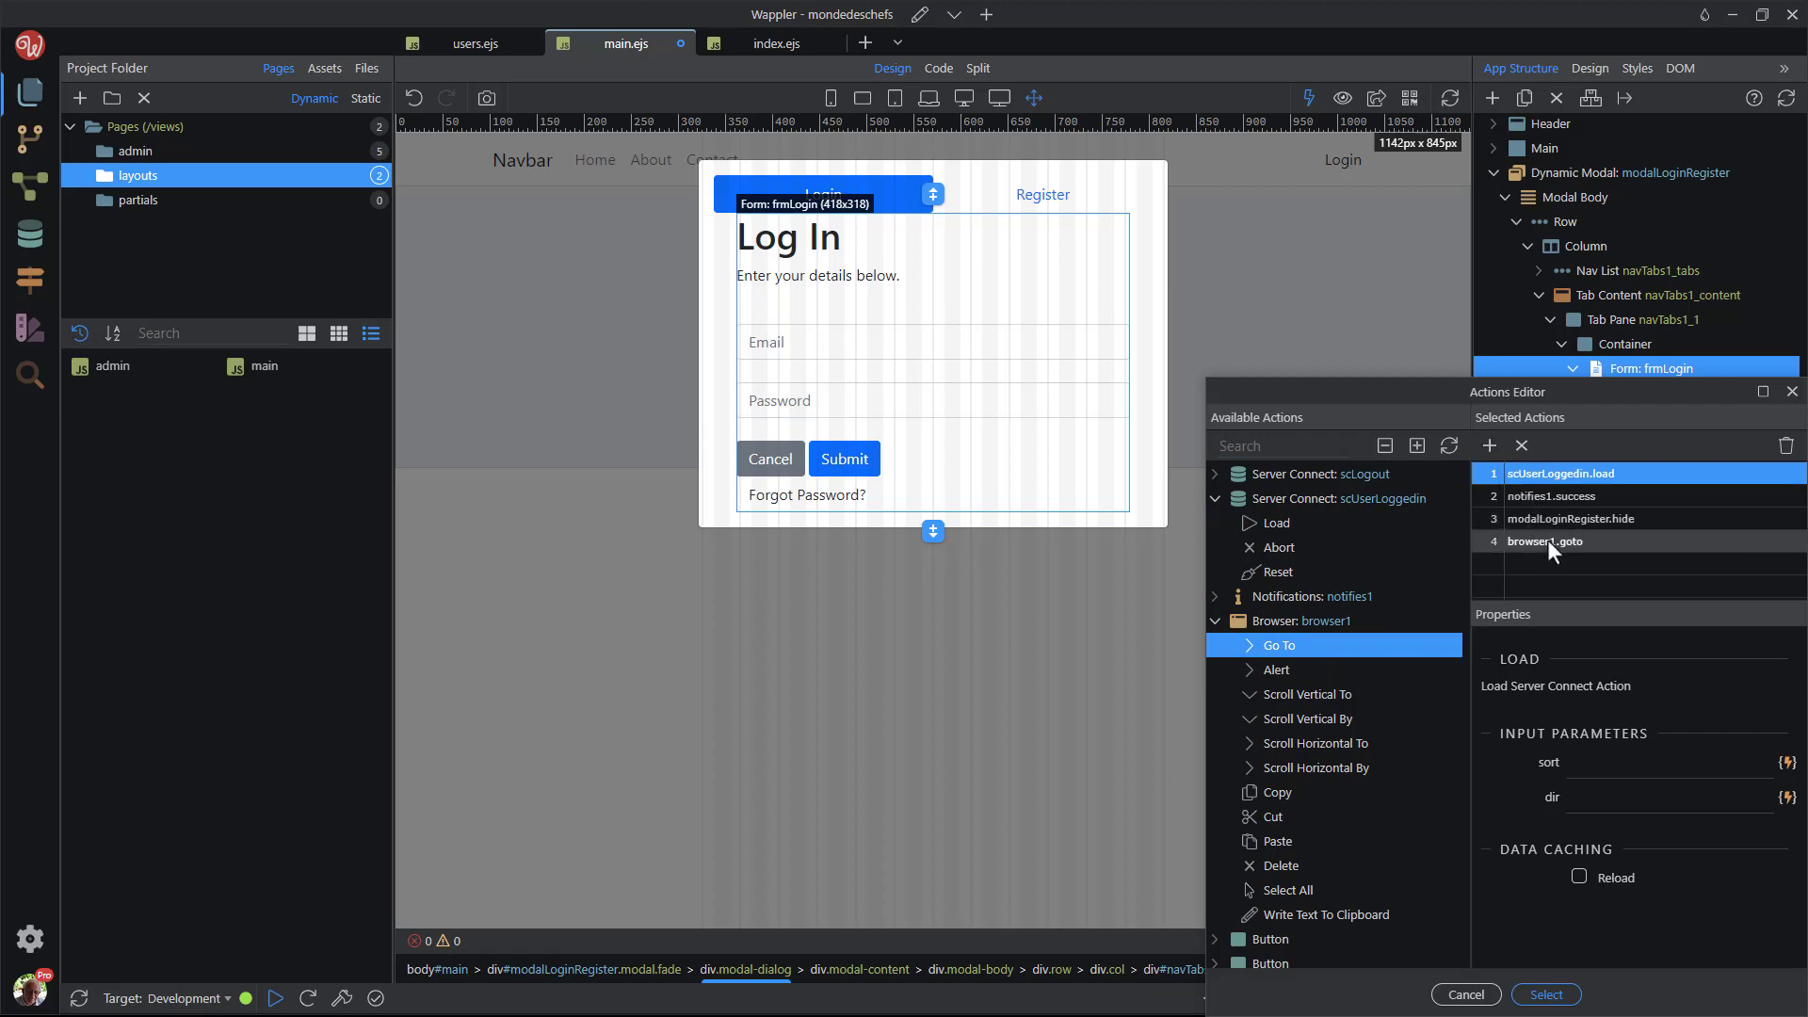
Step: Set browser1.goto's URL to the /admin/ route, then cut it from the field
left_click(1546, 540)
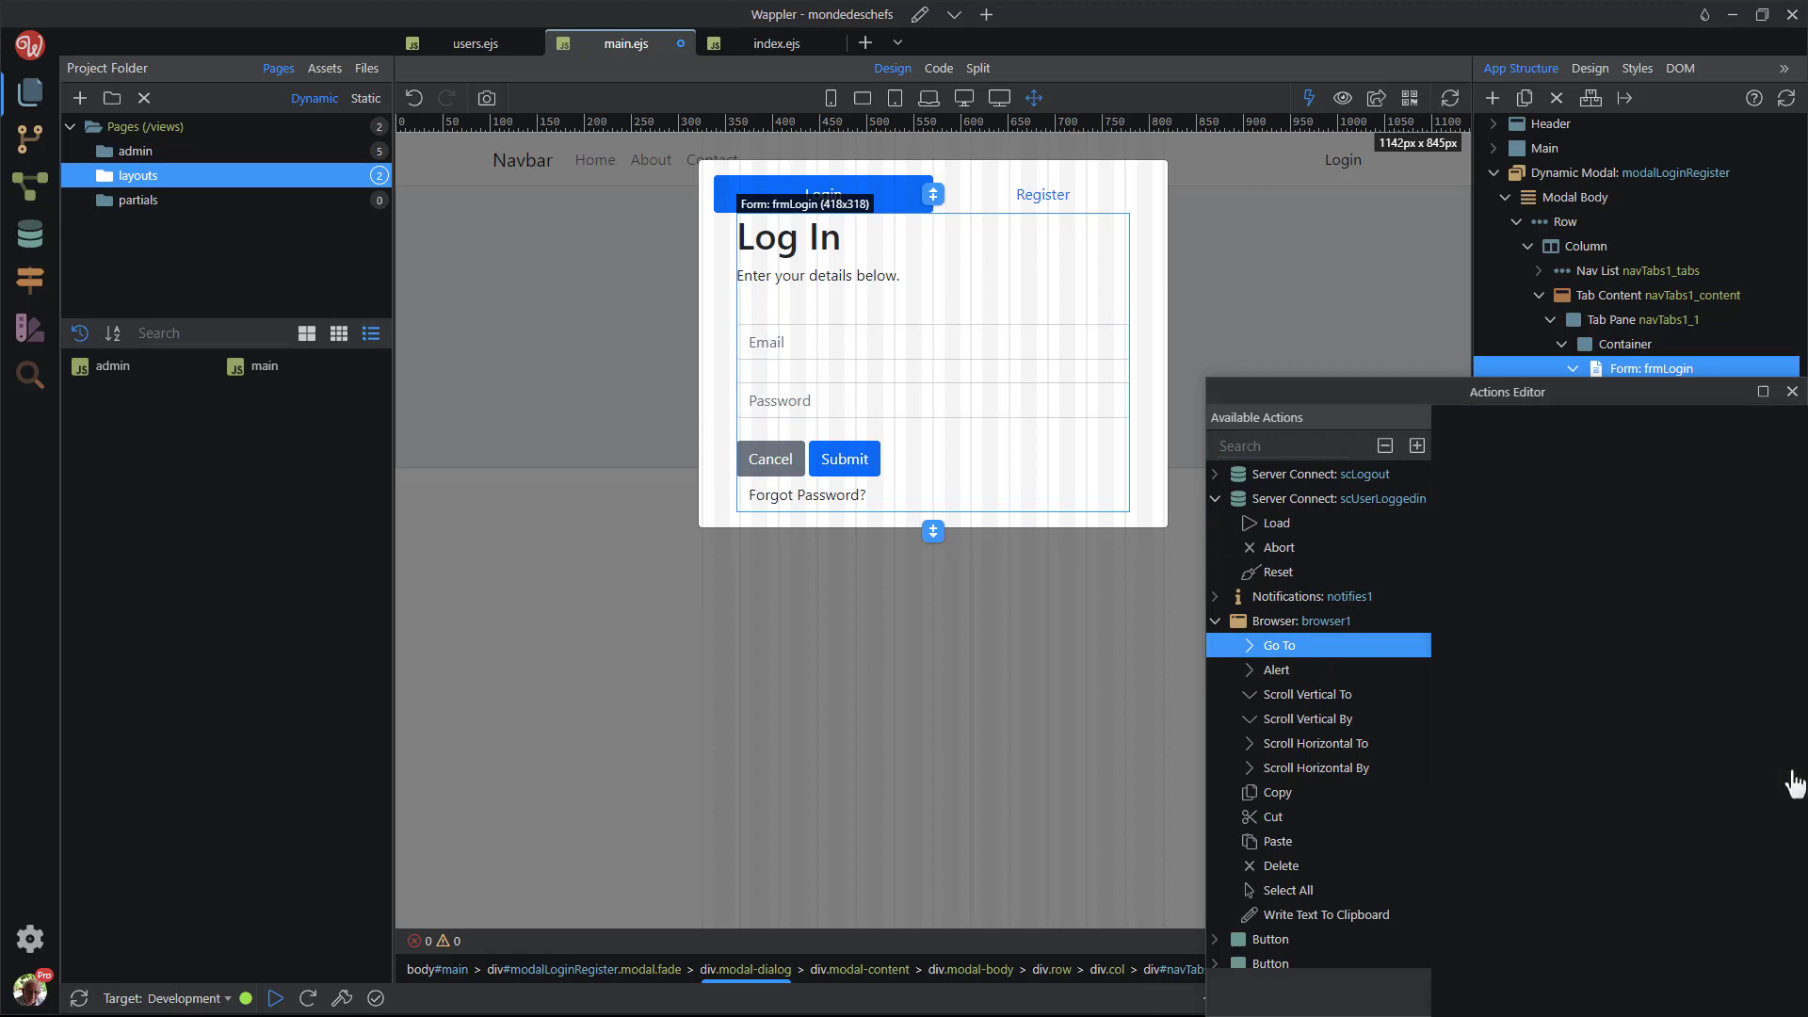
left_click(1278, 644)
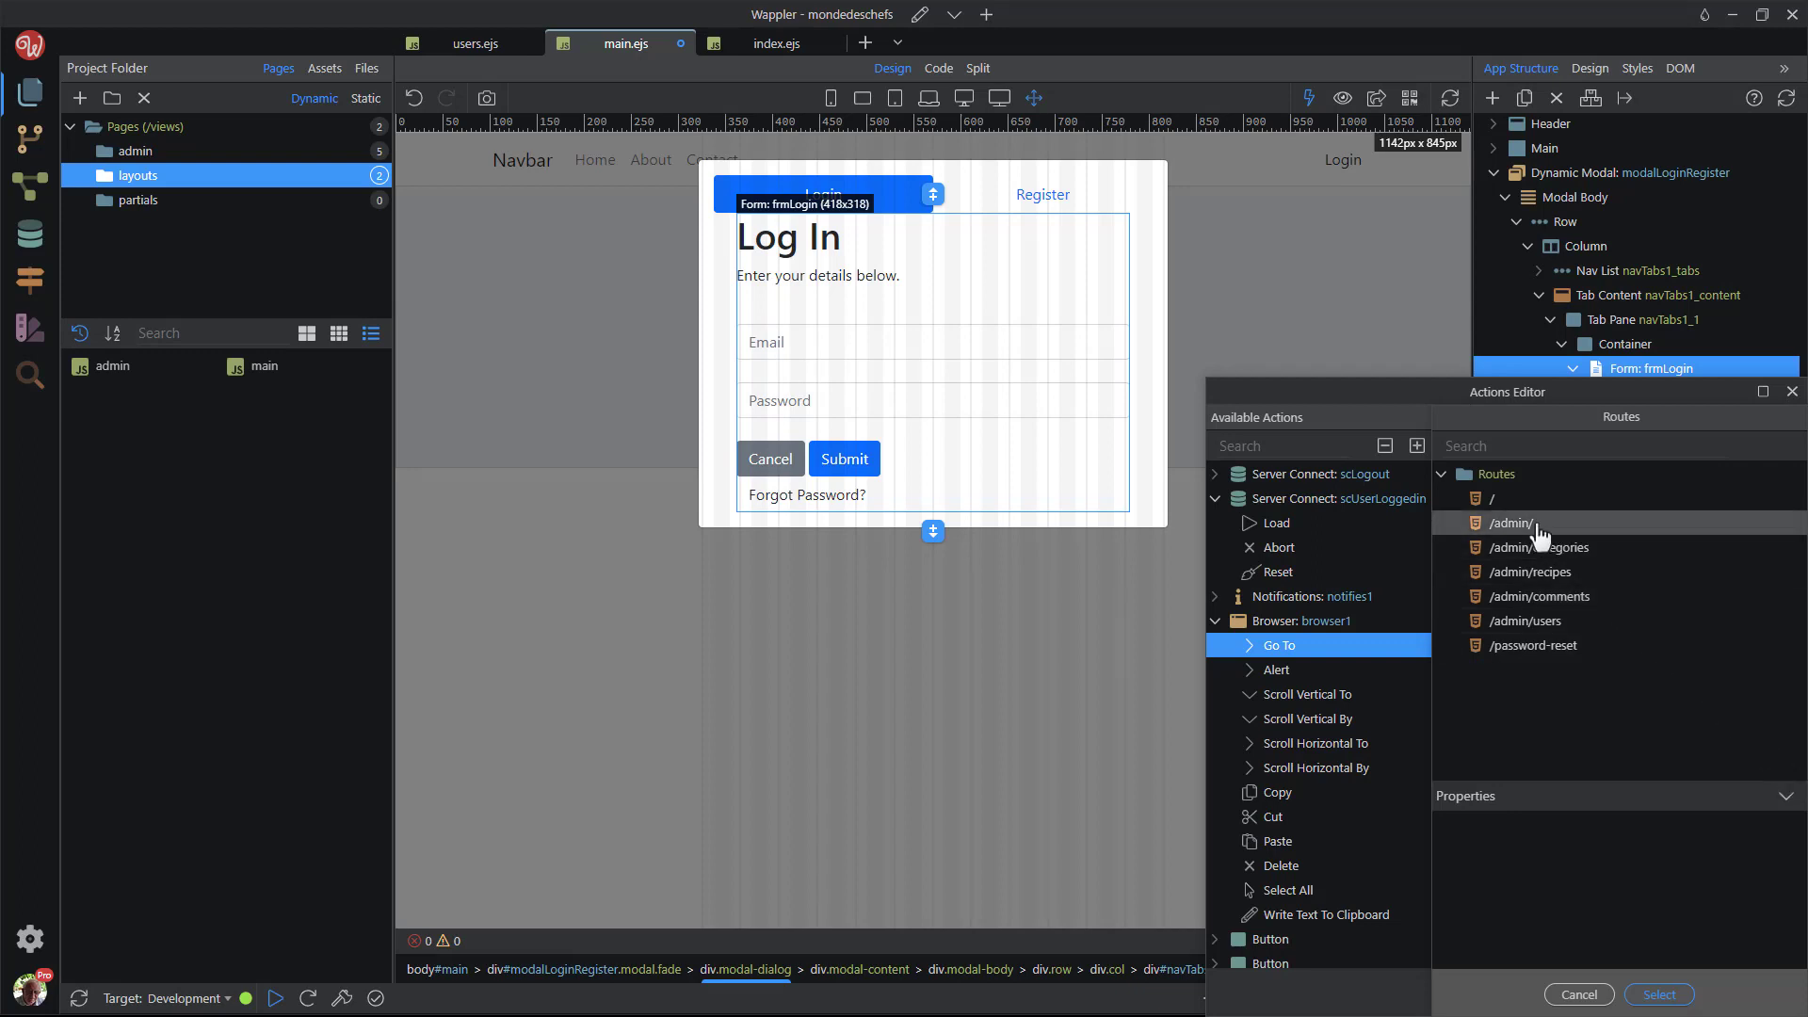
left_click(1510, 523)
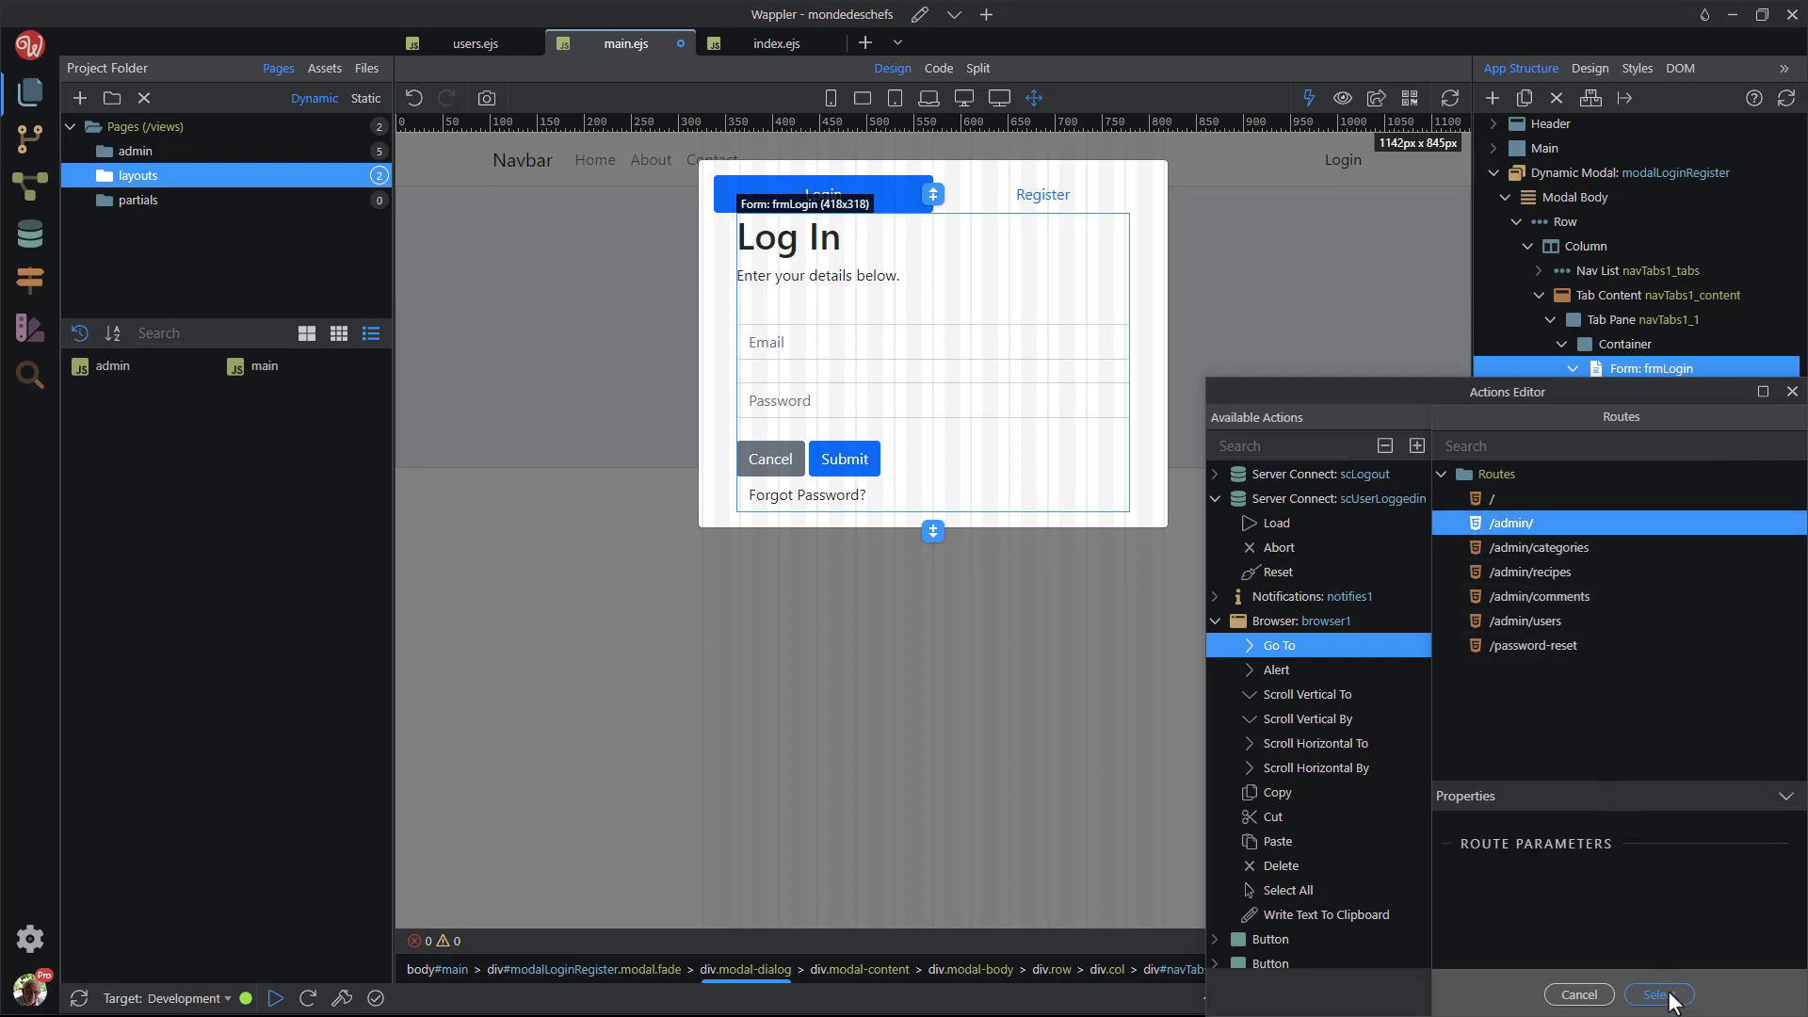
left_click(1659, 994)
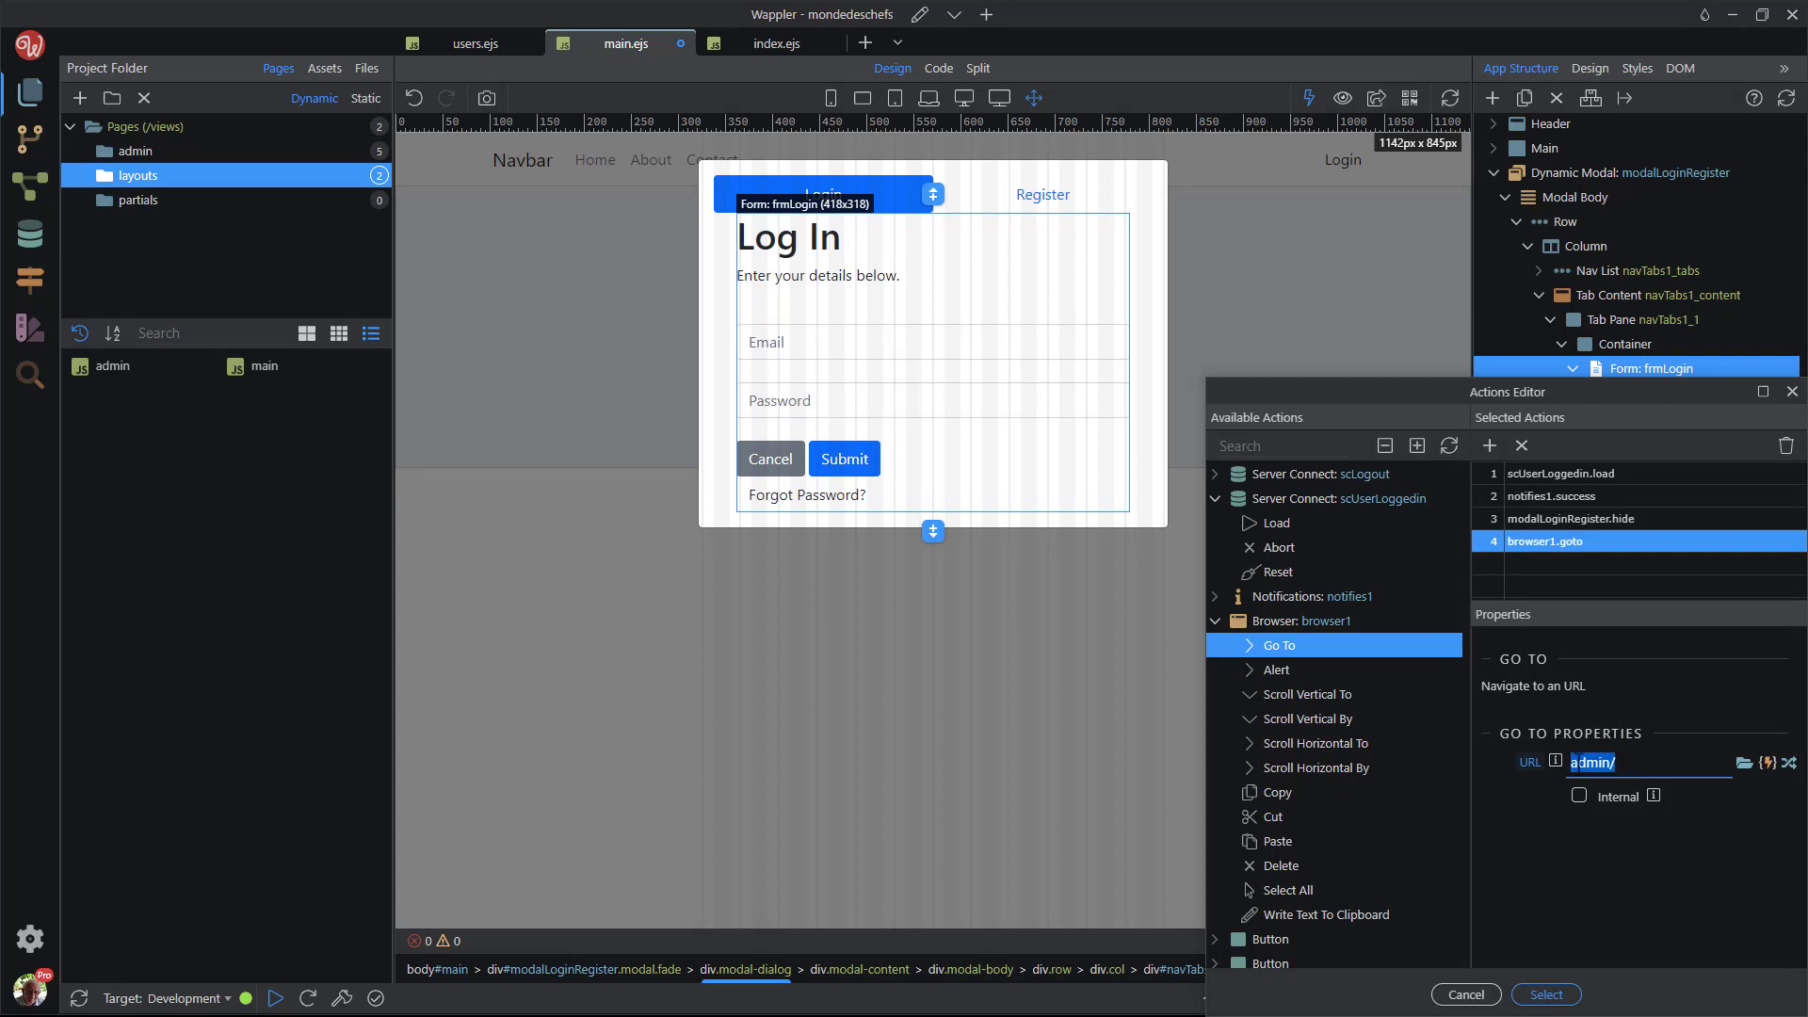
right_click(1597, 762)
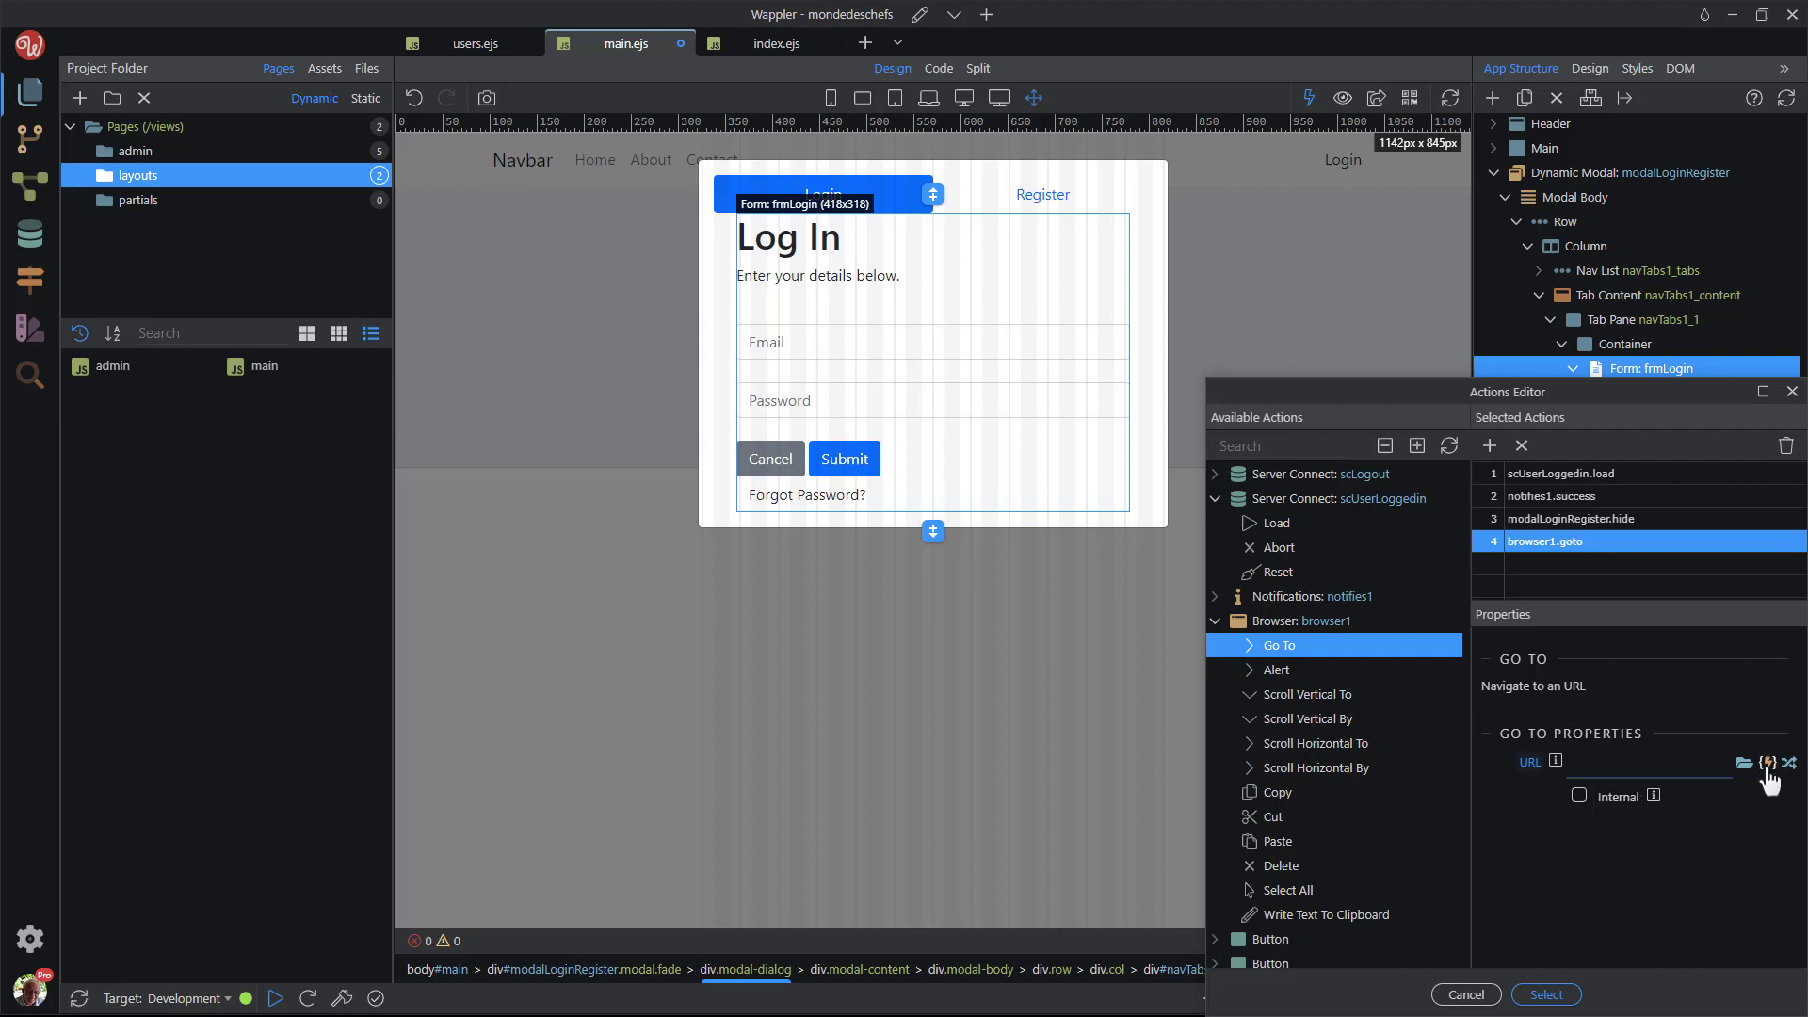
Step: Bind the URL to frmLogin.data.queryUser.group with an == 3 comparison
left_click(1767, 762)
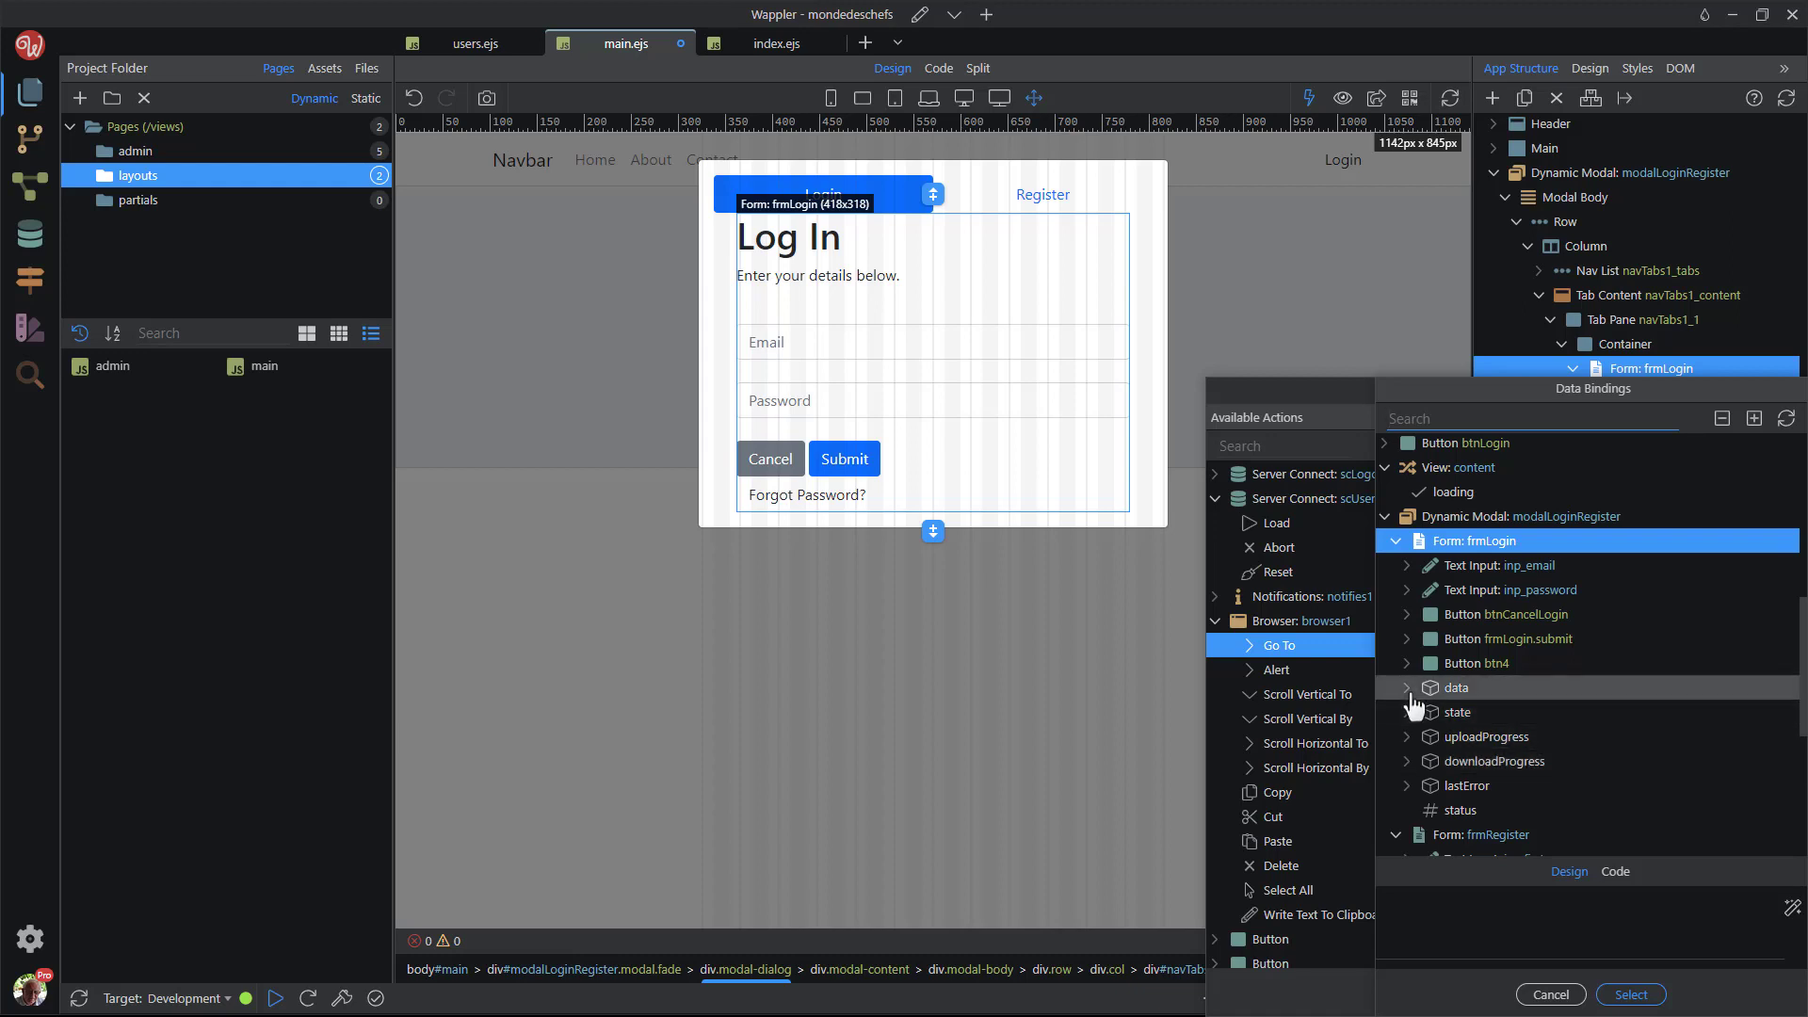
left_click(1408, 687)
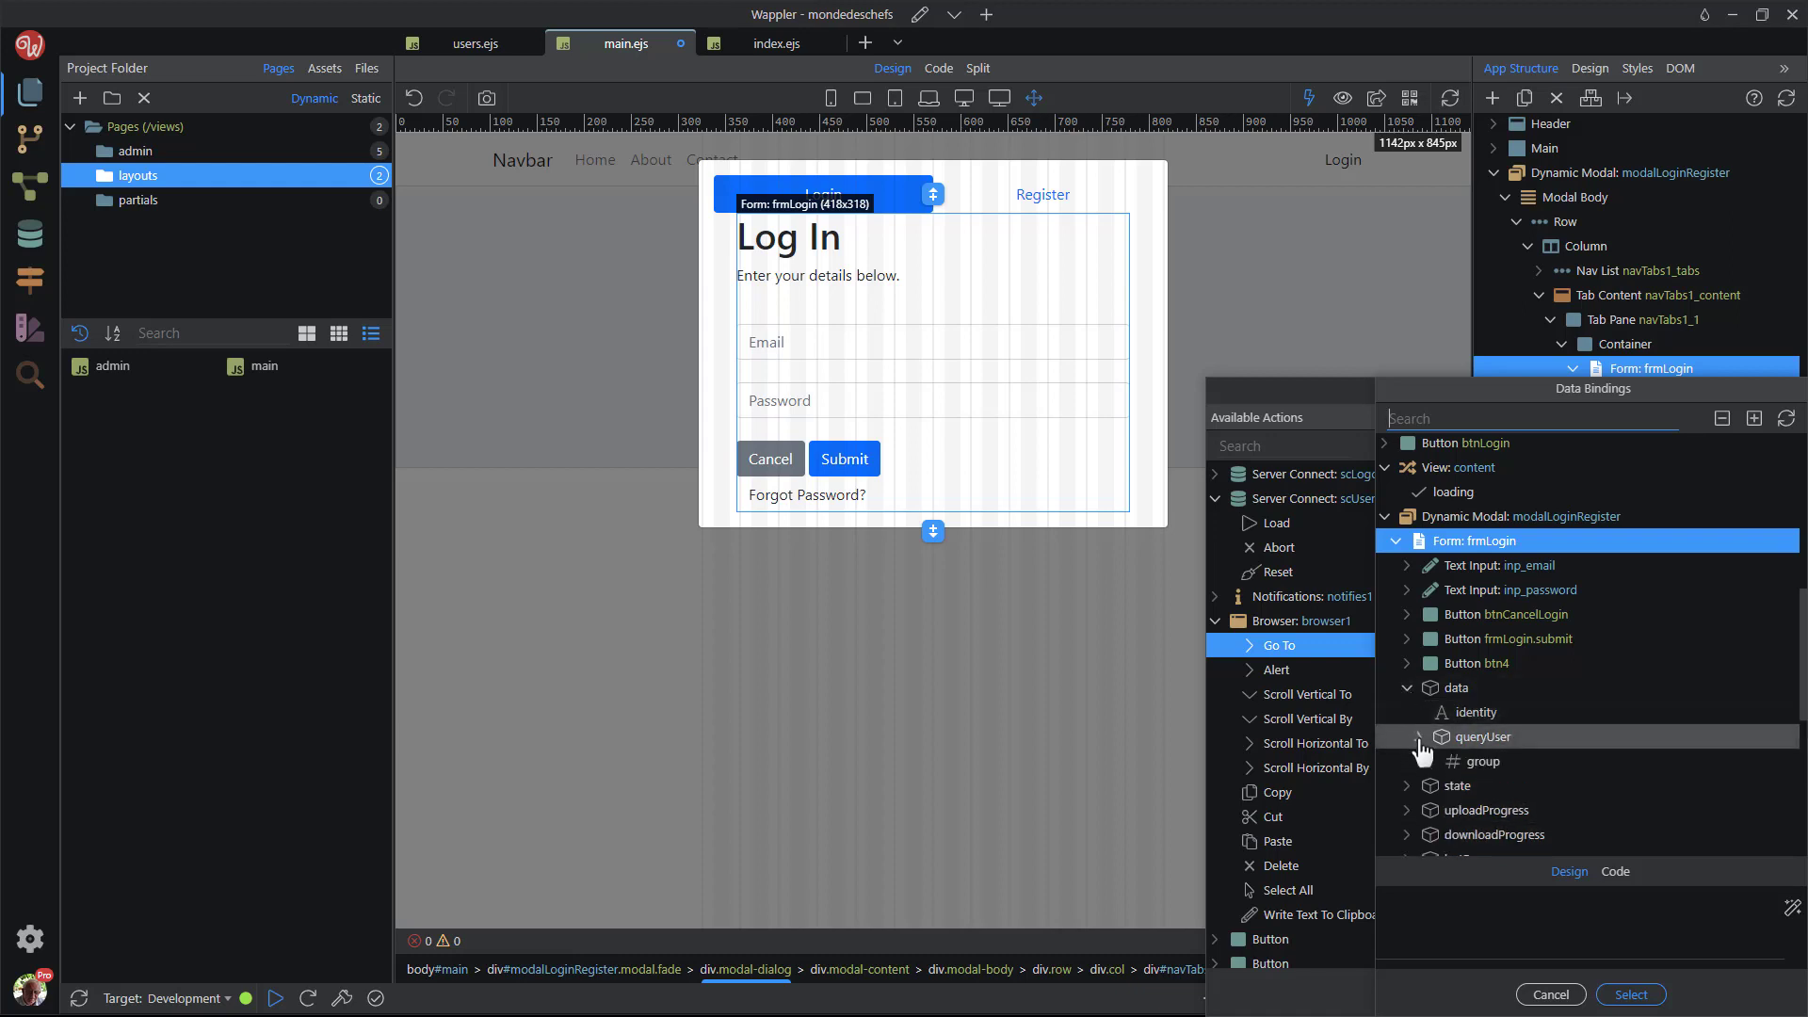
left_click(1481, 760)
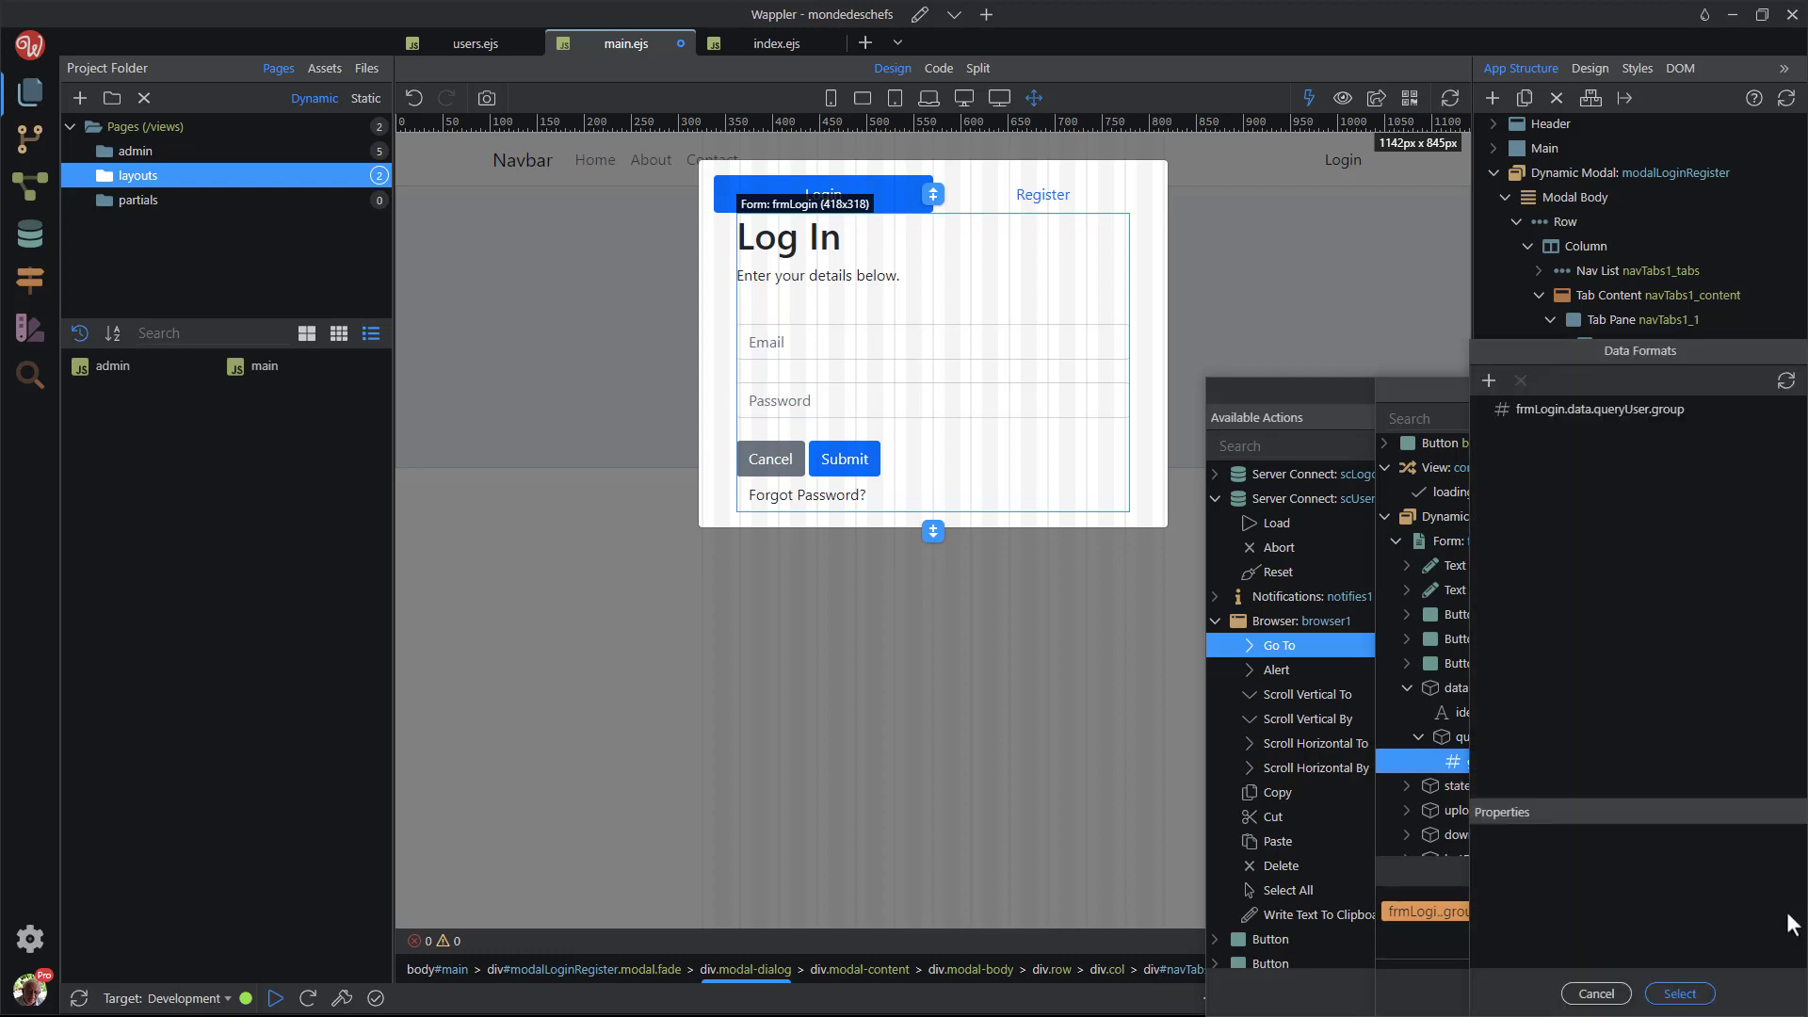
left_click(1598, 408)
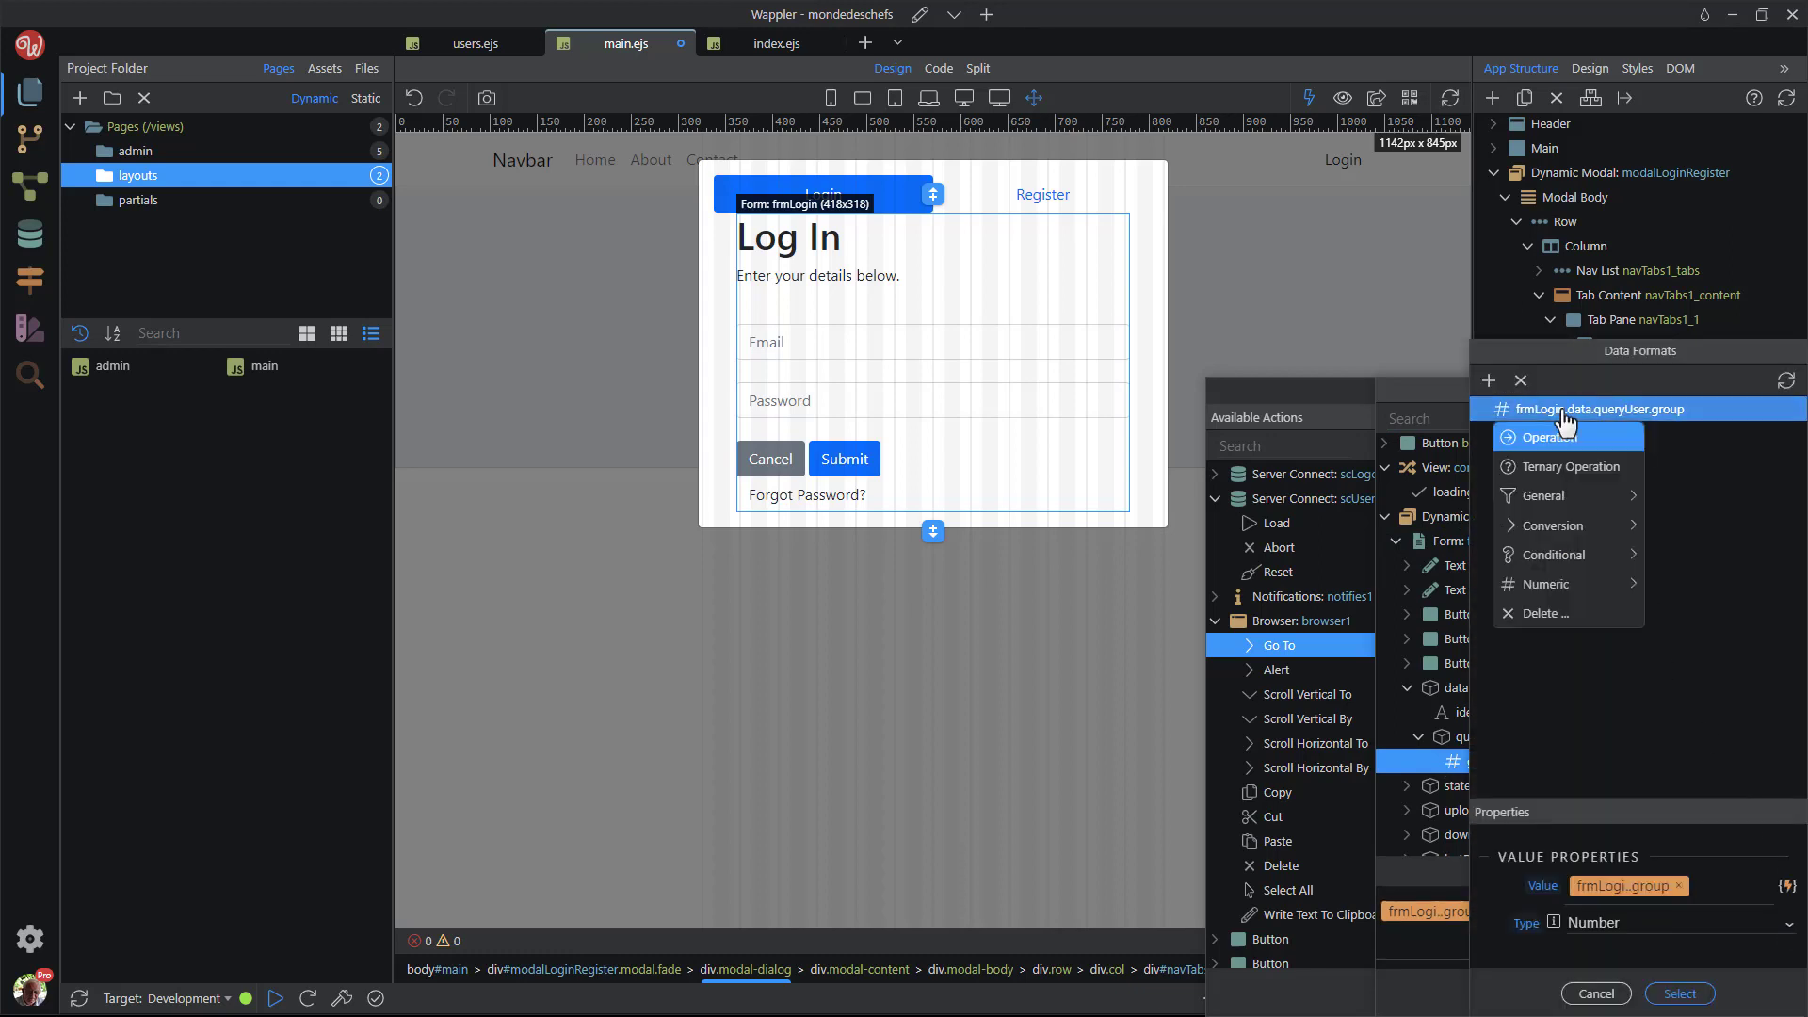
left_click(1548, 436)
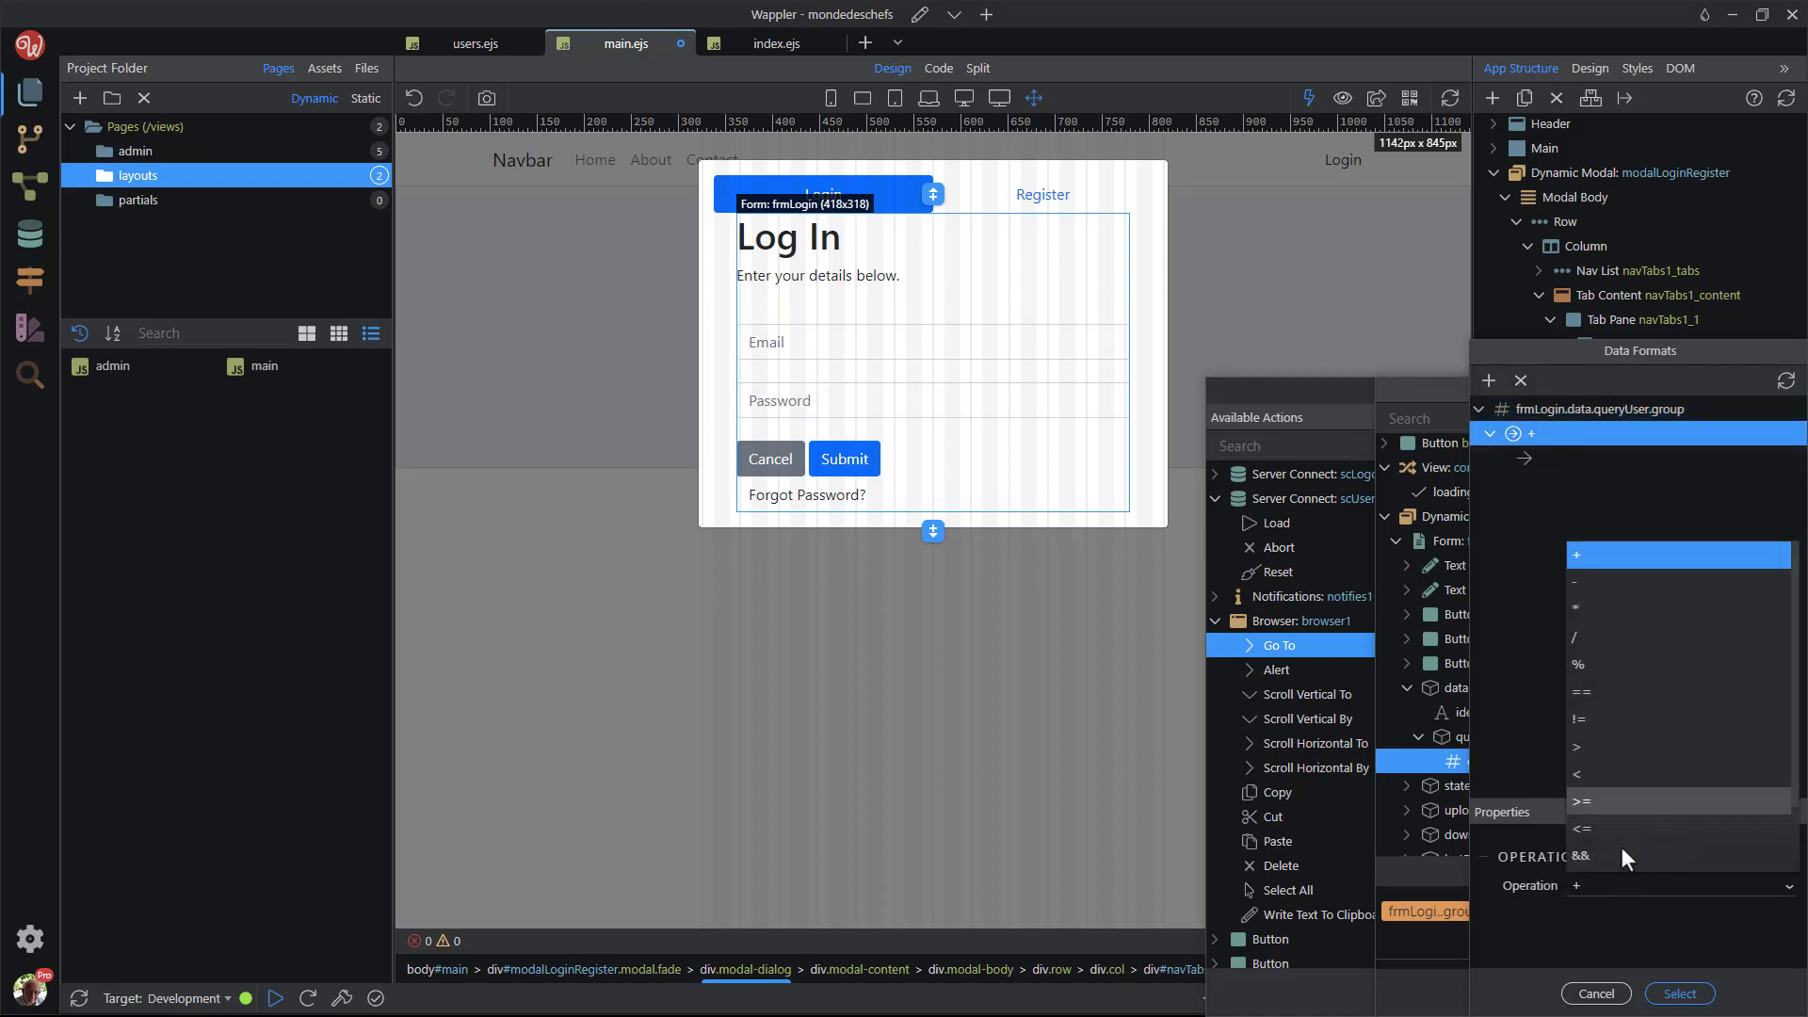
left_click(1580, 689)
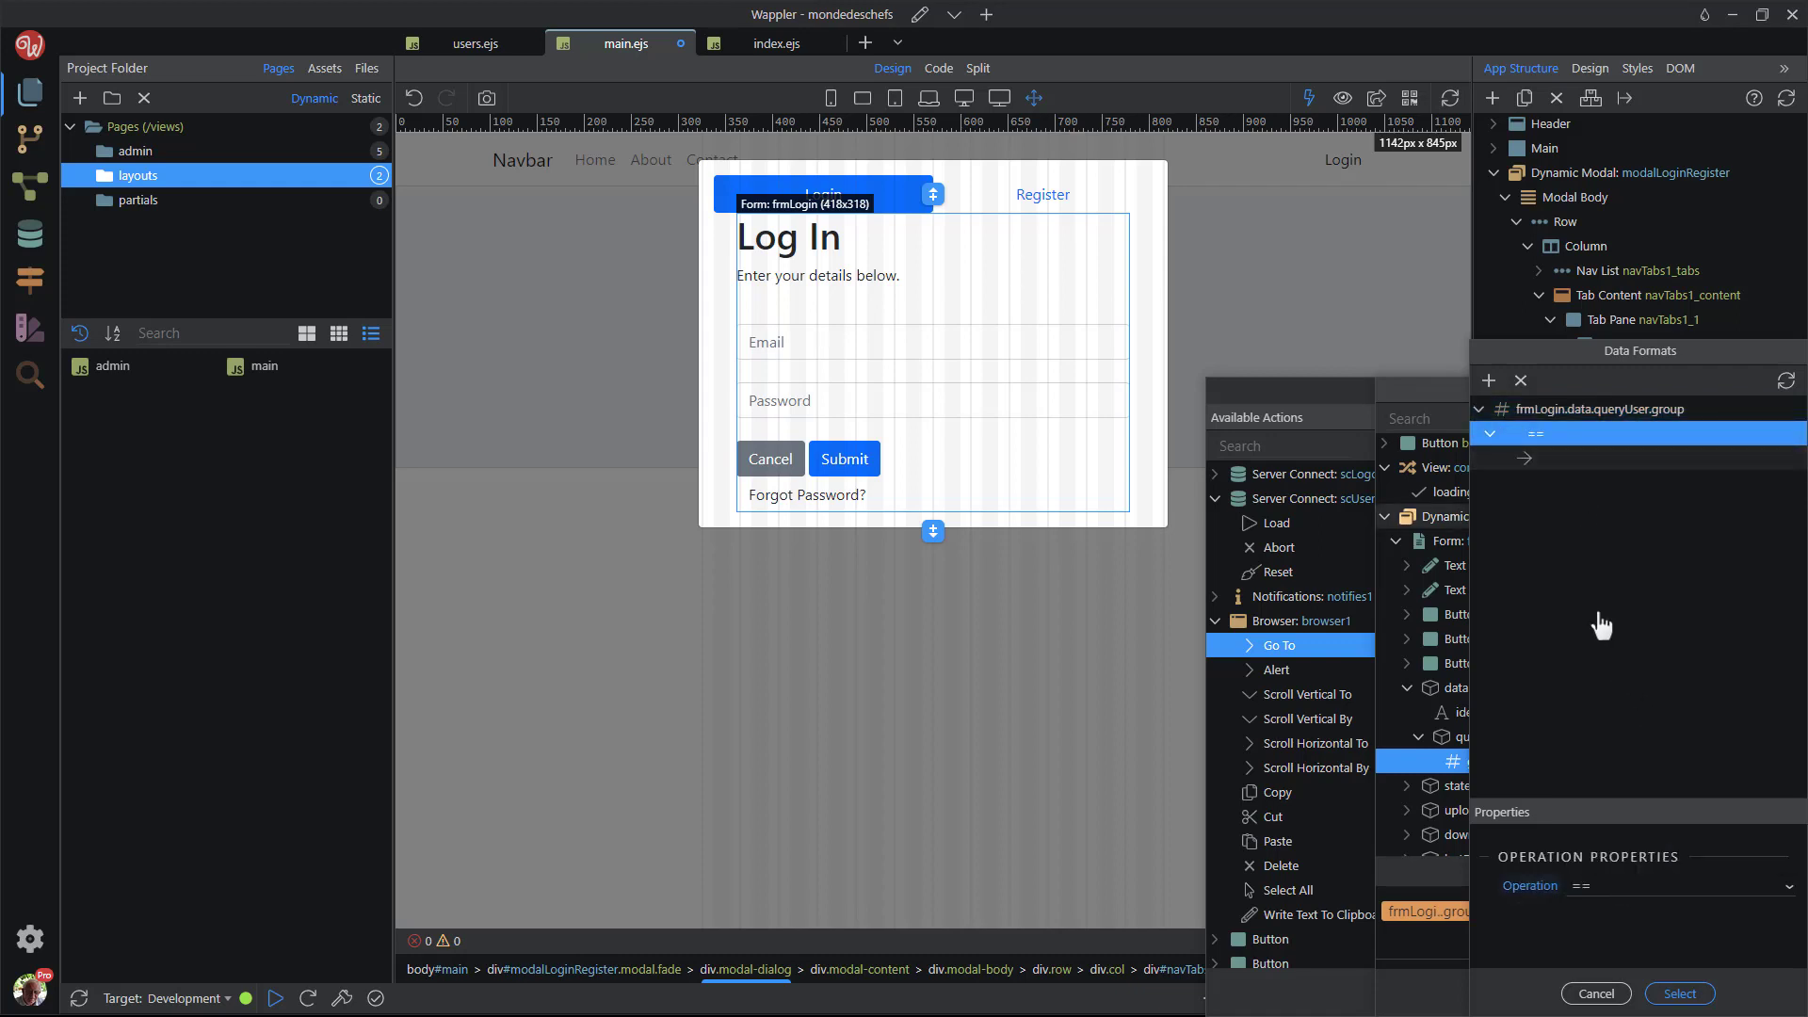
left_click(1527, 458)
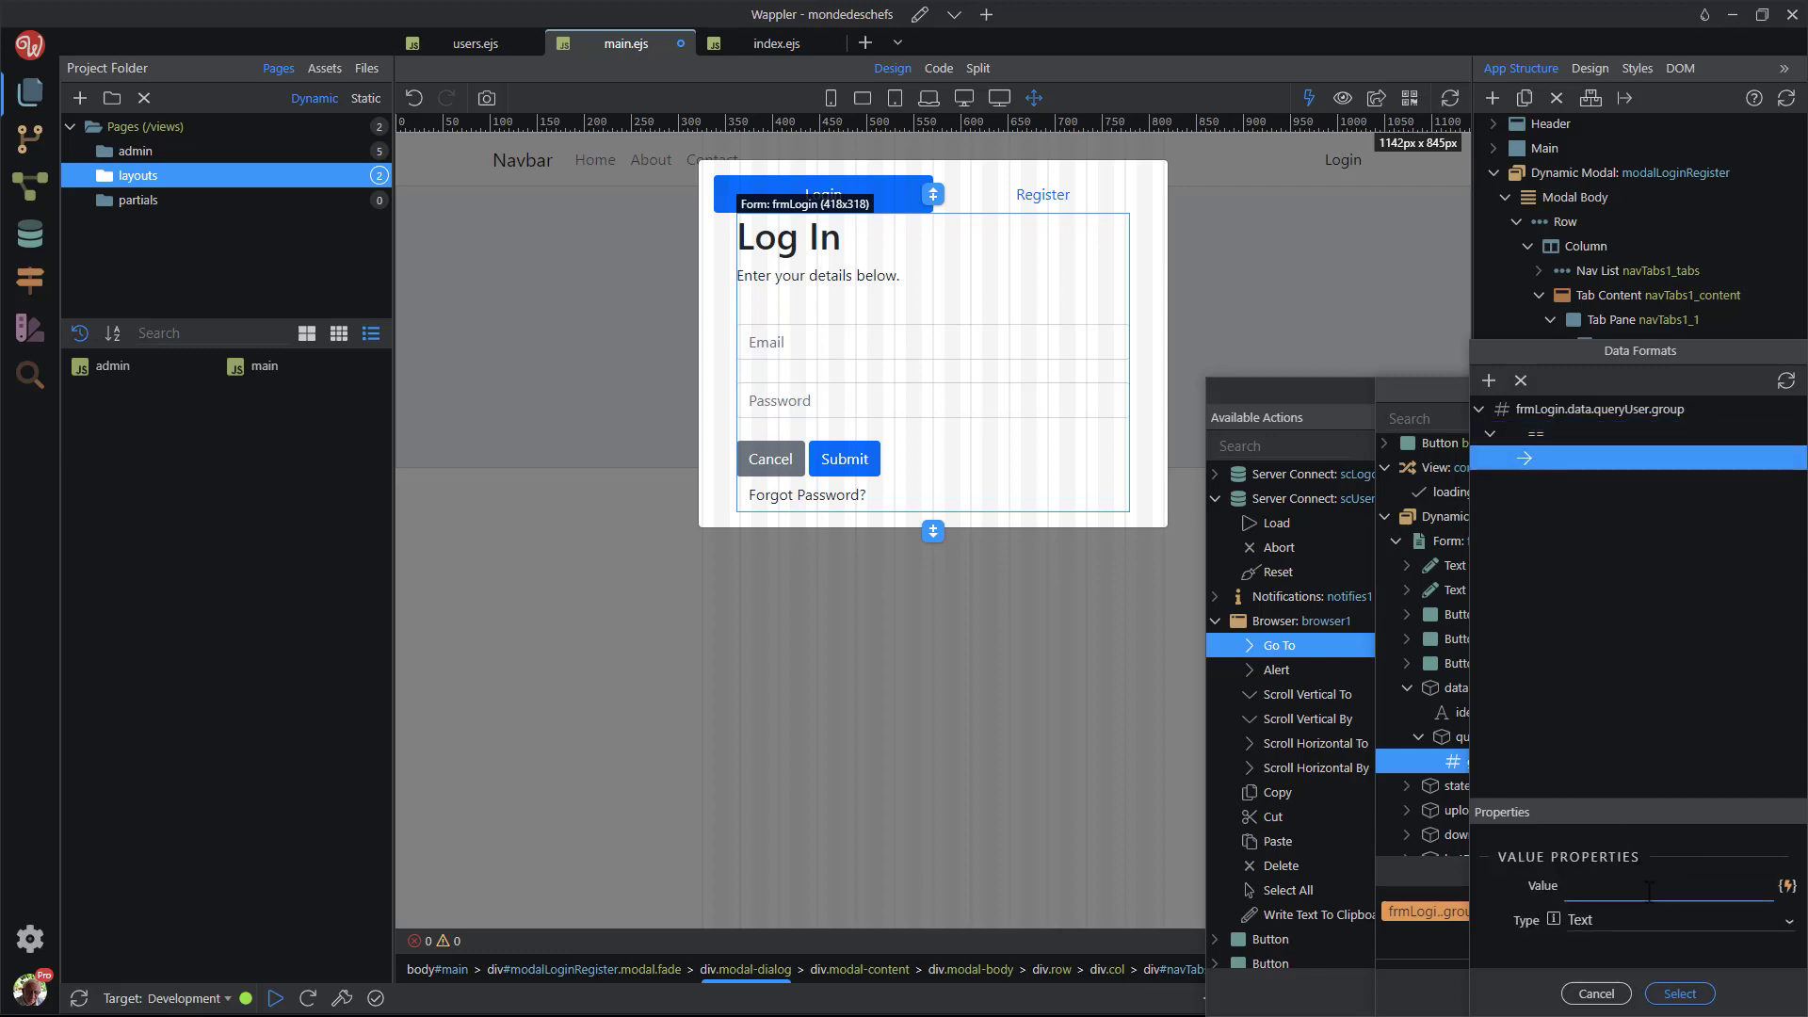
type("3")
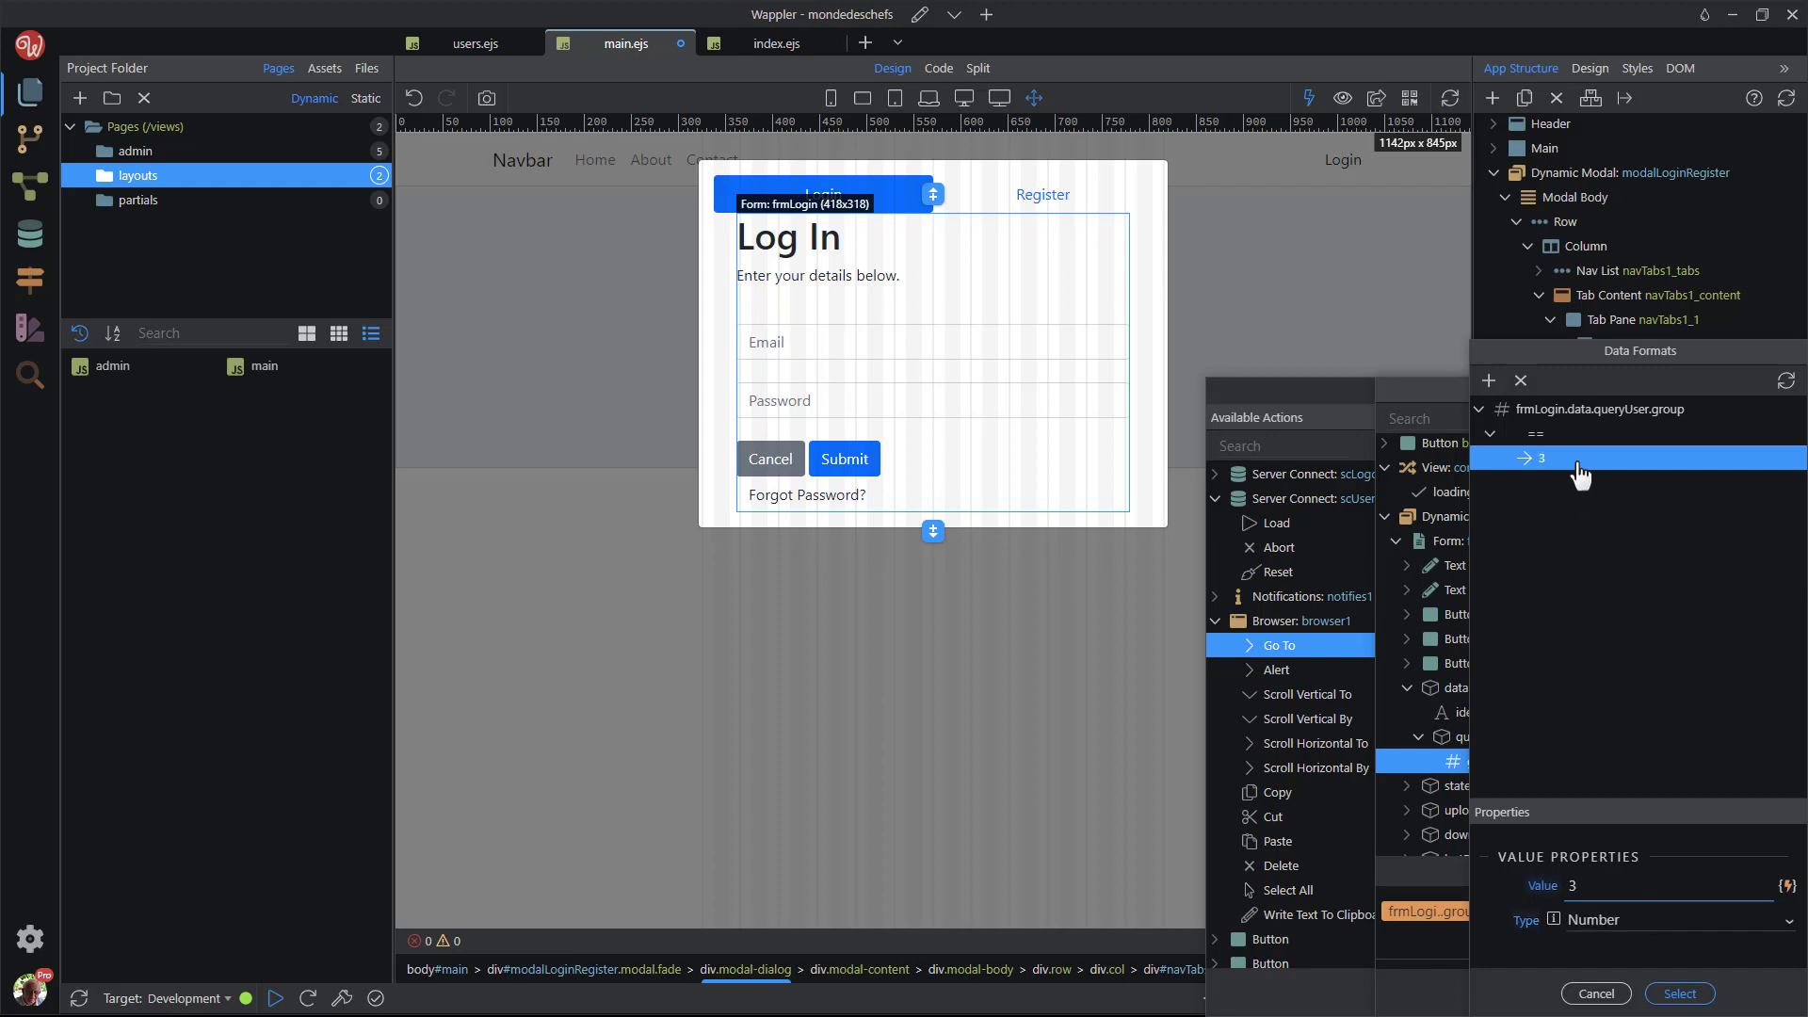
Step: Add a ternary operation returning 'admin/' when the group check is true
left_click(1539, 457)
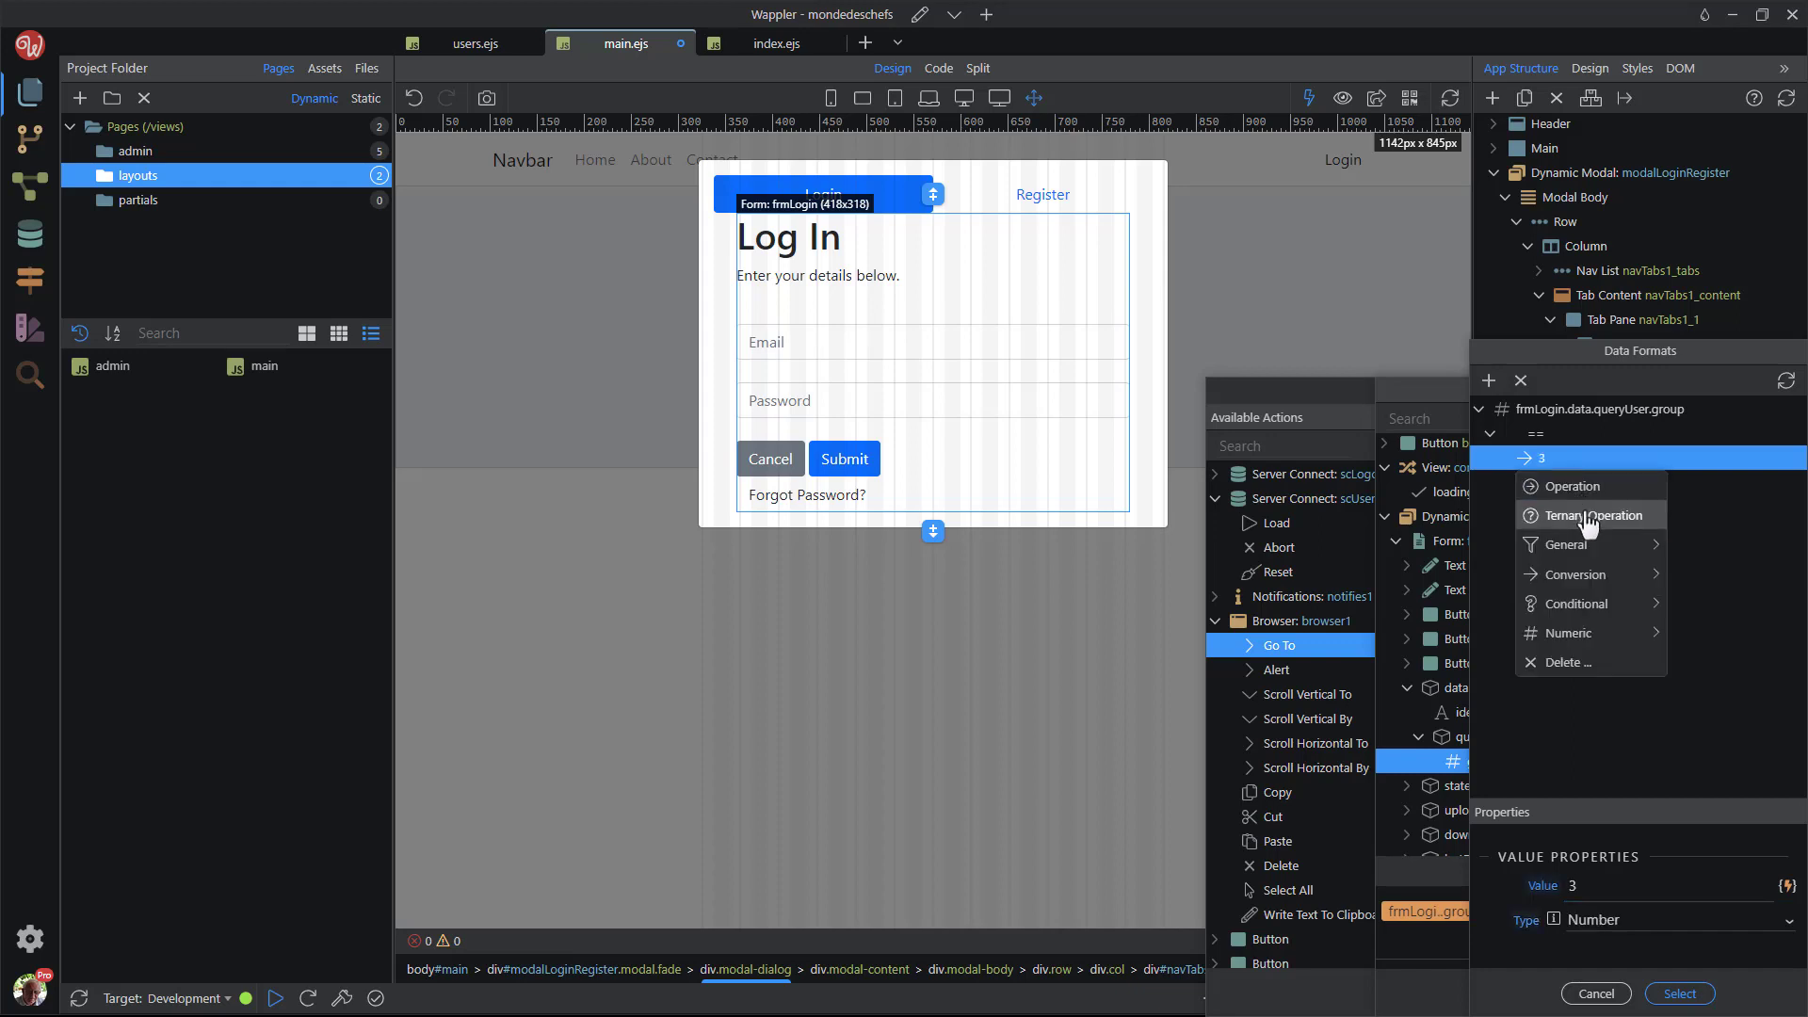
left_click(1590, 514)
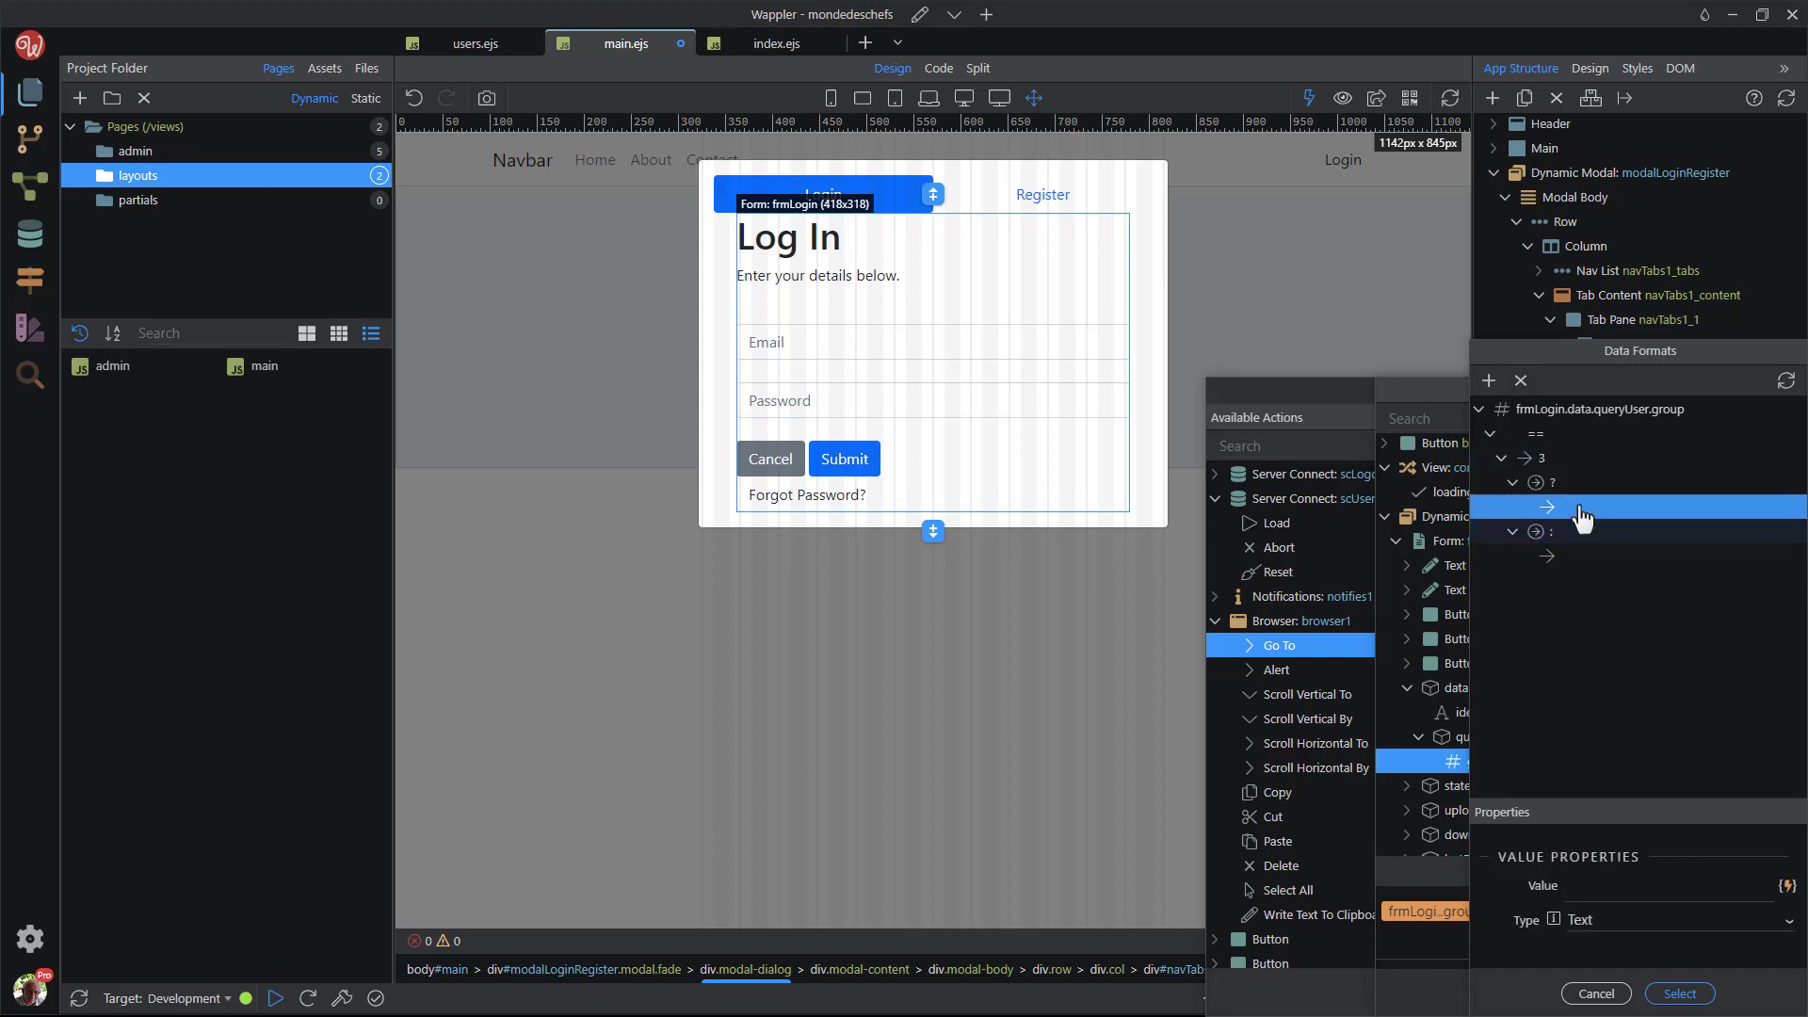
right_click(1591, 884)
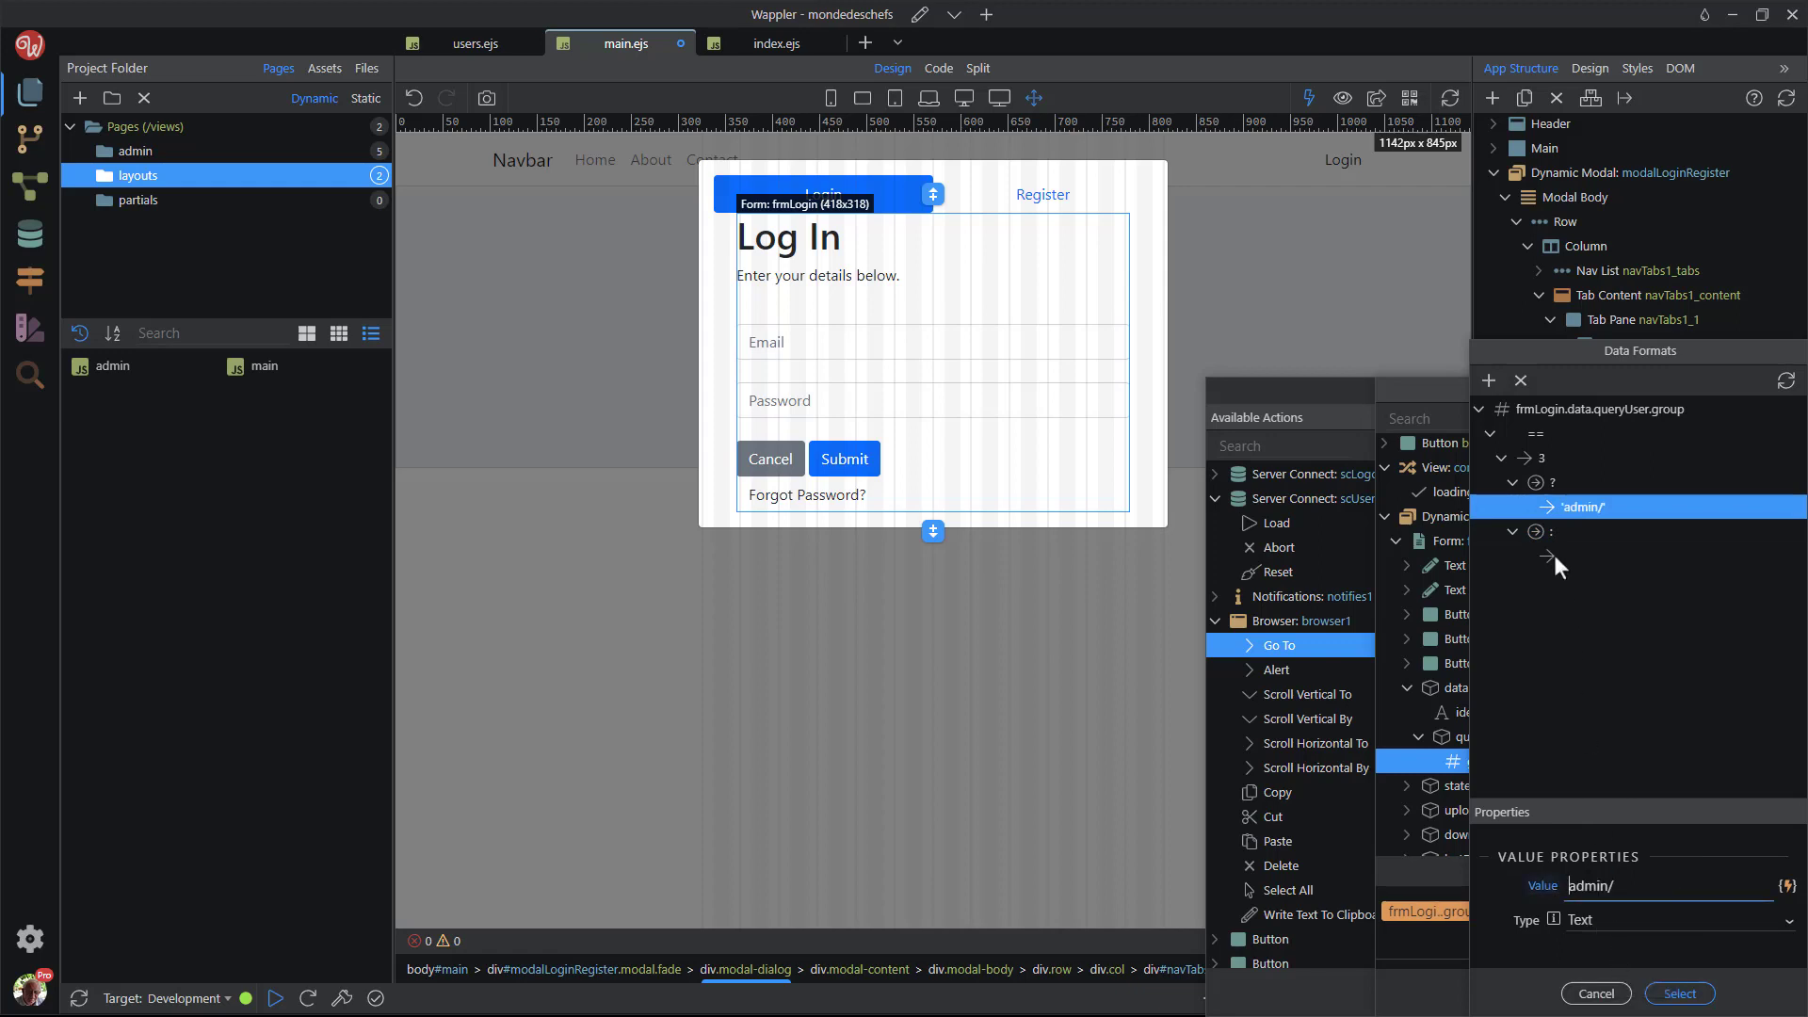
left_click(1614, 560)
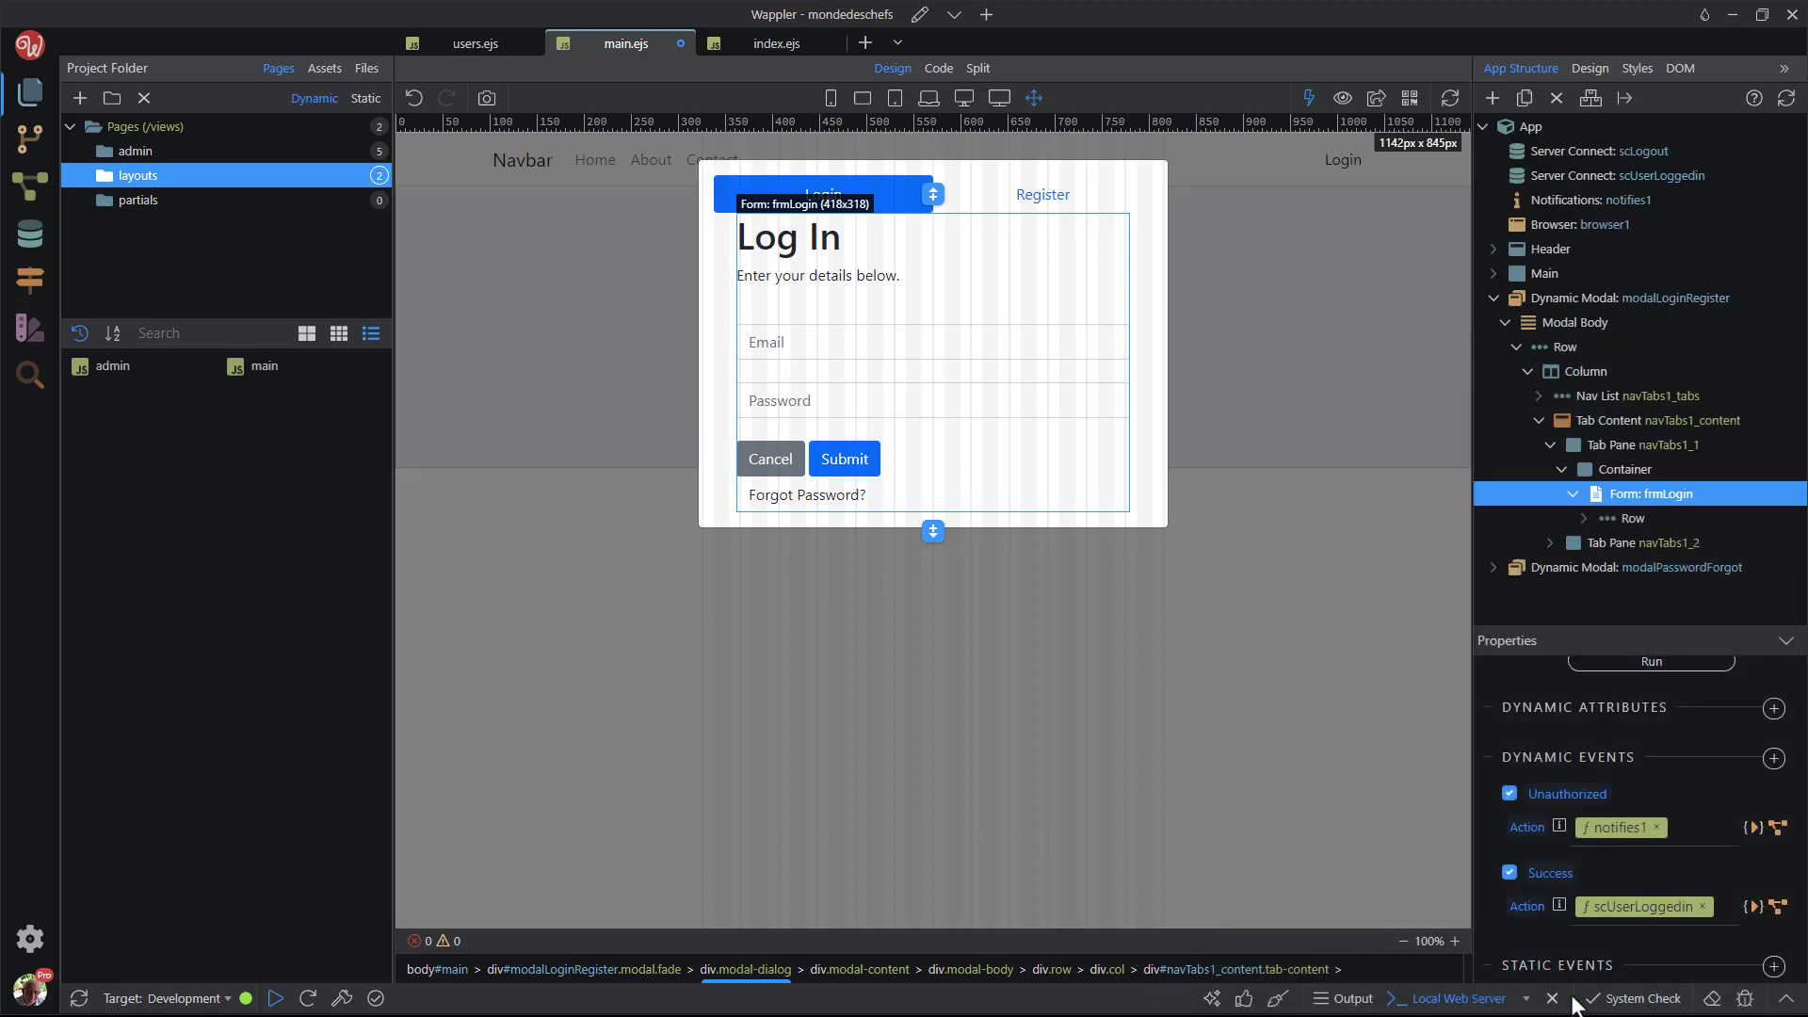
mouse_move(998, 608)
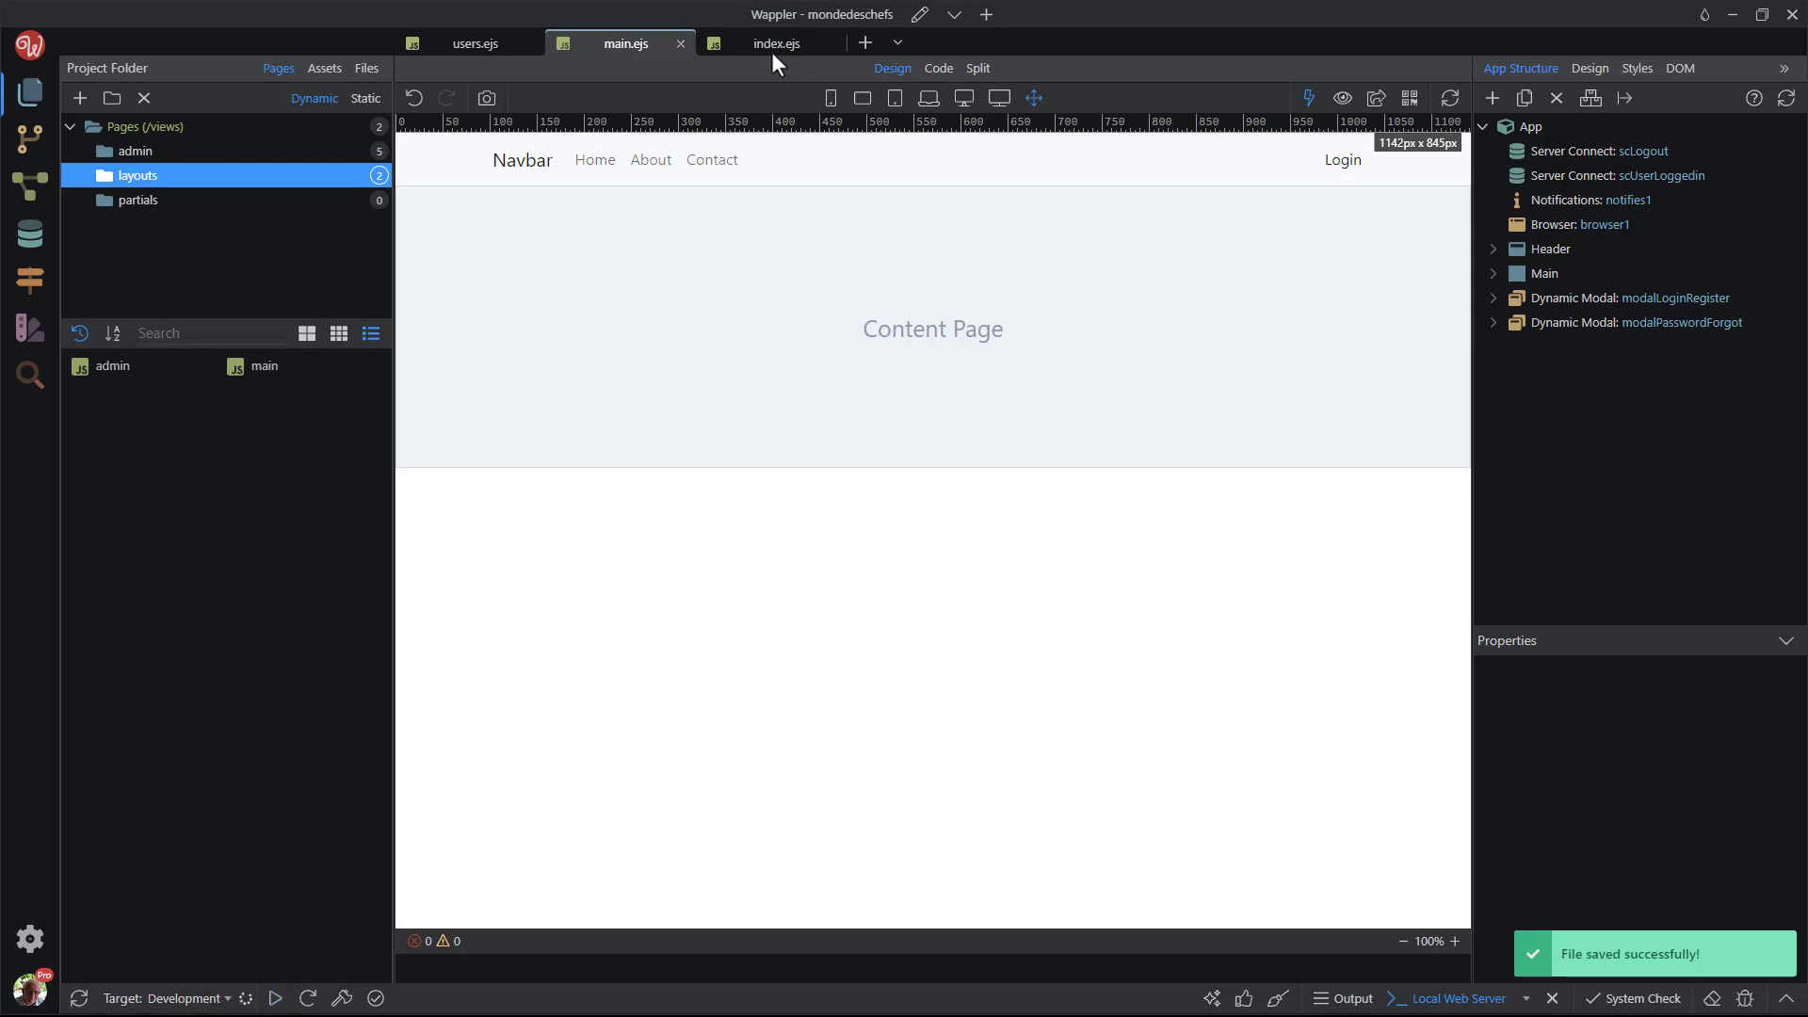
Step: Switch to index.ejs and preview it in the browser
left_click(776, 42)
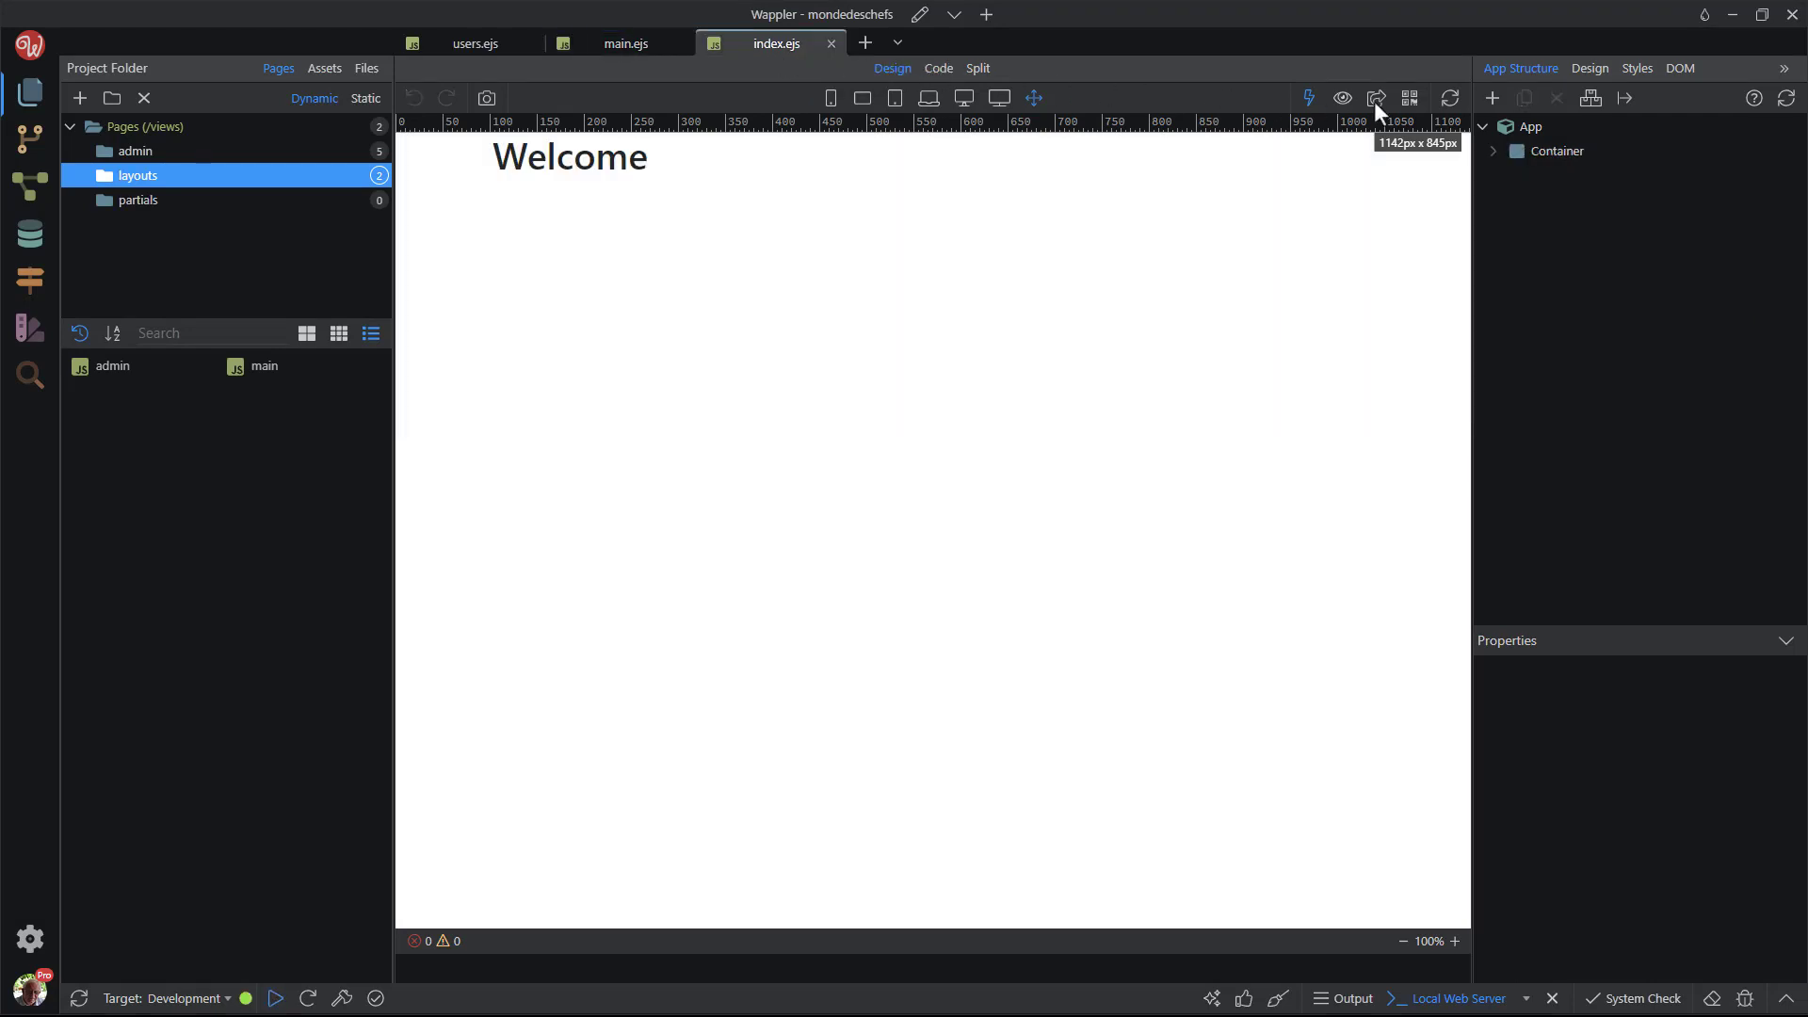
left_click(1375, 97)
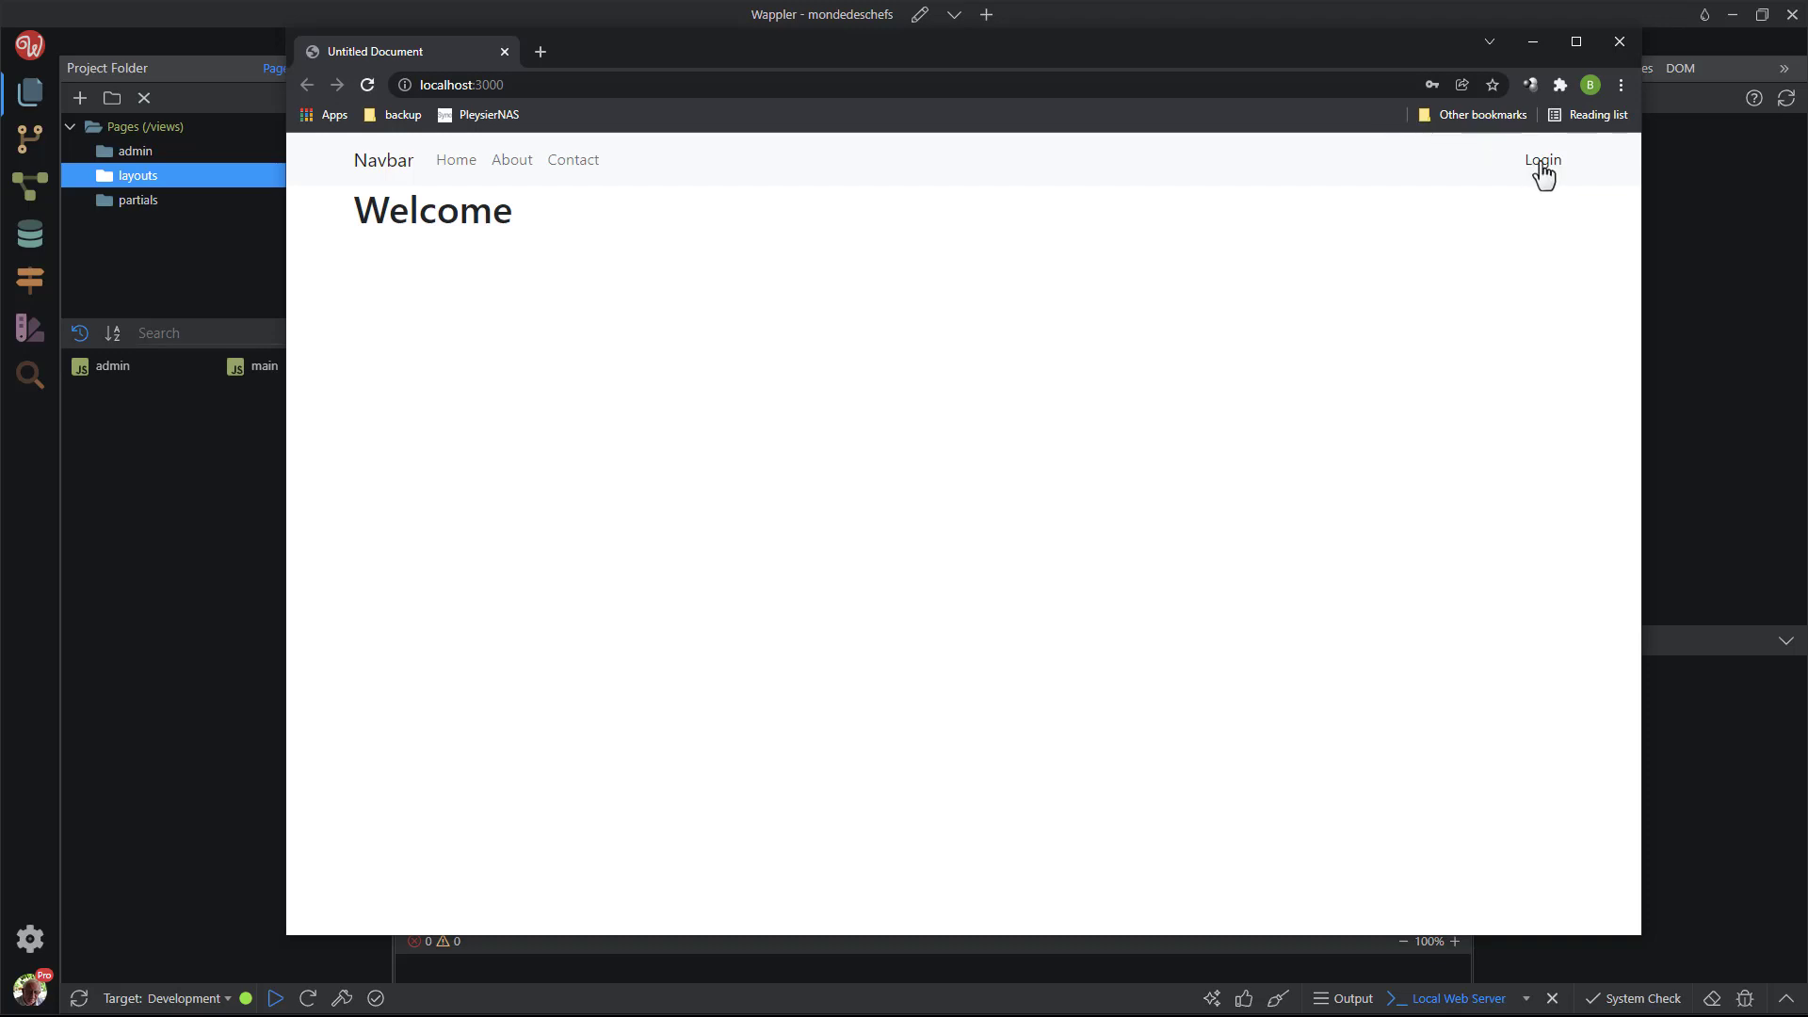
Step: Log in as admin through the navbar Login form
left_click(1541, 159)
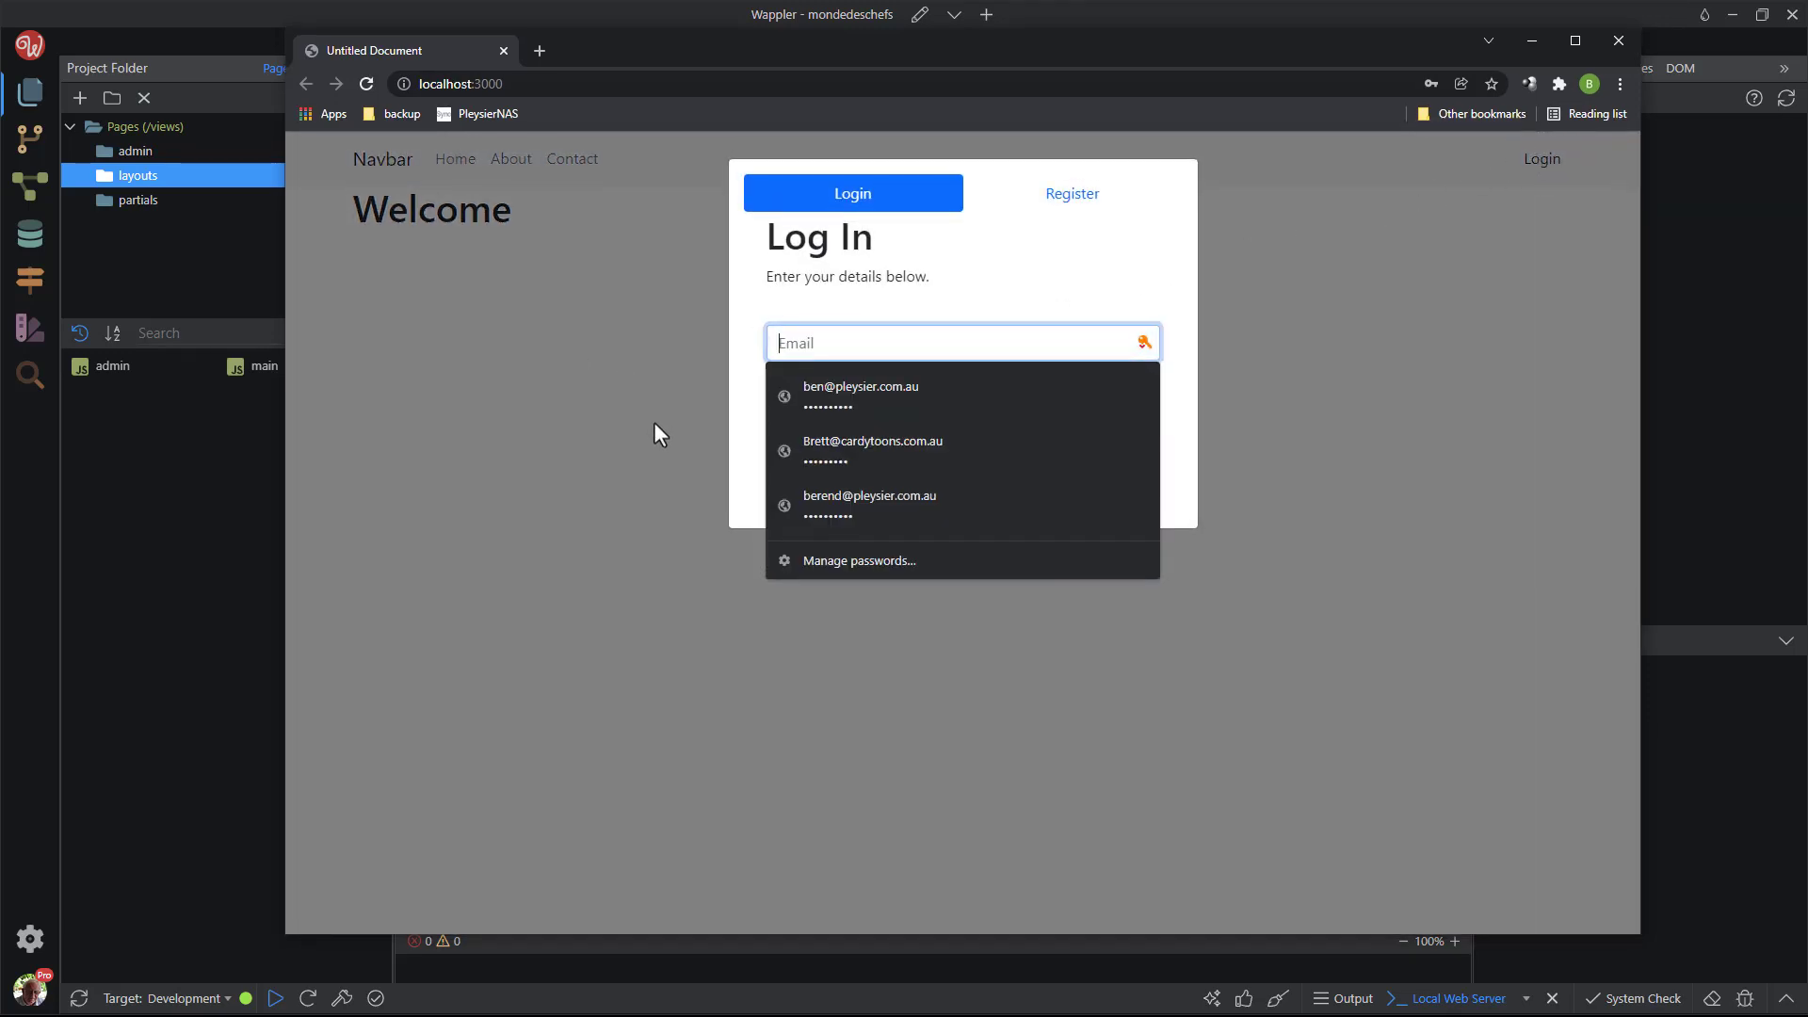
type("admin")
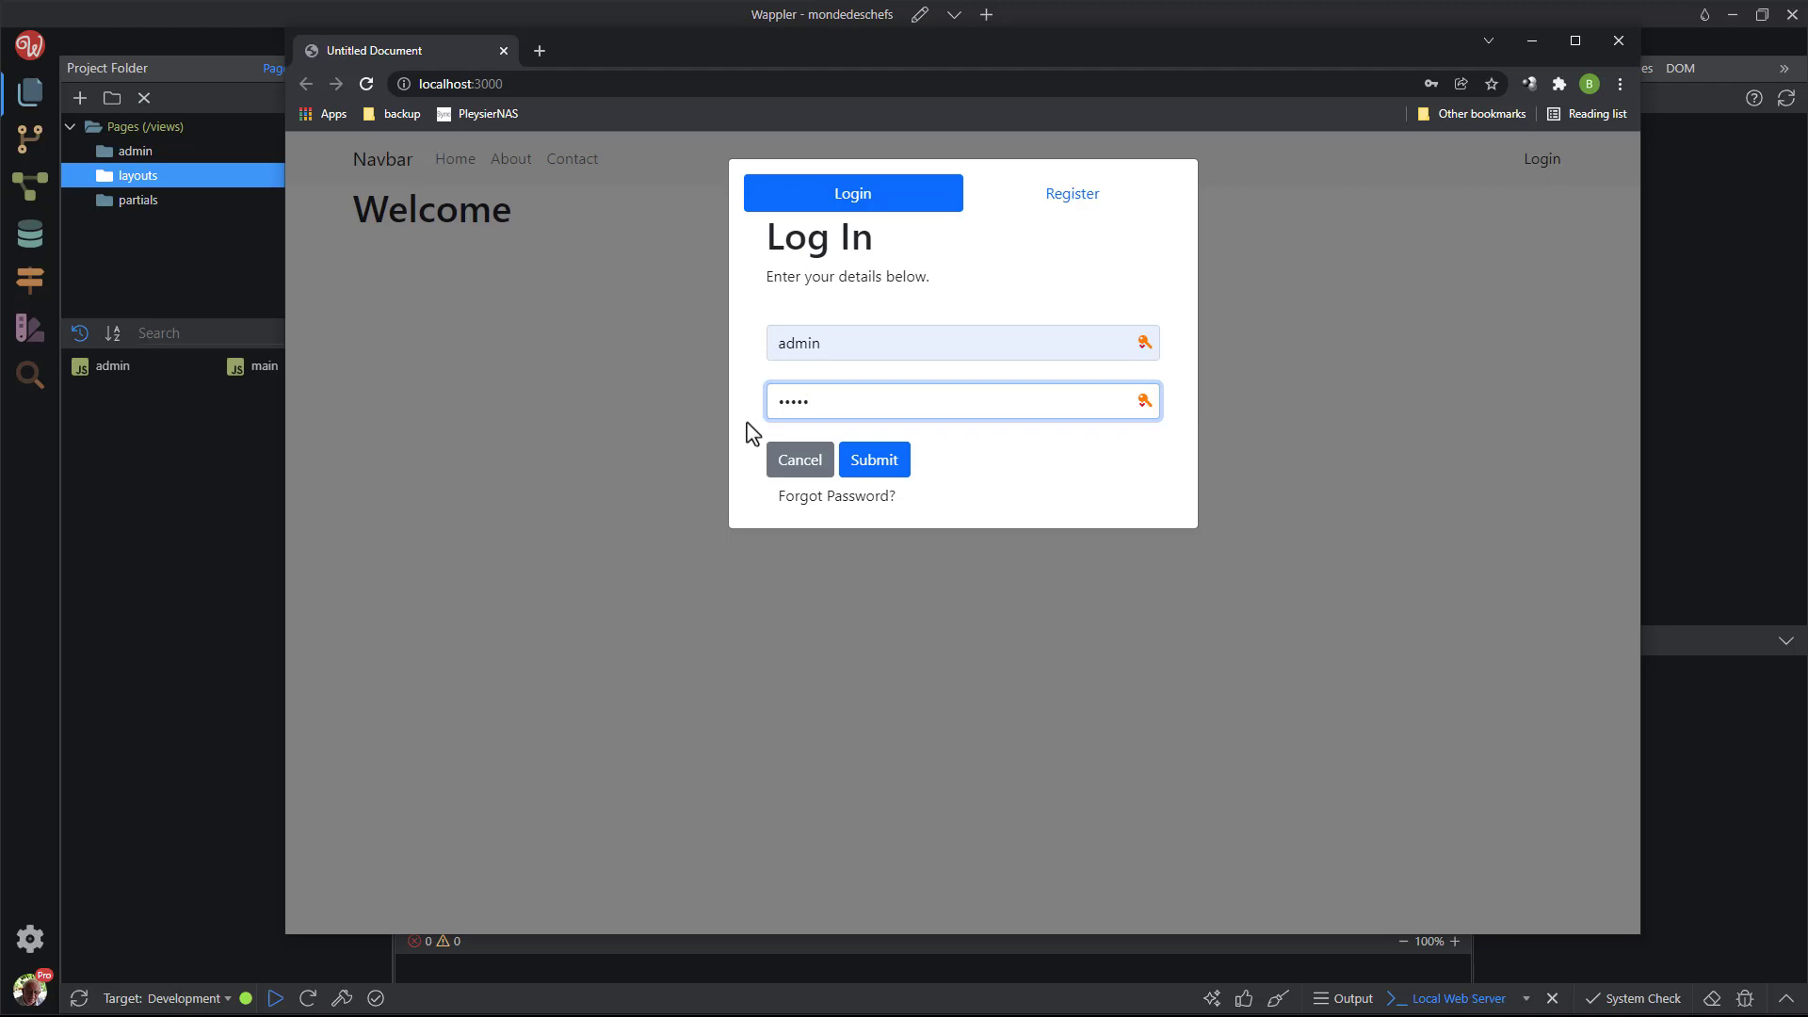
left_click(873, 458)
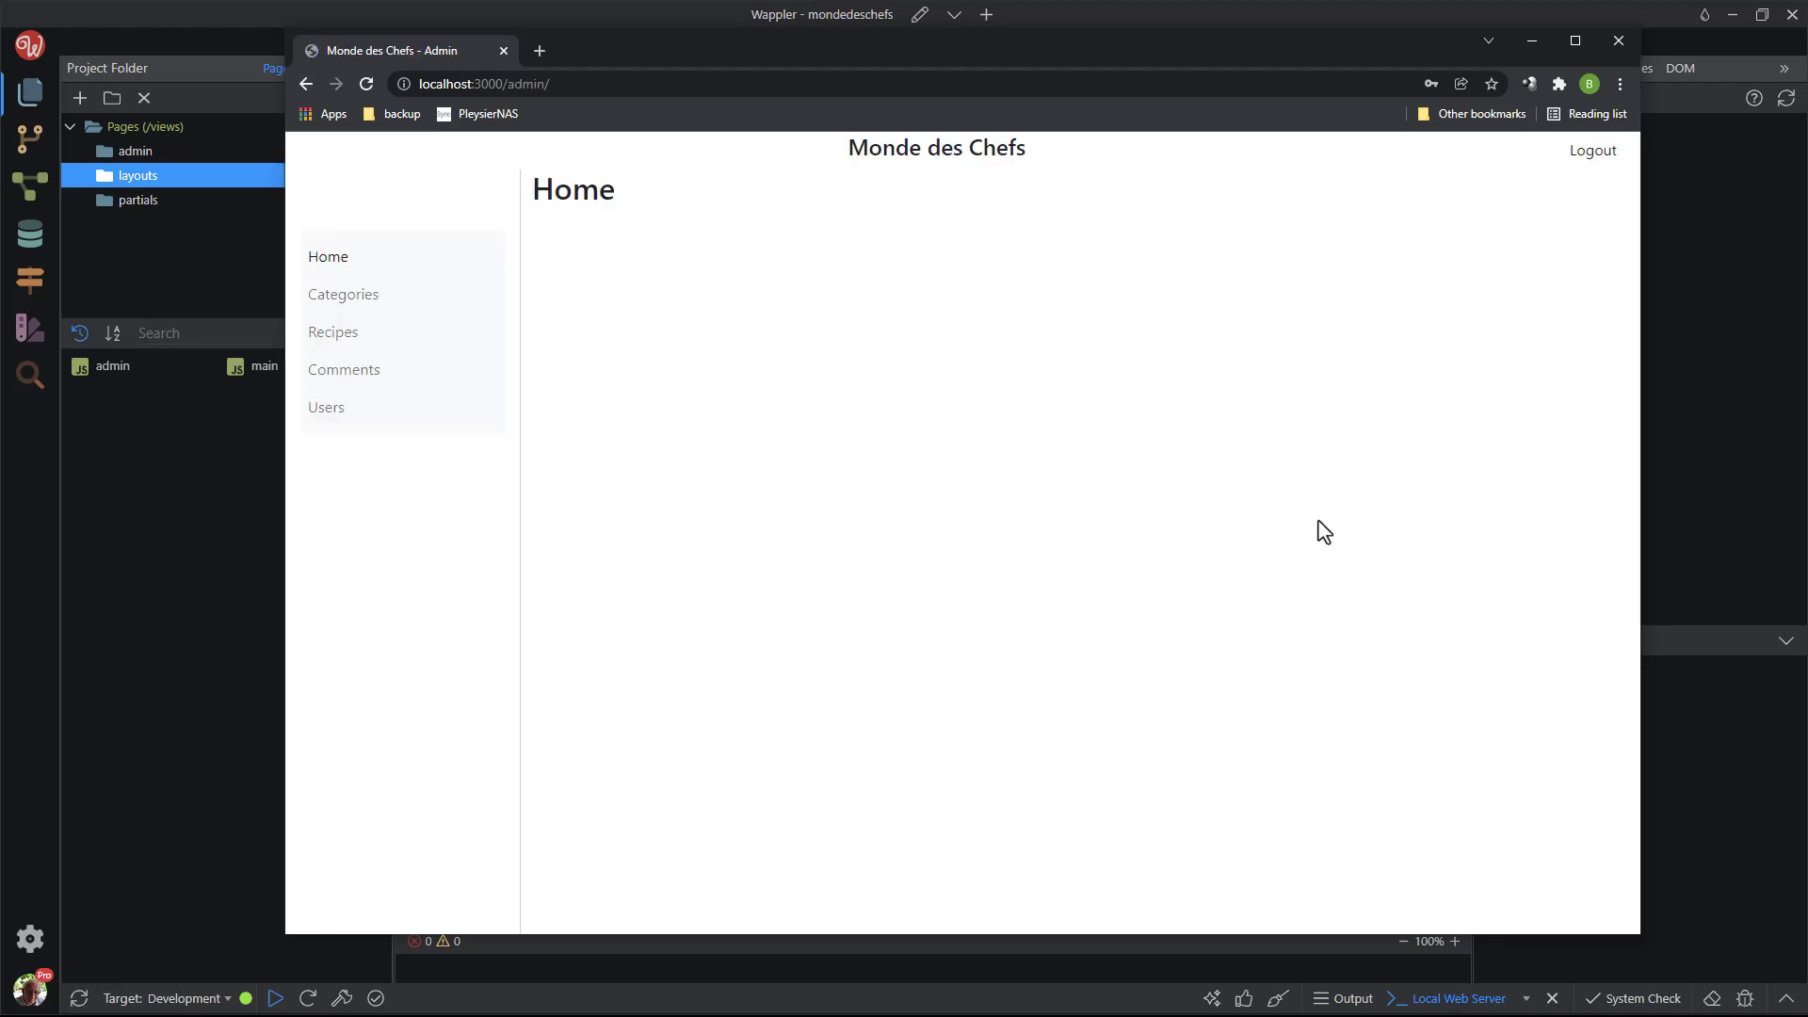
mouse_move(1571, 196)
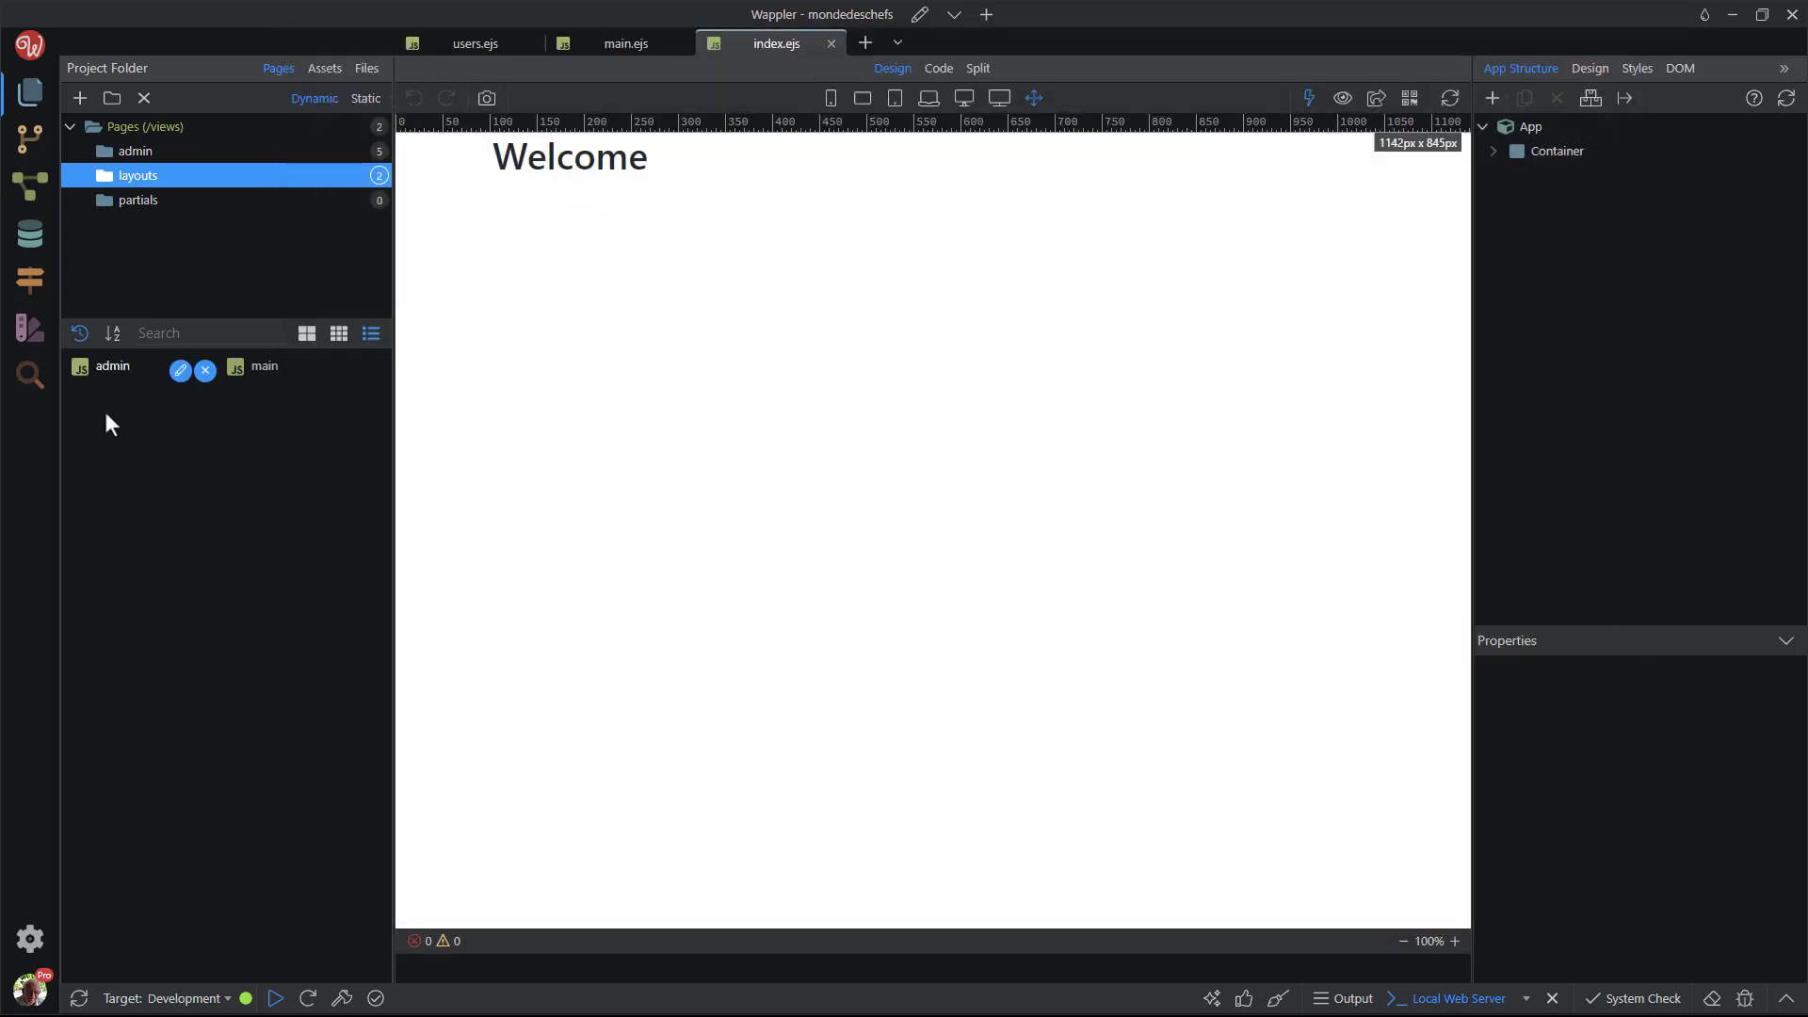
Step: Add Server Connect scUserLogout to admin.ejs calling security/user_logout, with No Auto Load ticked
double_click(112, 365)
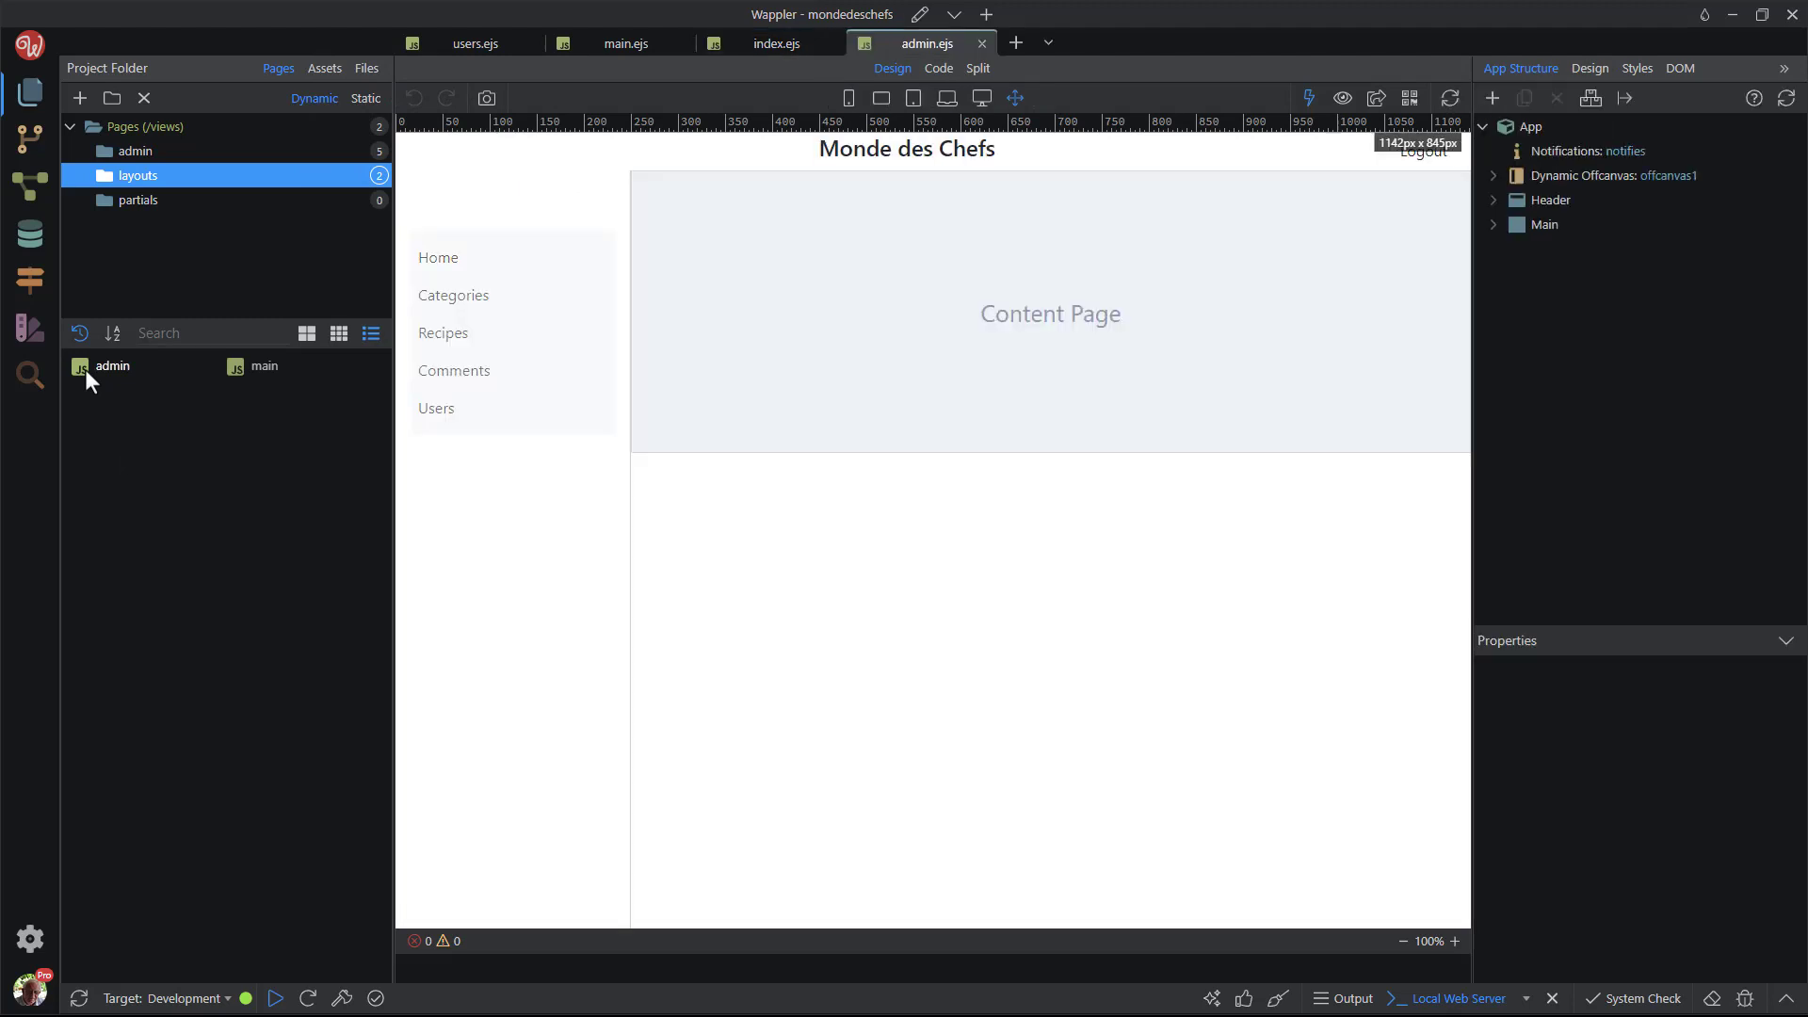
left_click(1530, 127)
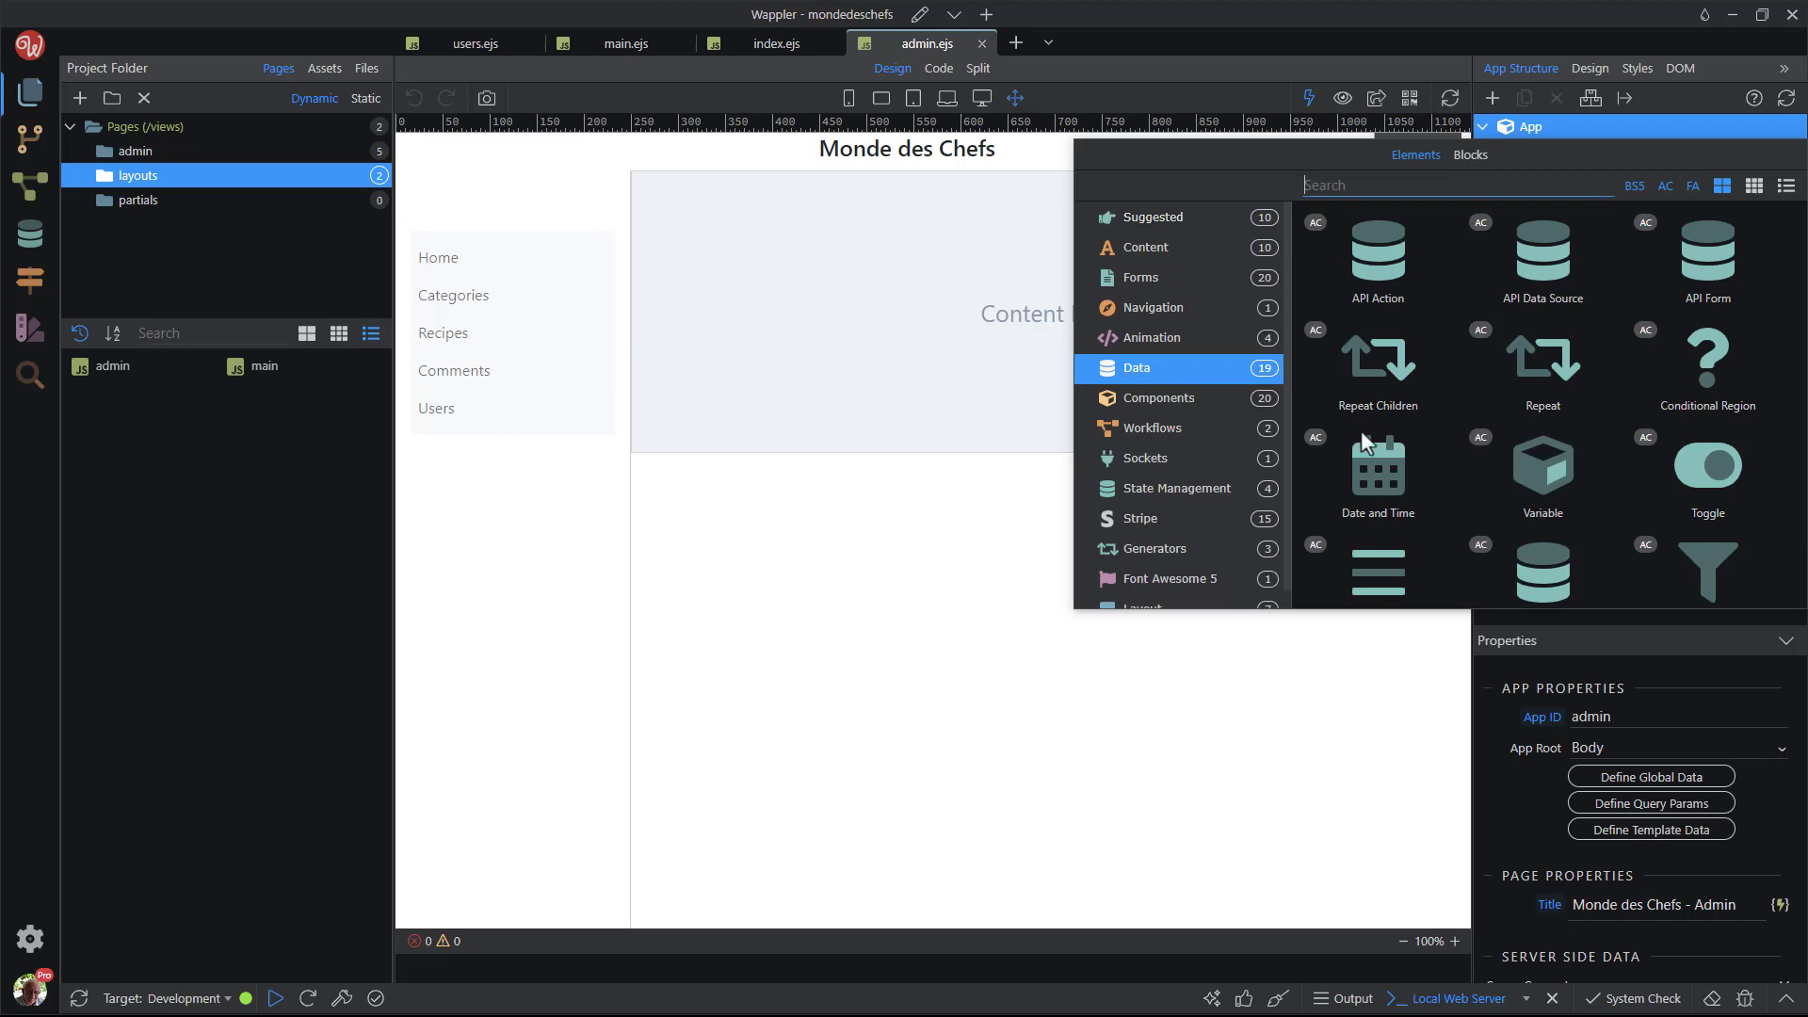
scroll("down", 3)
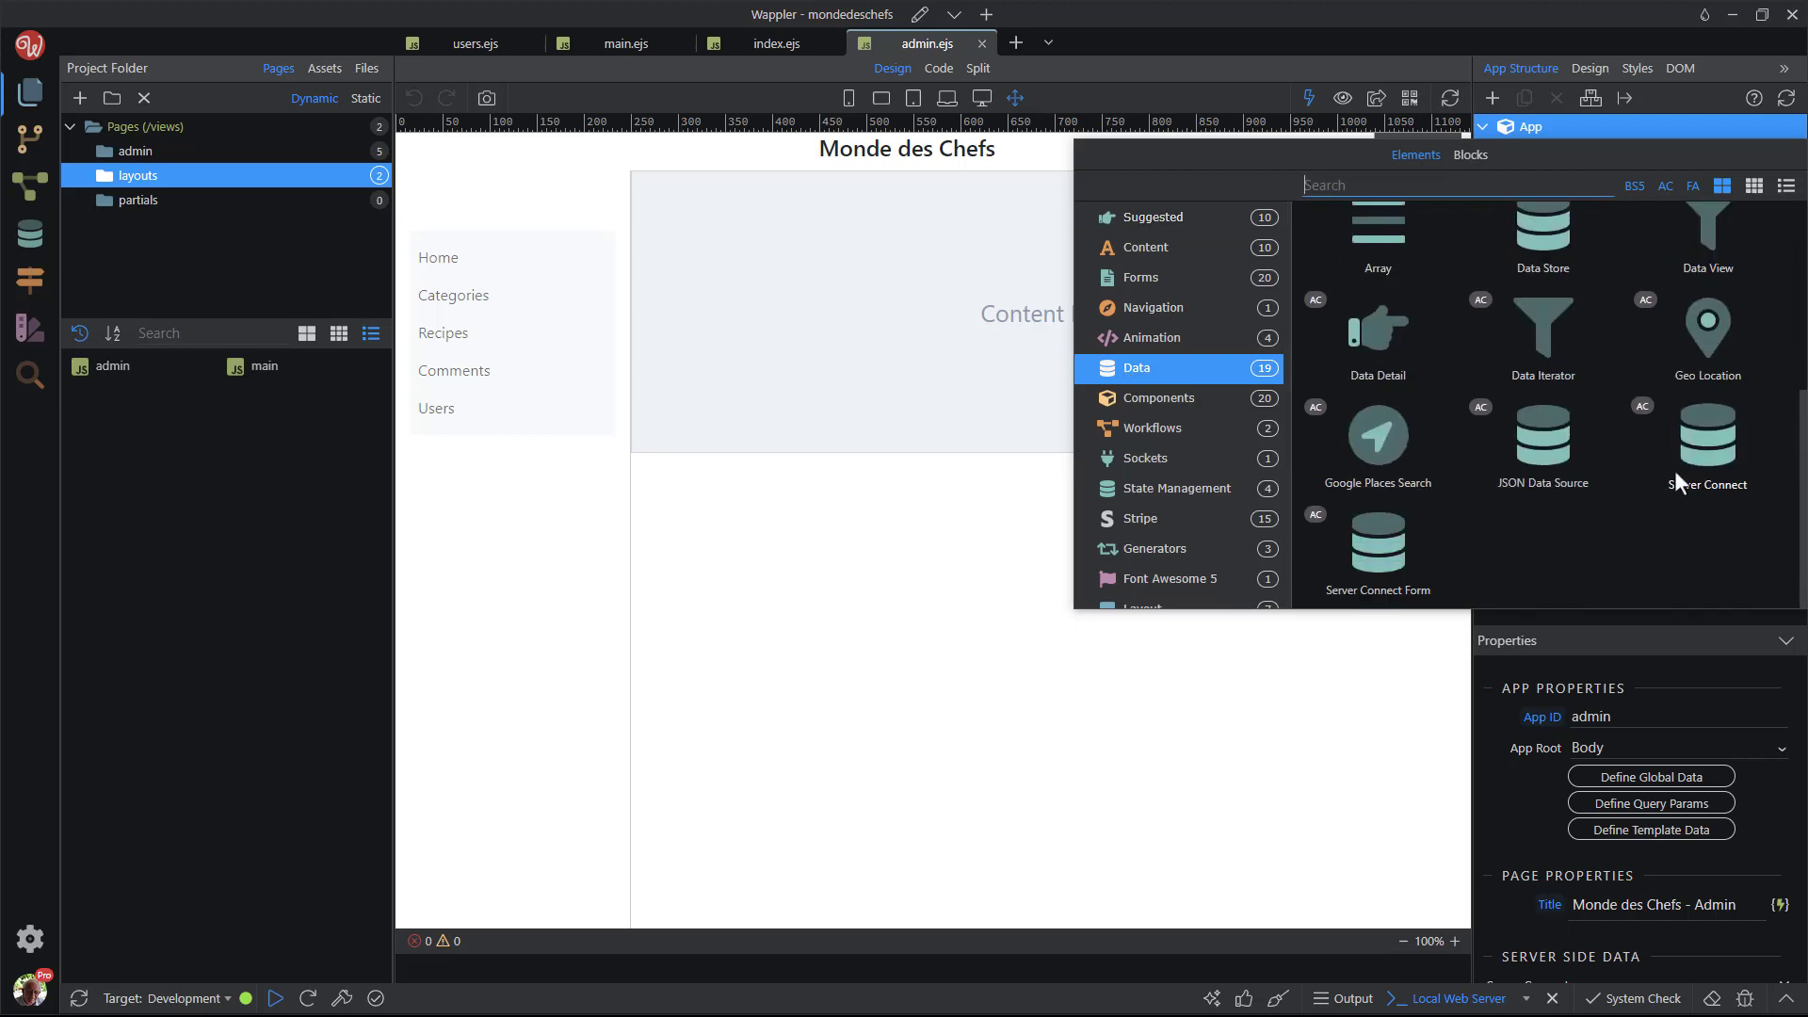
left_click(1707, 438)
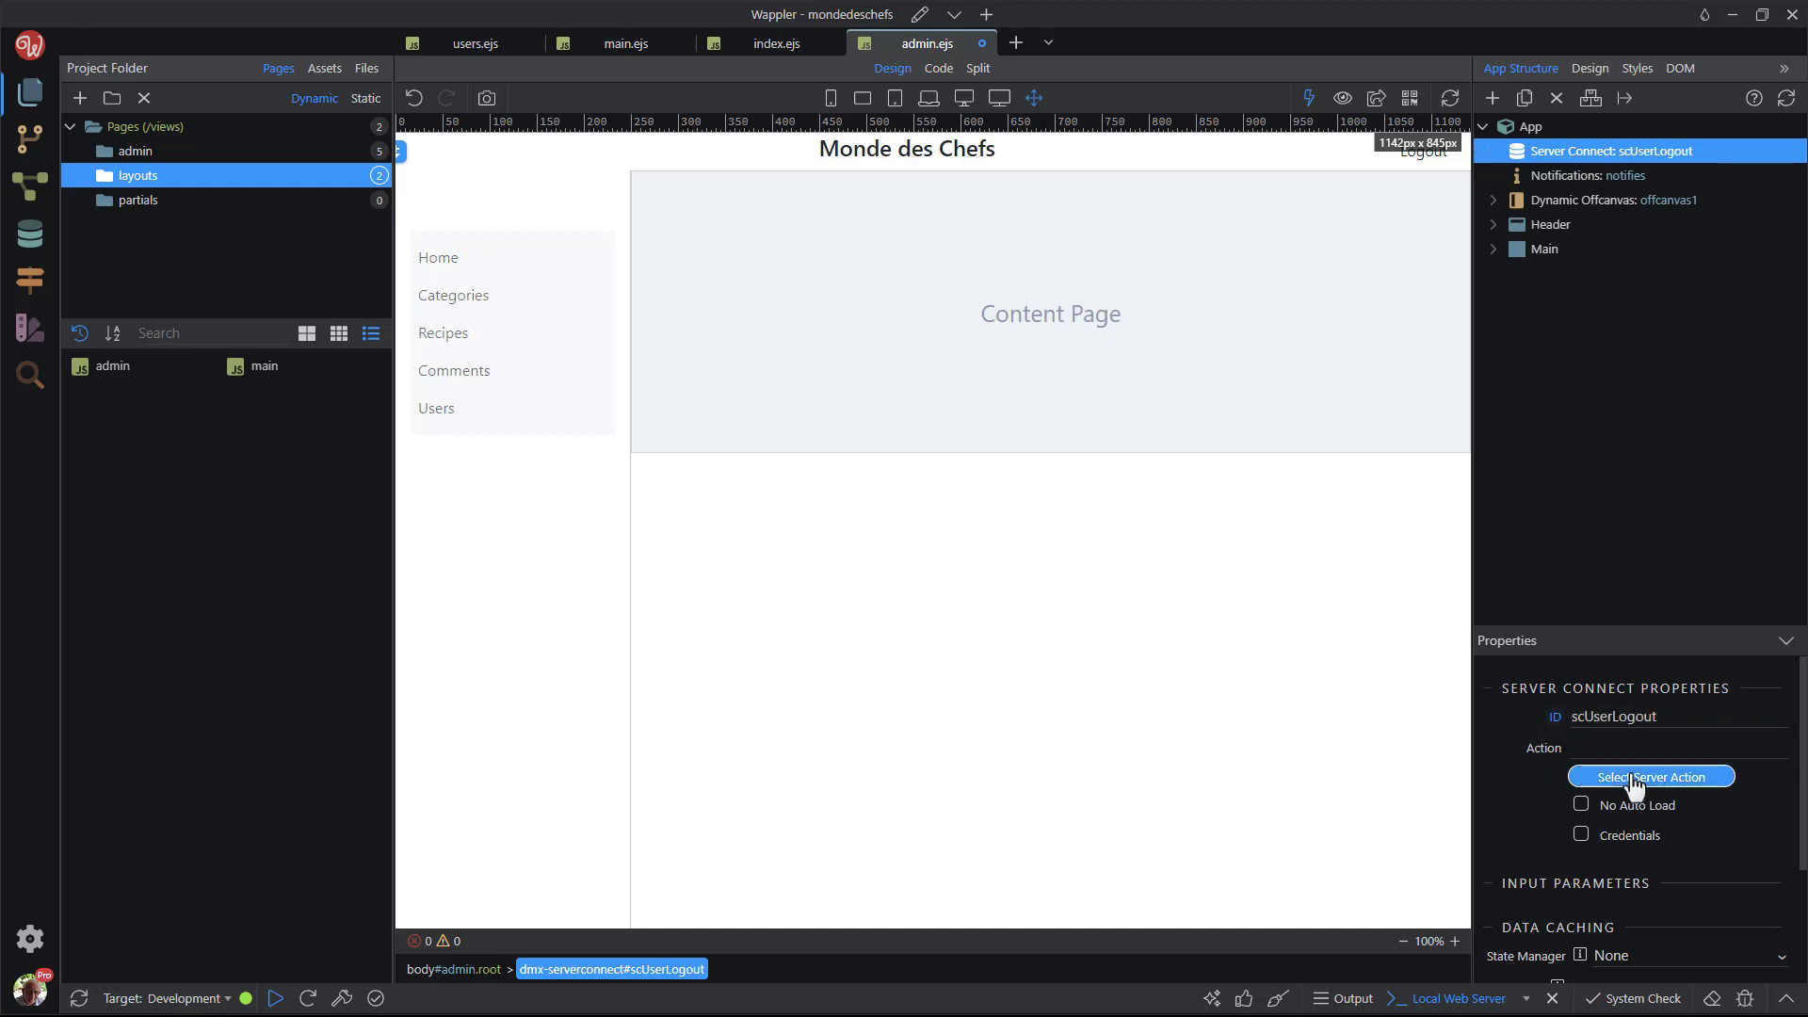
left_click(1650, 776)
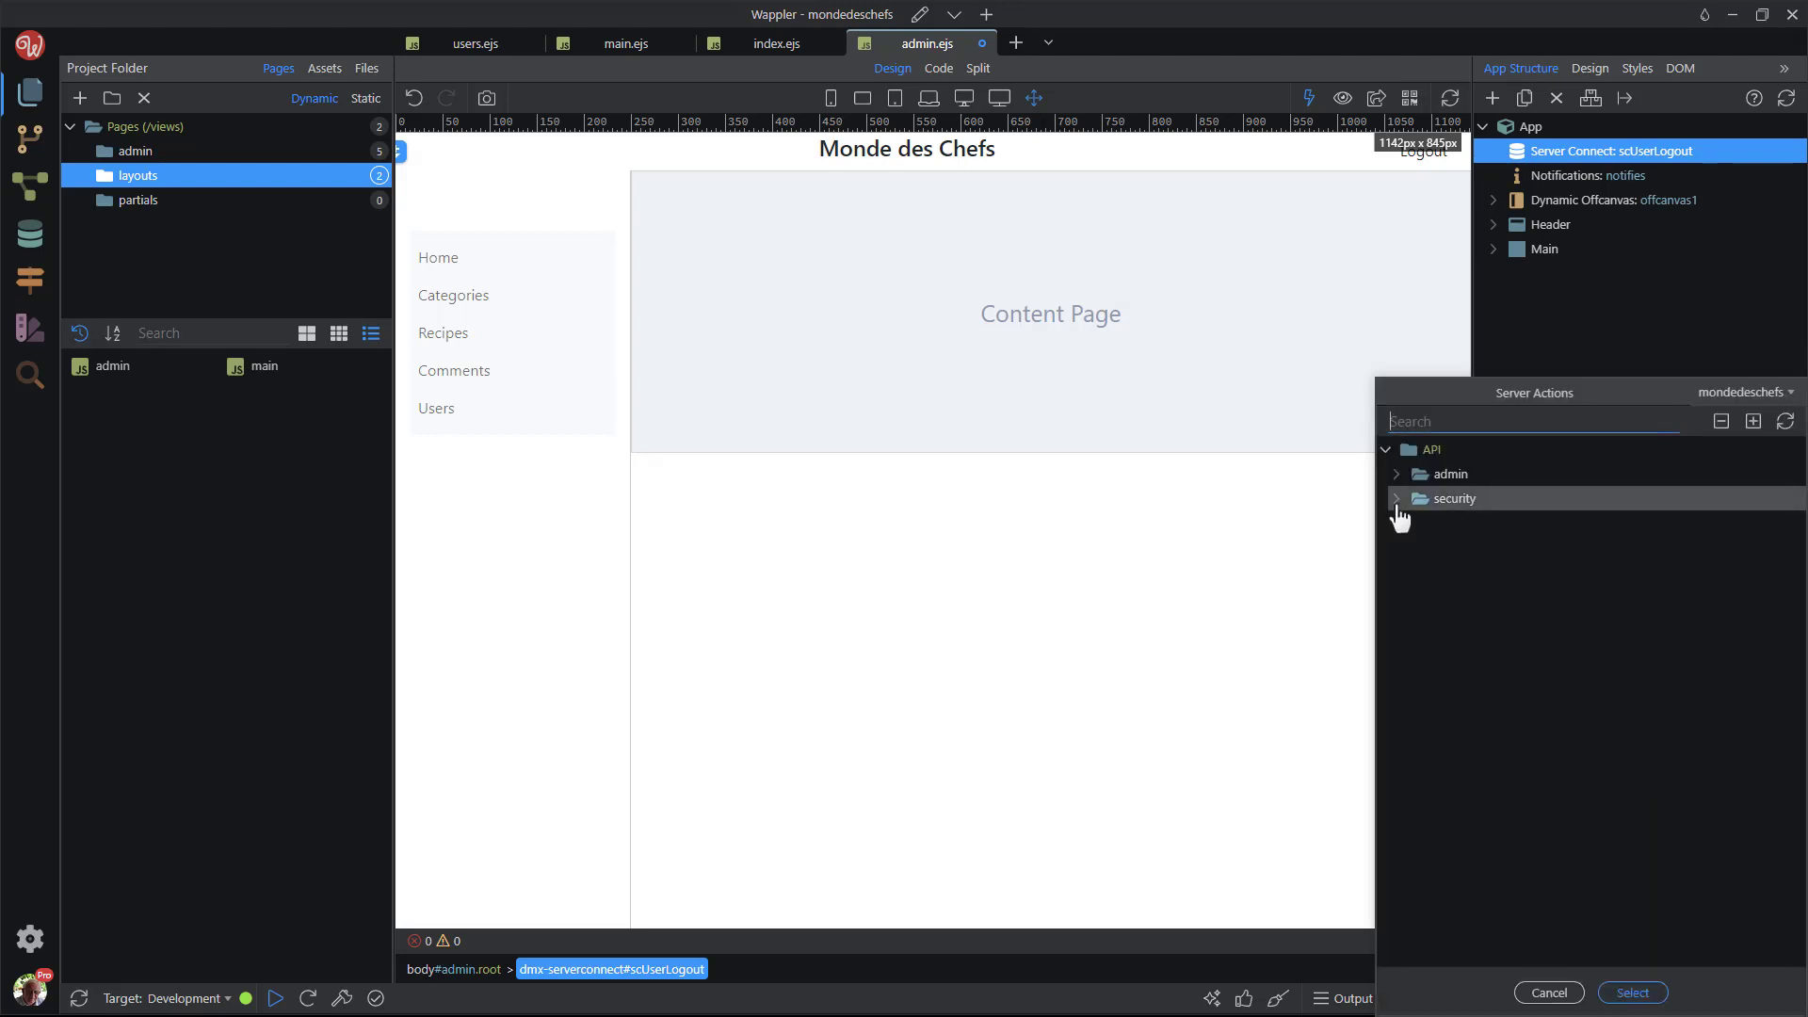
left_click(1398, 498)
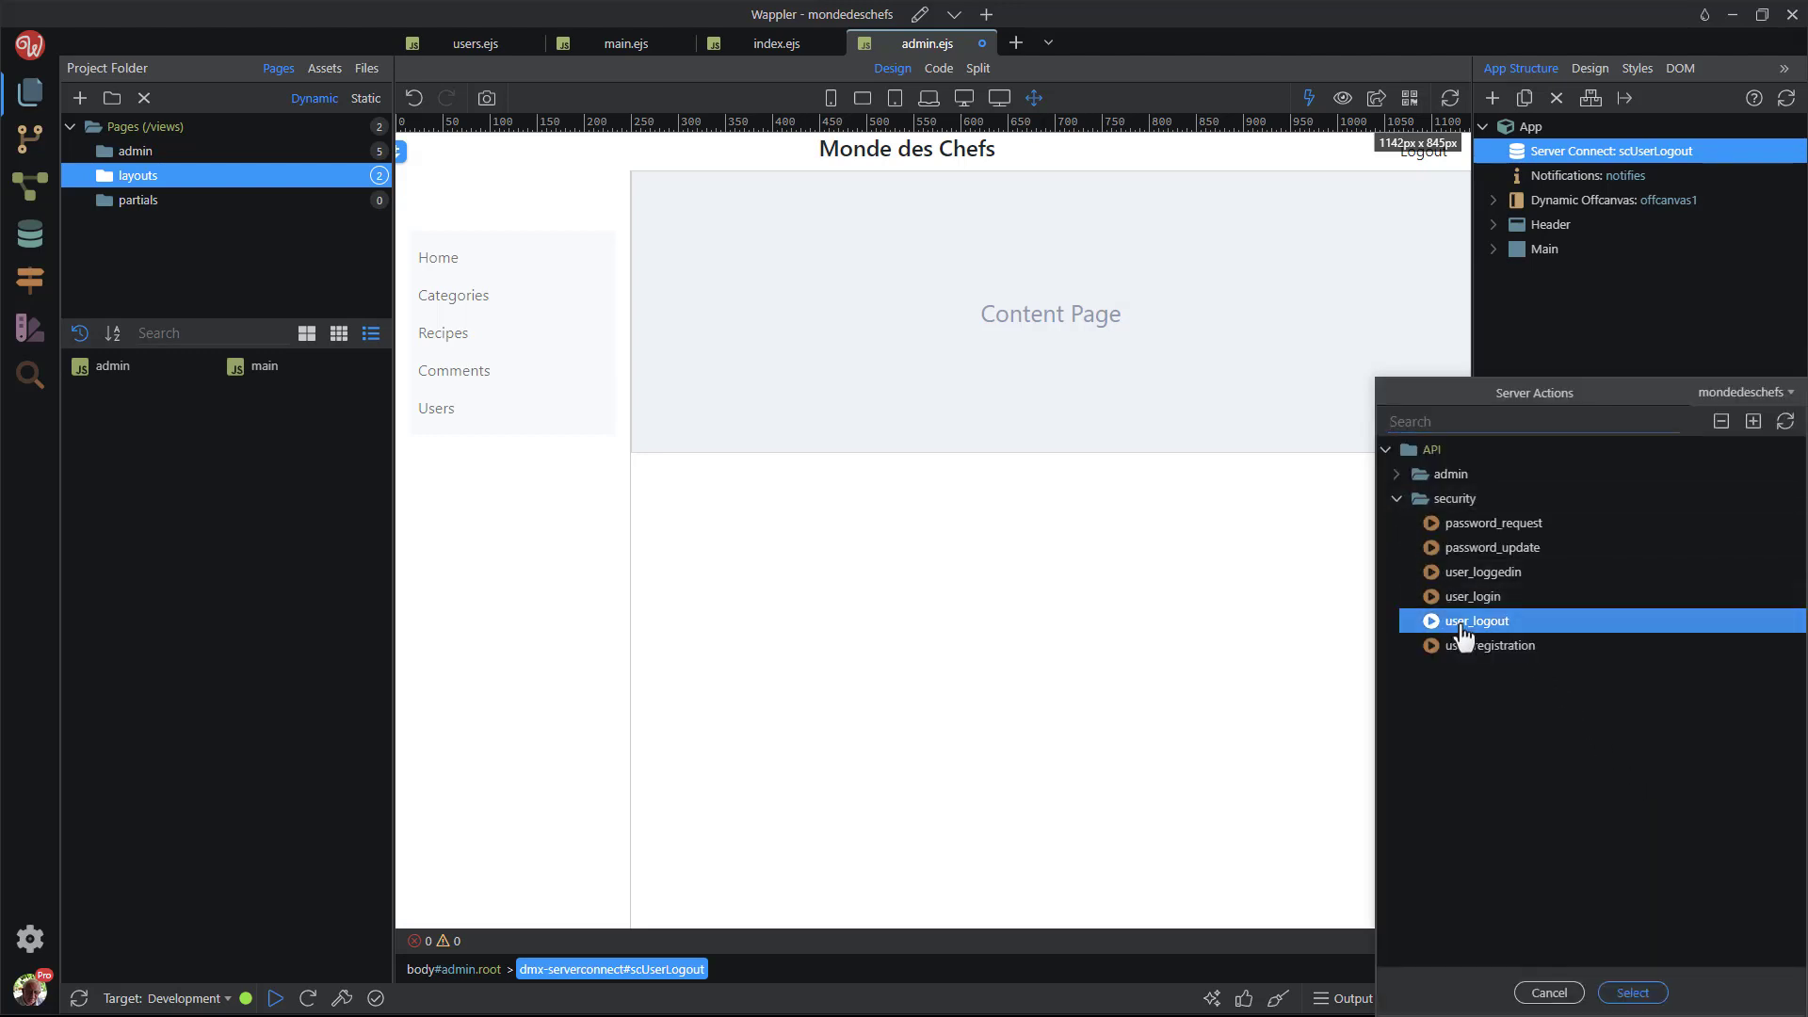
left_click(1630, 992)
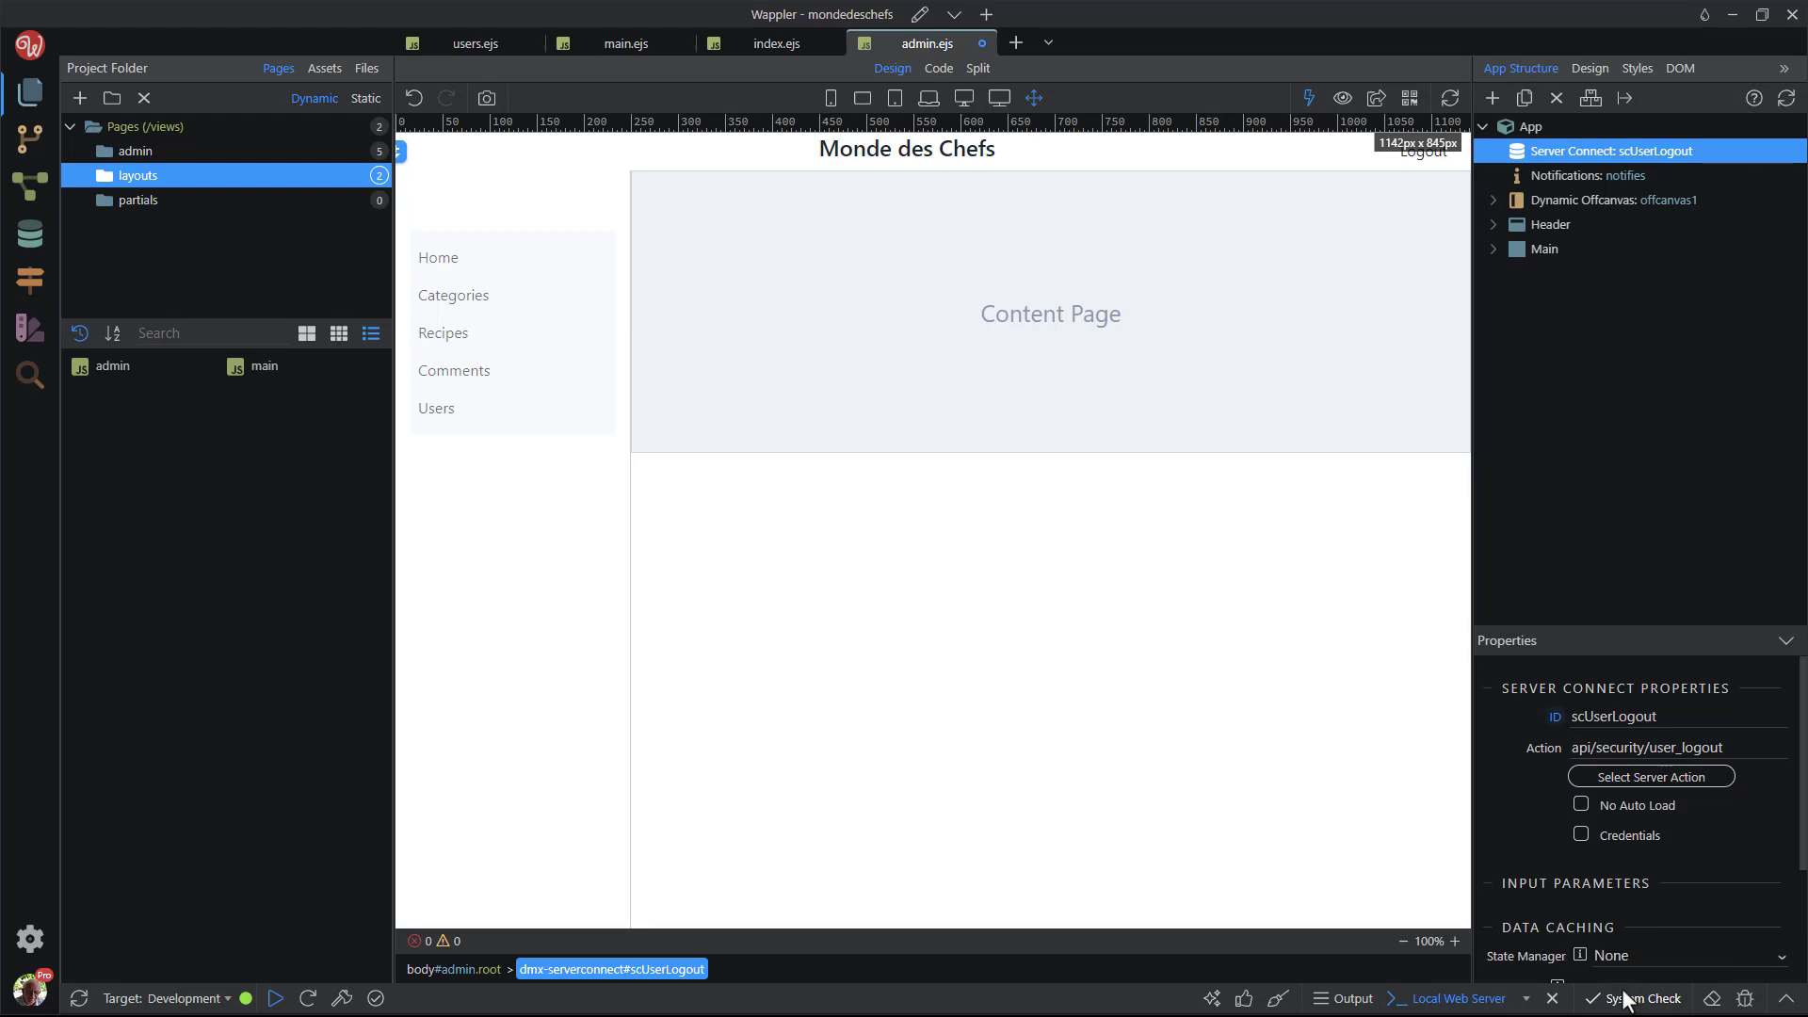
left_click(1581, 805)
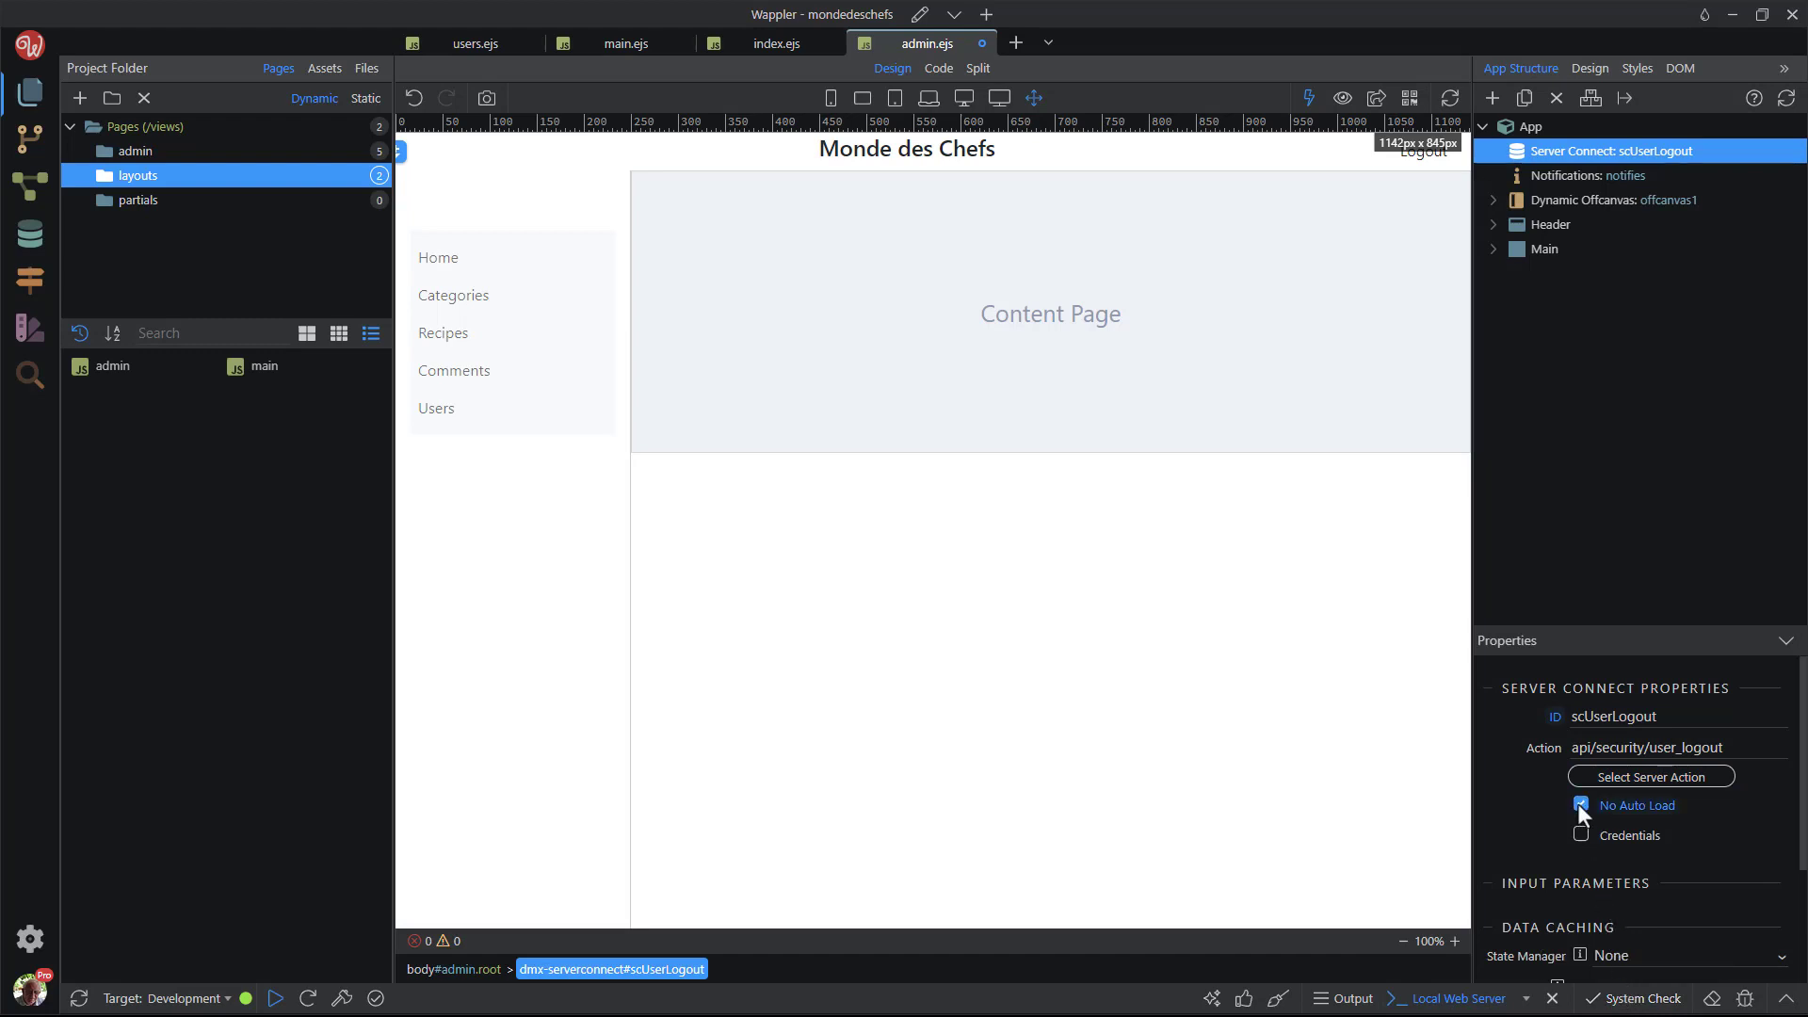
left_click(1581, 805)
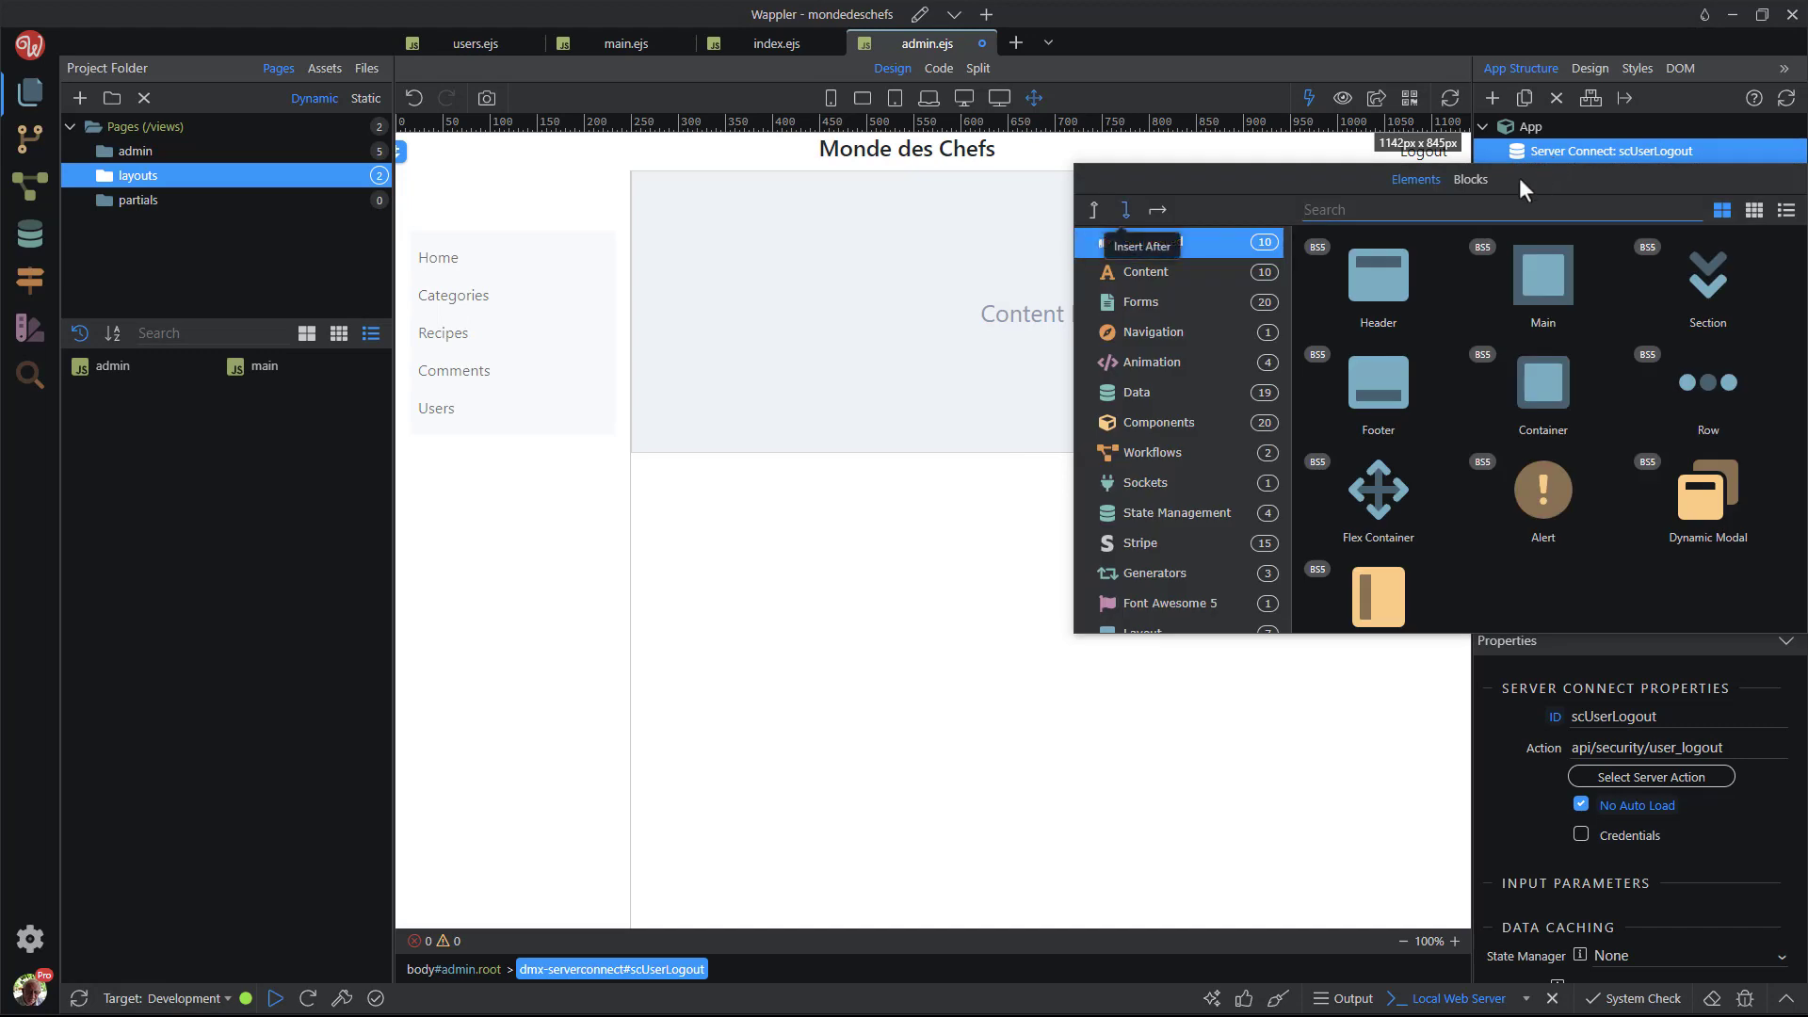
Step: Insert a Browser component (browser1) after scUserLogout, then select btnLogout
left_click(1156, 422)
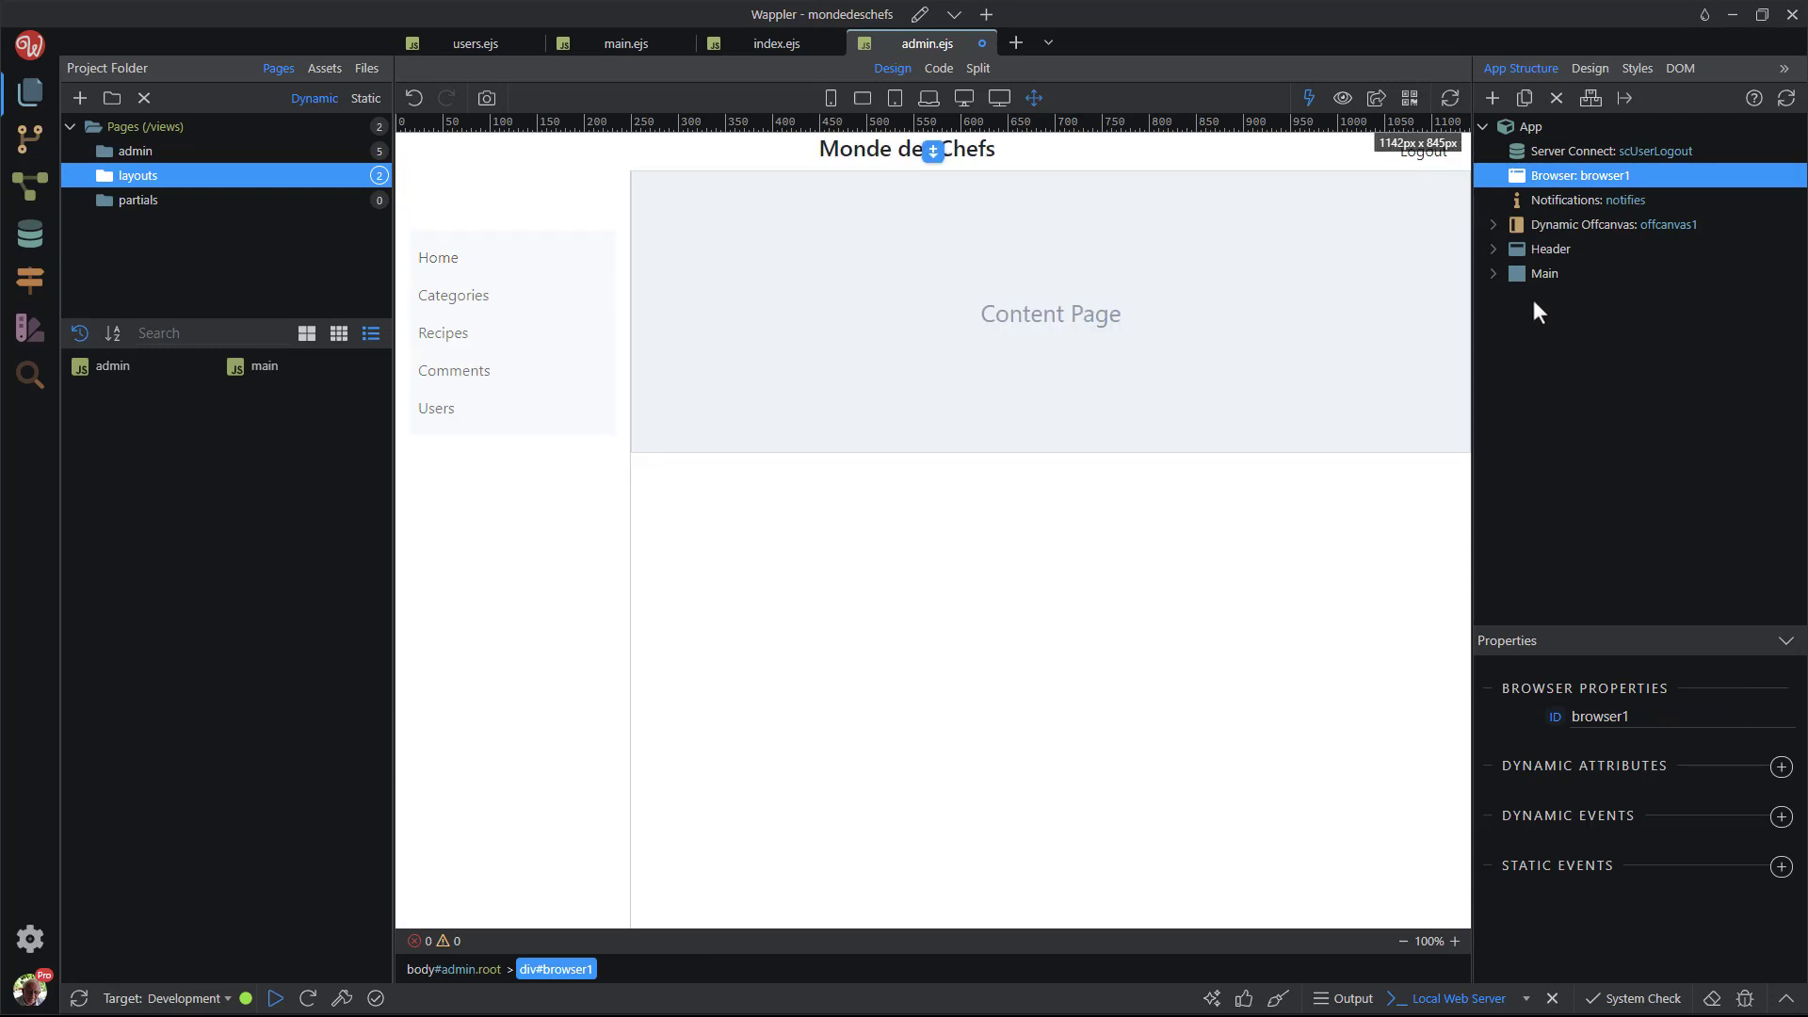
left_click(1423, 150)
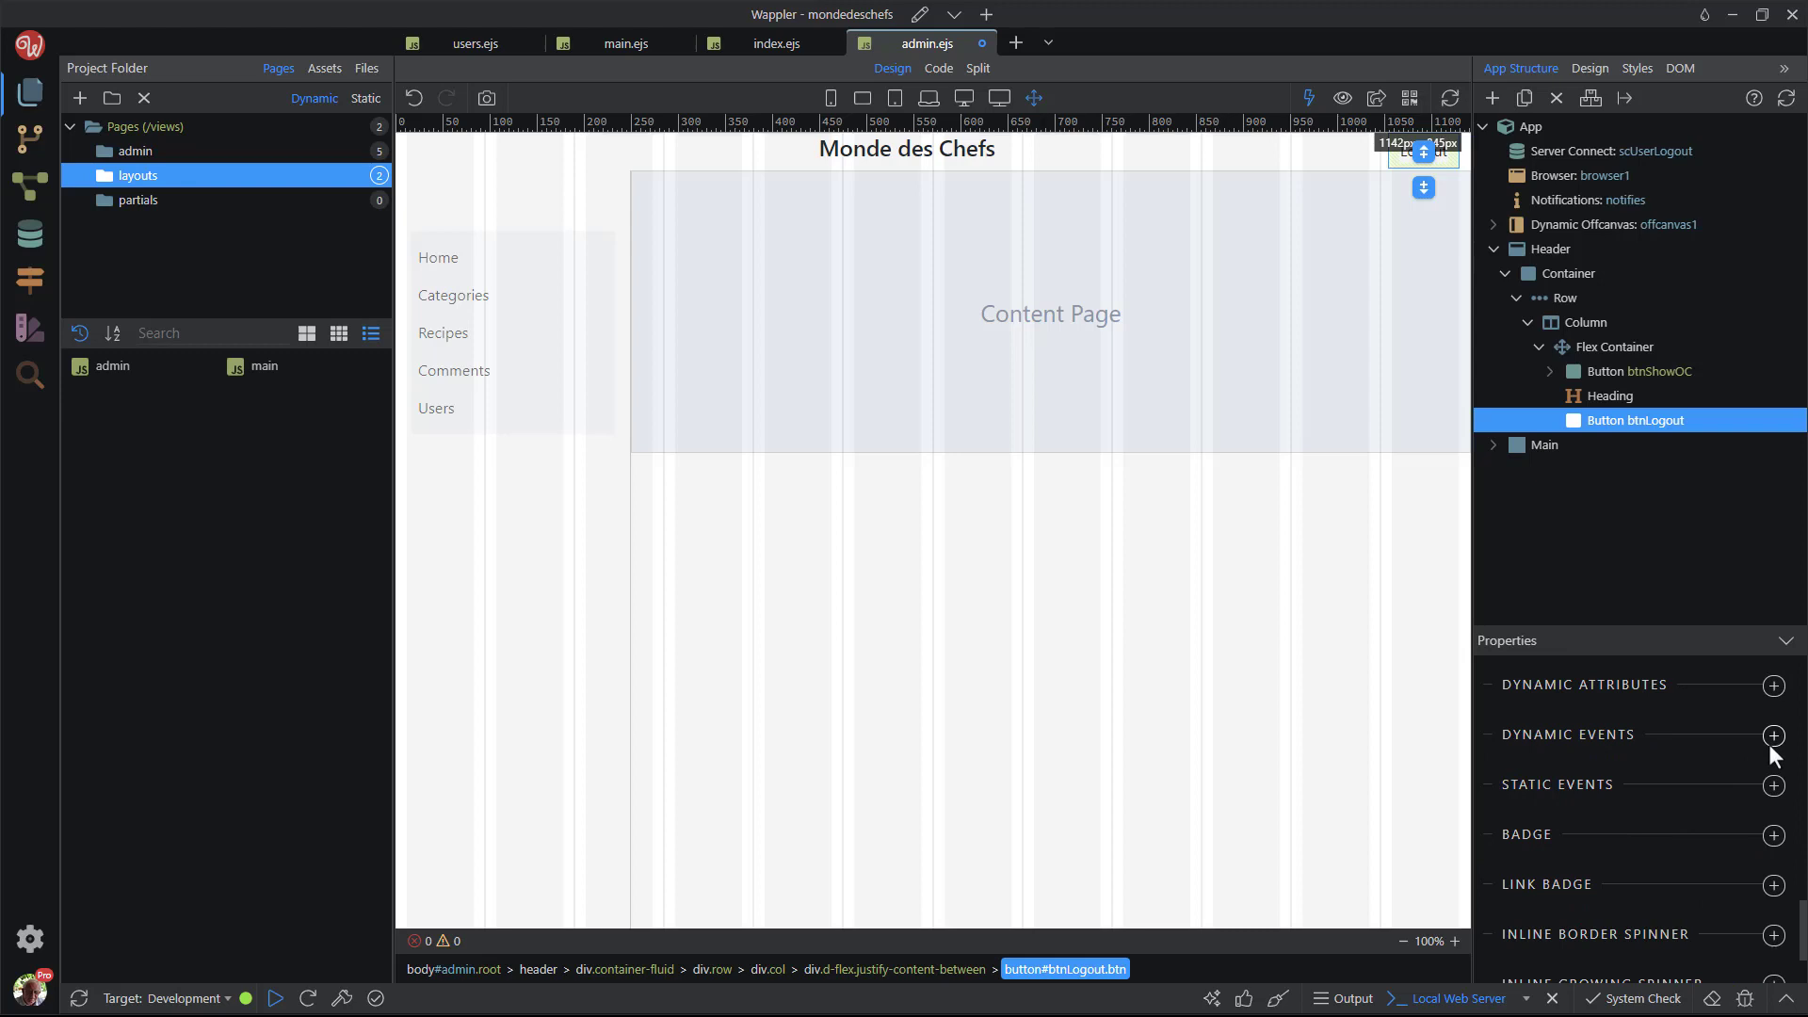
Step: Give btnLogout a click event running scUserLogout.load and browser1.goto '/', and save admin.ejs
left_click(1773, 734)
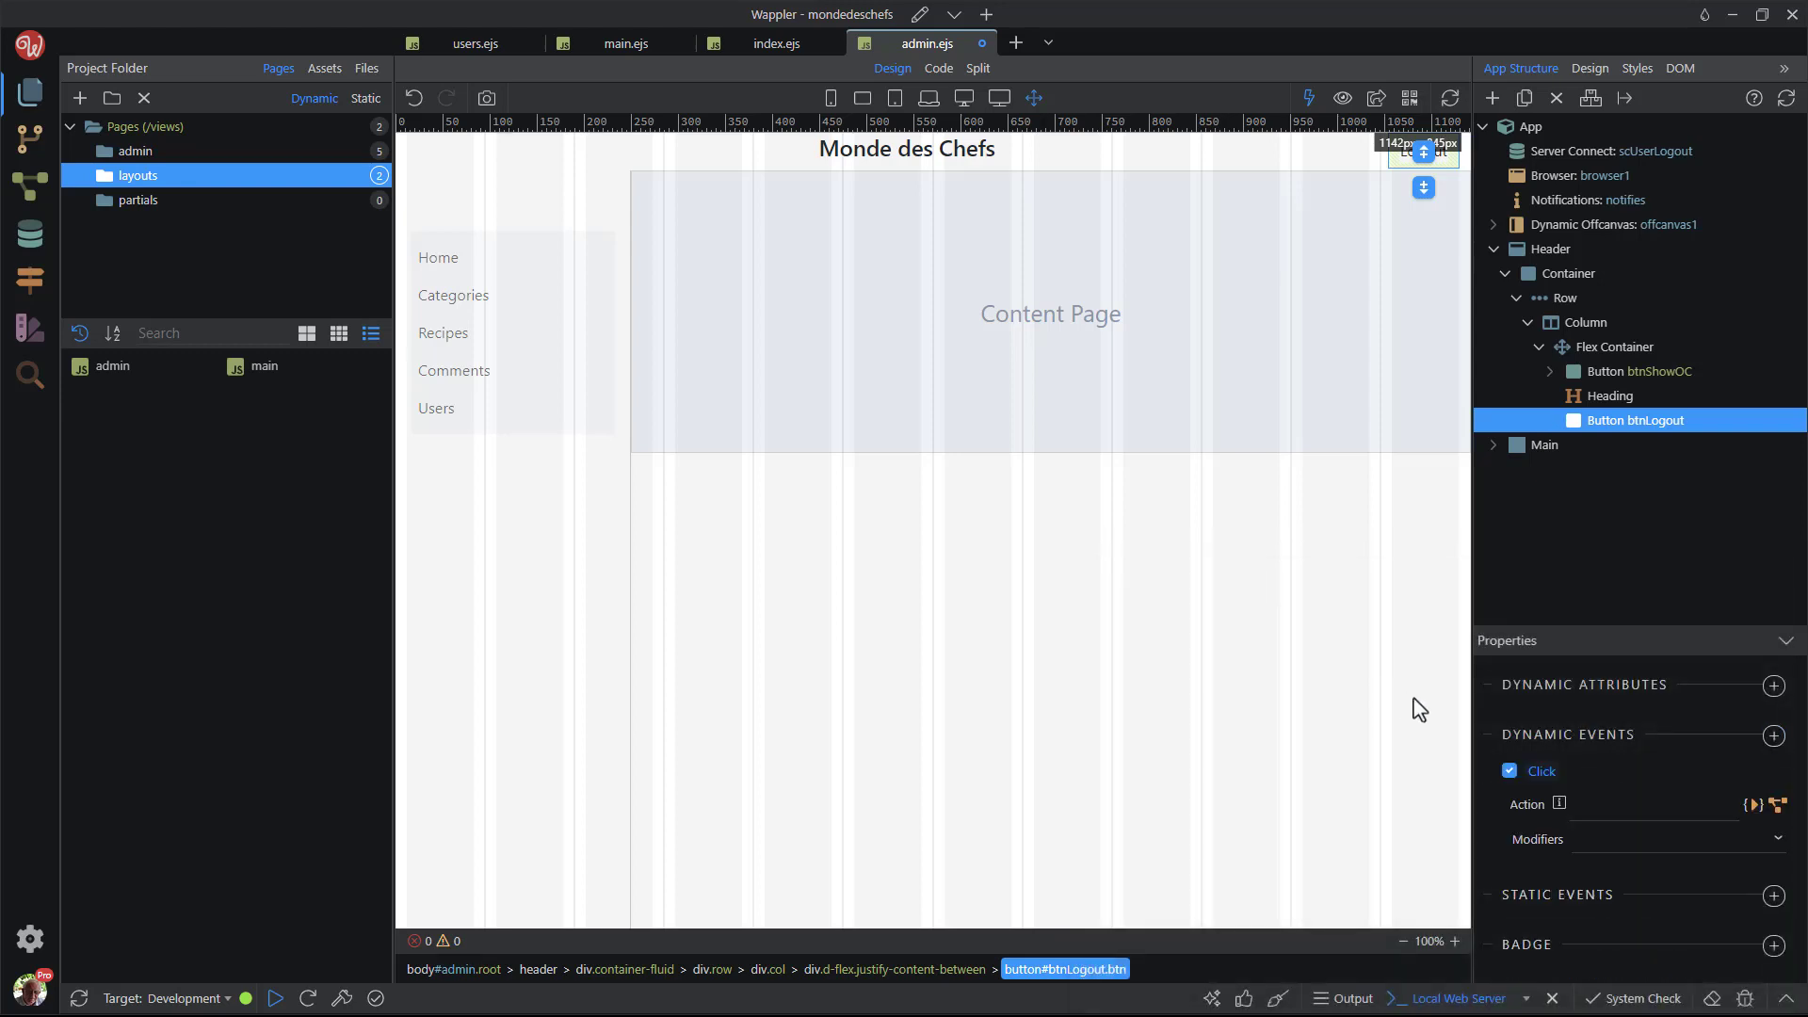
left_click(1779, 803)
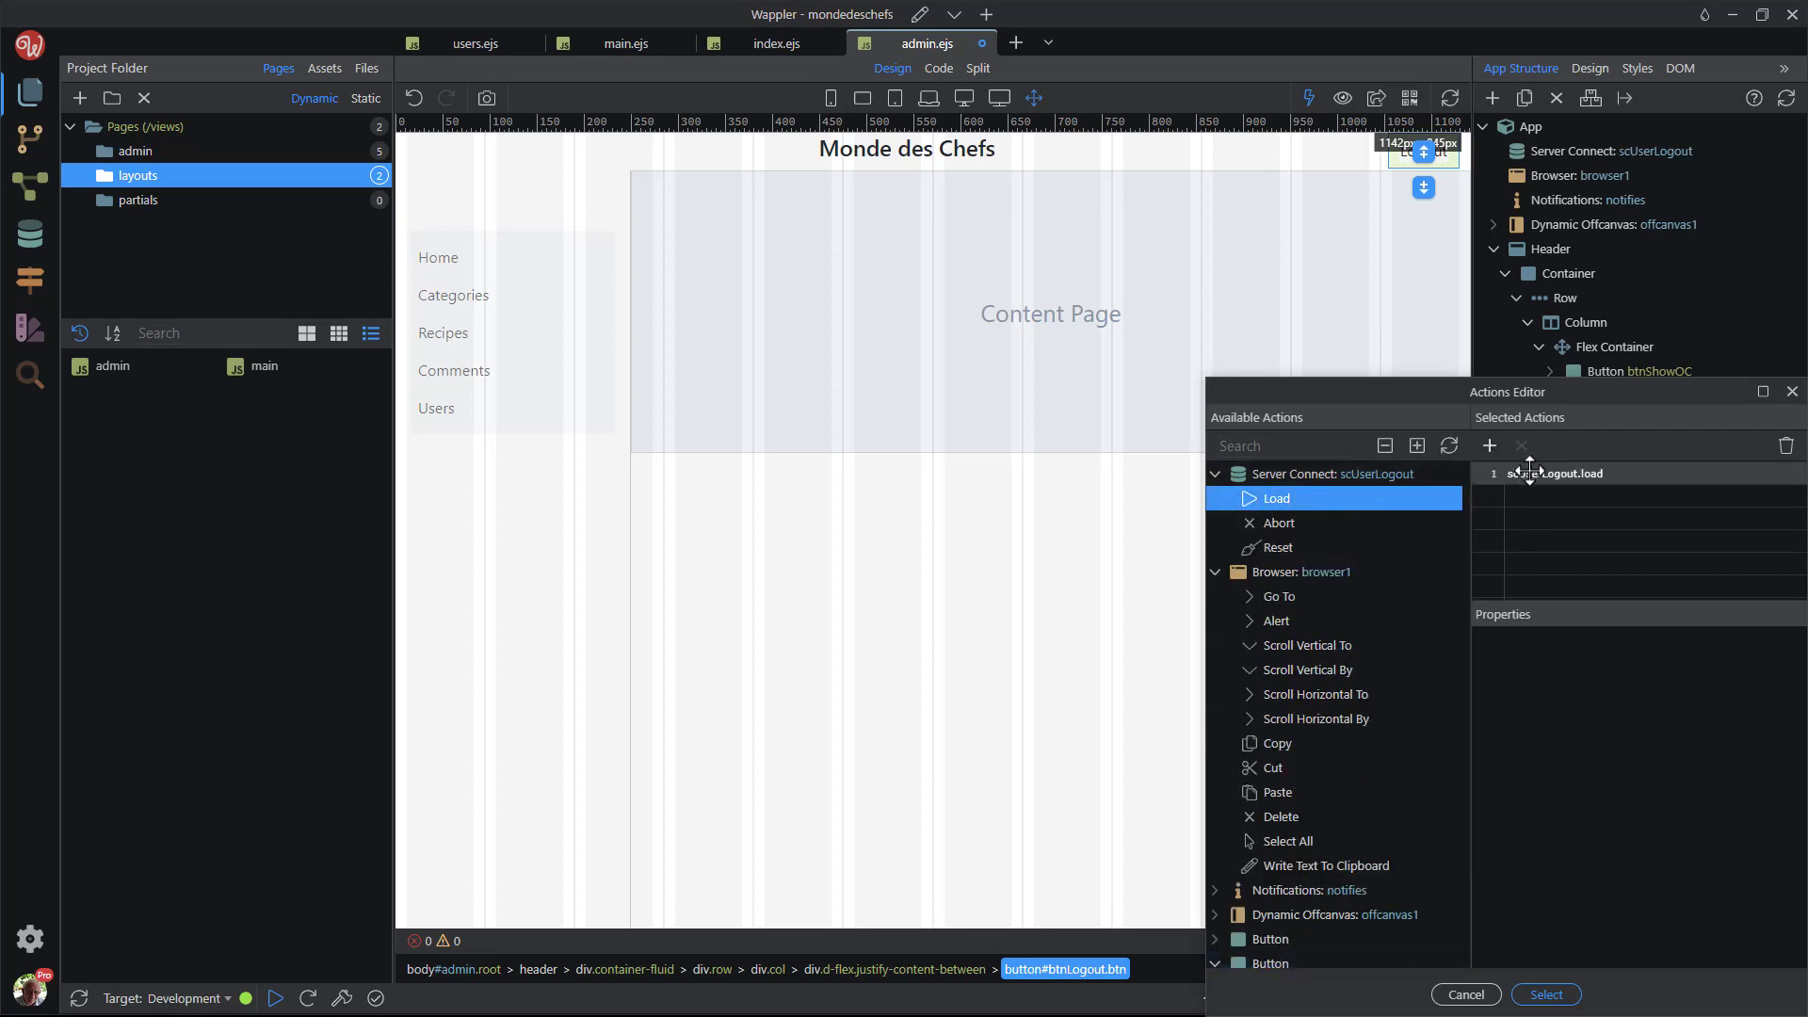
left_click(1555, 472)
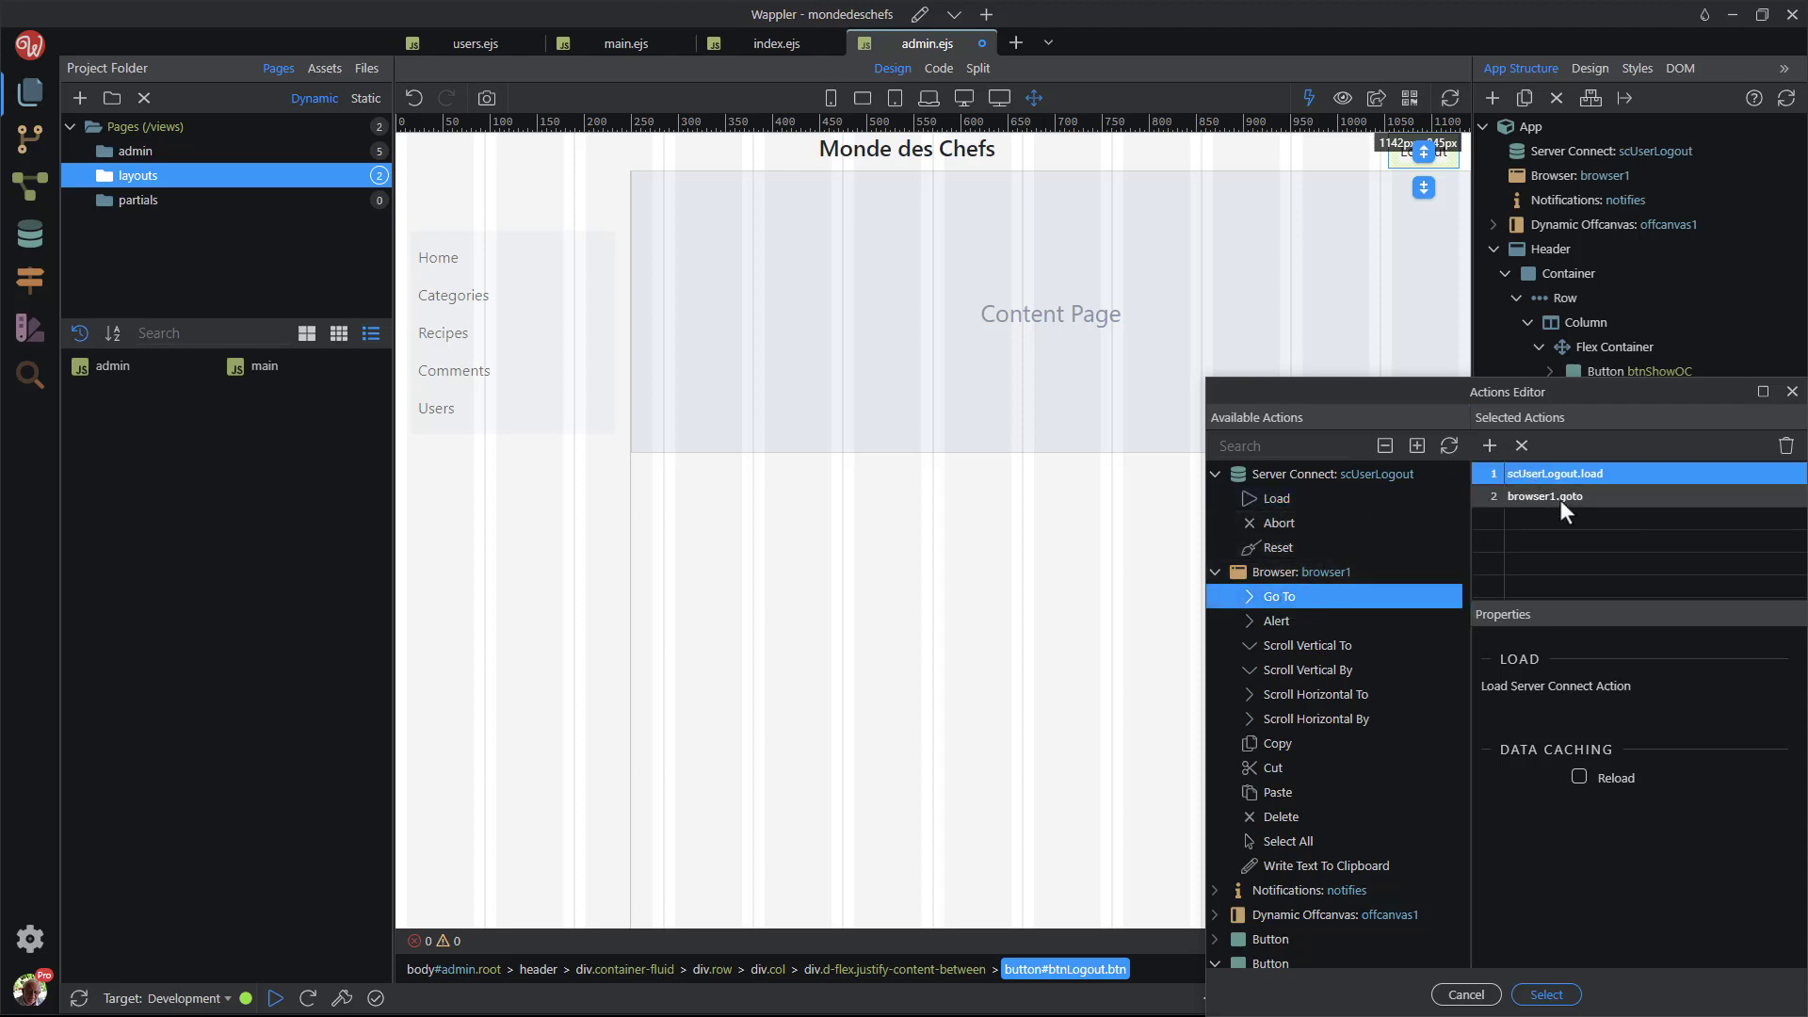
left_click(1545, 496)
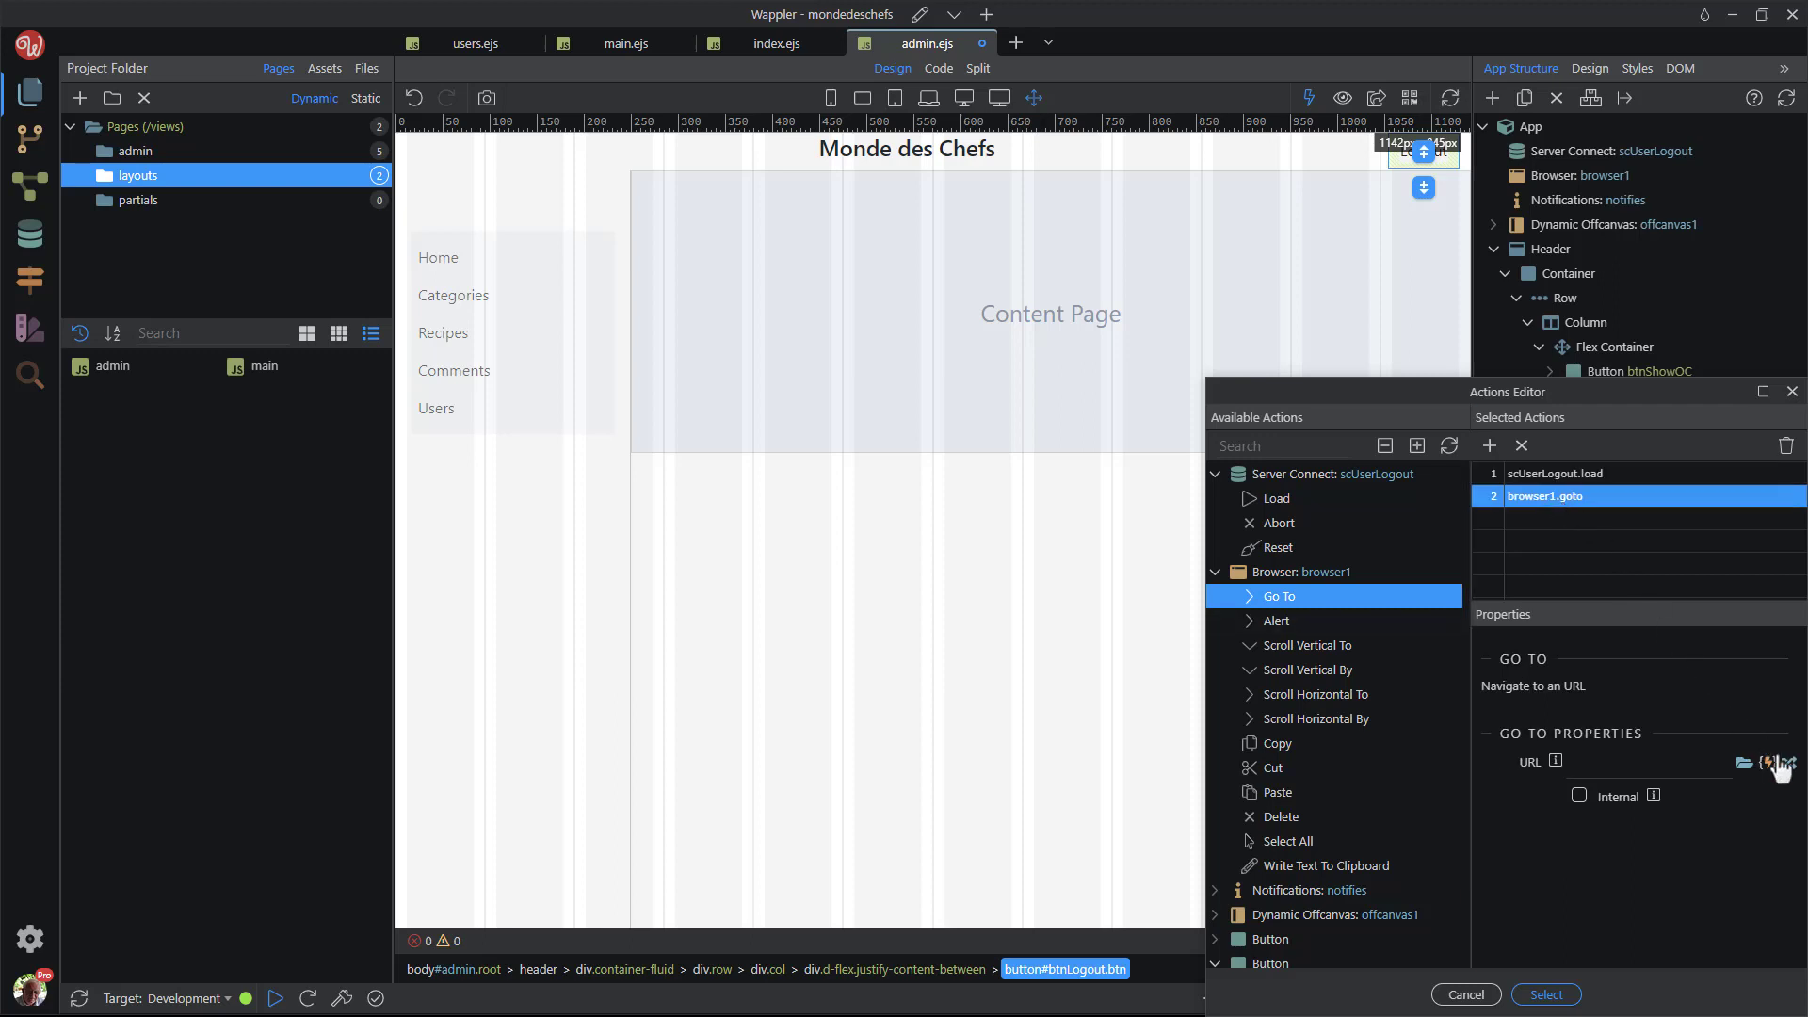
left_click(1778, 764)
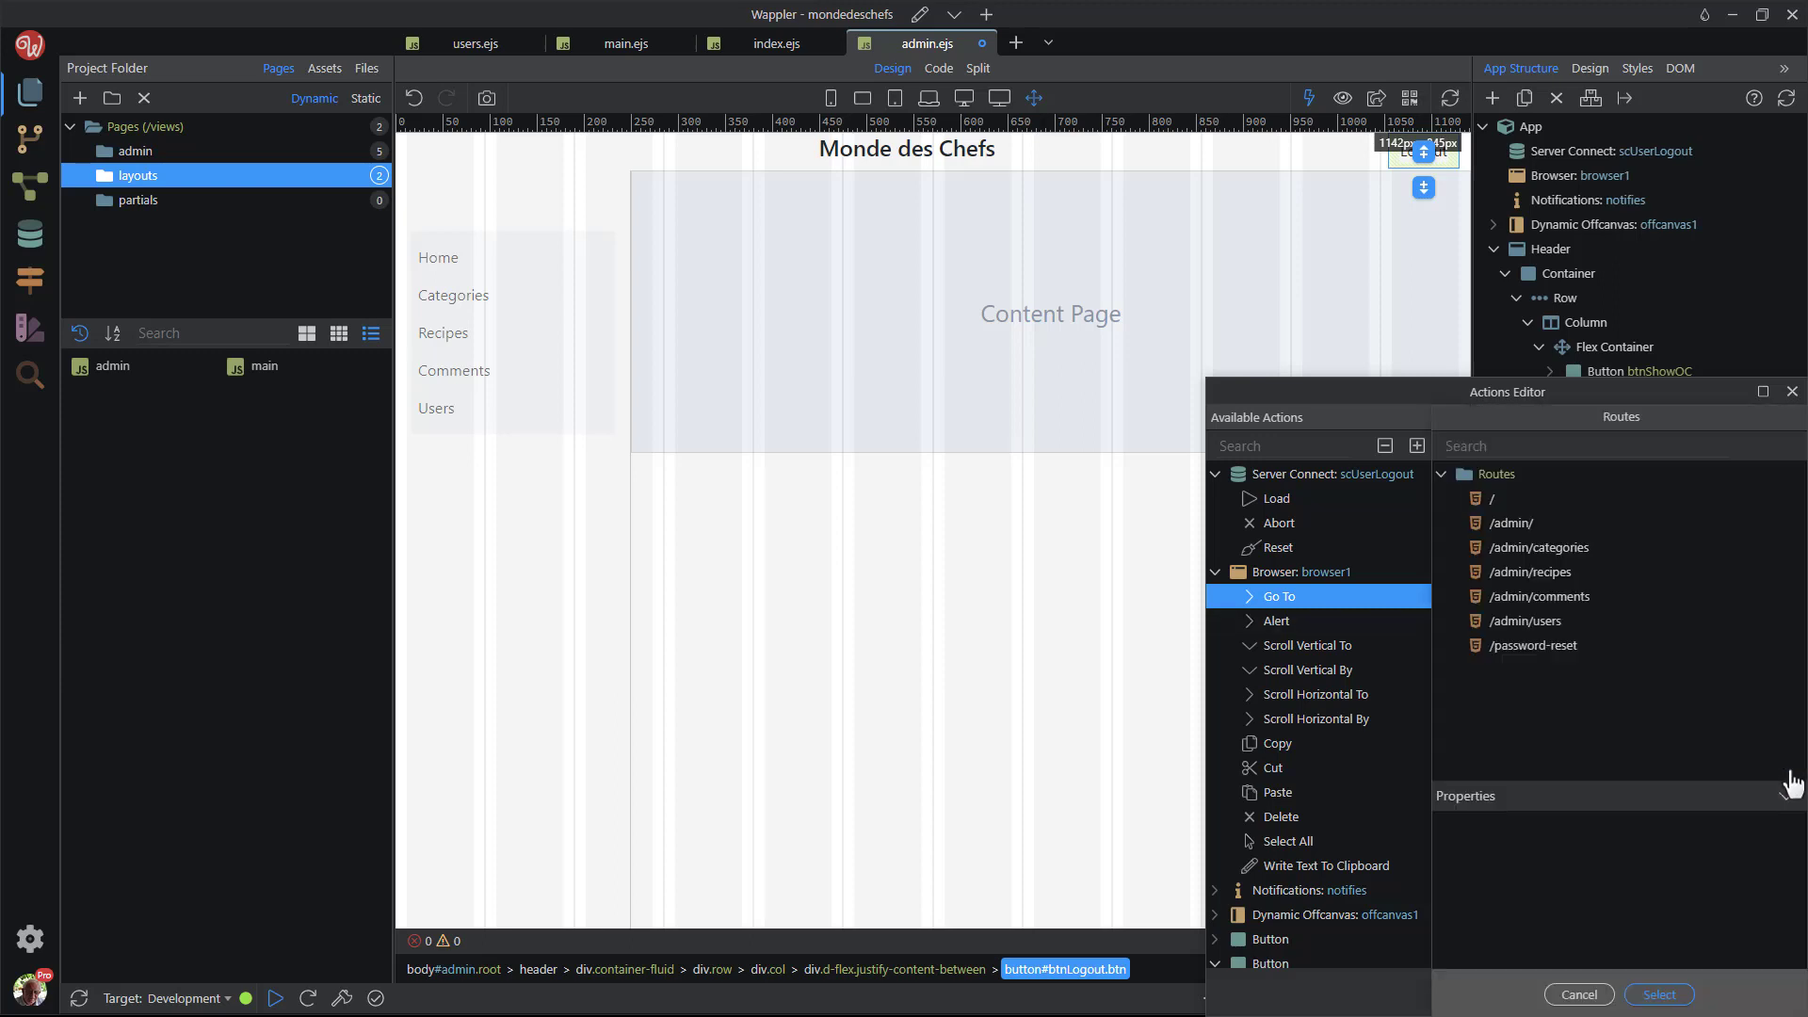
left_click(1491, 498)
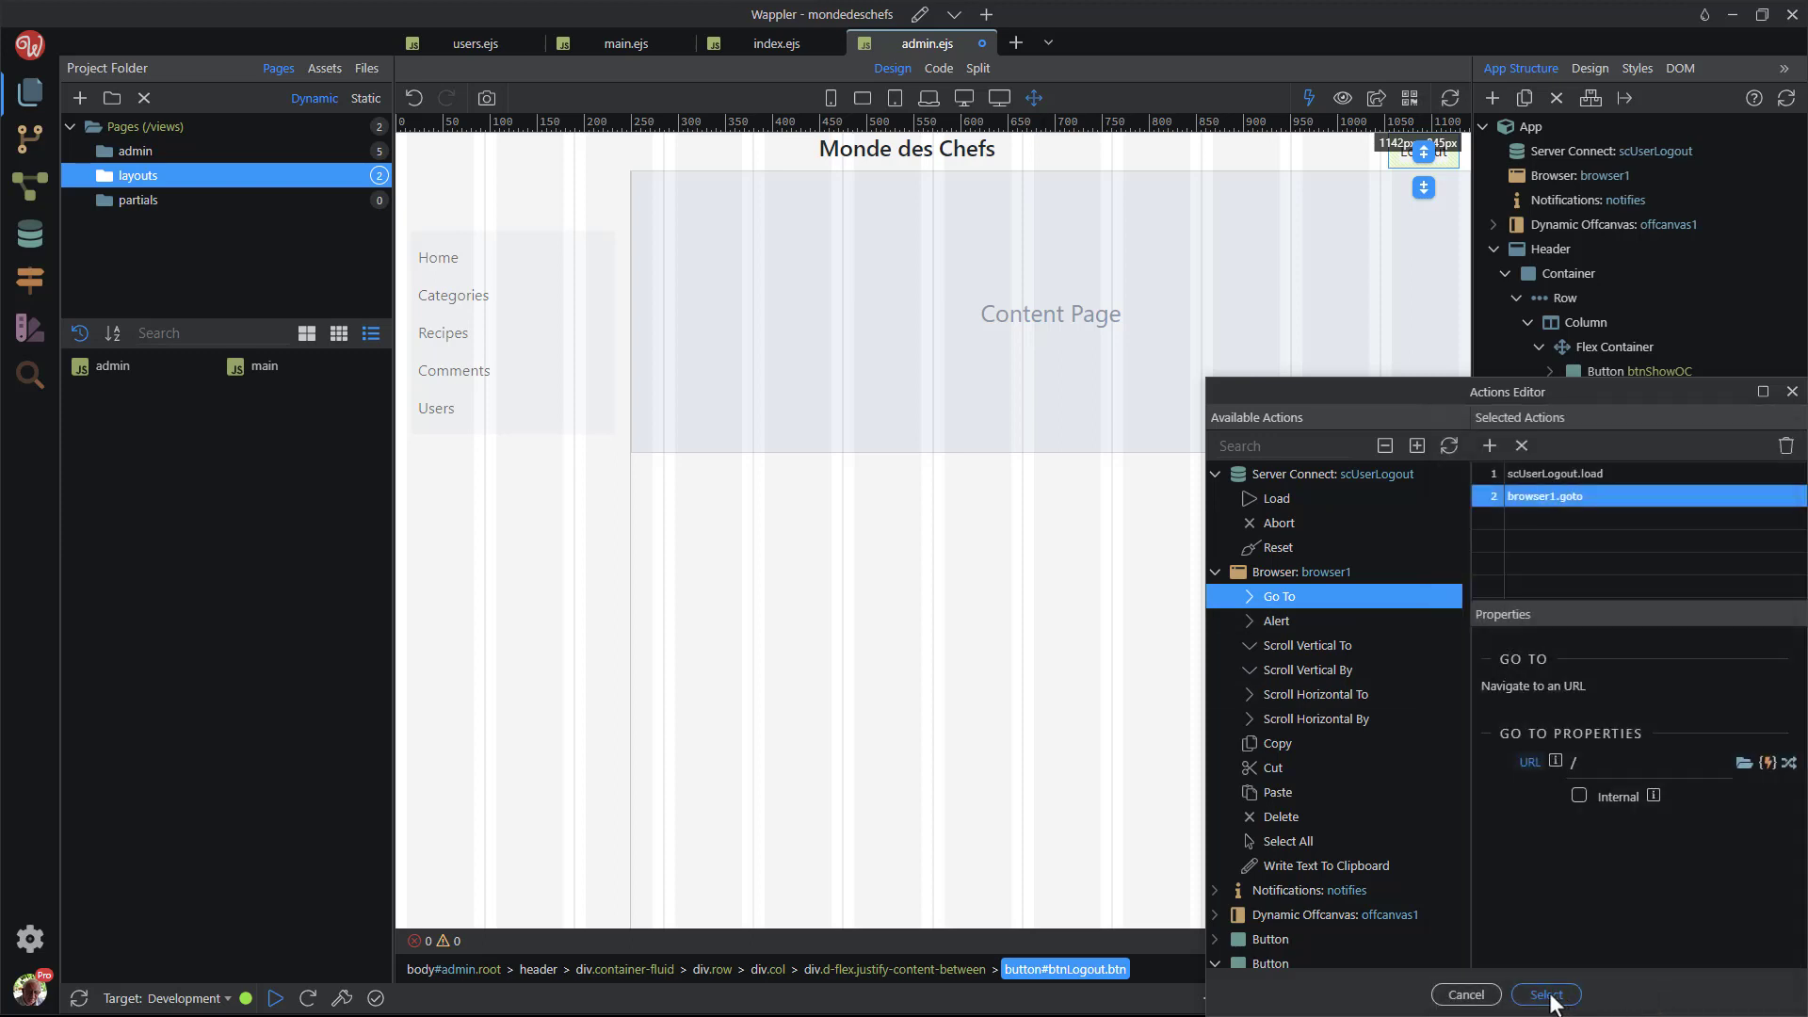
left_click(1546, 994)
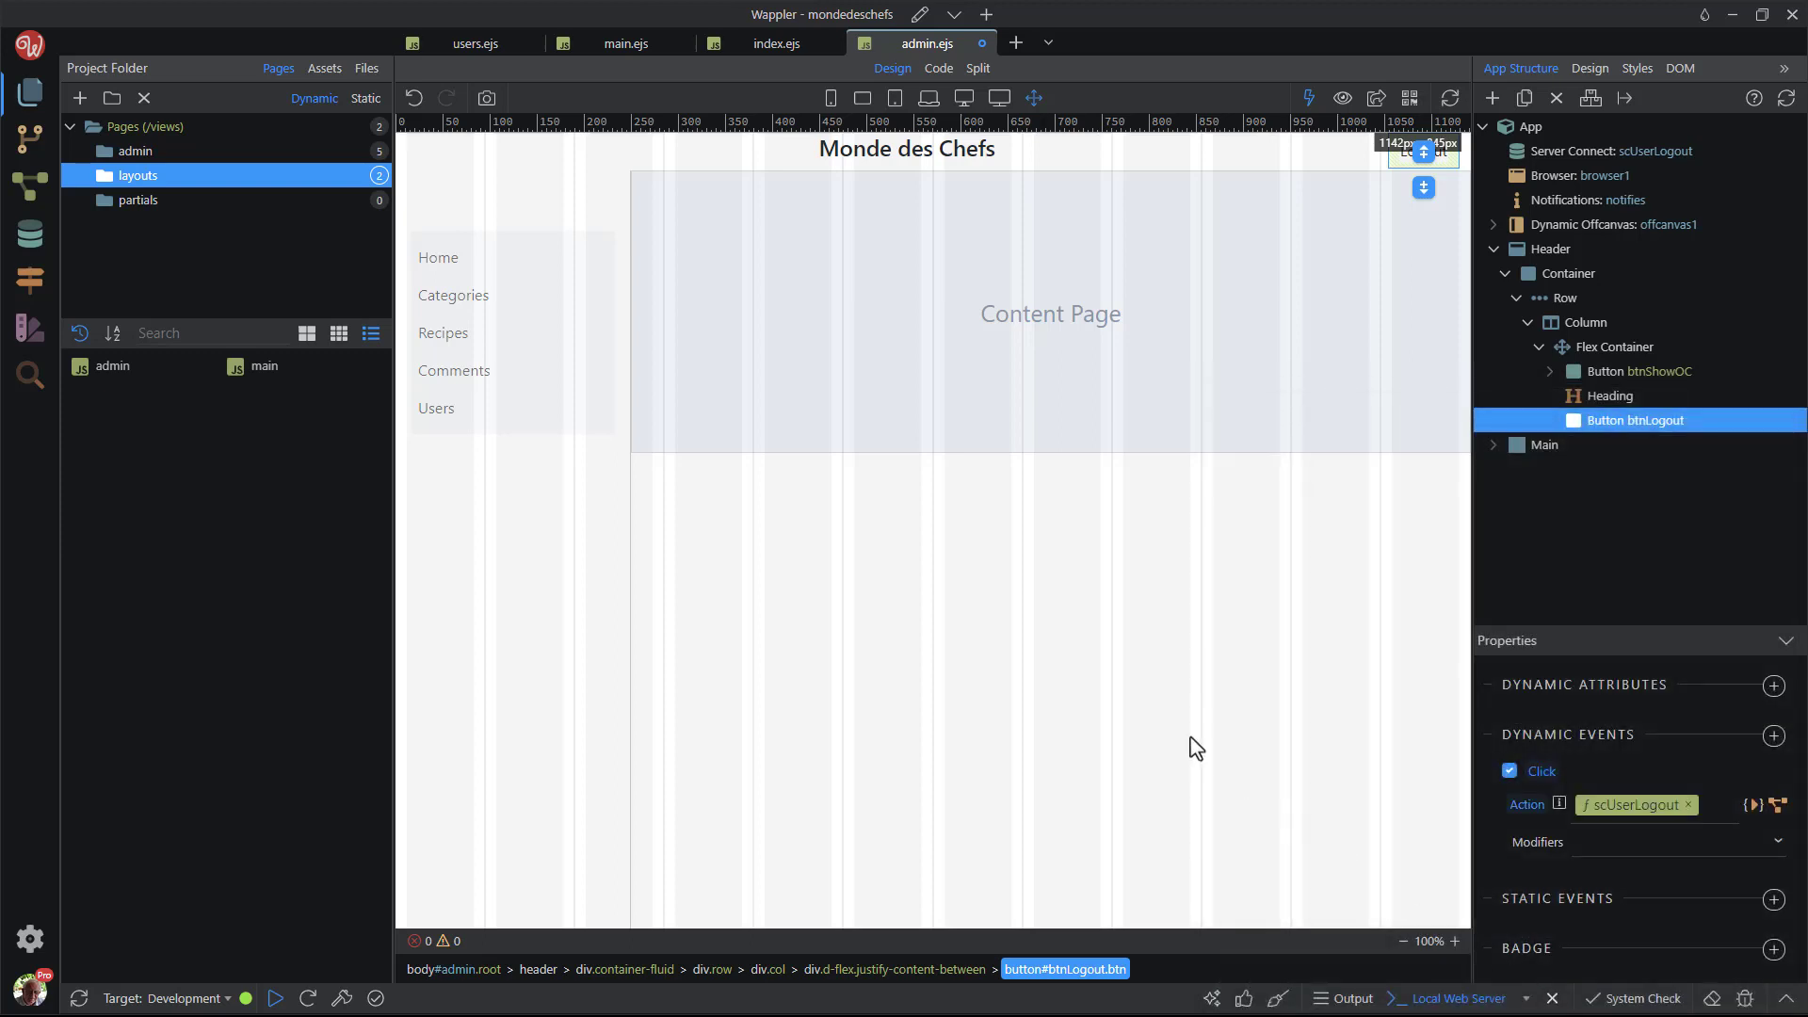
key("ctrl+s")
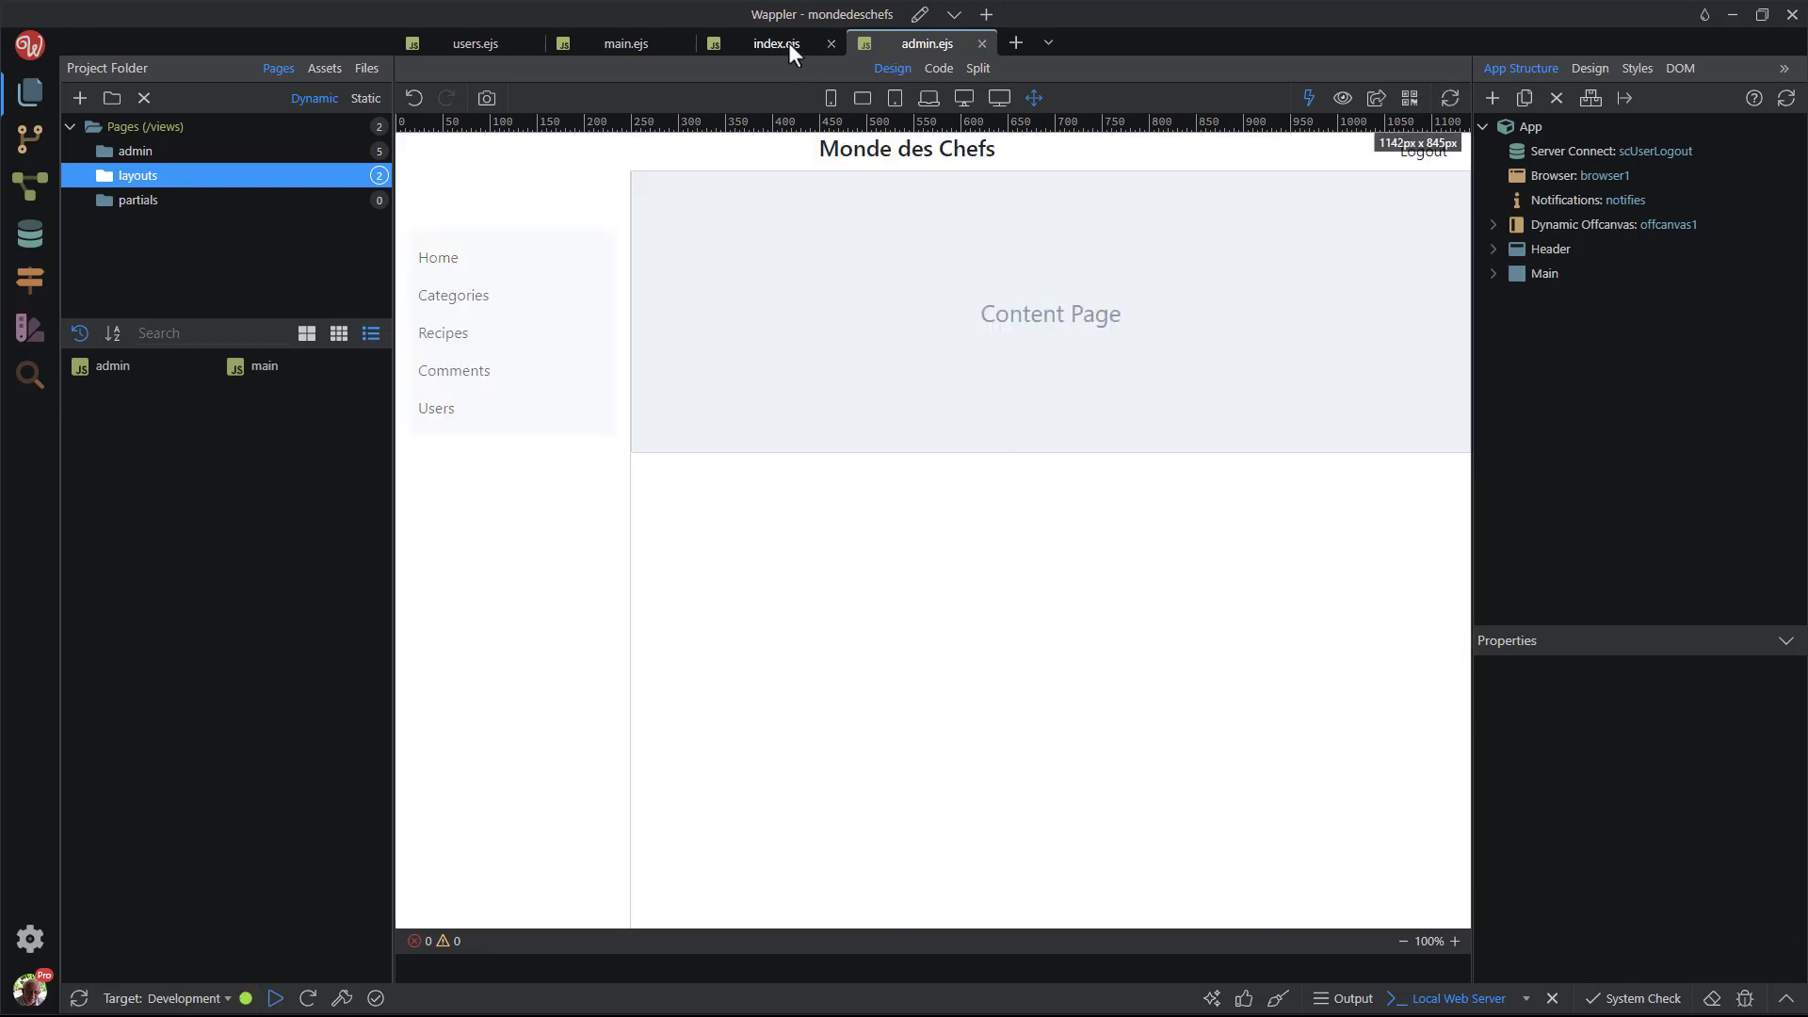
left_click(776, 42)
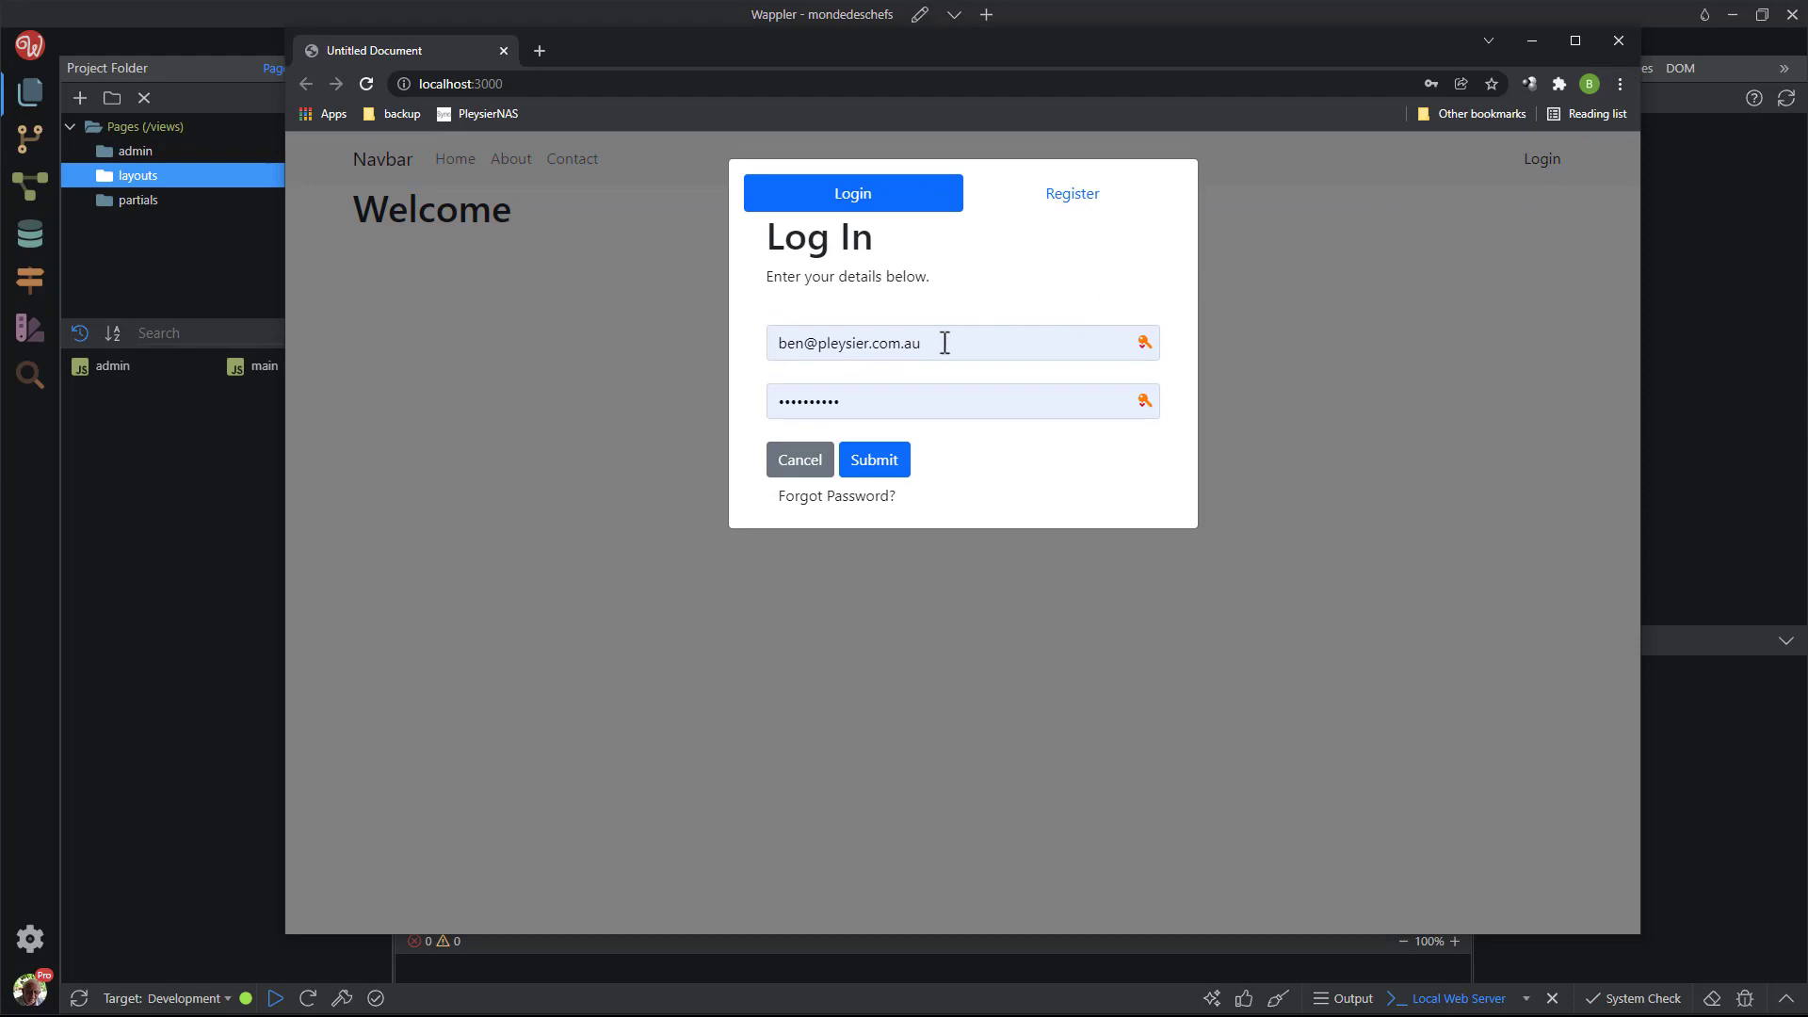
Step: Type 'adm' into the Chrome login form's Email field
type("adm")
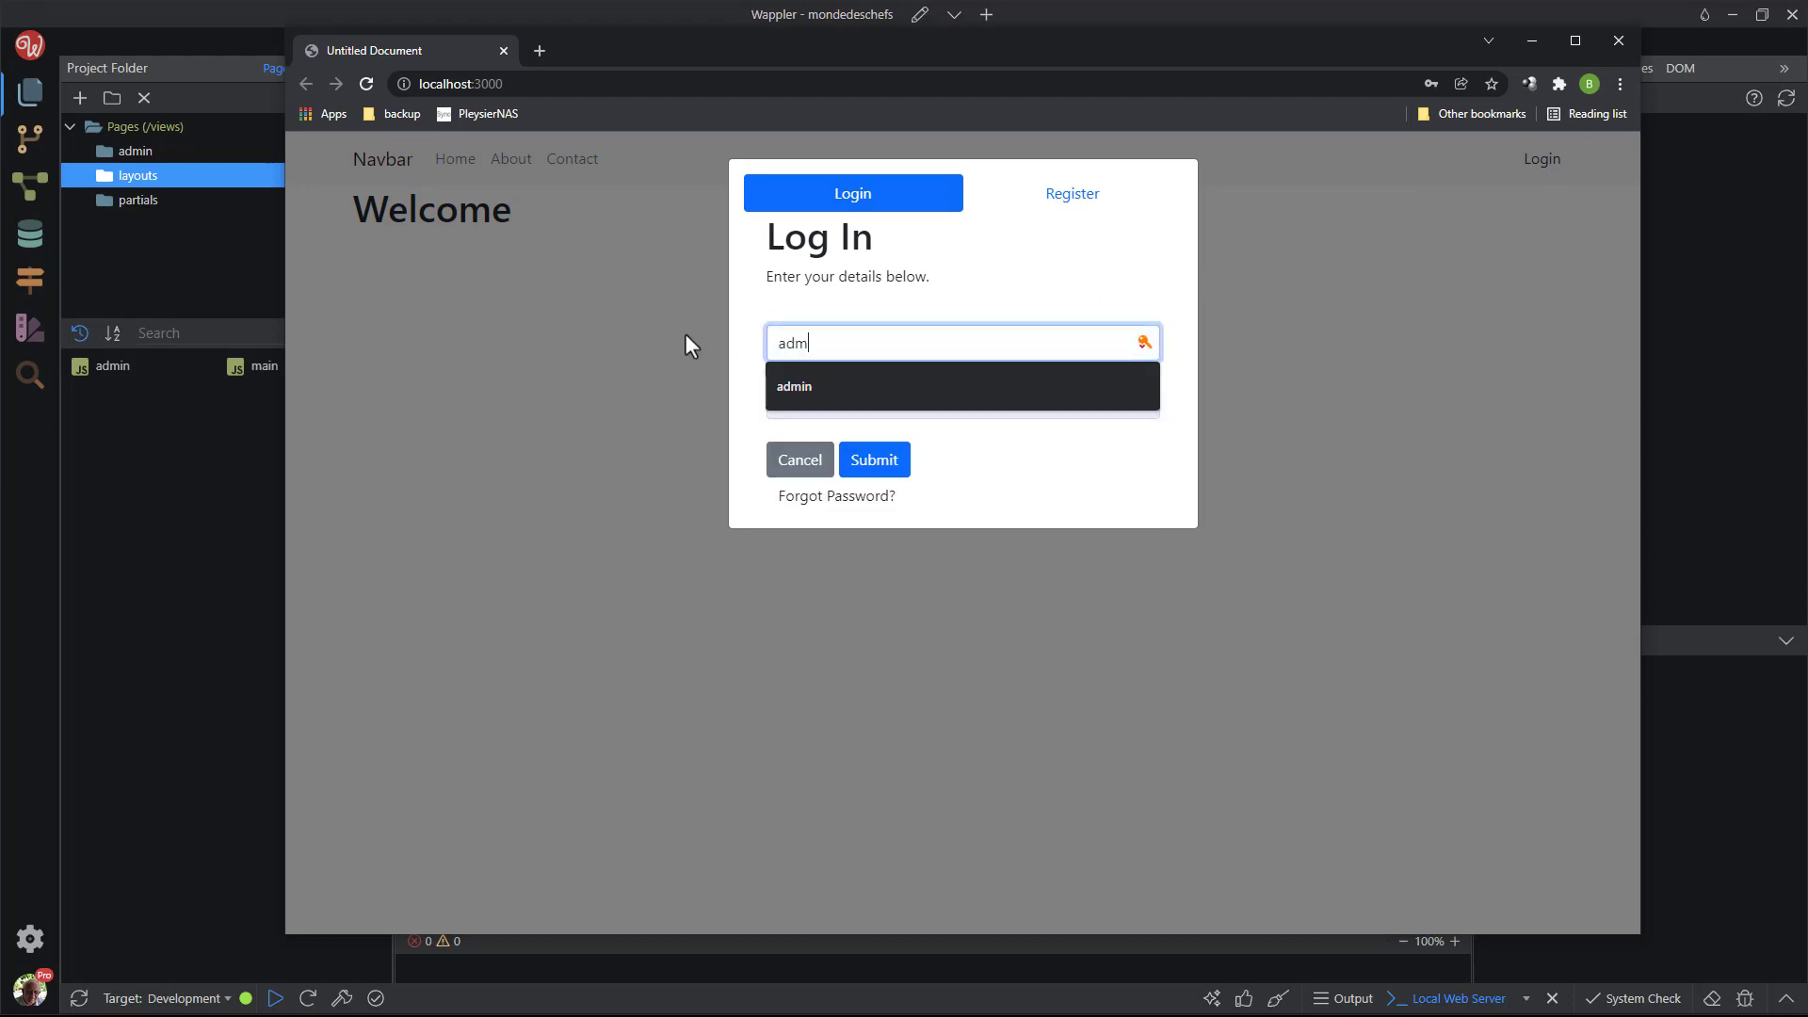